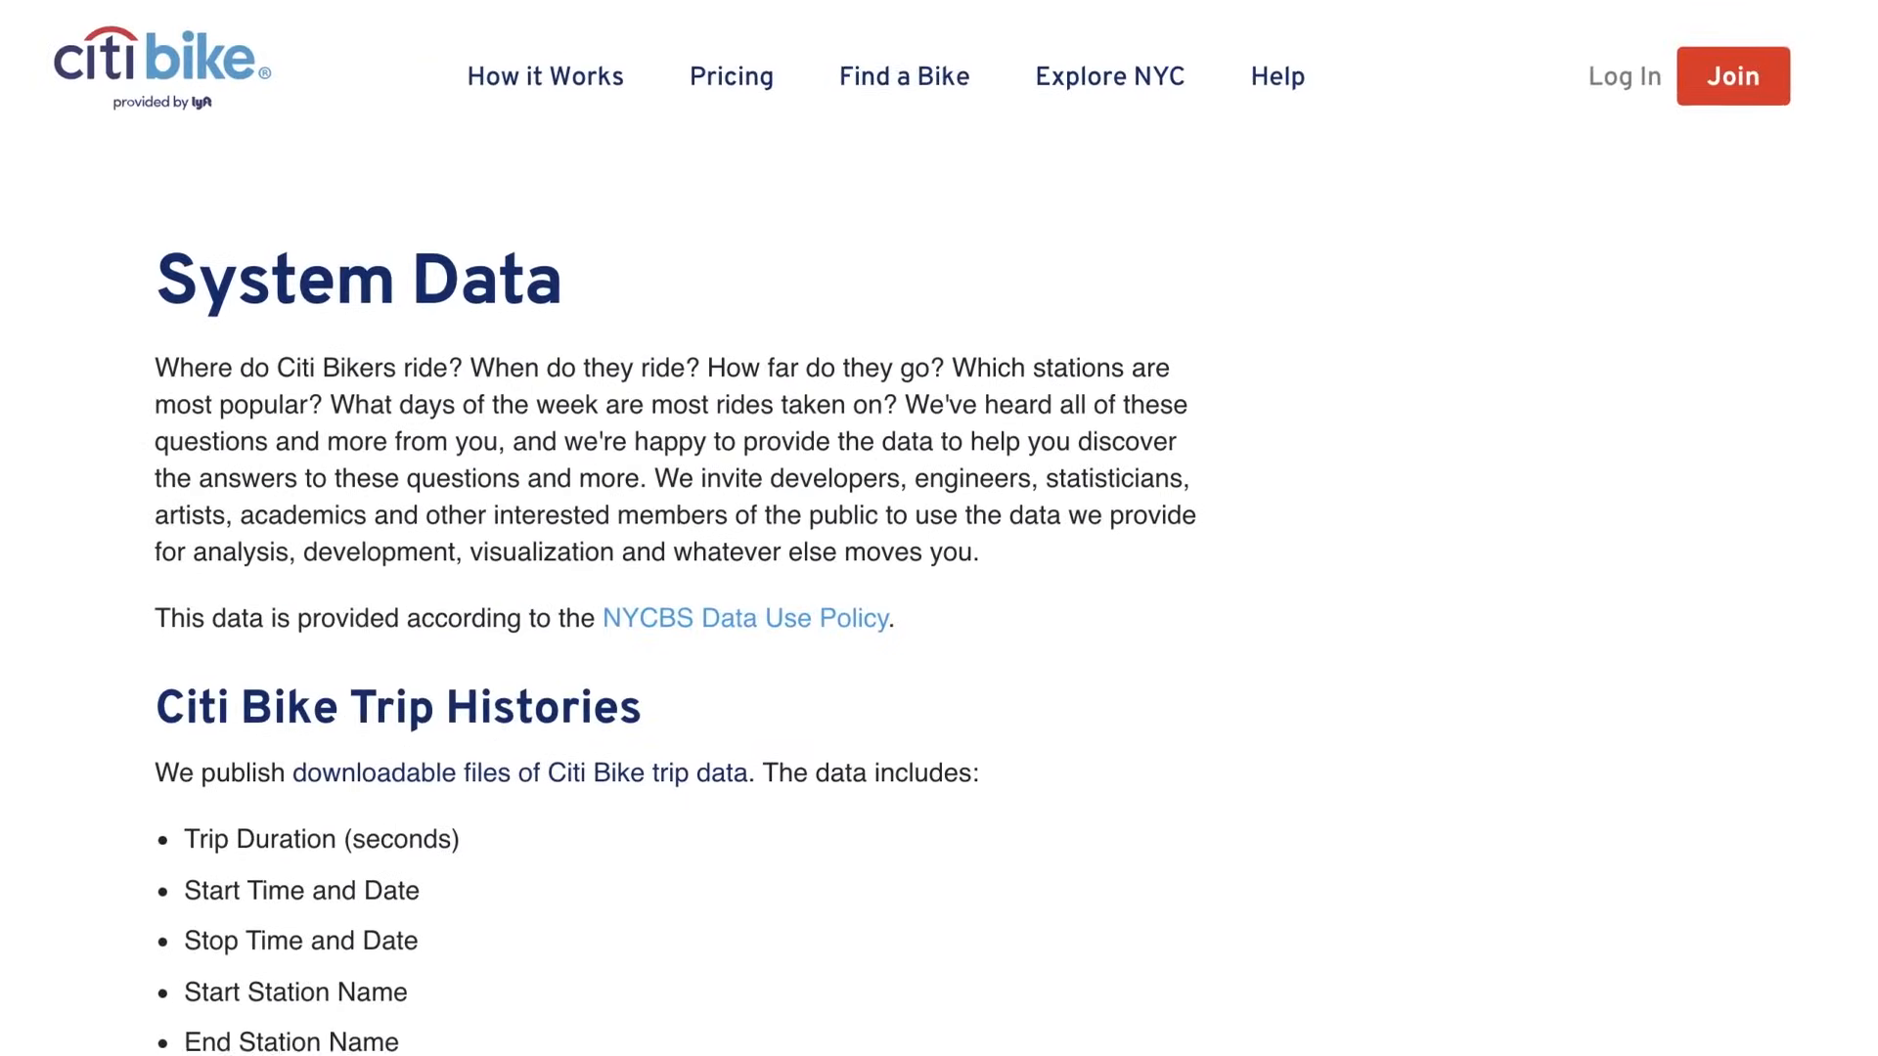
Browse the Databases tree with CITIBIKE expanded, then the Marketplace, then the Warehouses list
scroll(down, 3)
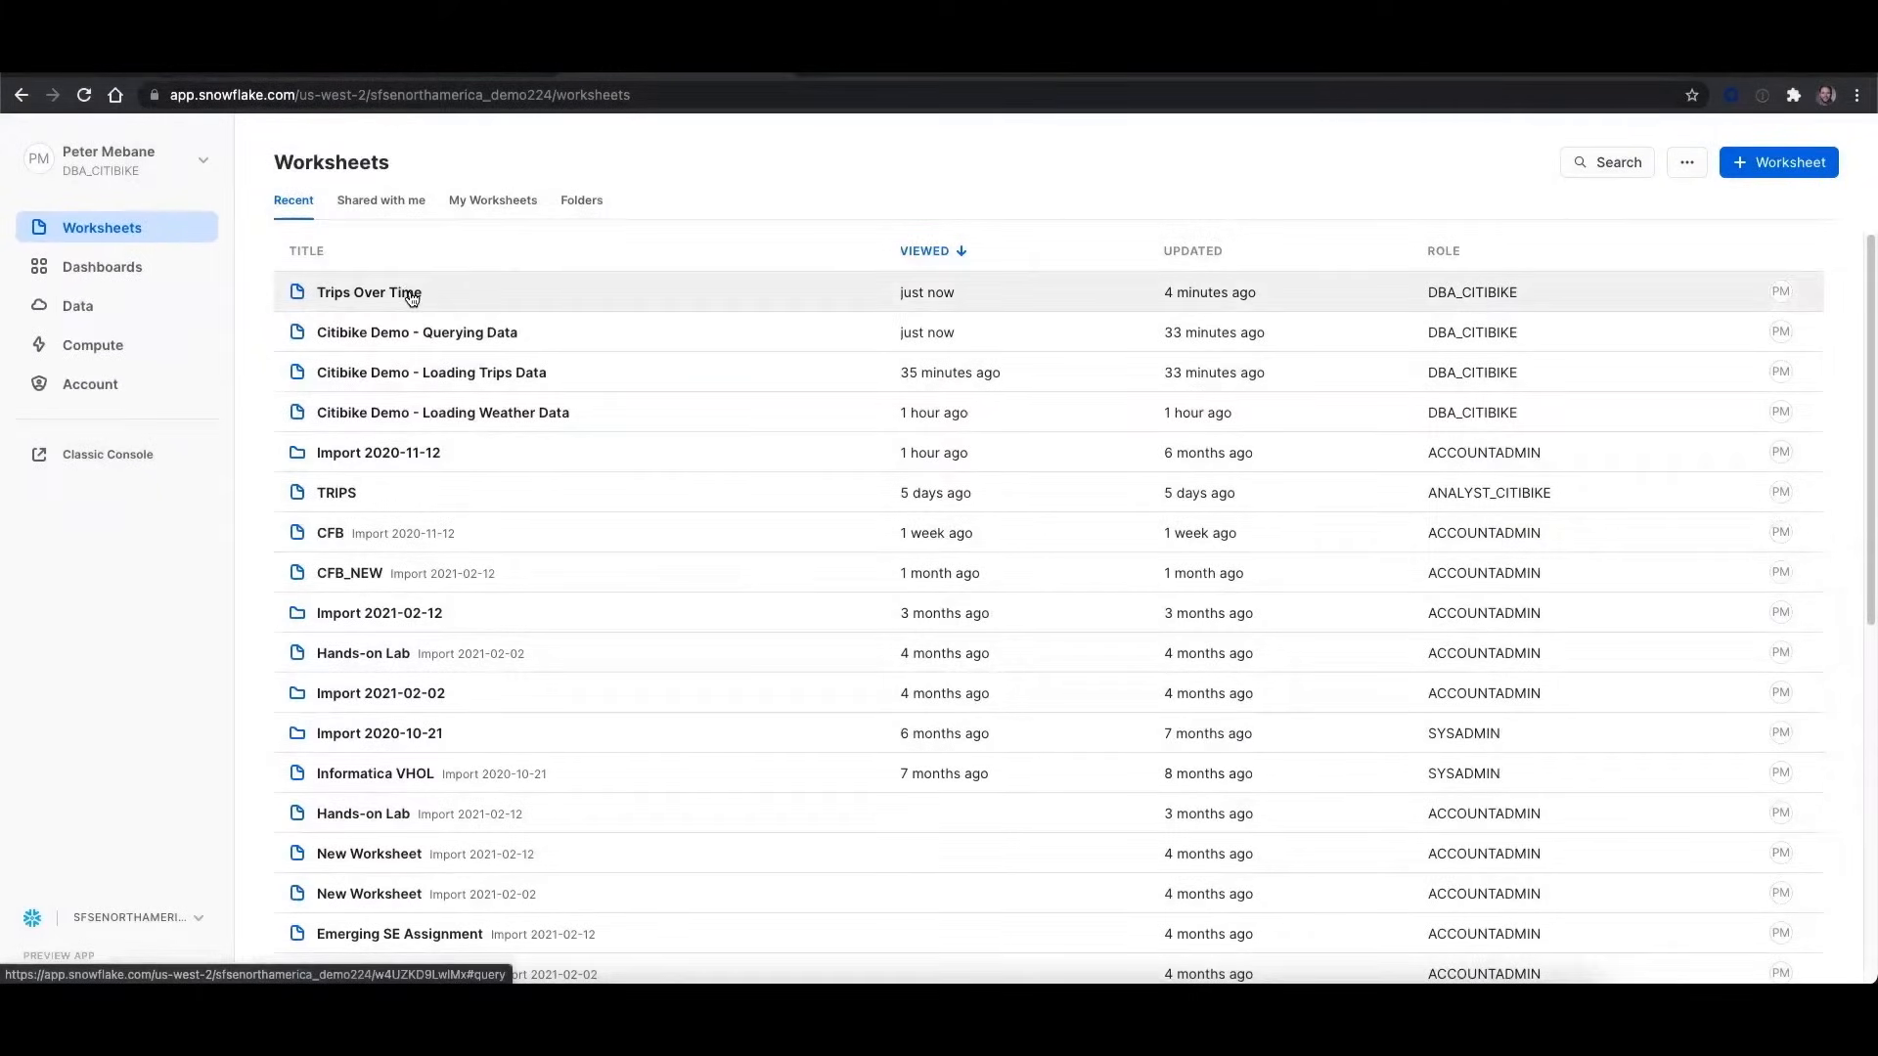
mouse_move(168, 274)
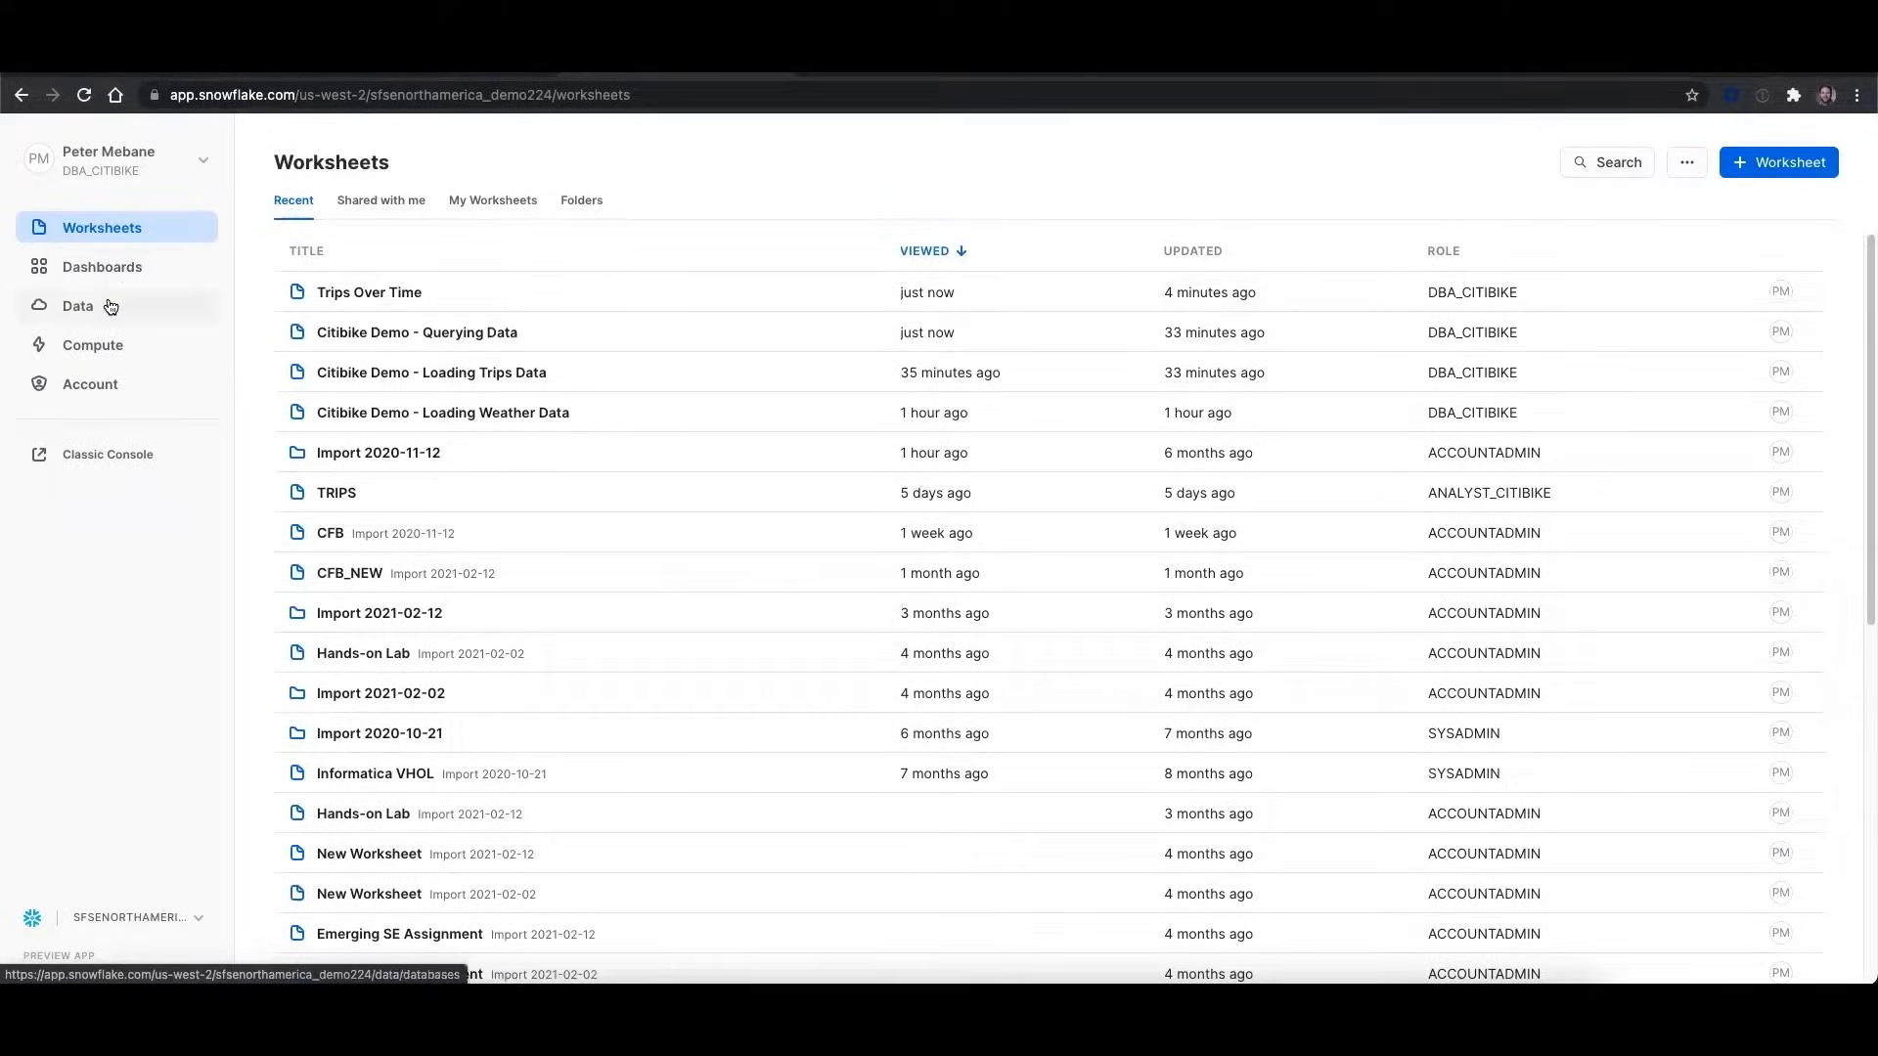
click(77, 305)
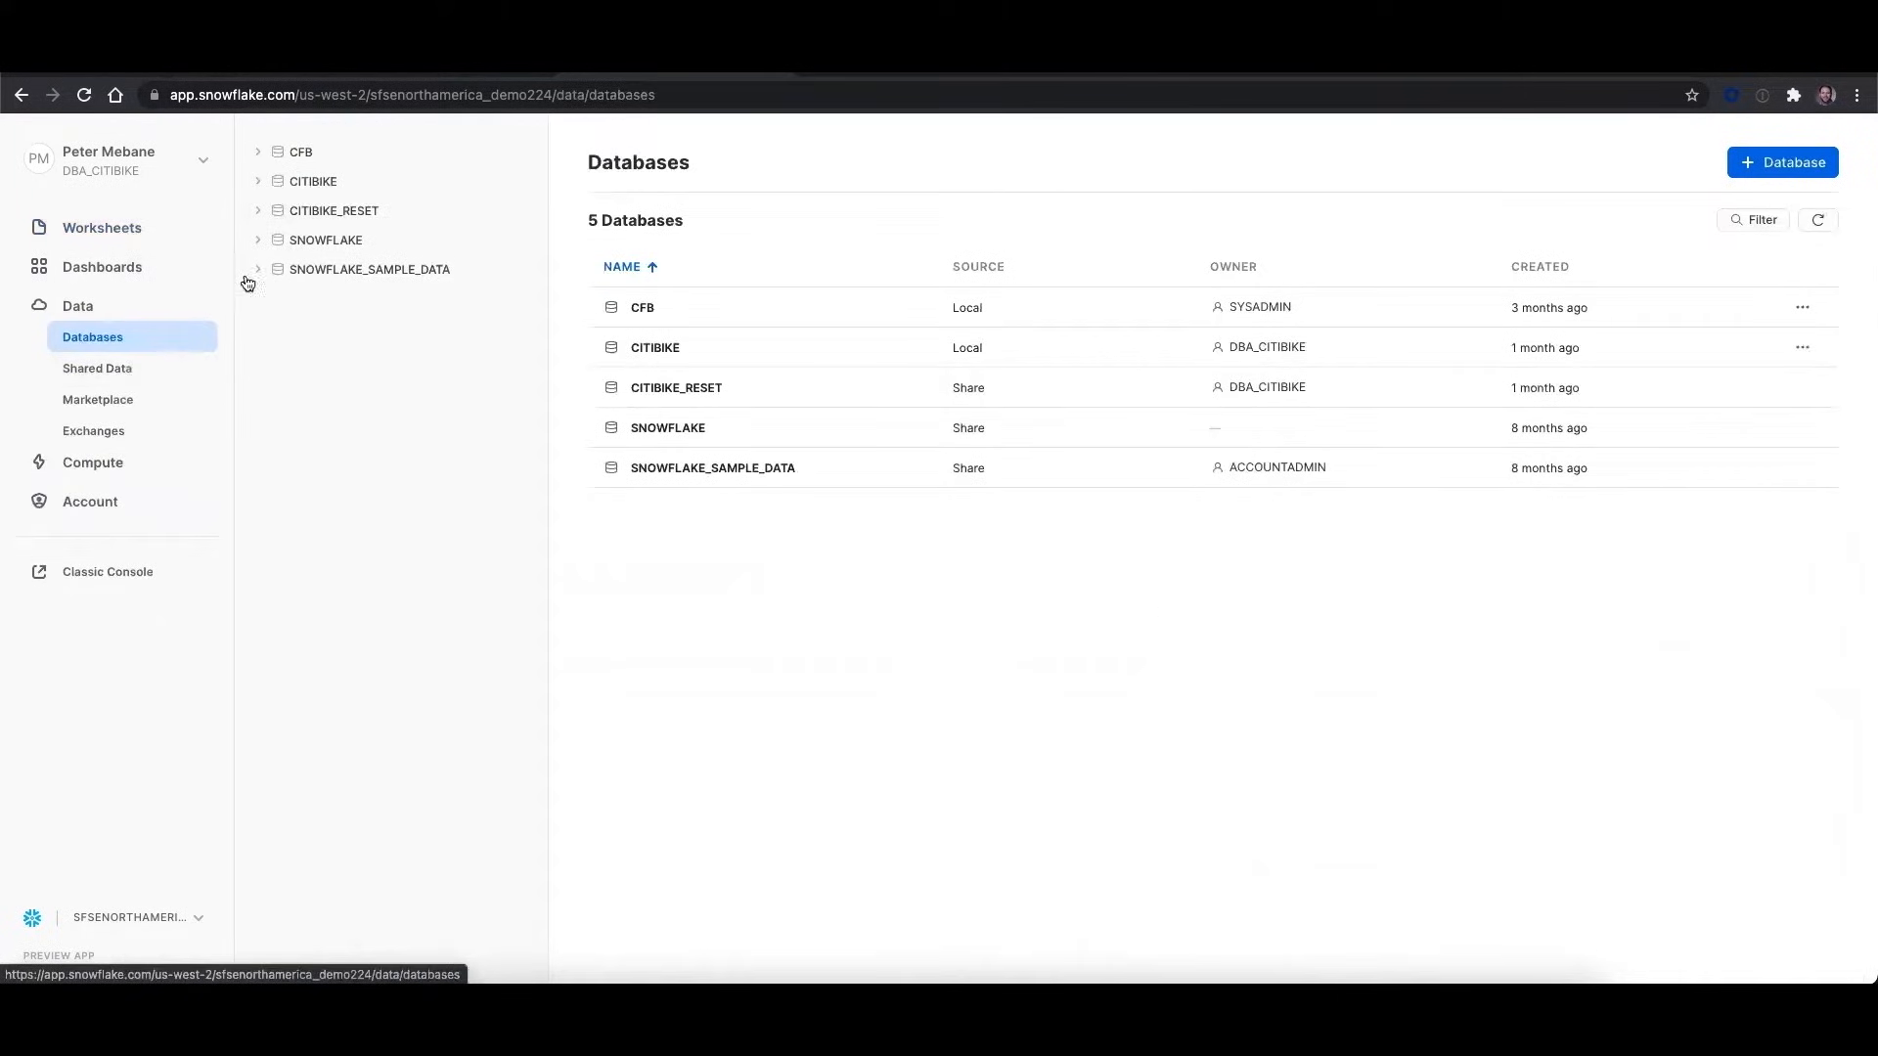
mouse_move(313, 180)
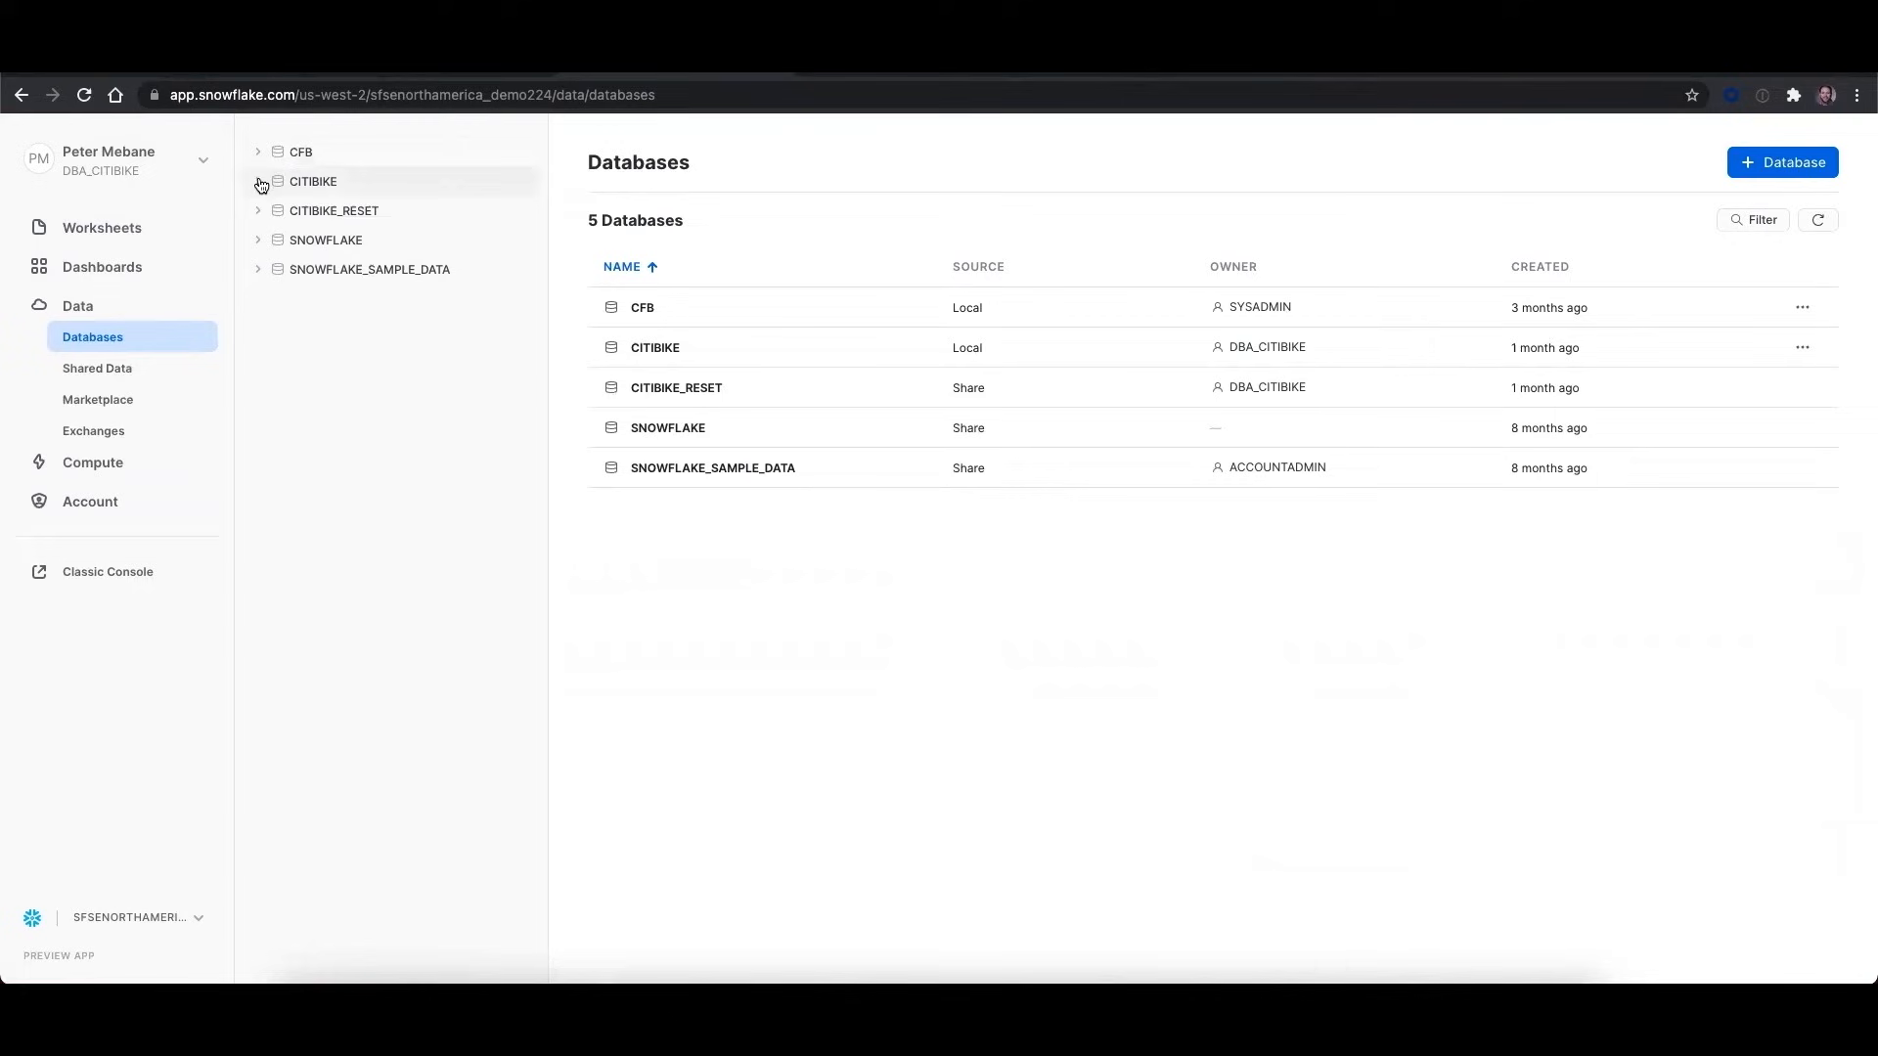
click(258, 180)
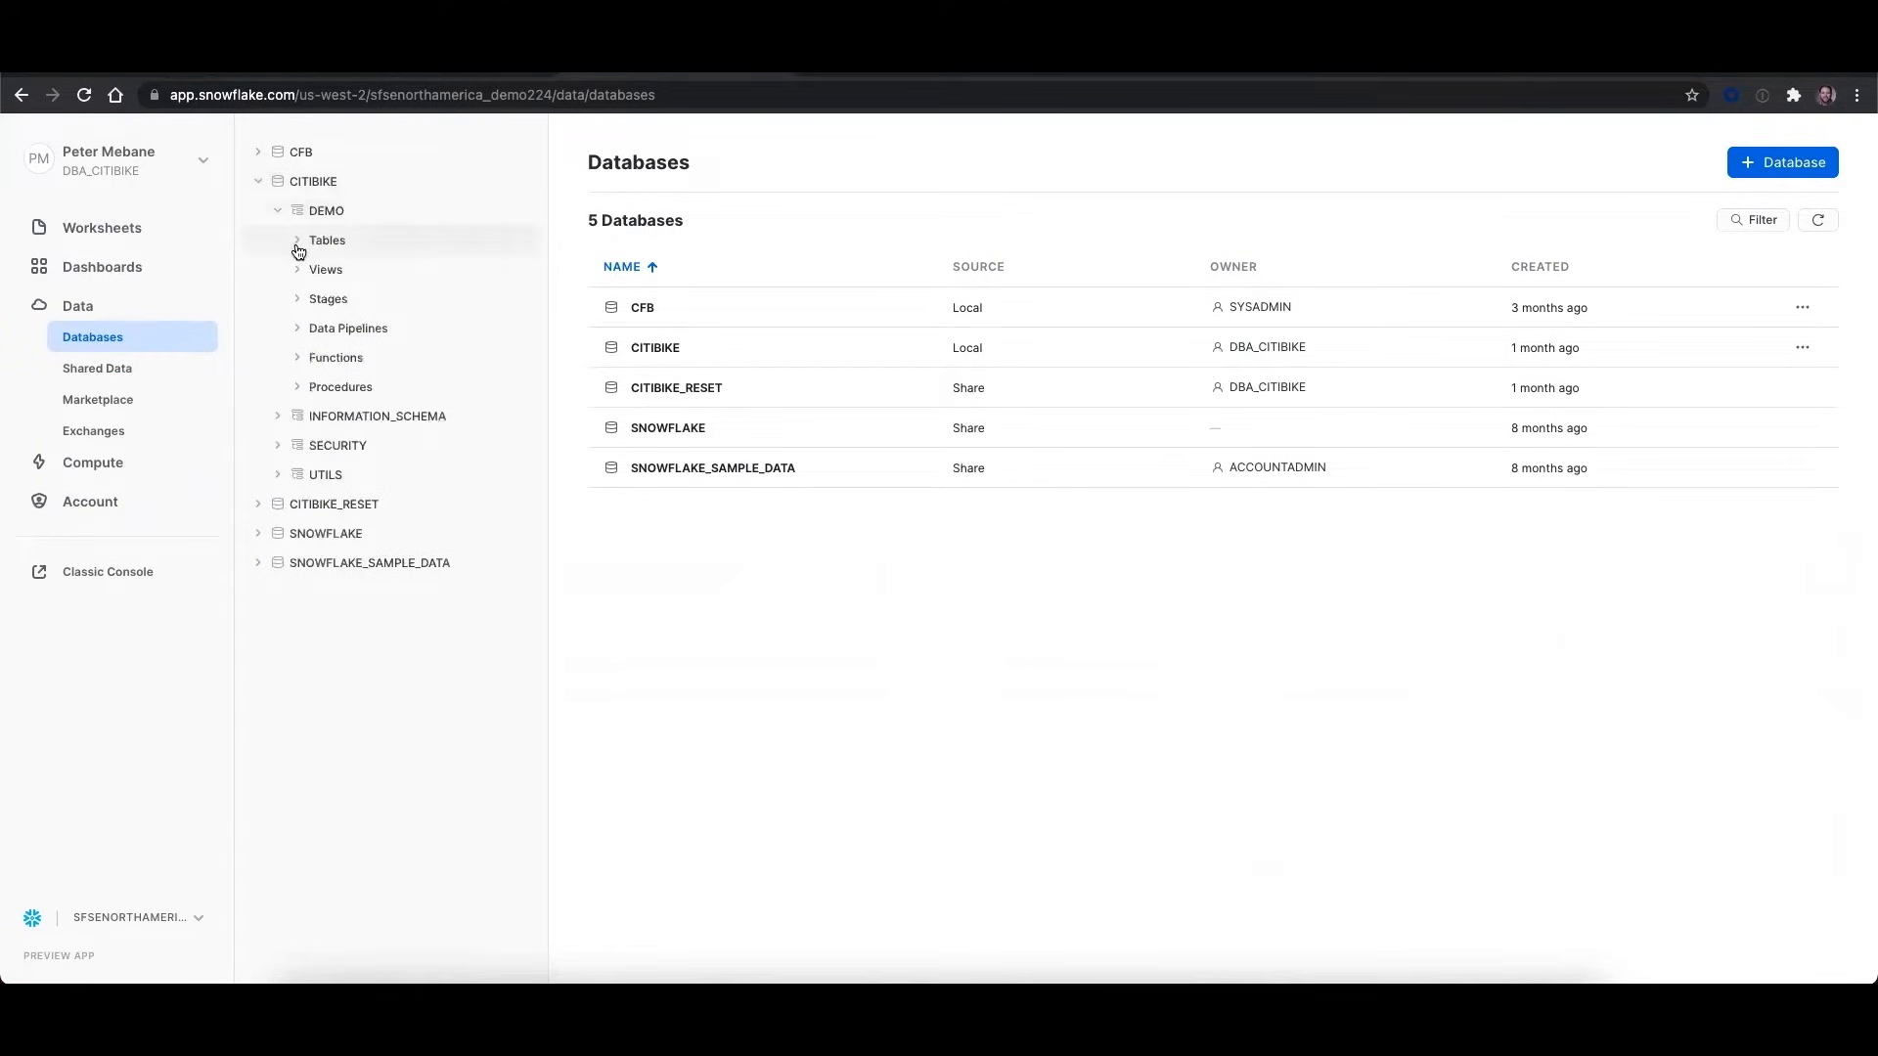
mouse_move(117, 399)
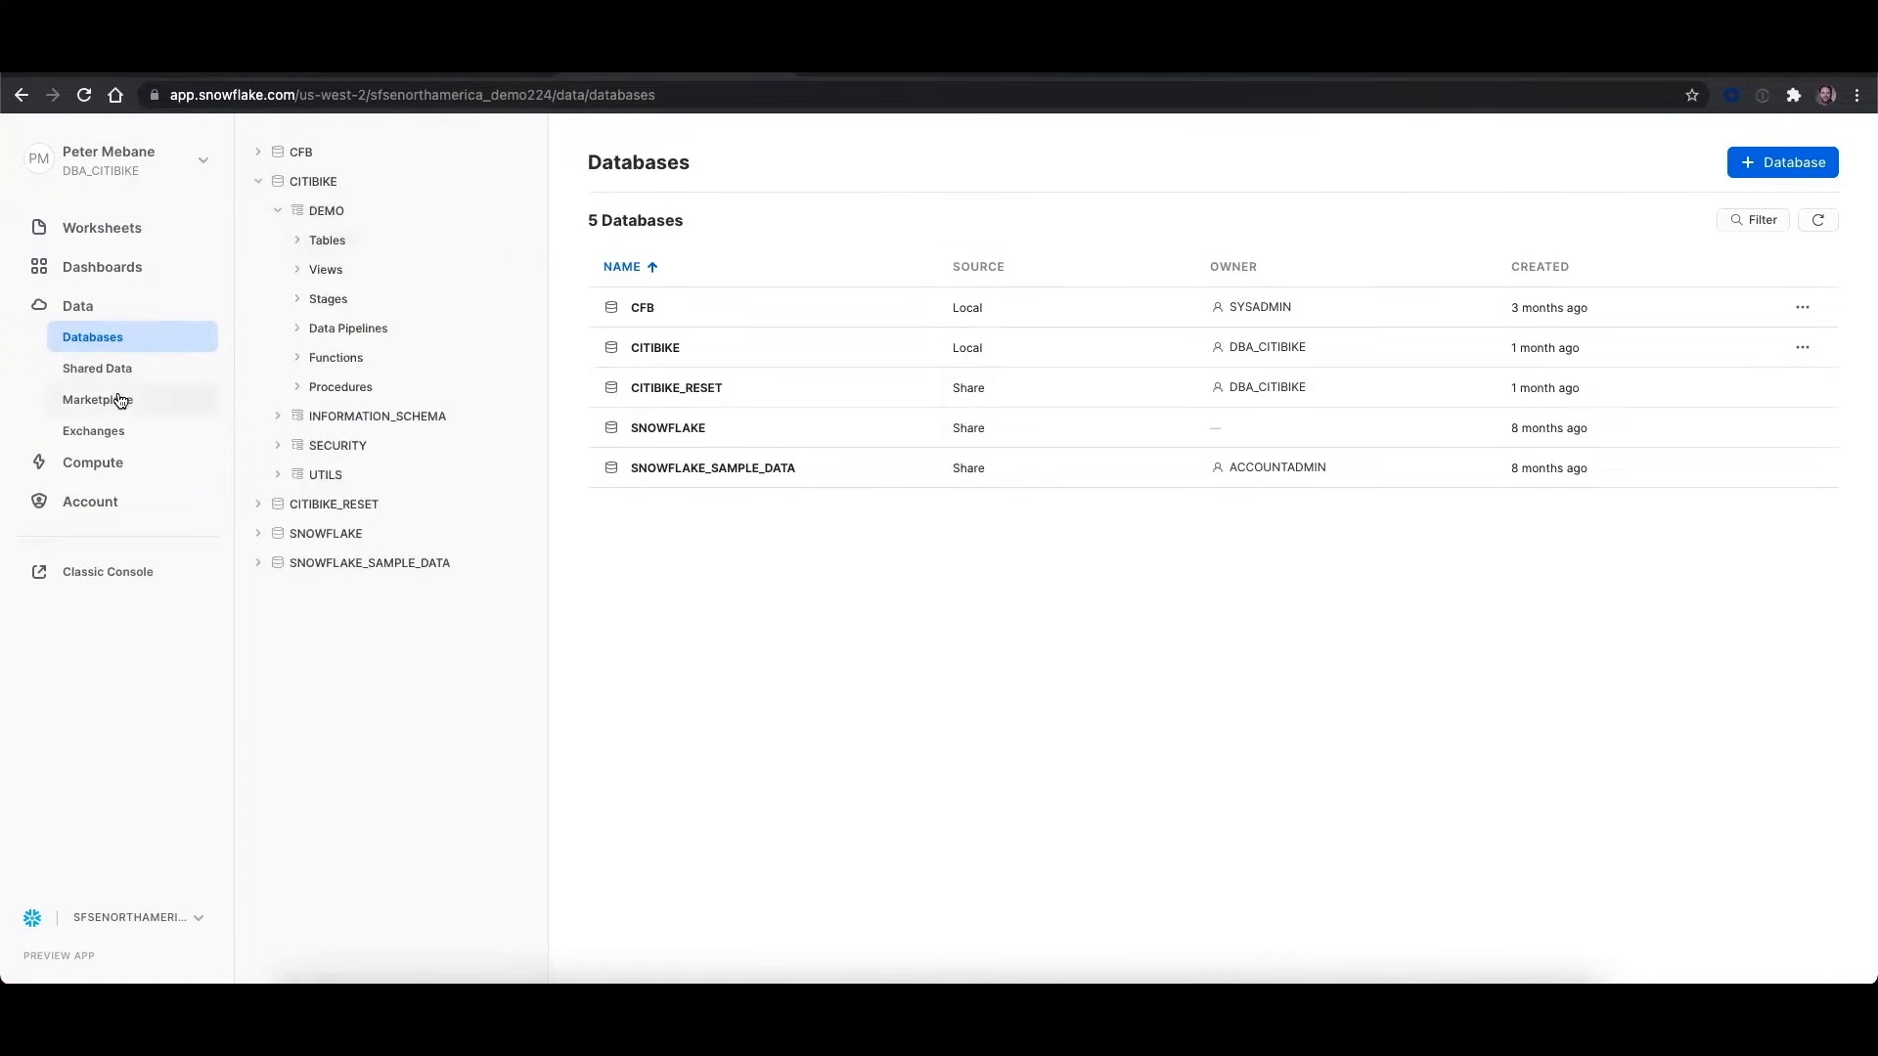
click(98, 399)
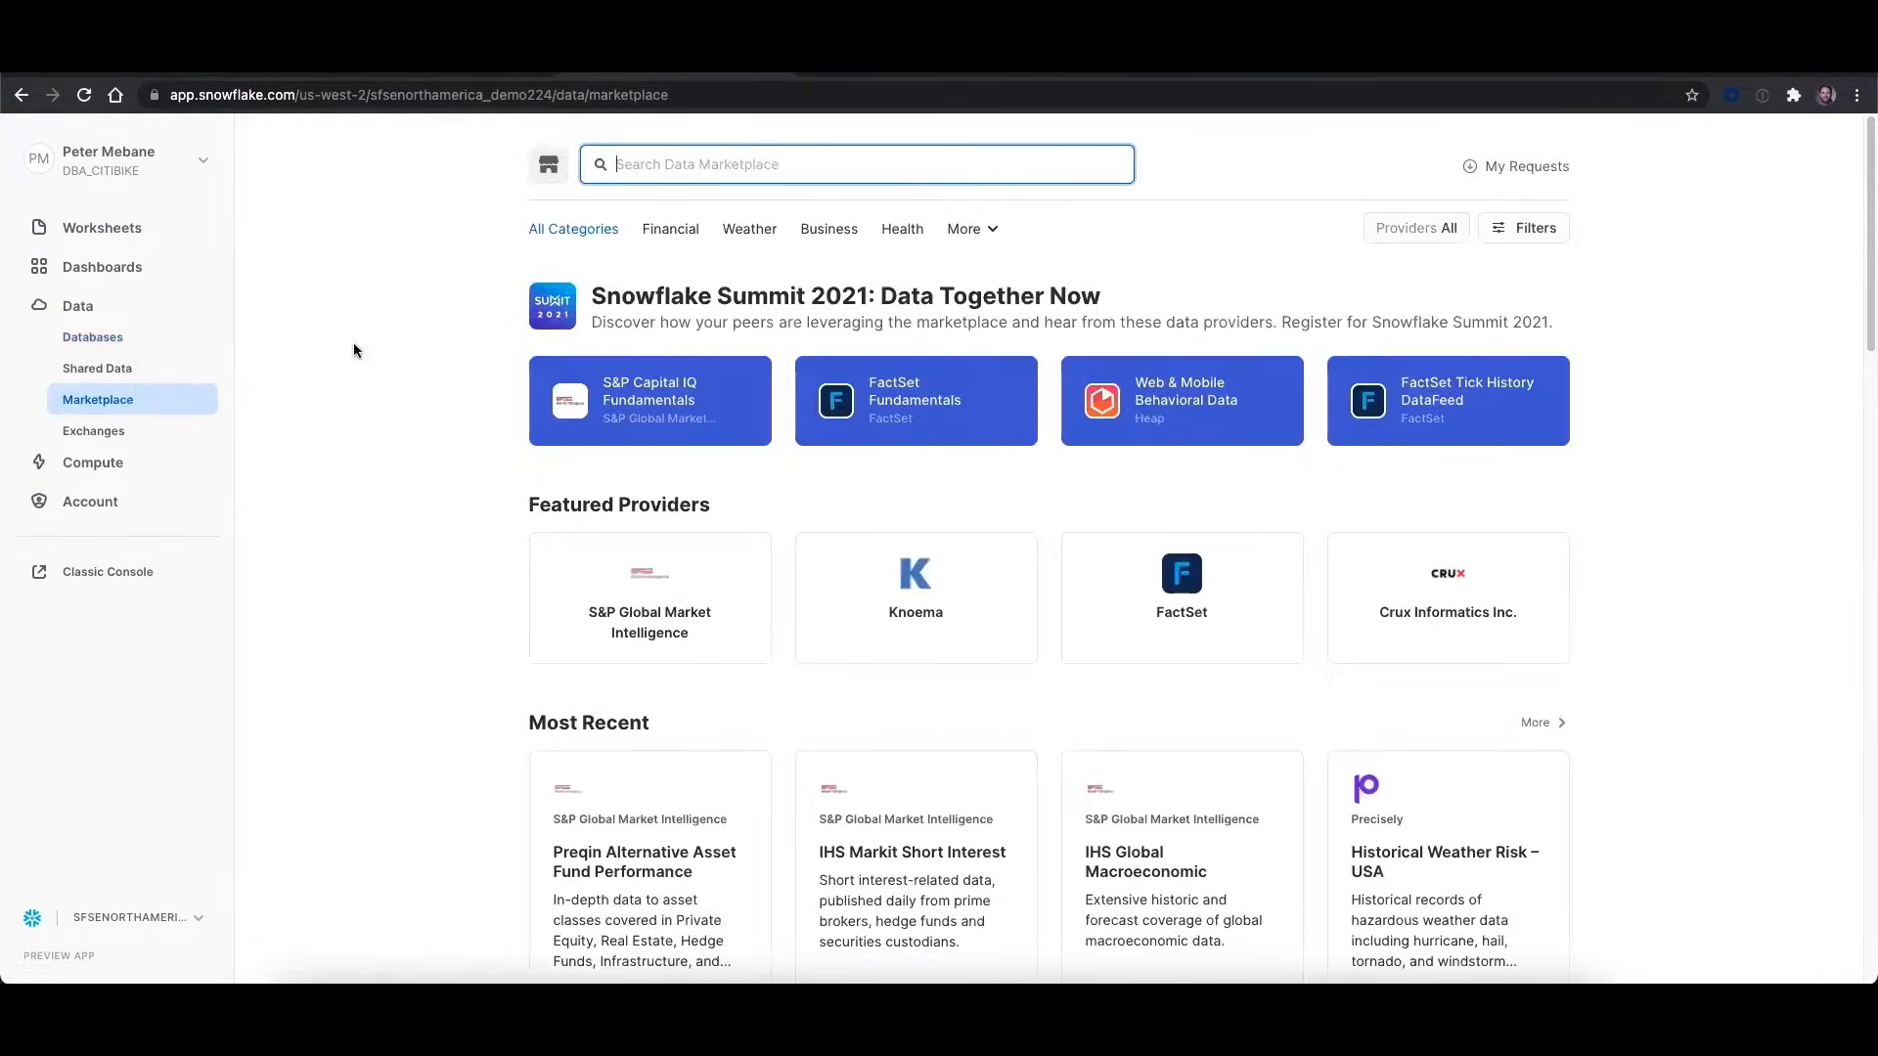
click(98, 407)
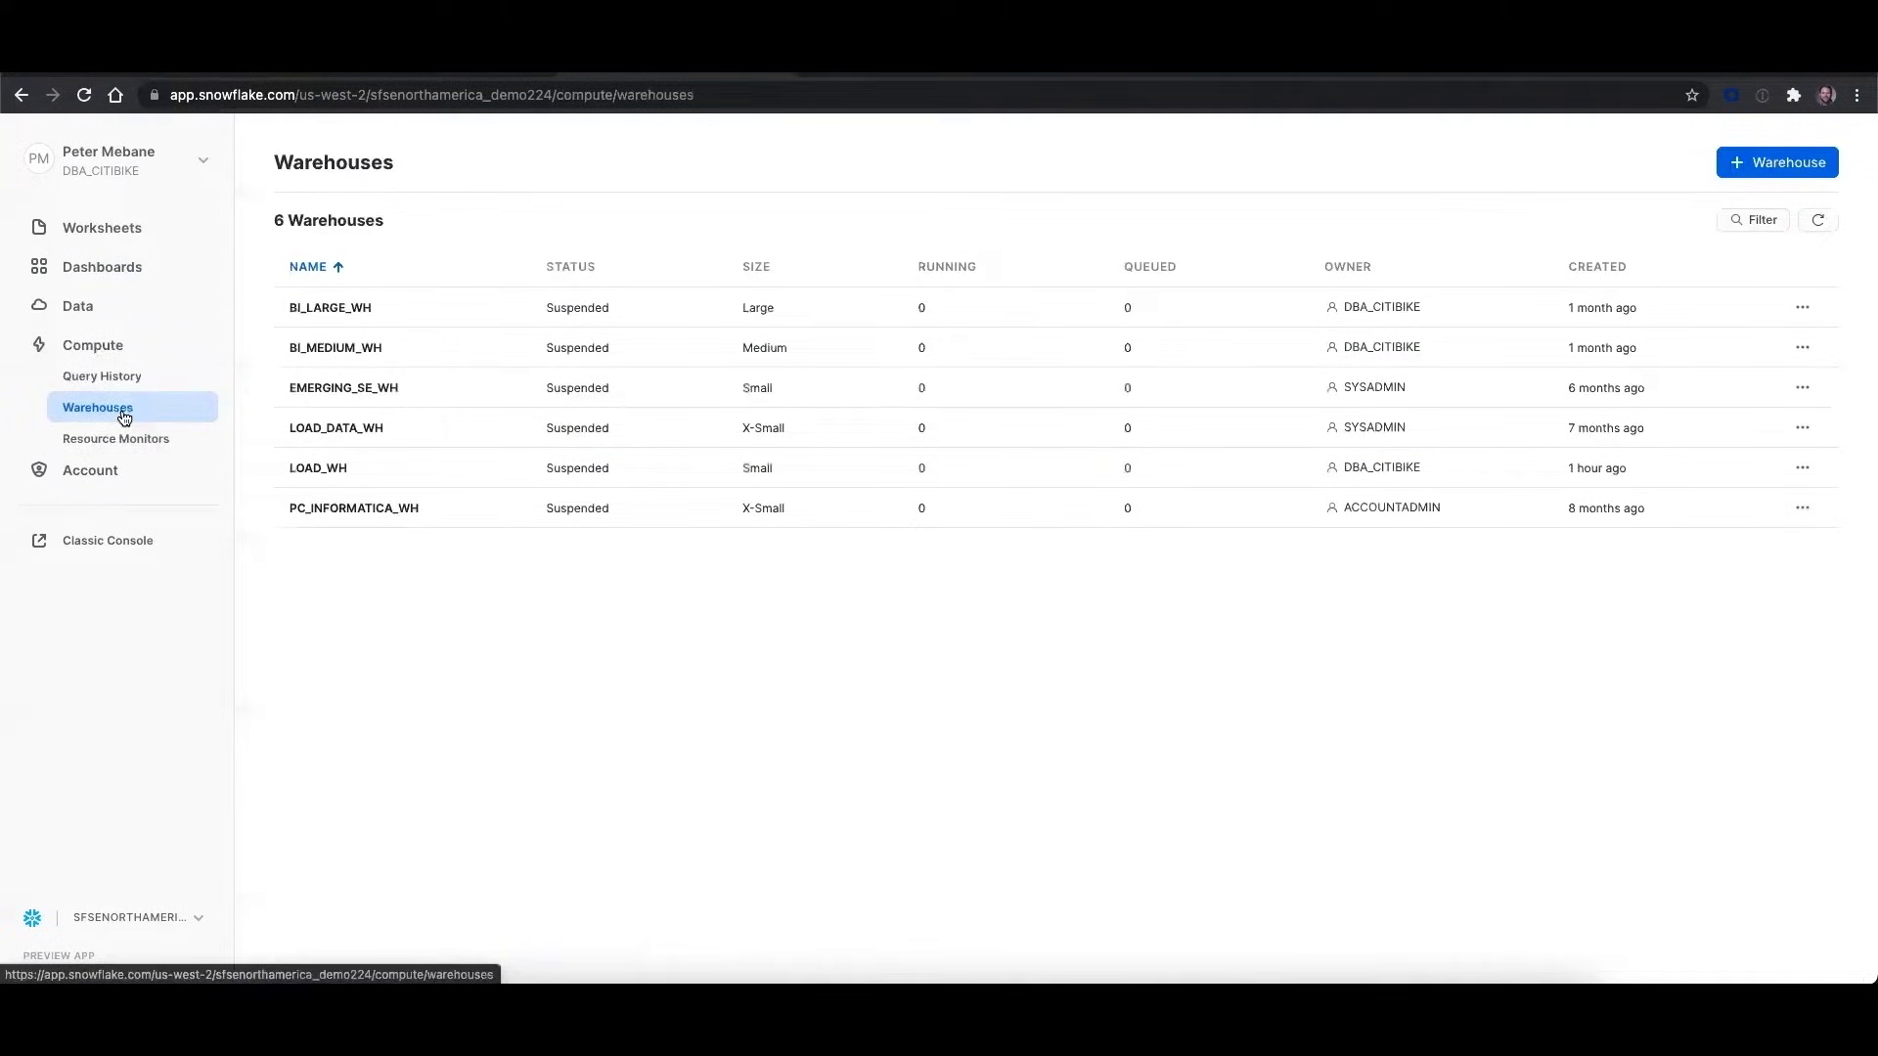
mouse_move(425, 419)
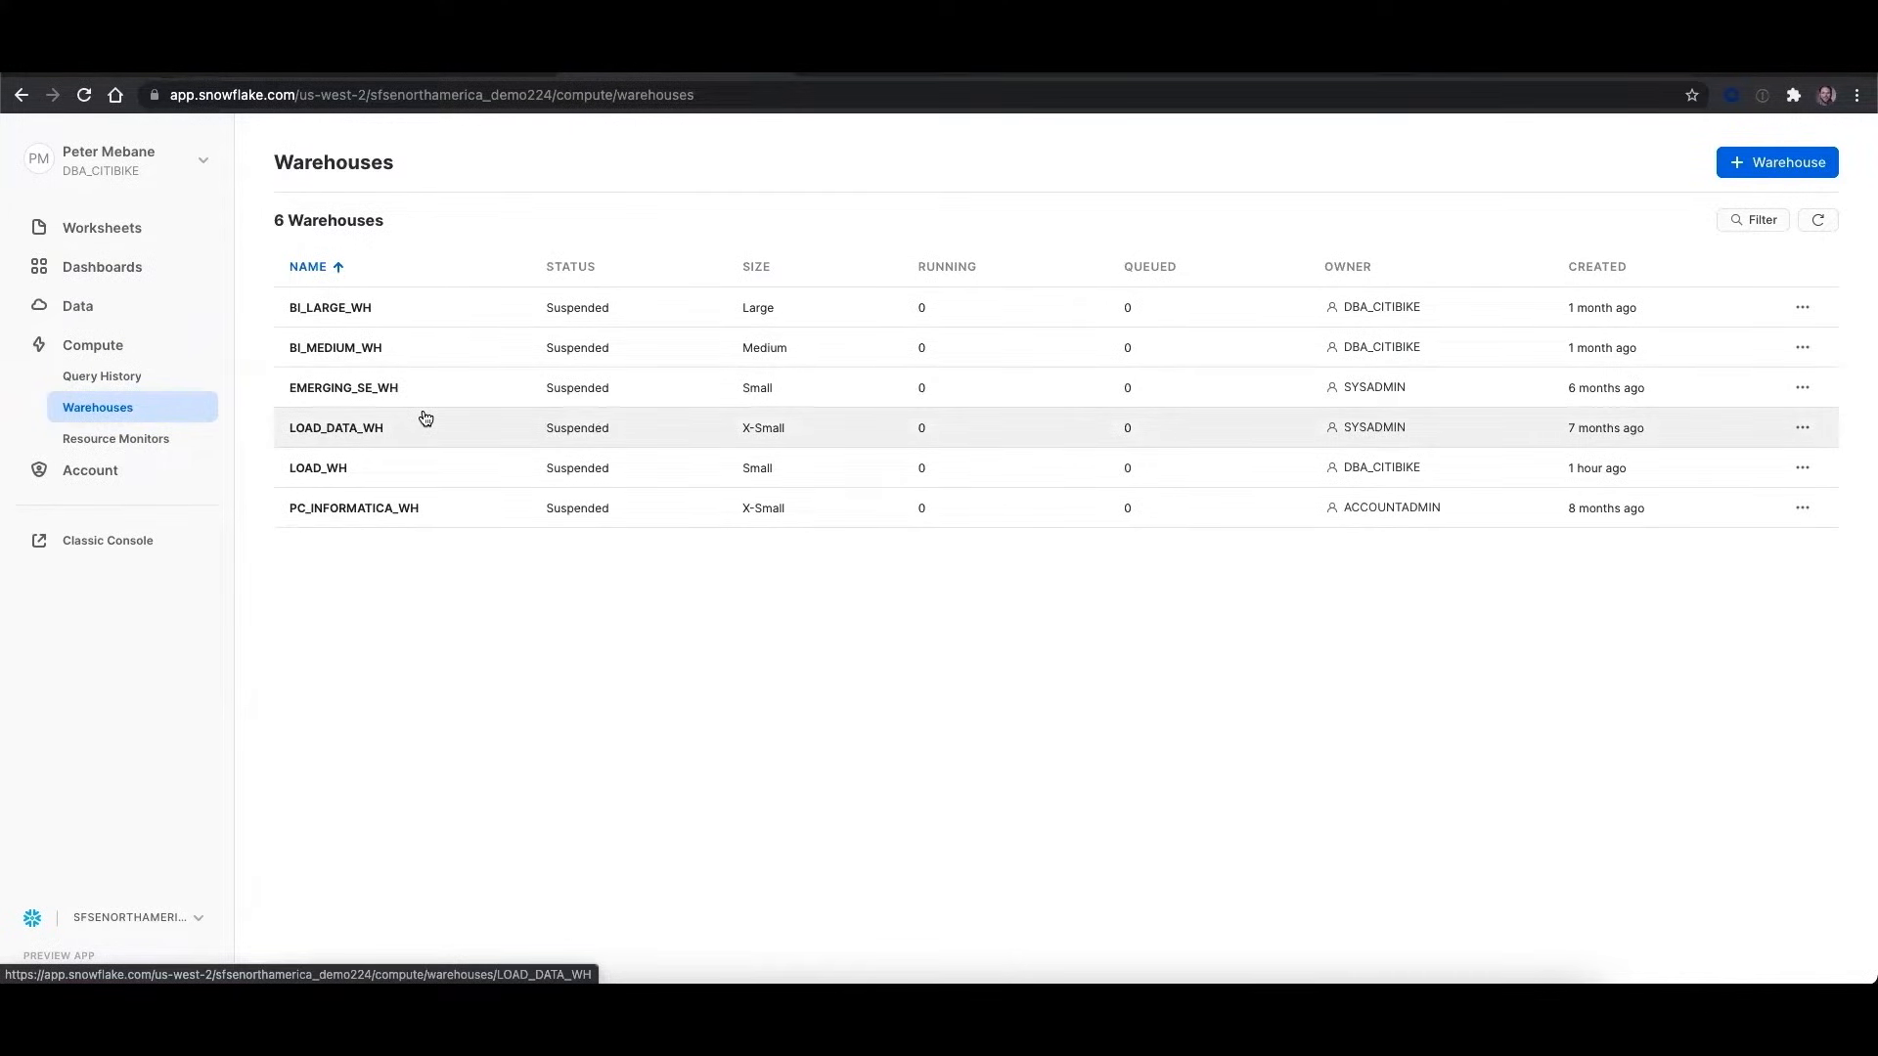
Start a new warehouse from the Warehouses page via + Warehouse
click(1778, 163)
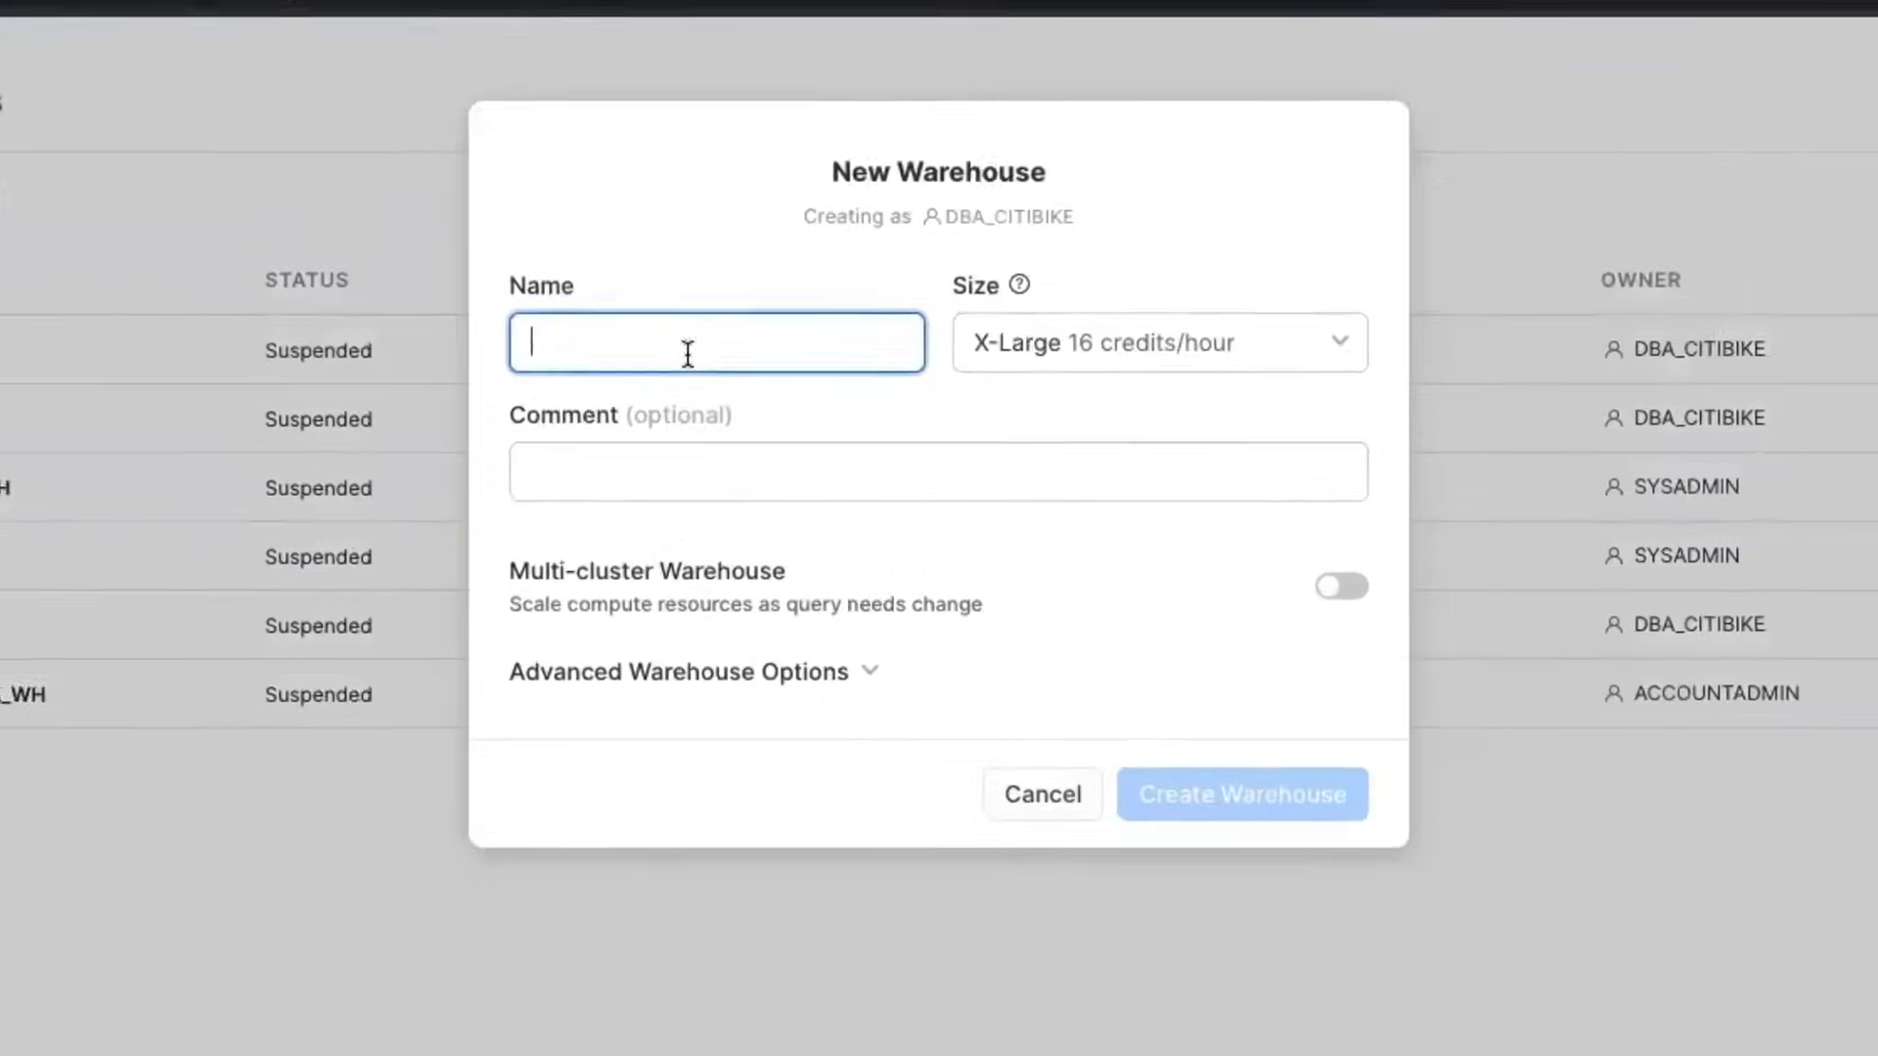
Review the warehouse size options for 'test', leaving X-Large selected
click(1156, 340)
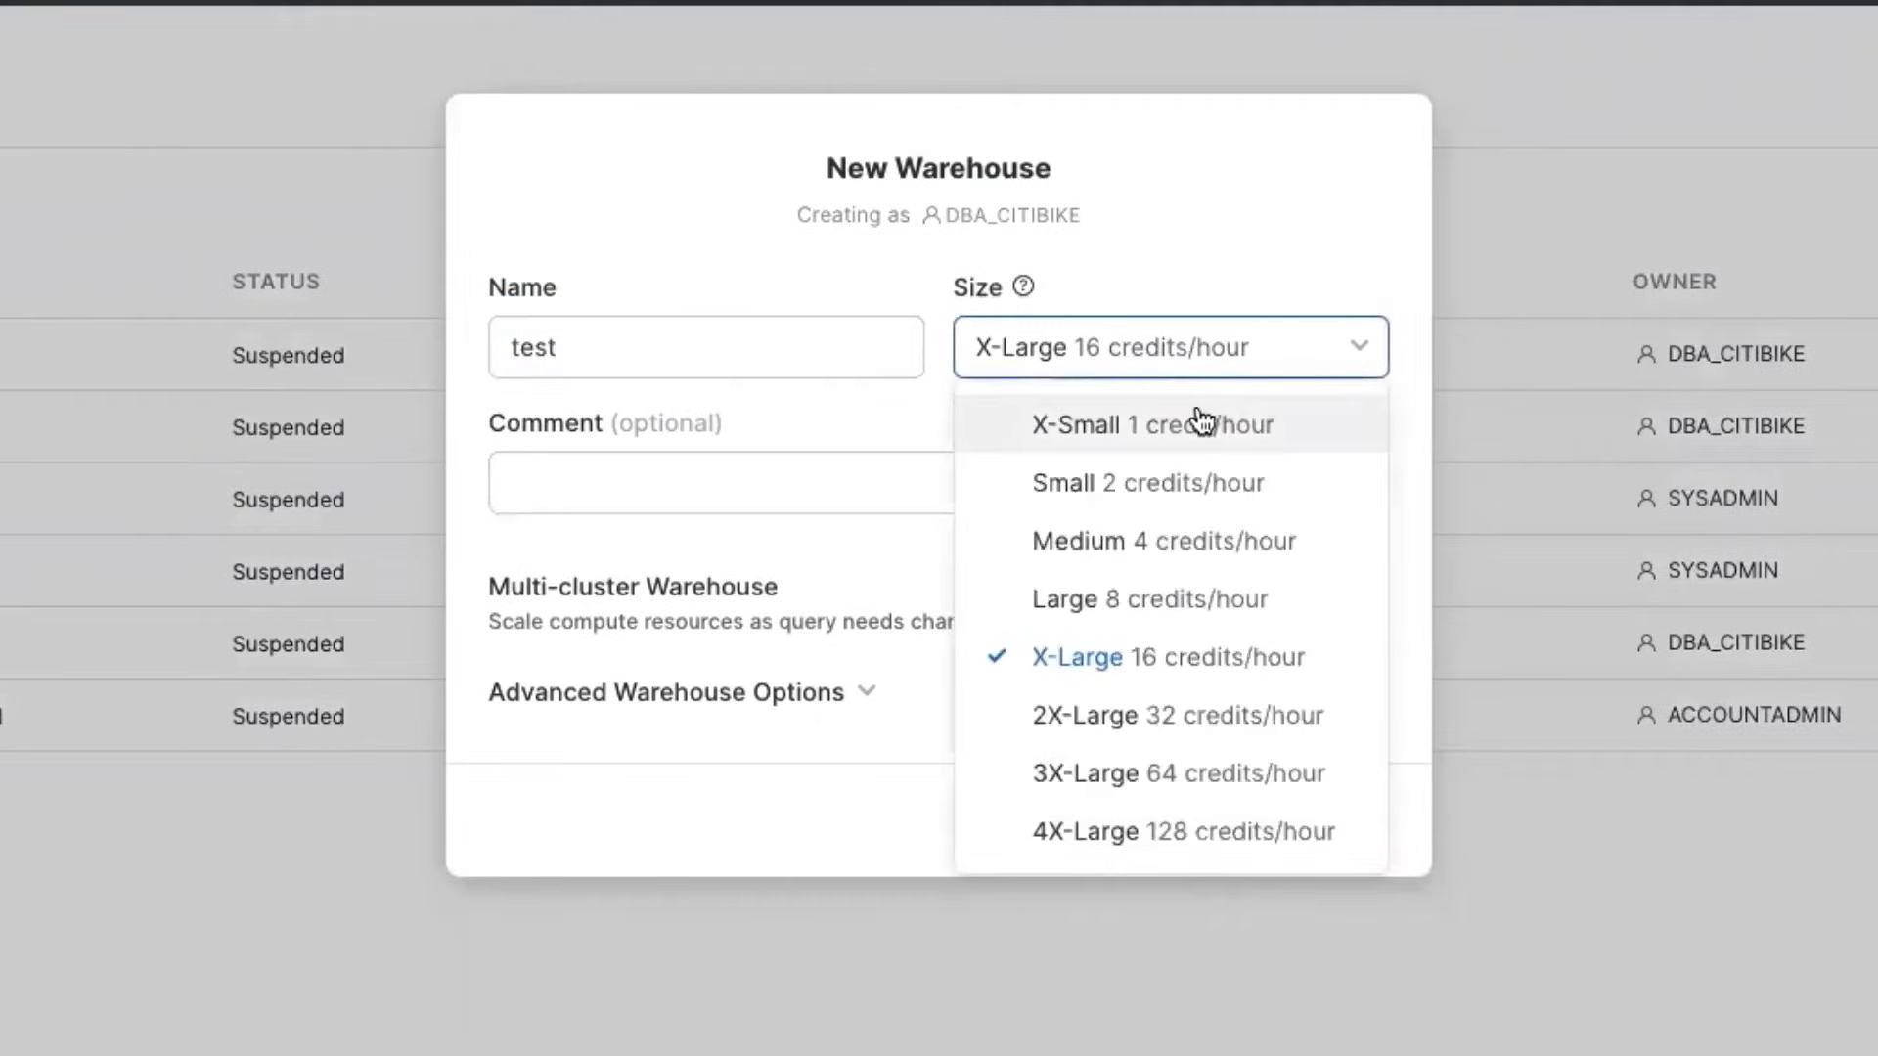
mouse_move(1048, 425)
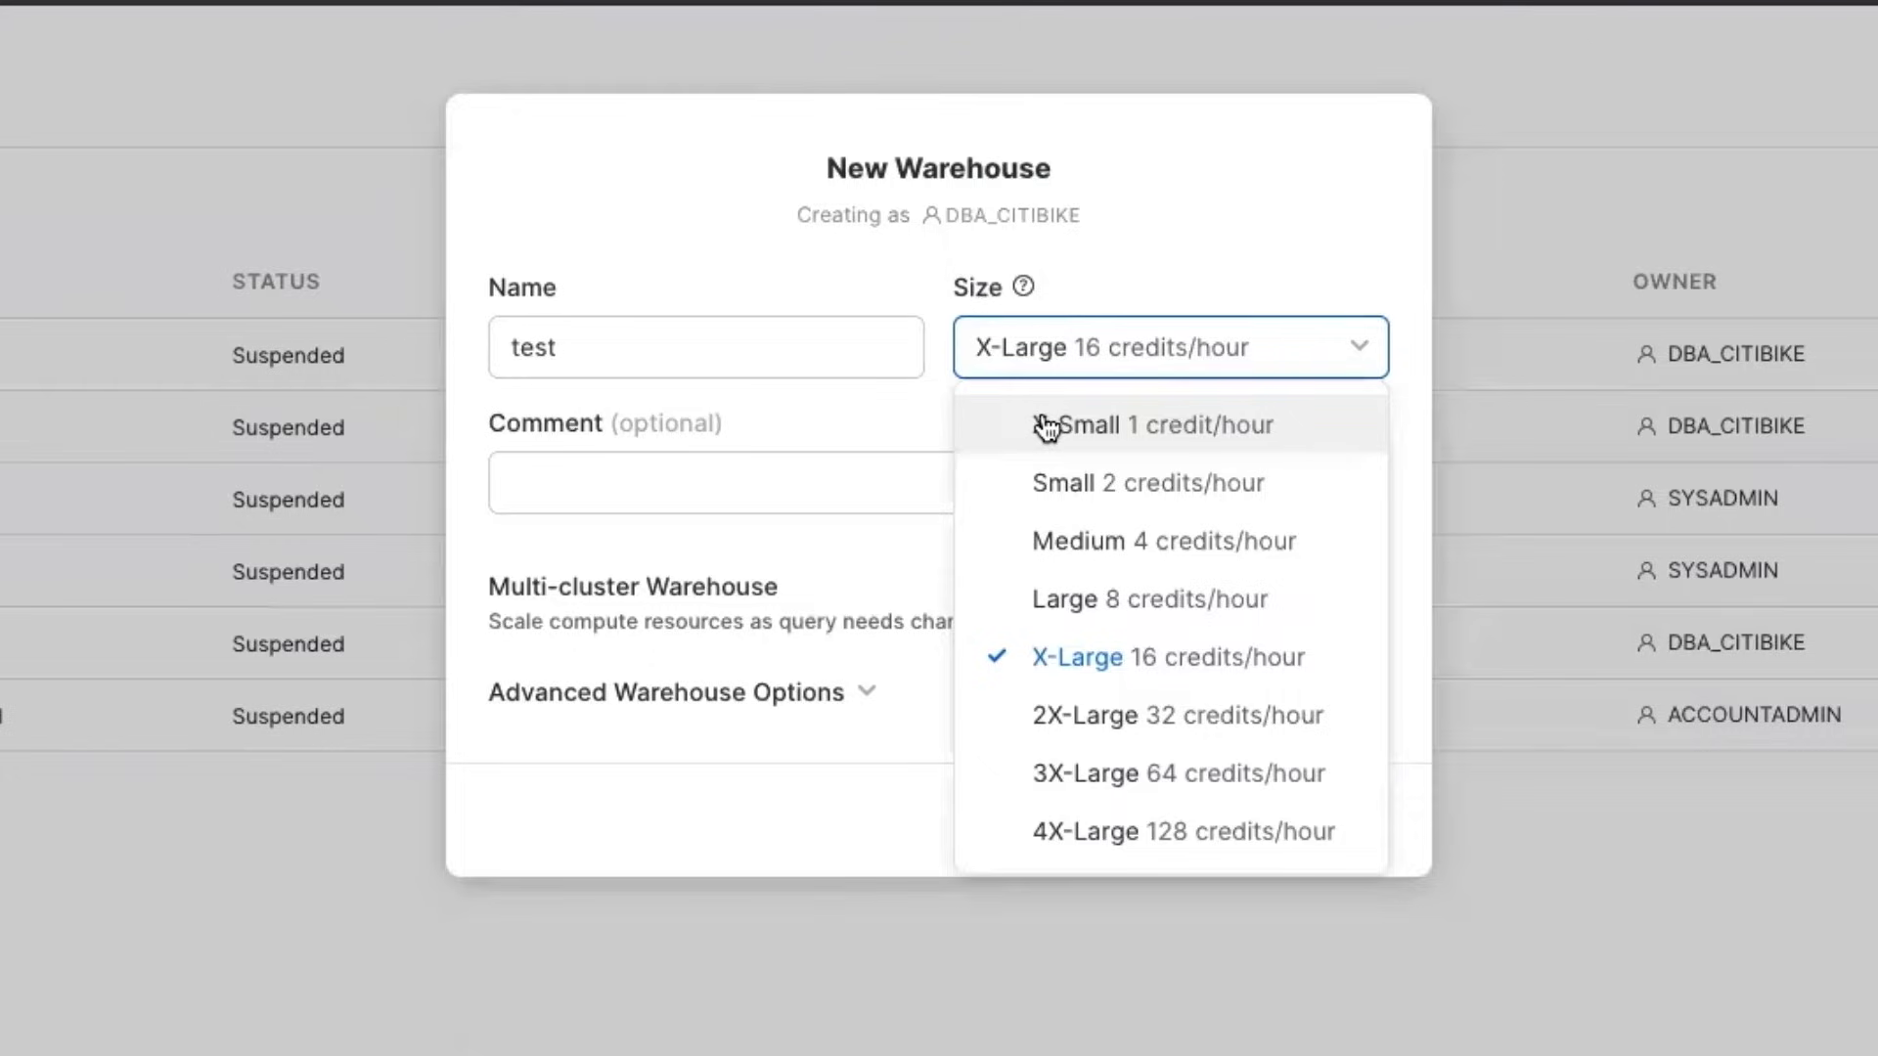
mouse_move(1003, 542)
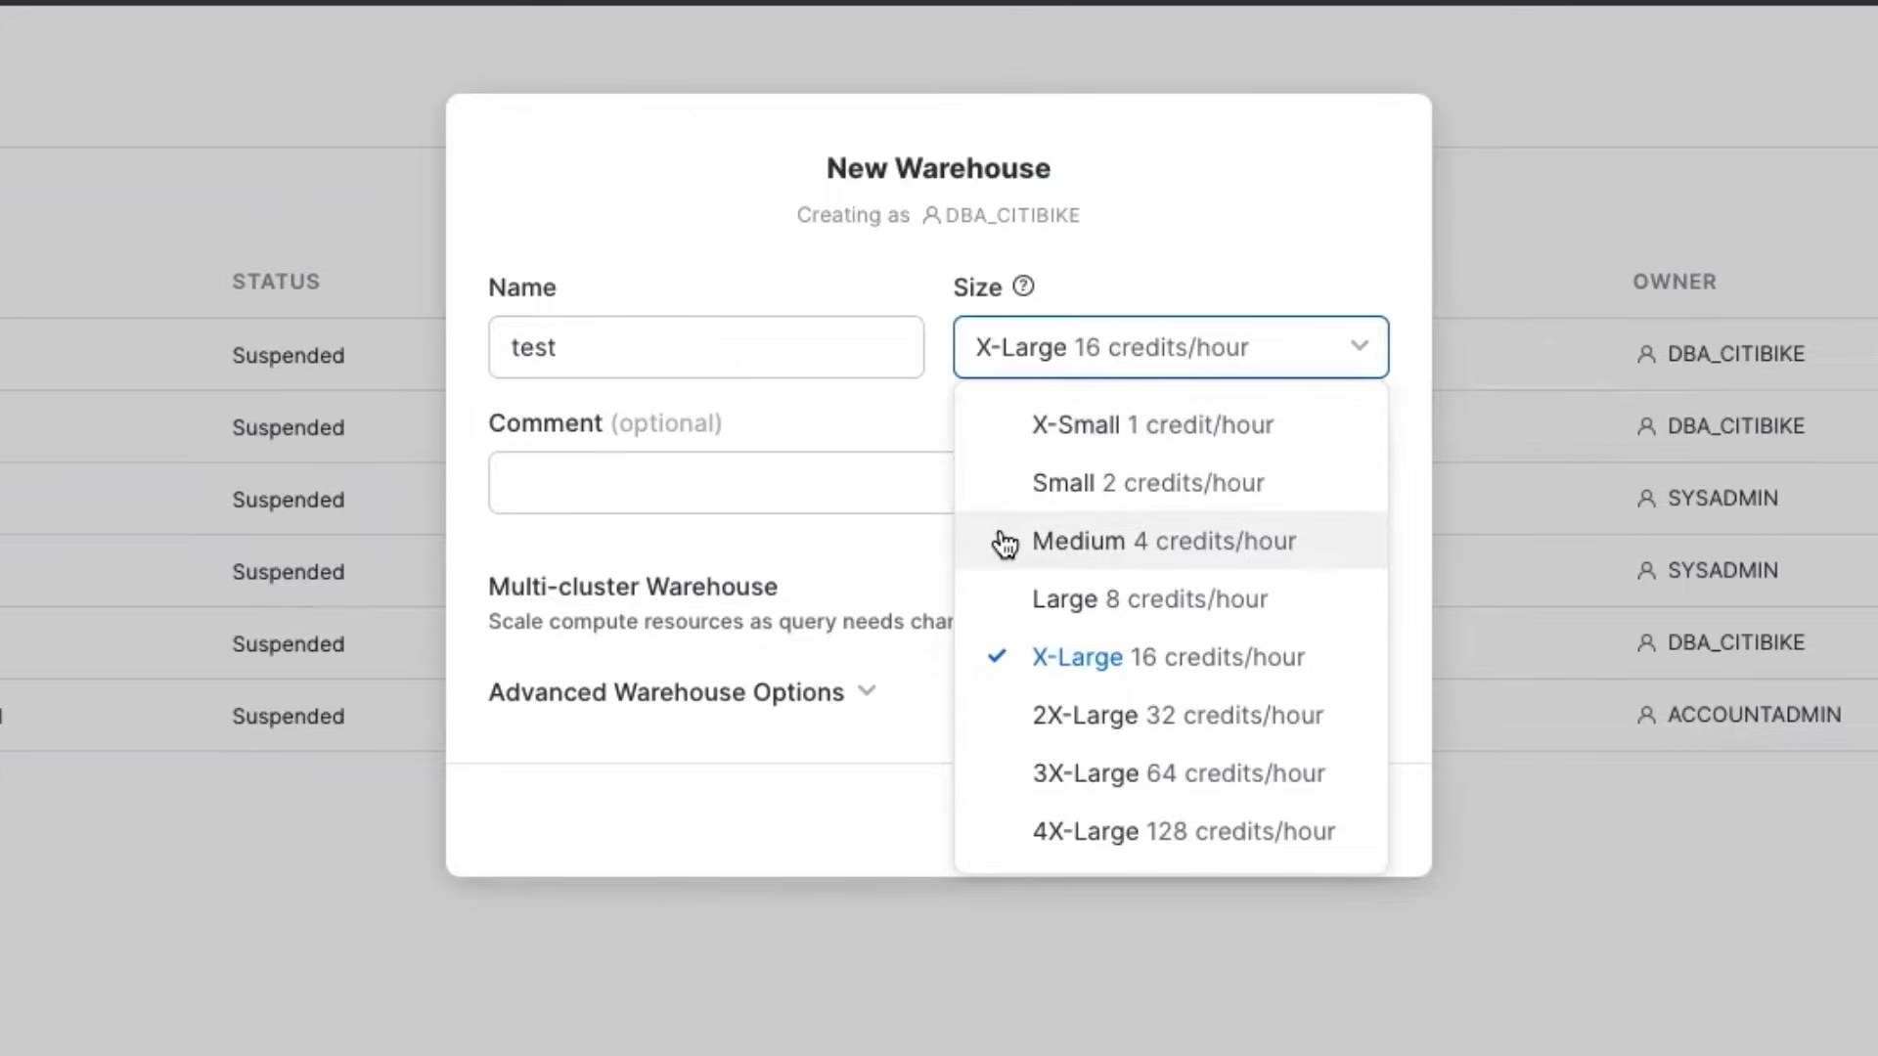
mouse_move(1111, 434)
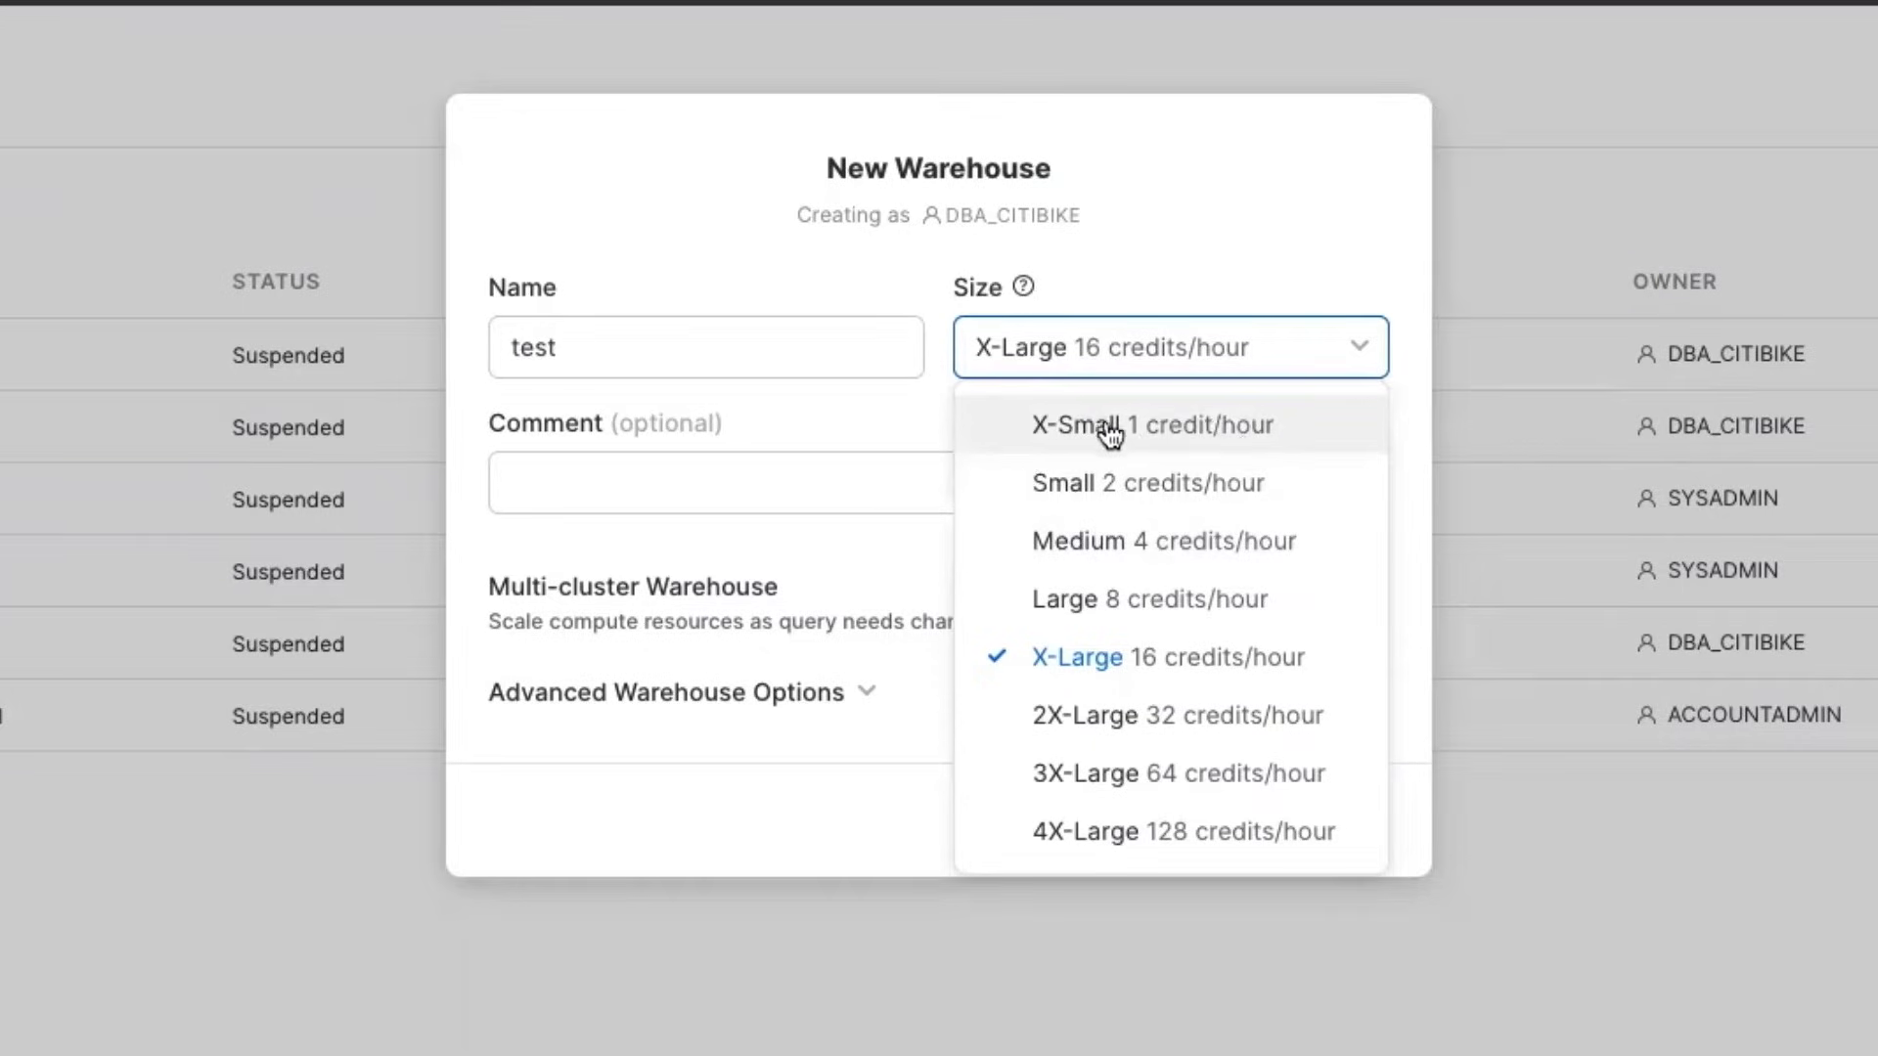
mouse_move(1160, 423)
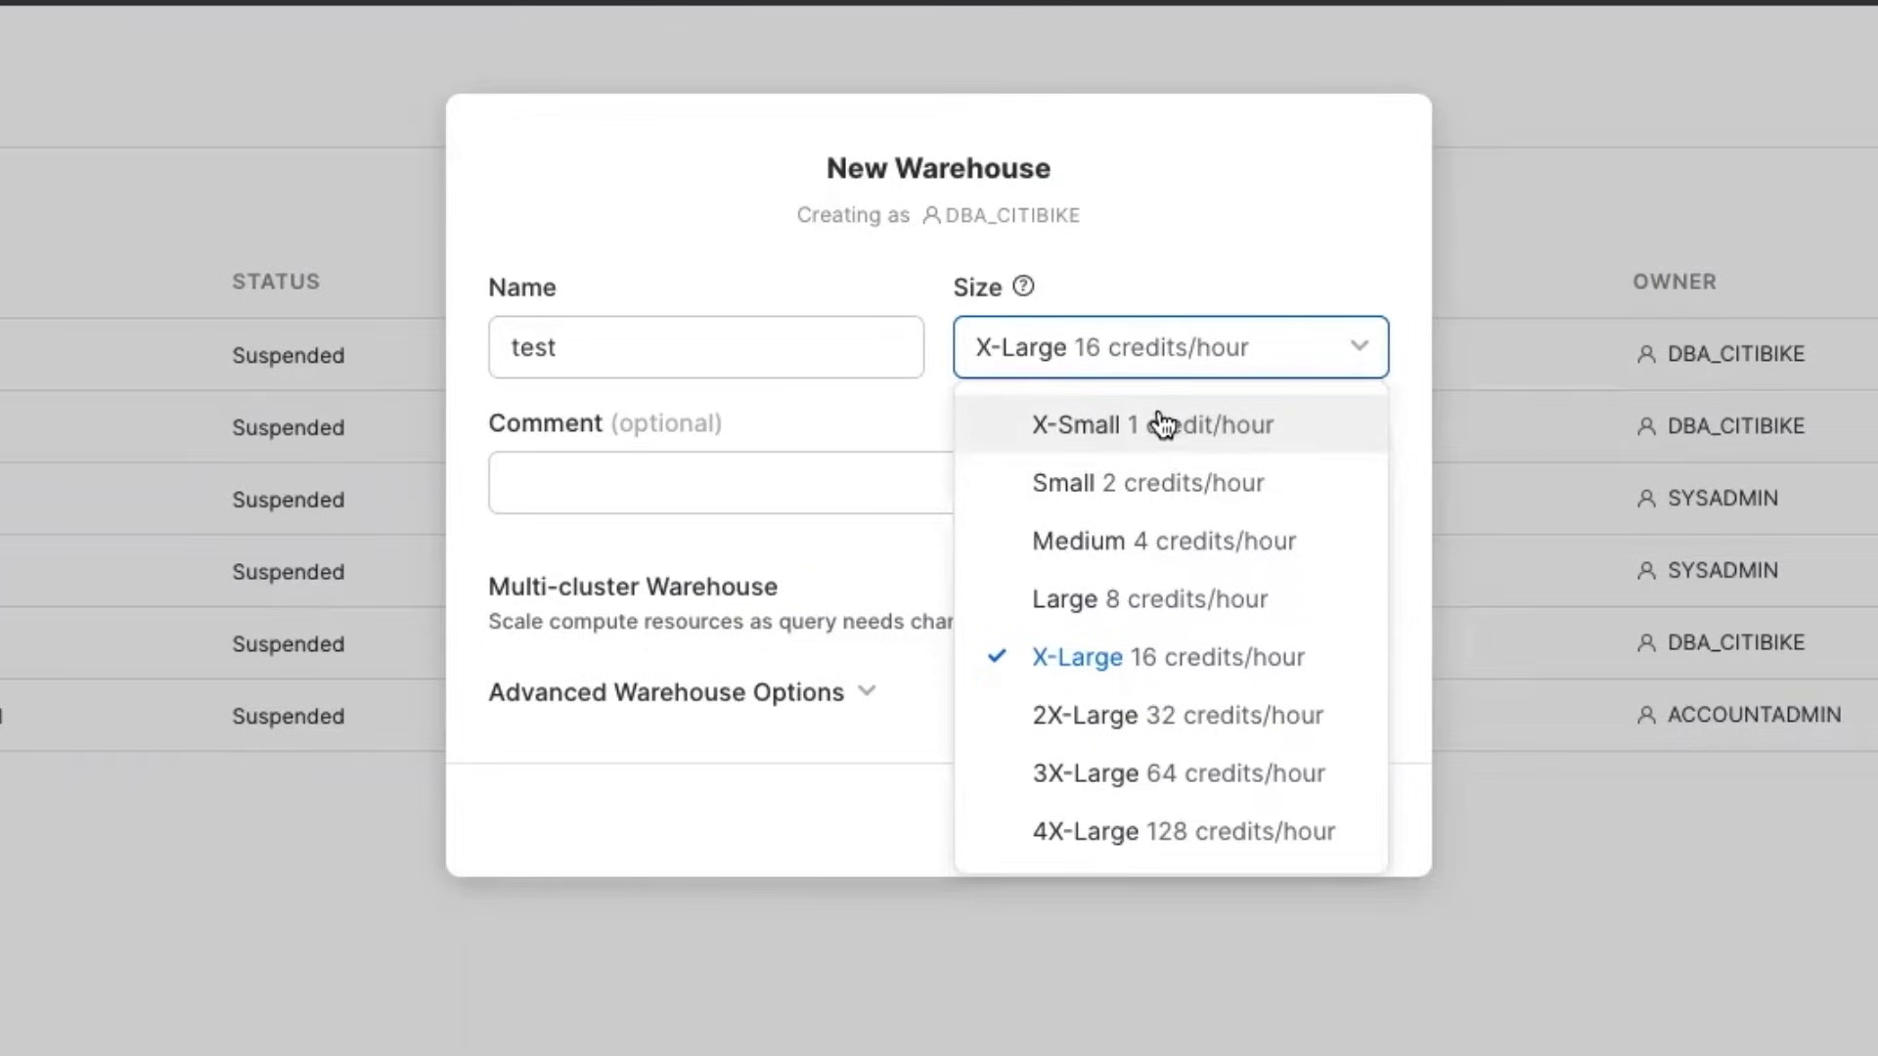
mouse_move(1107, 422)
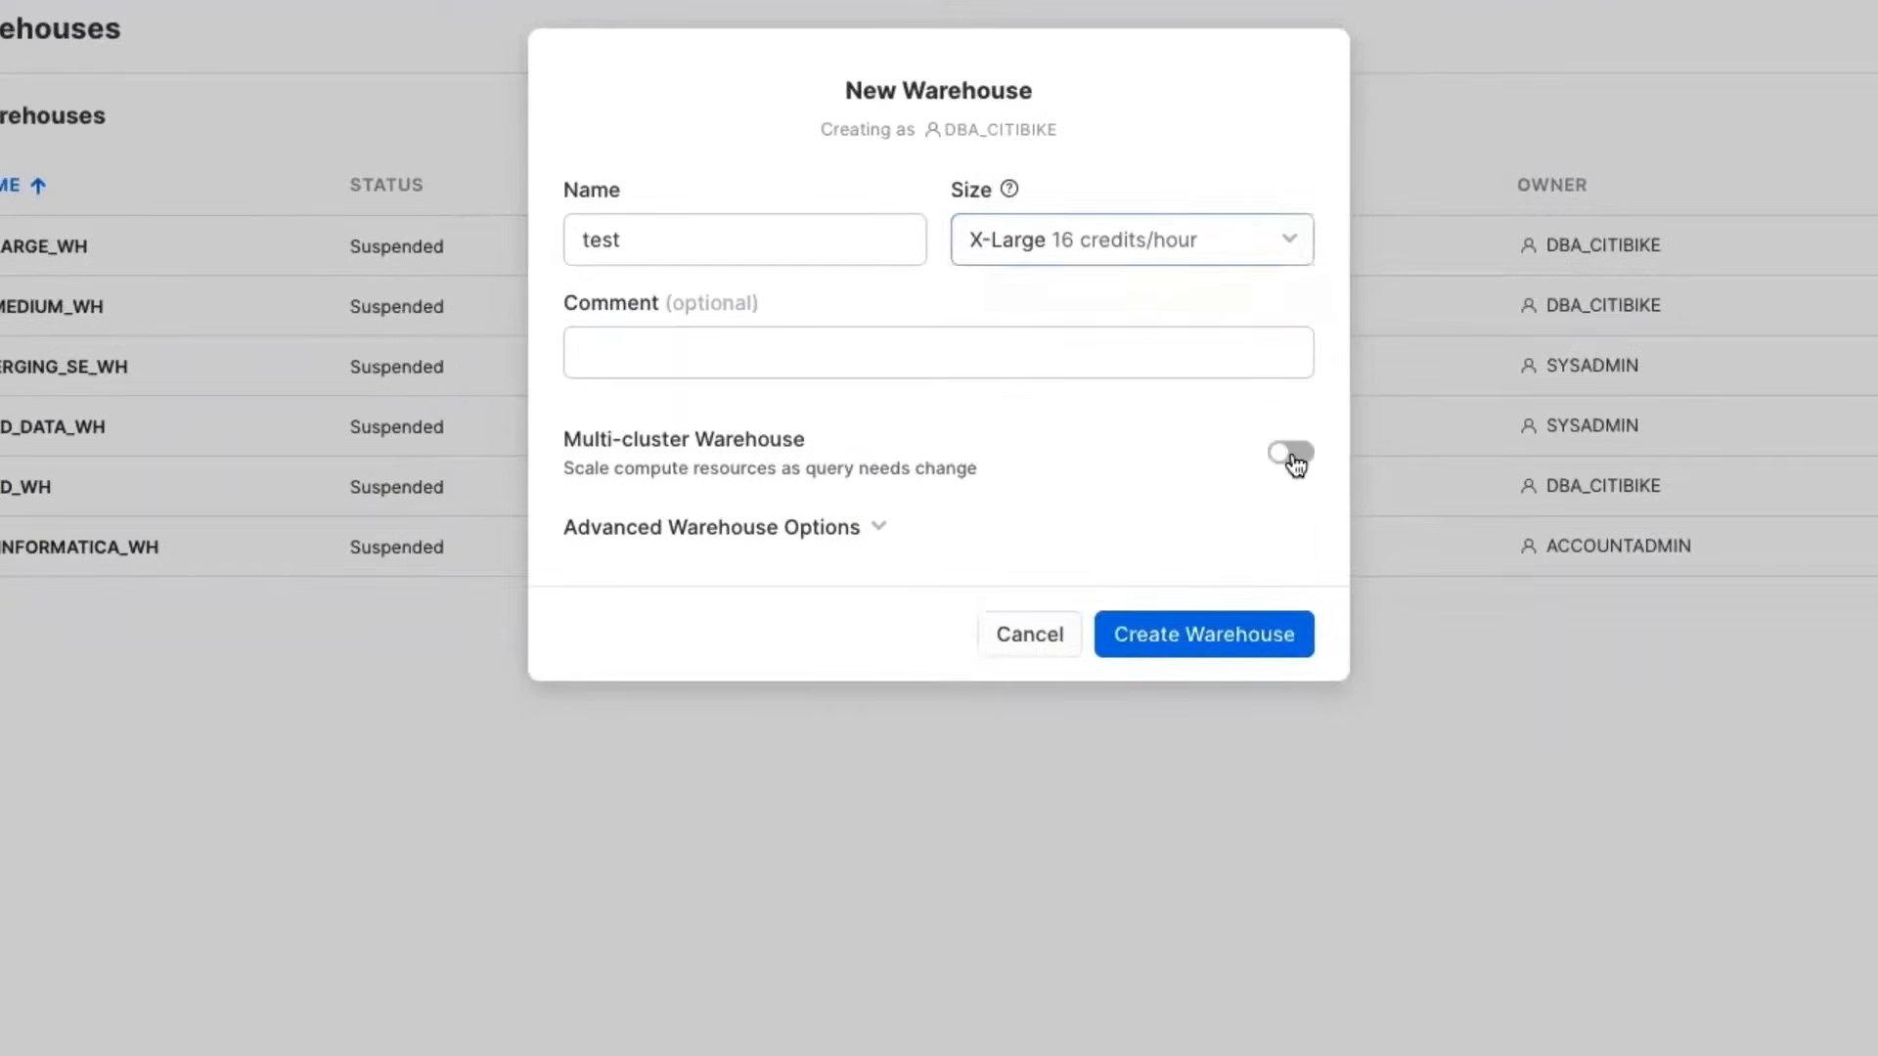
Enable multi-cluster scaling to review its settings, then cancel the warehouse without creating it
click(1289, 452)
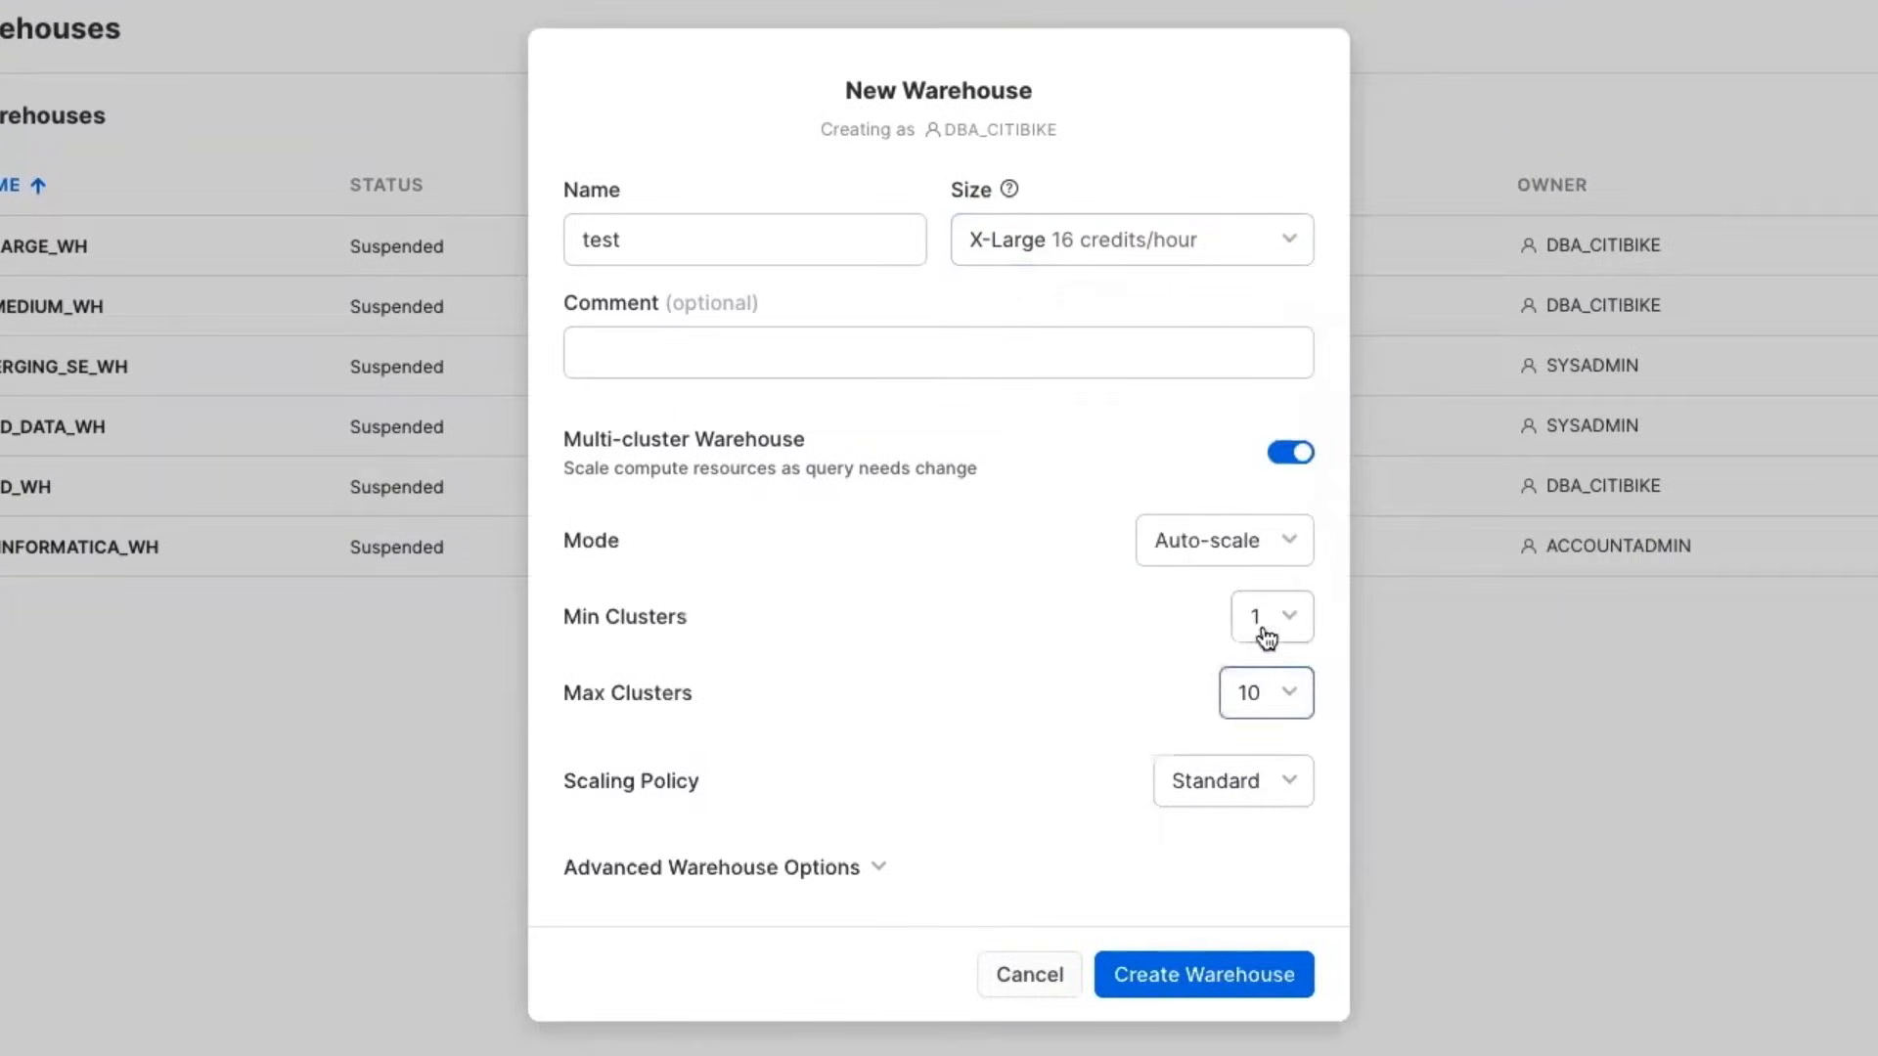
mouse_move(1195, 599)
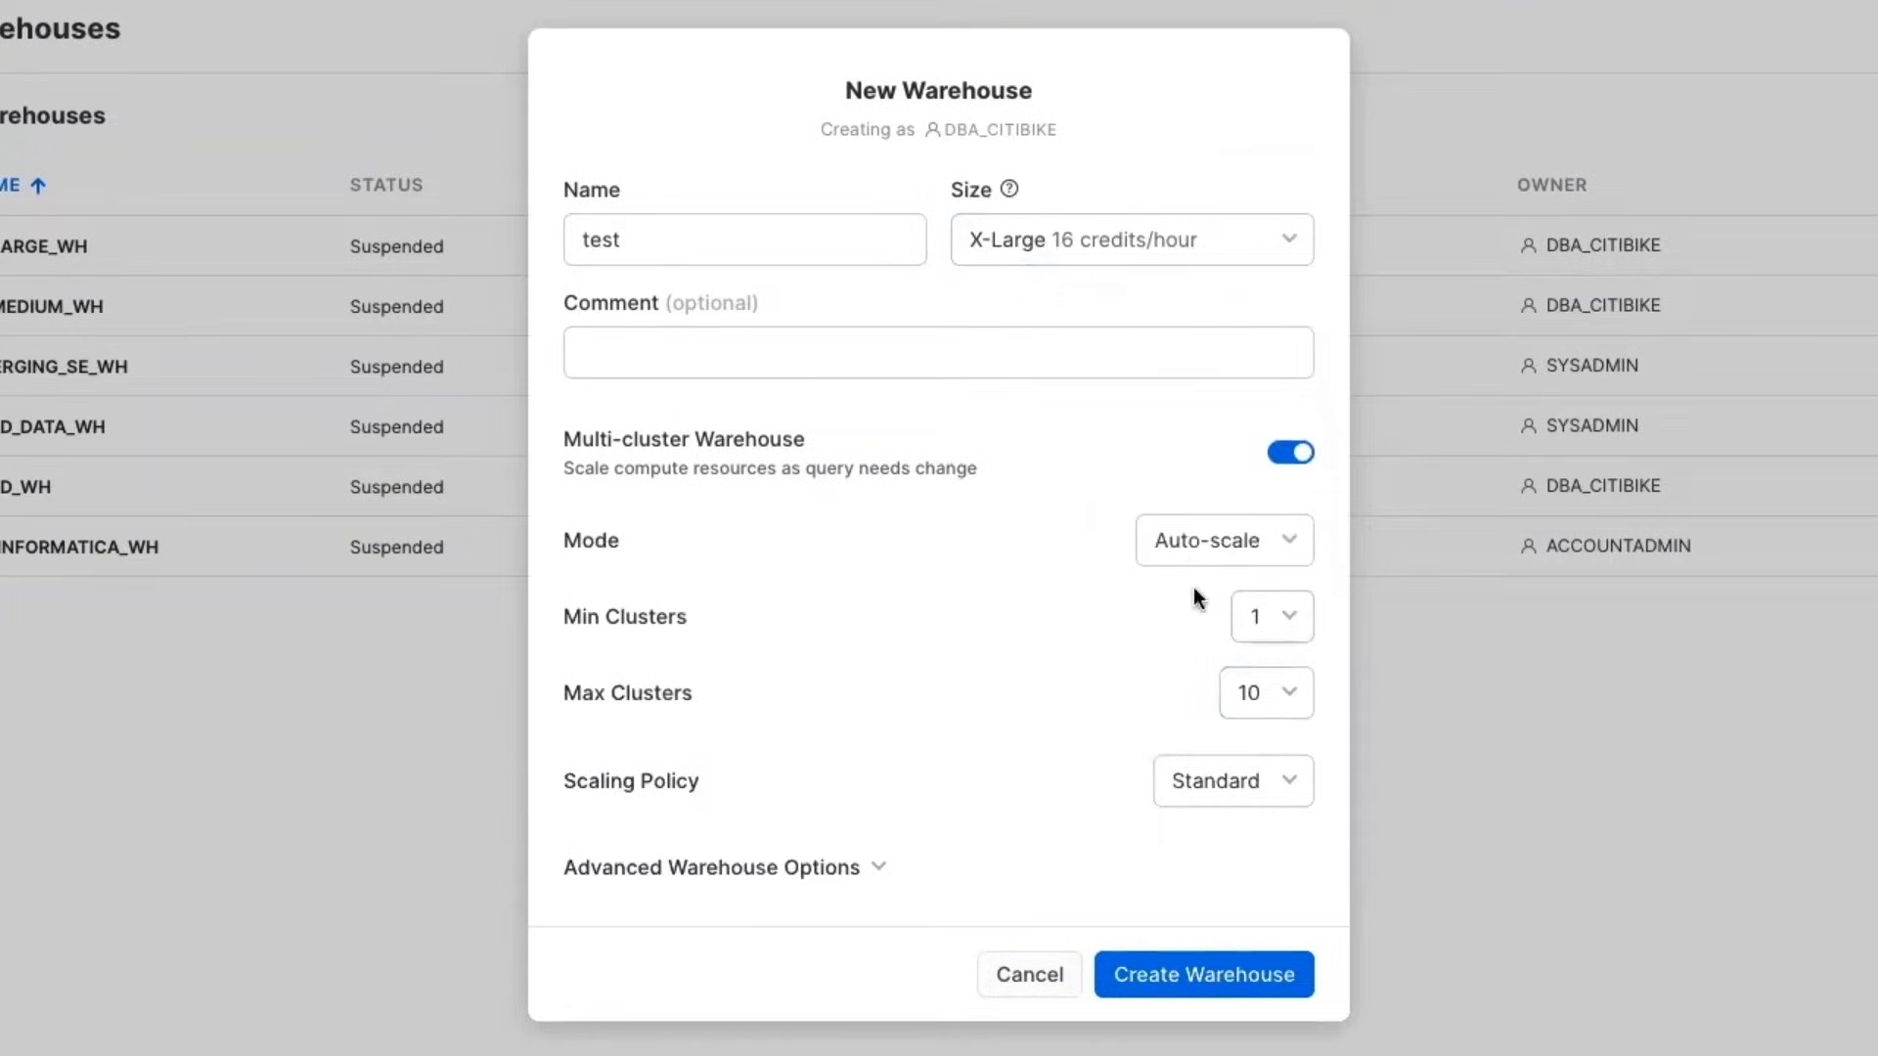
mouse_move(1242, 575)
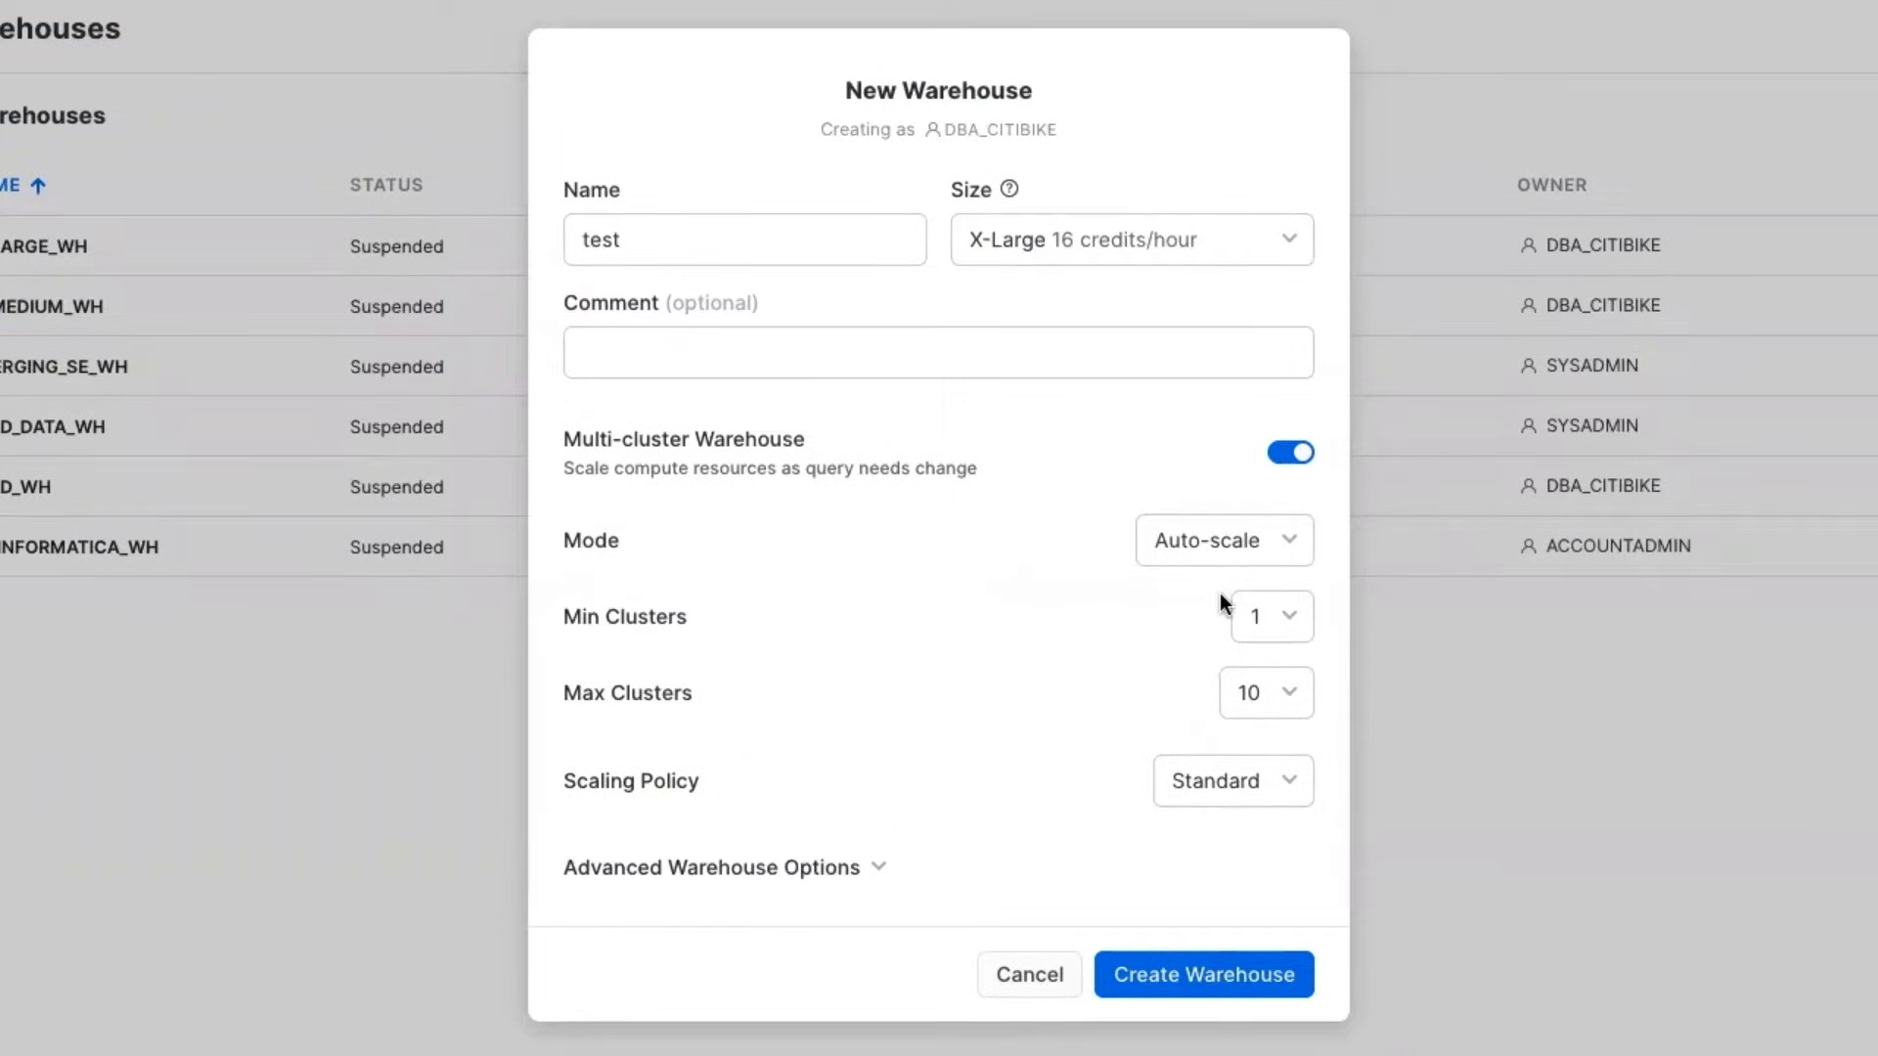
mouse_move(794, 478)
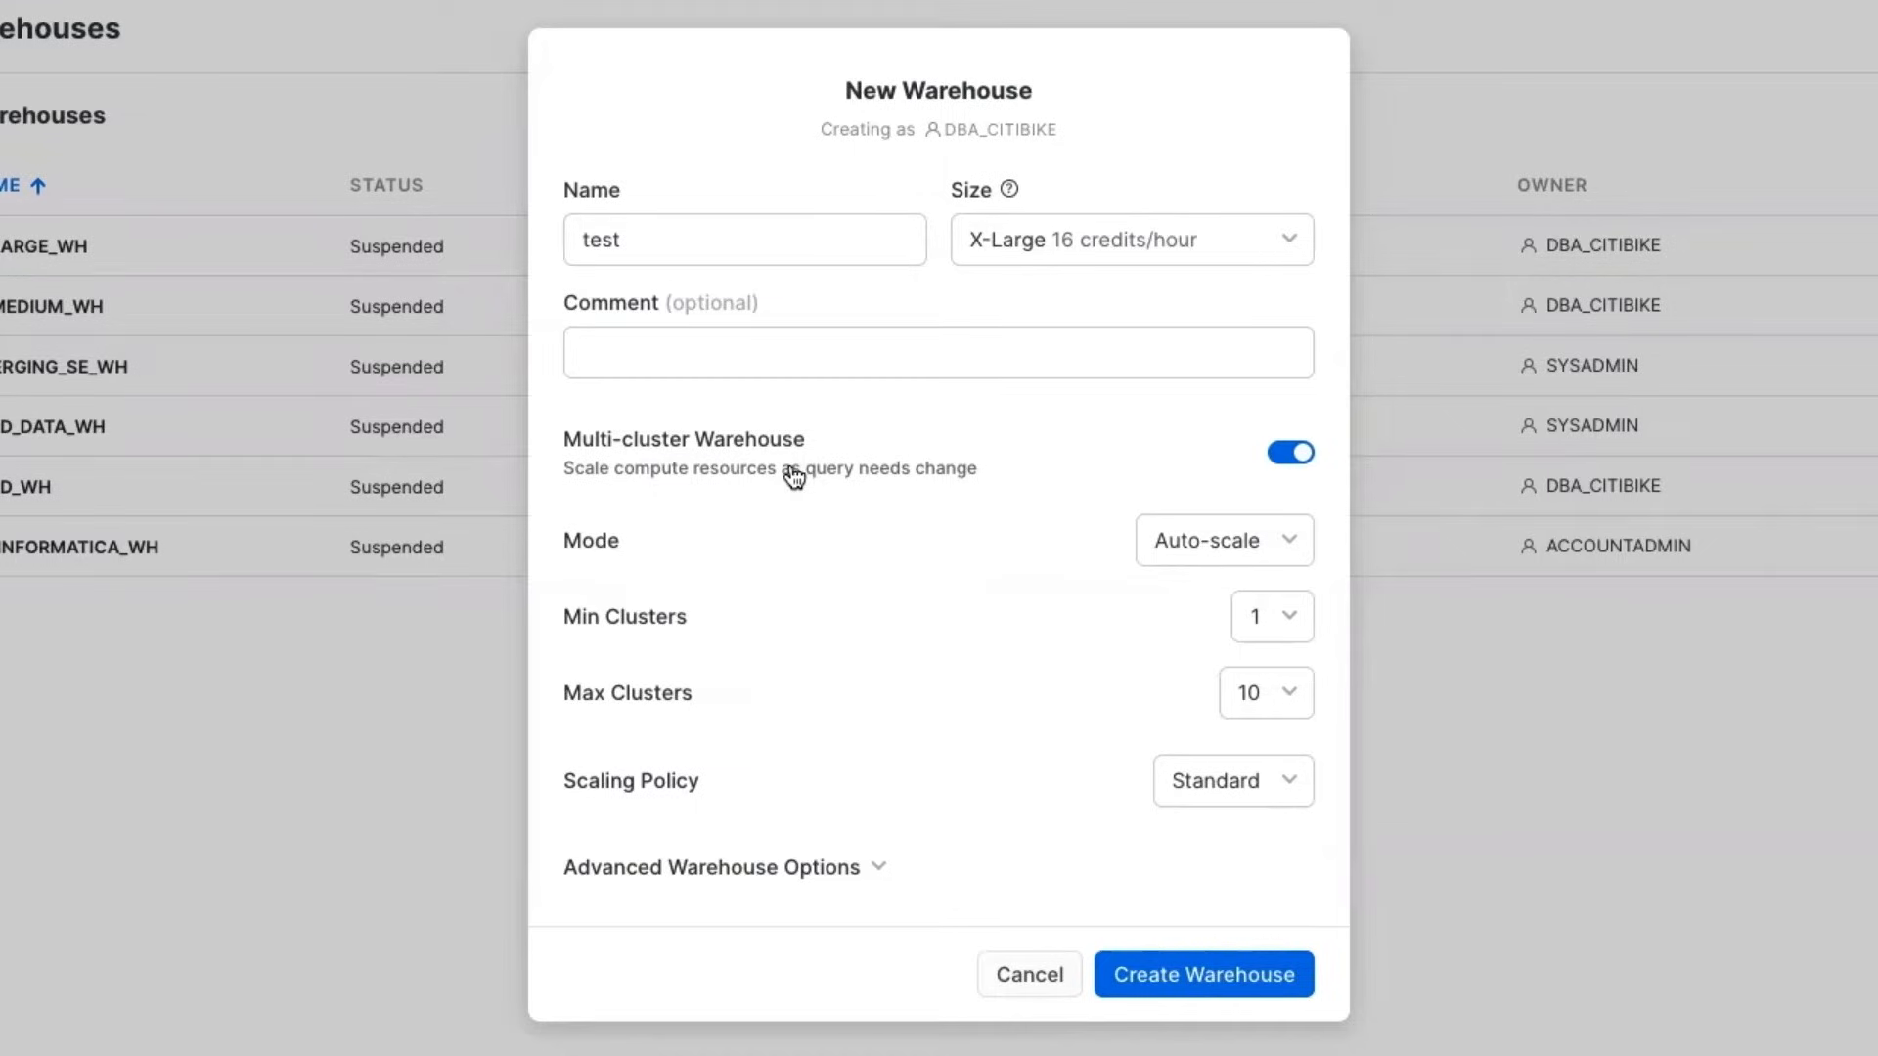
mouse_move(1269, 692)
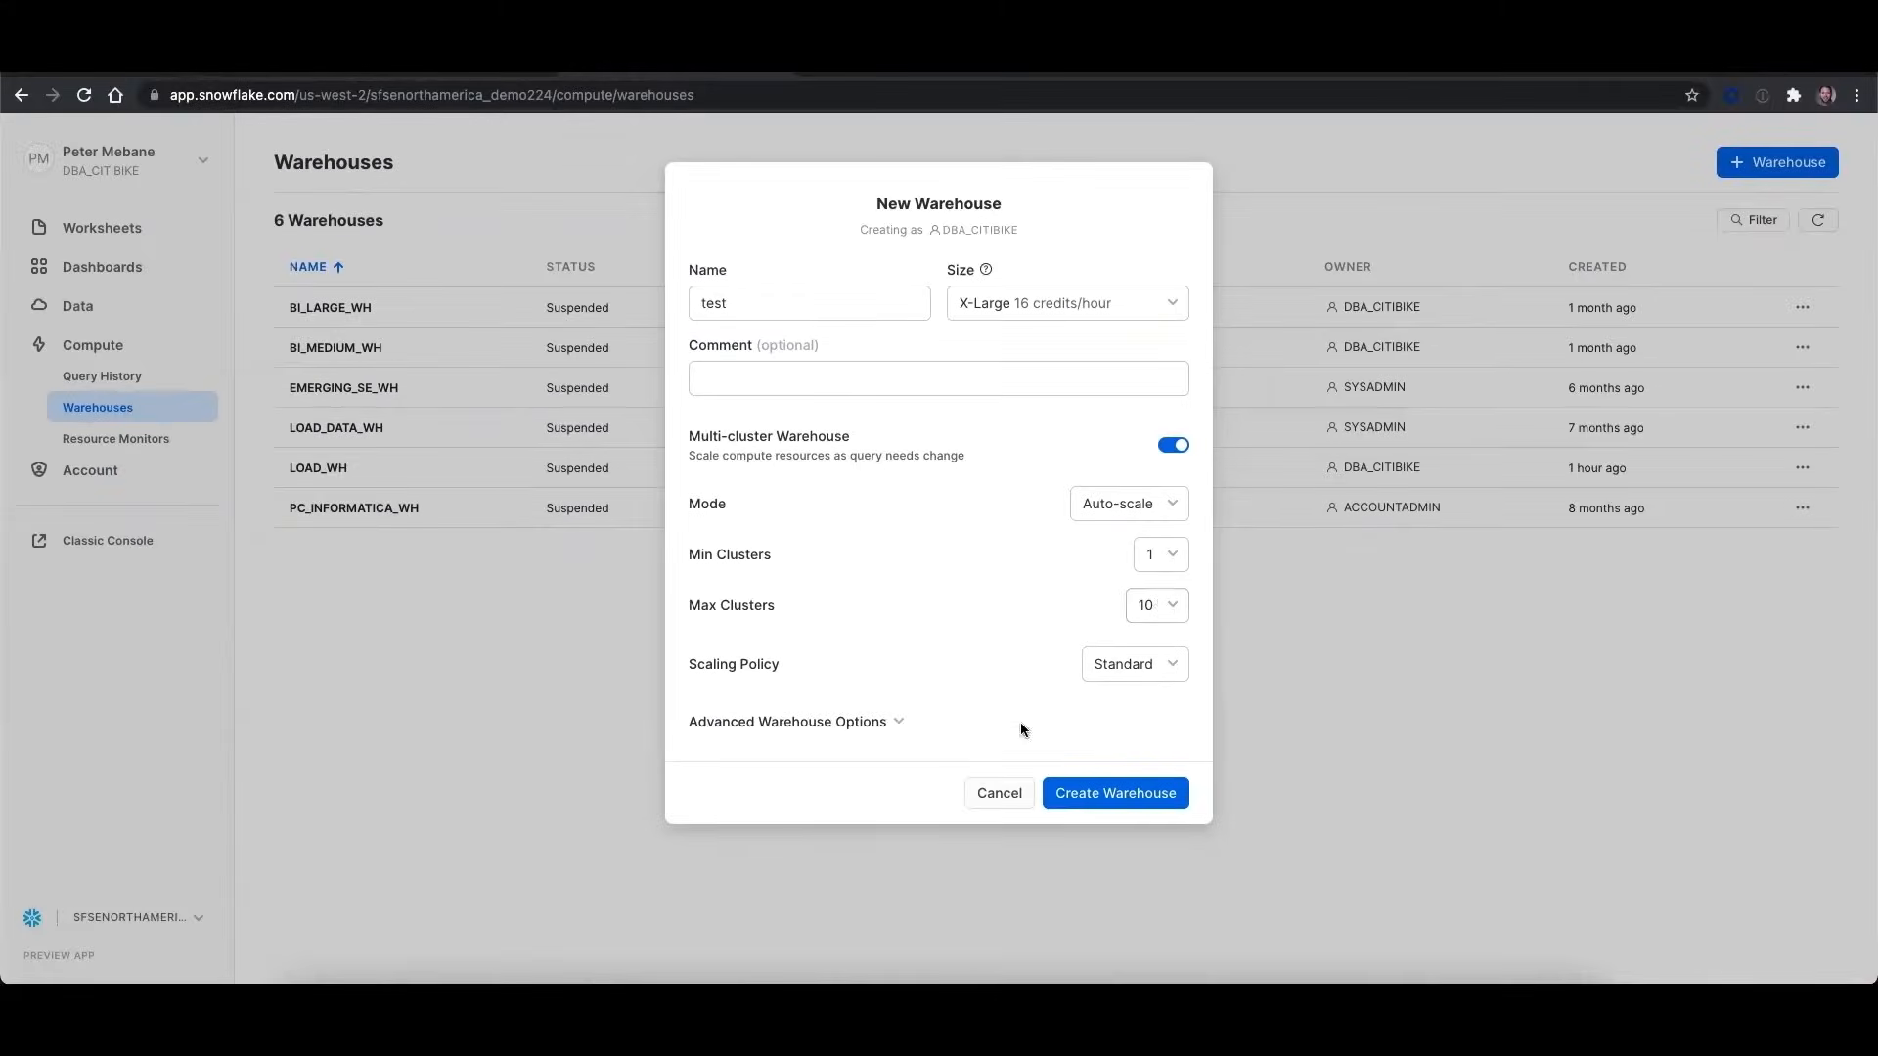
click(995, 792)
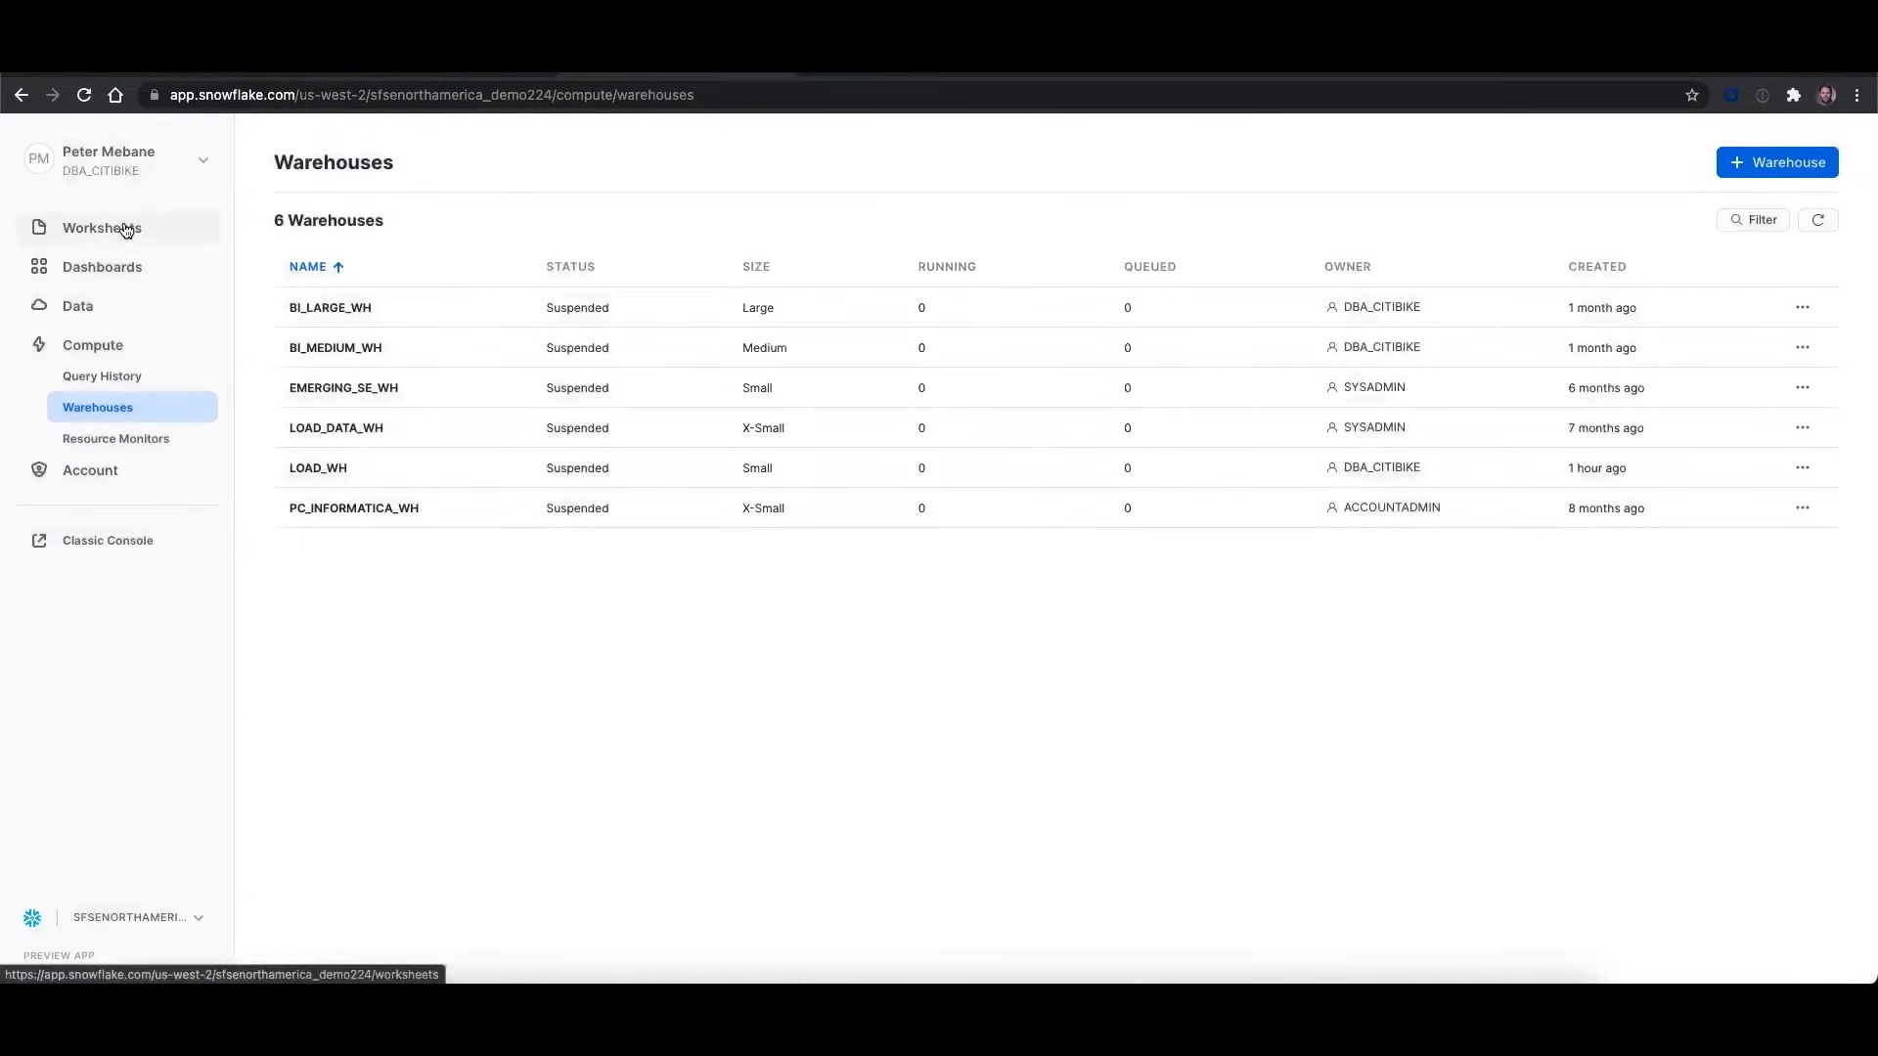
In the Loading Trips Data worksheet, list the staged trip files and compute 2.2 GB across 232 files
click(102, 226)
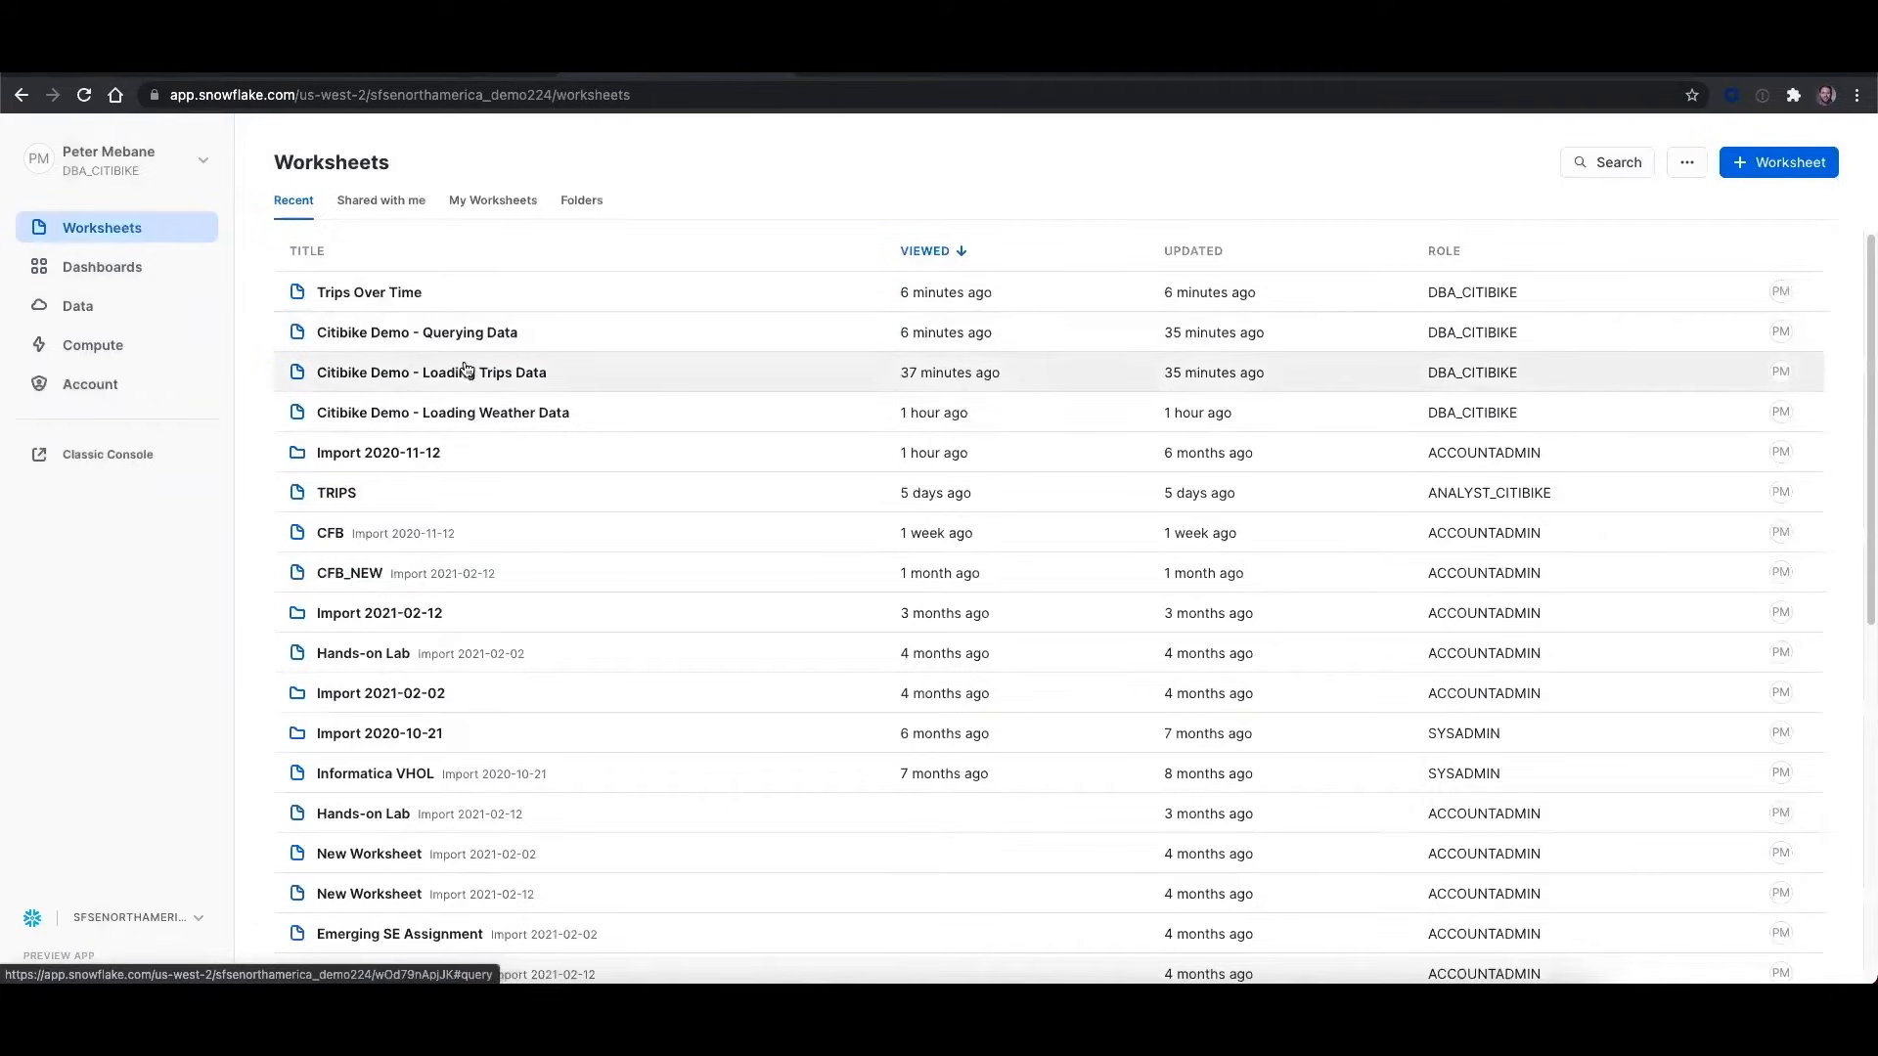
click(430, 372)
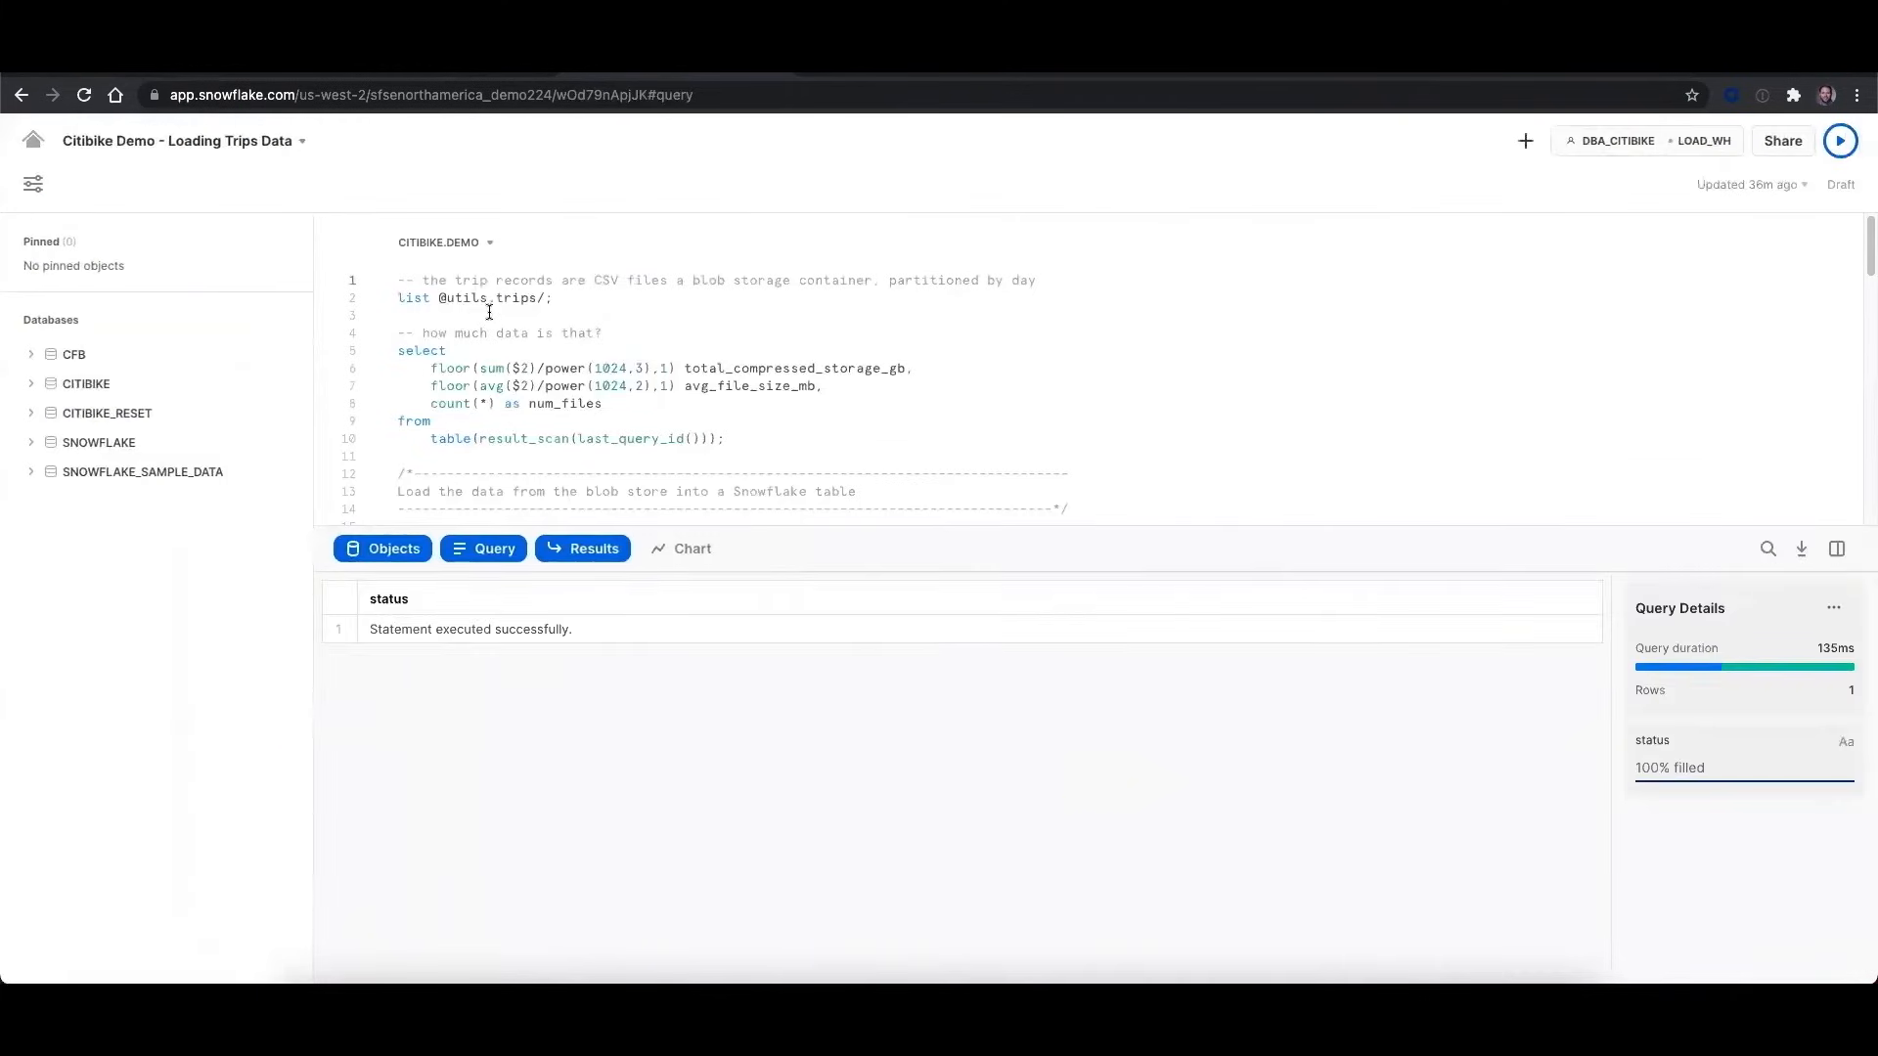
click(1838, 141)
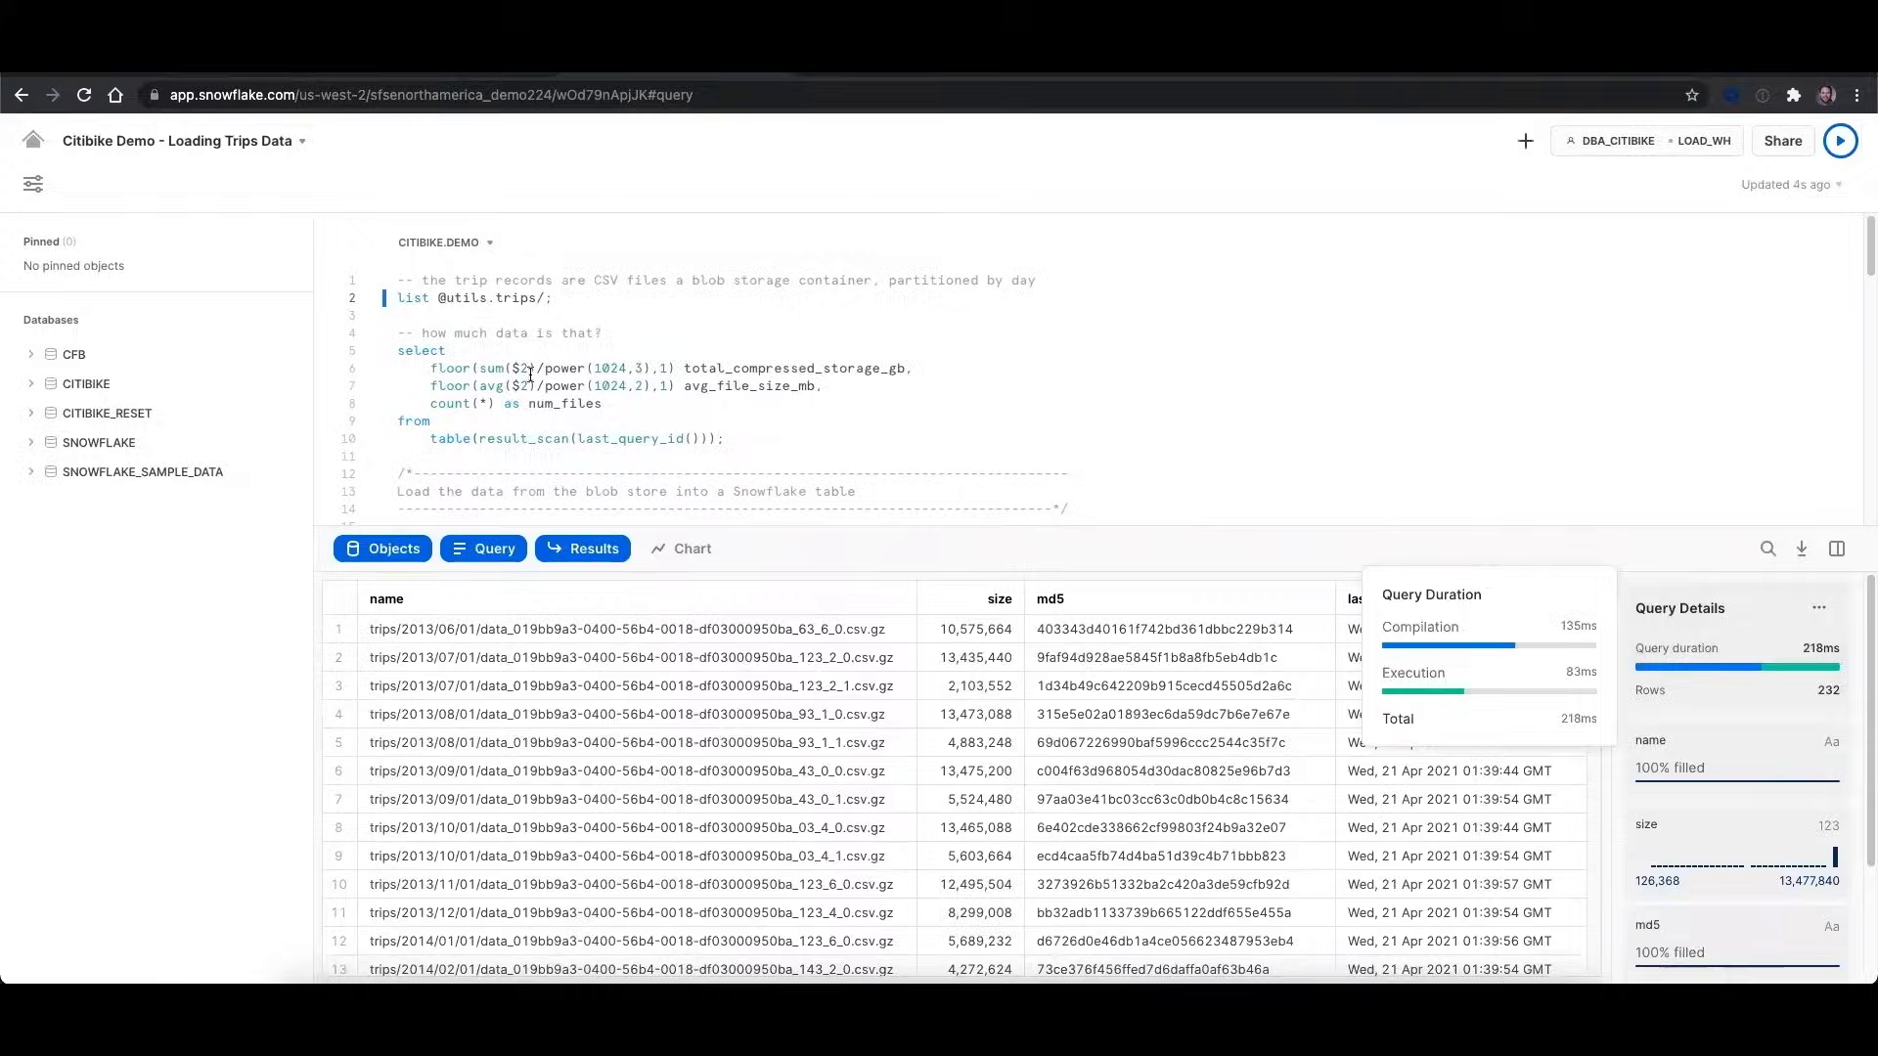
click(1841, 140)
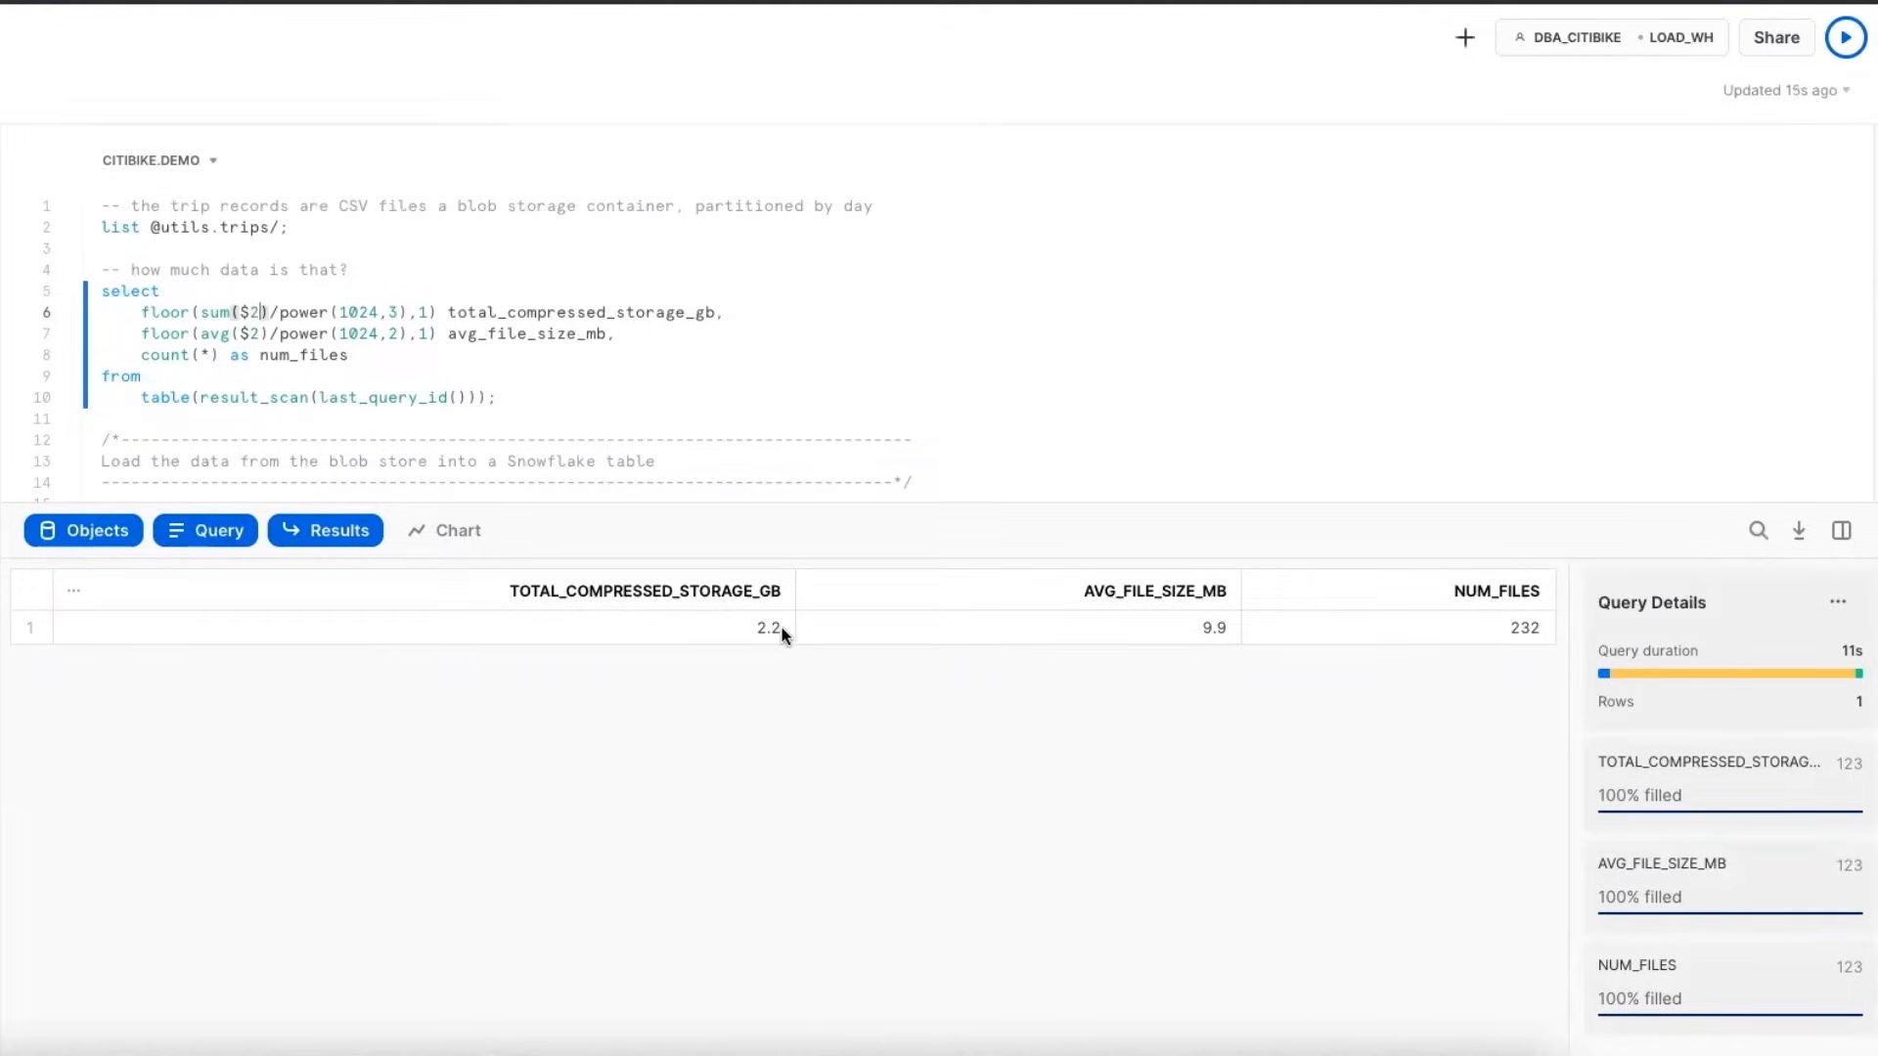
scroll(down, 3)
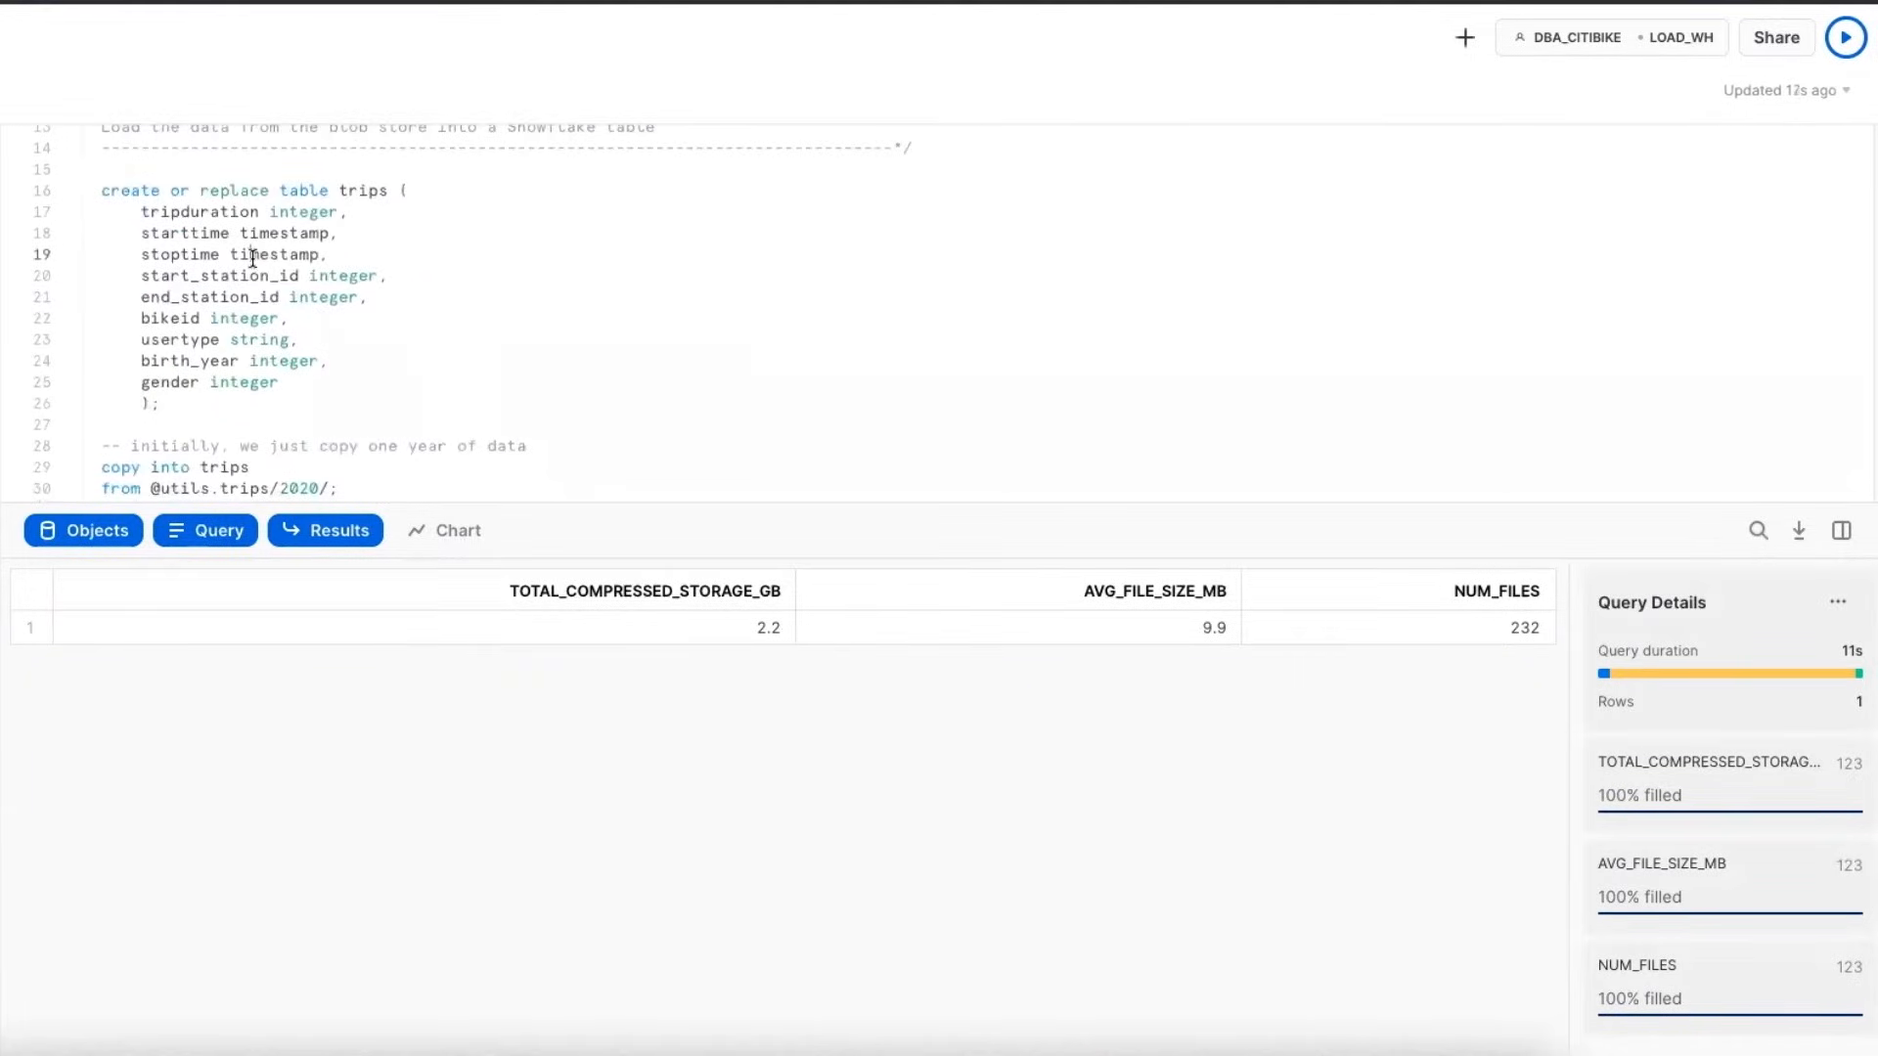
click(1845, 37)
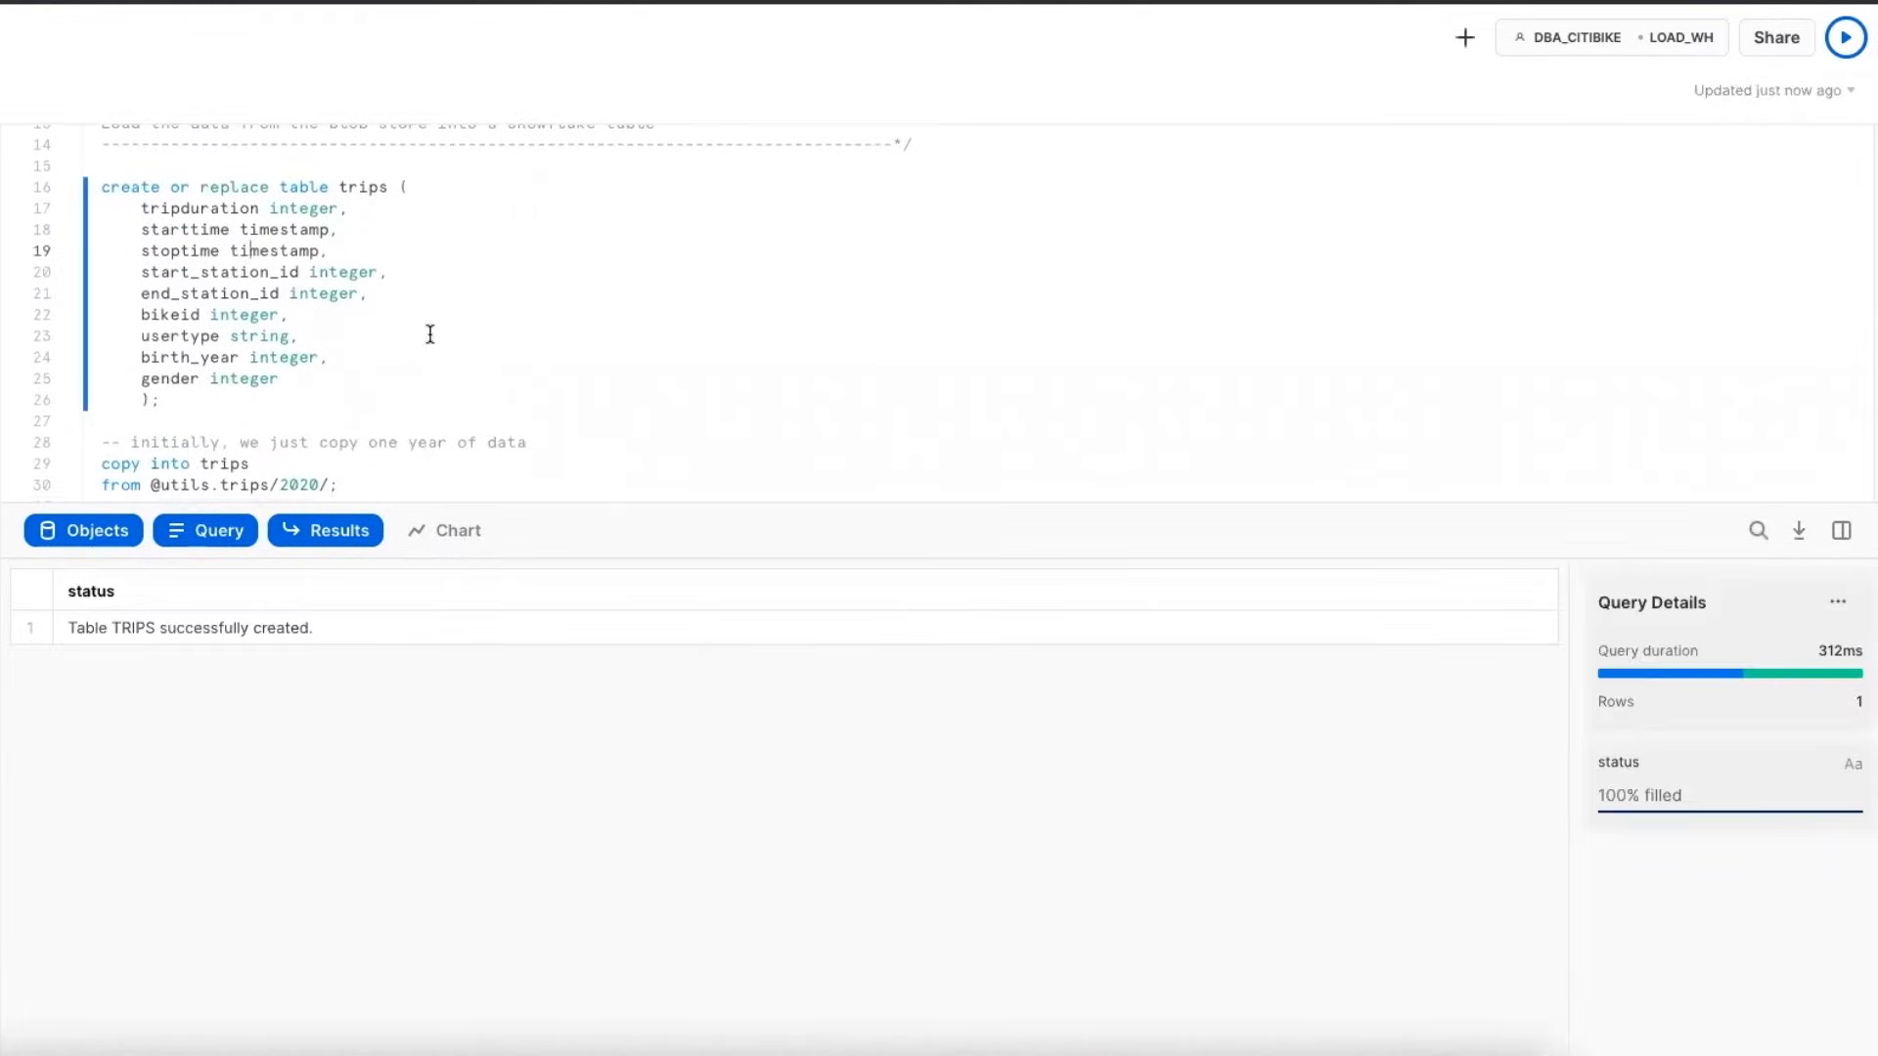
click(1843, 37)
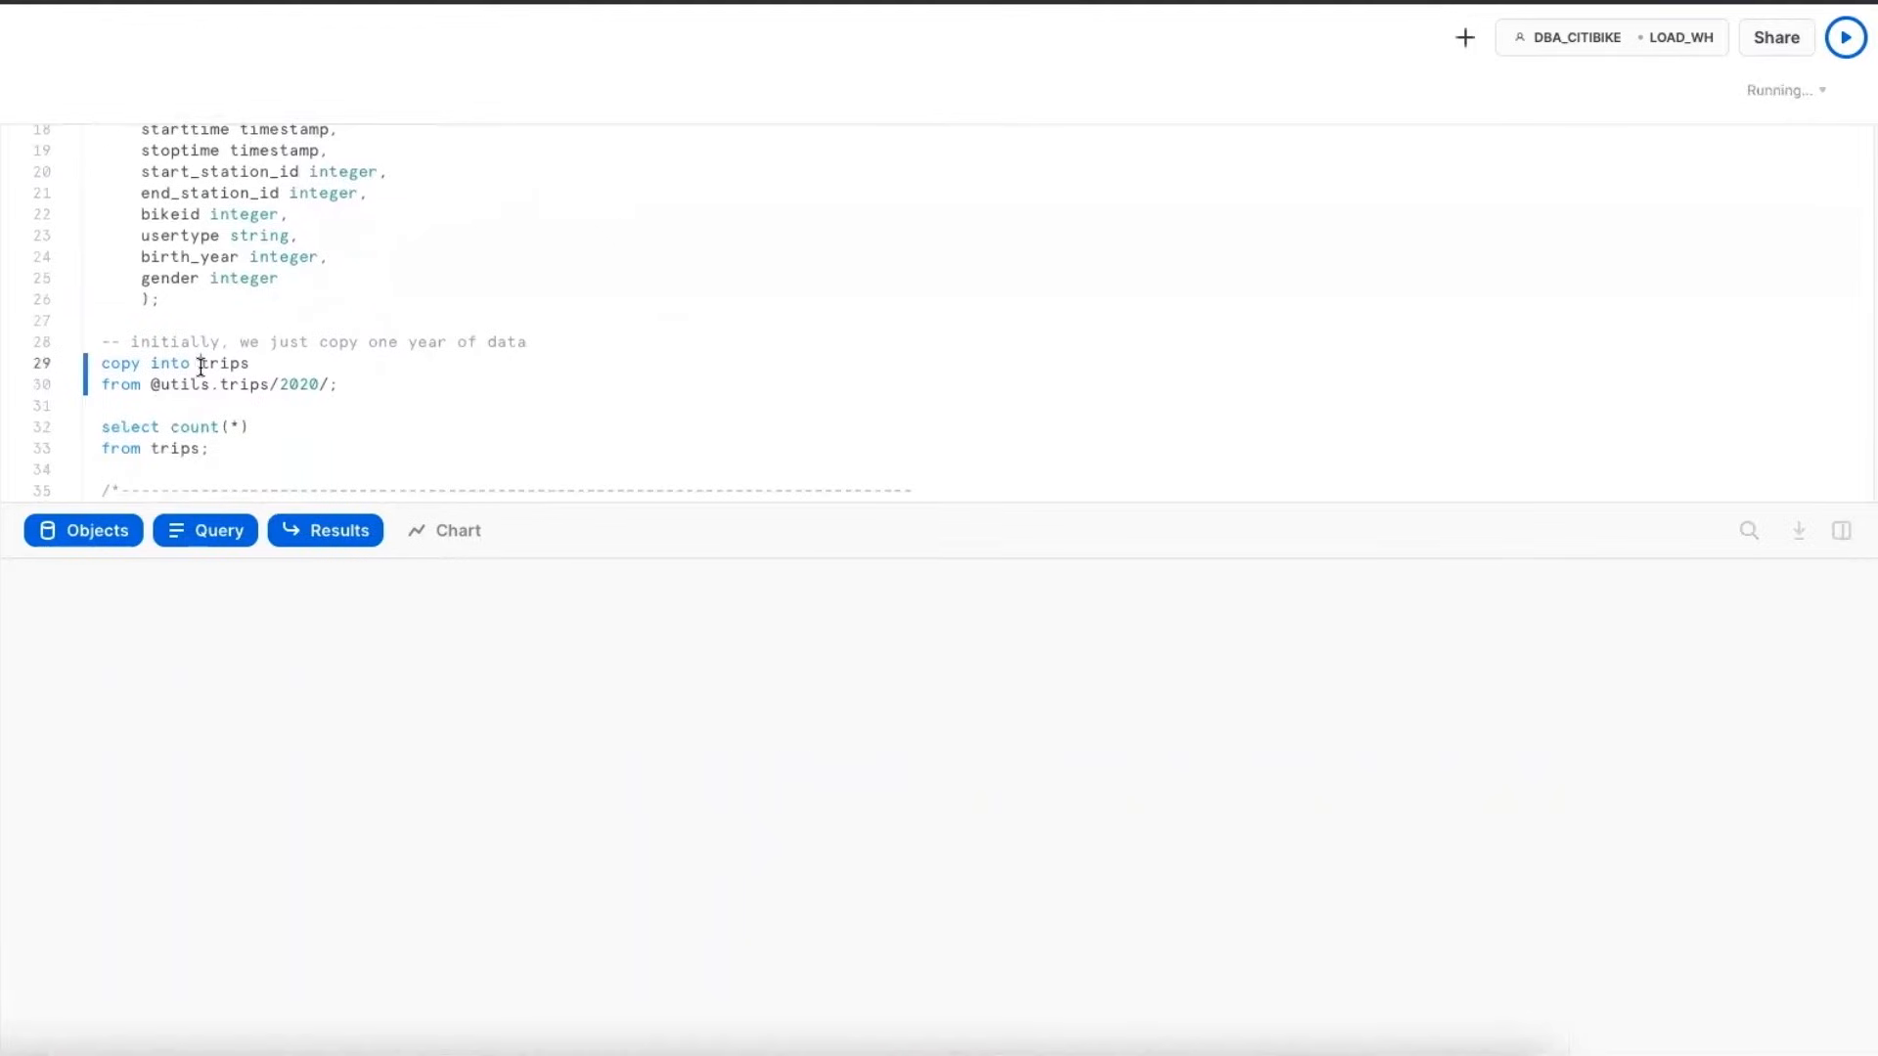
click(1844, 35)
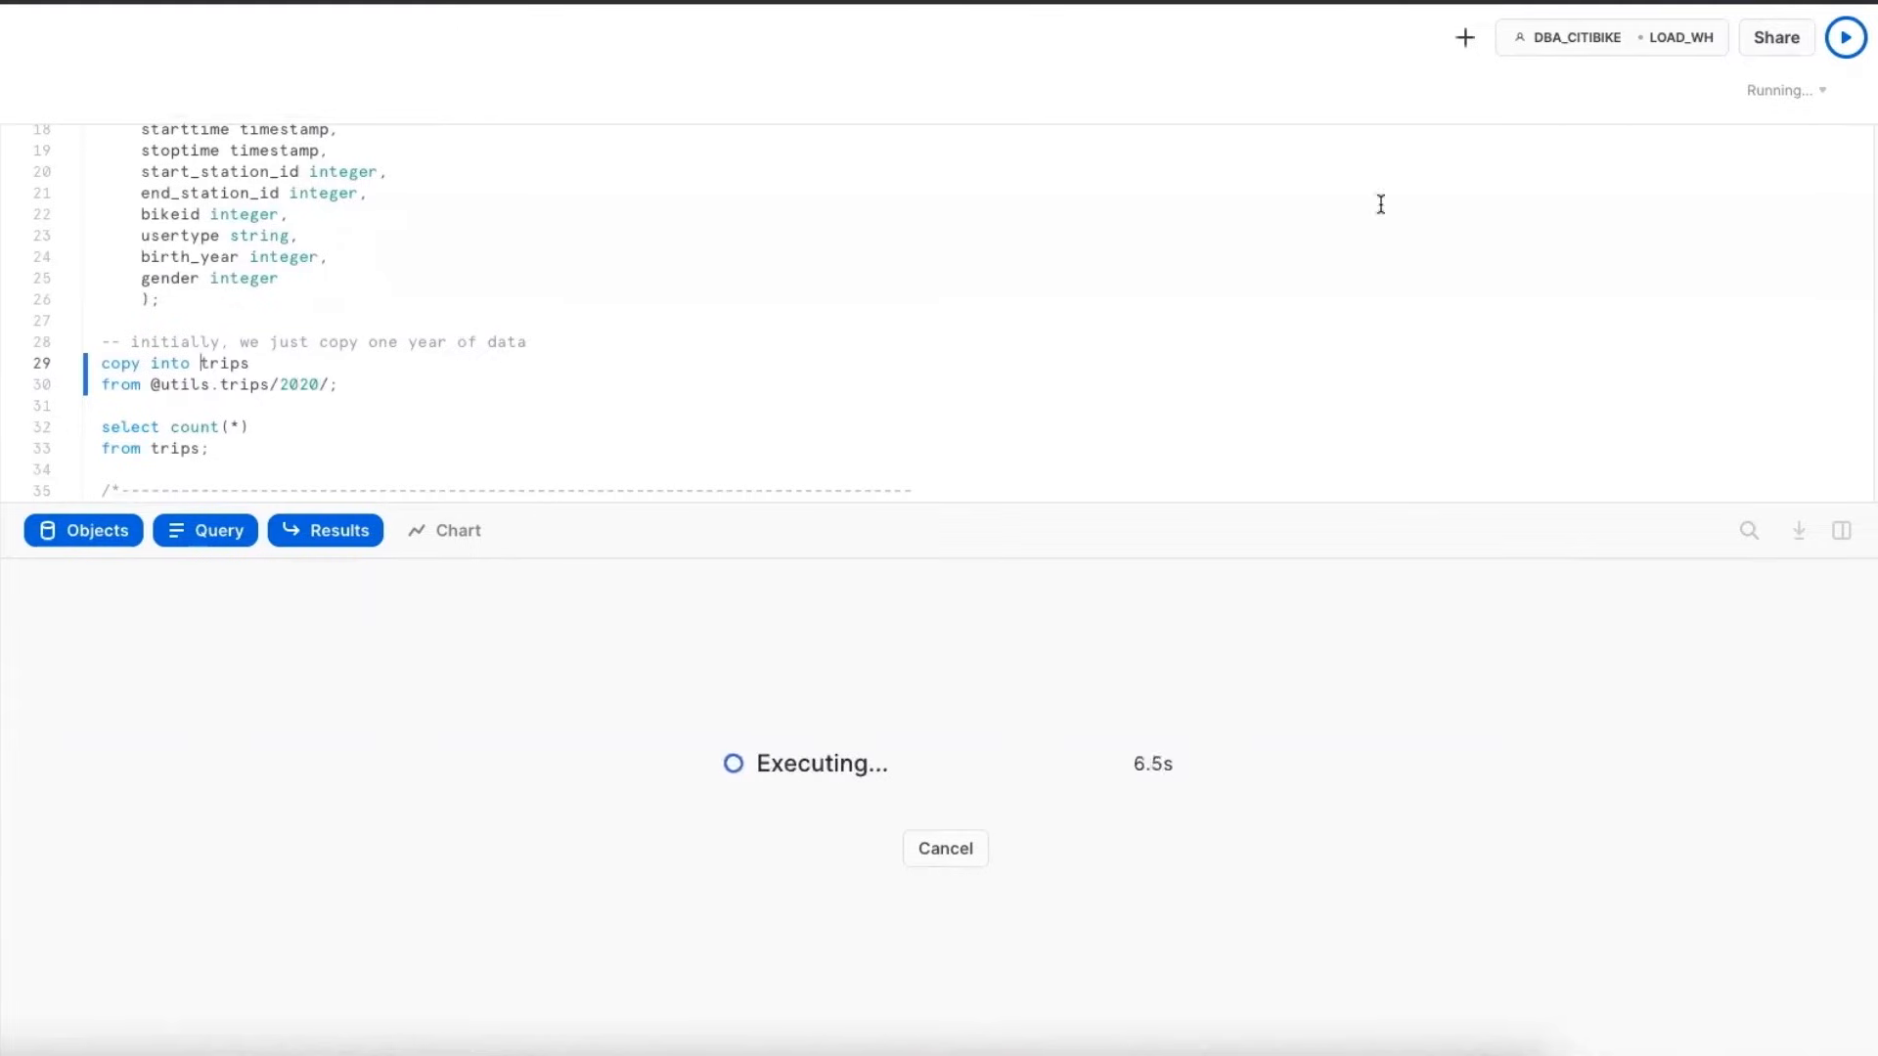
click(1610, 37)
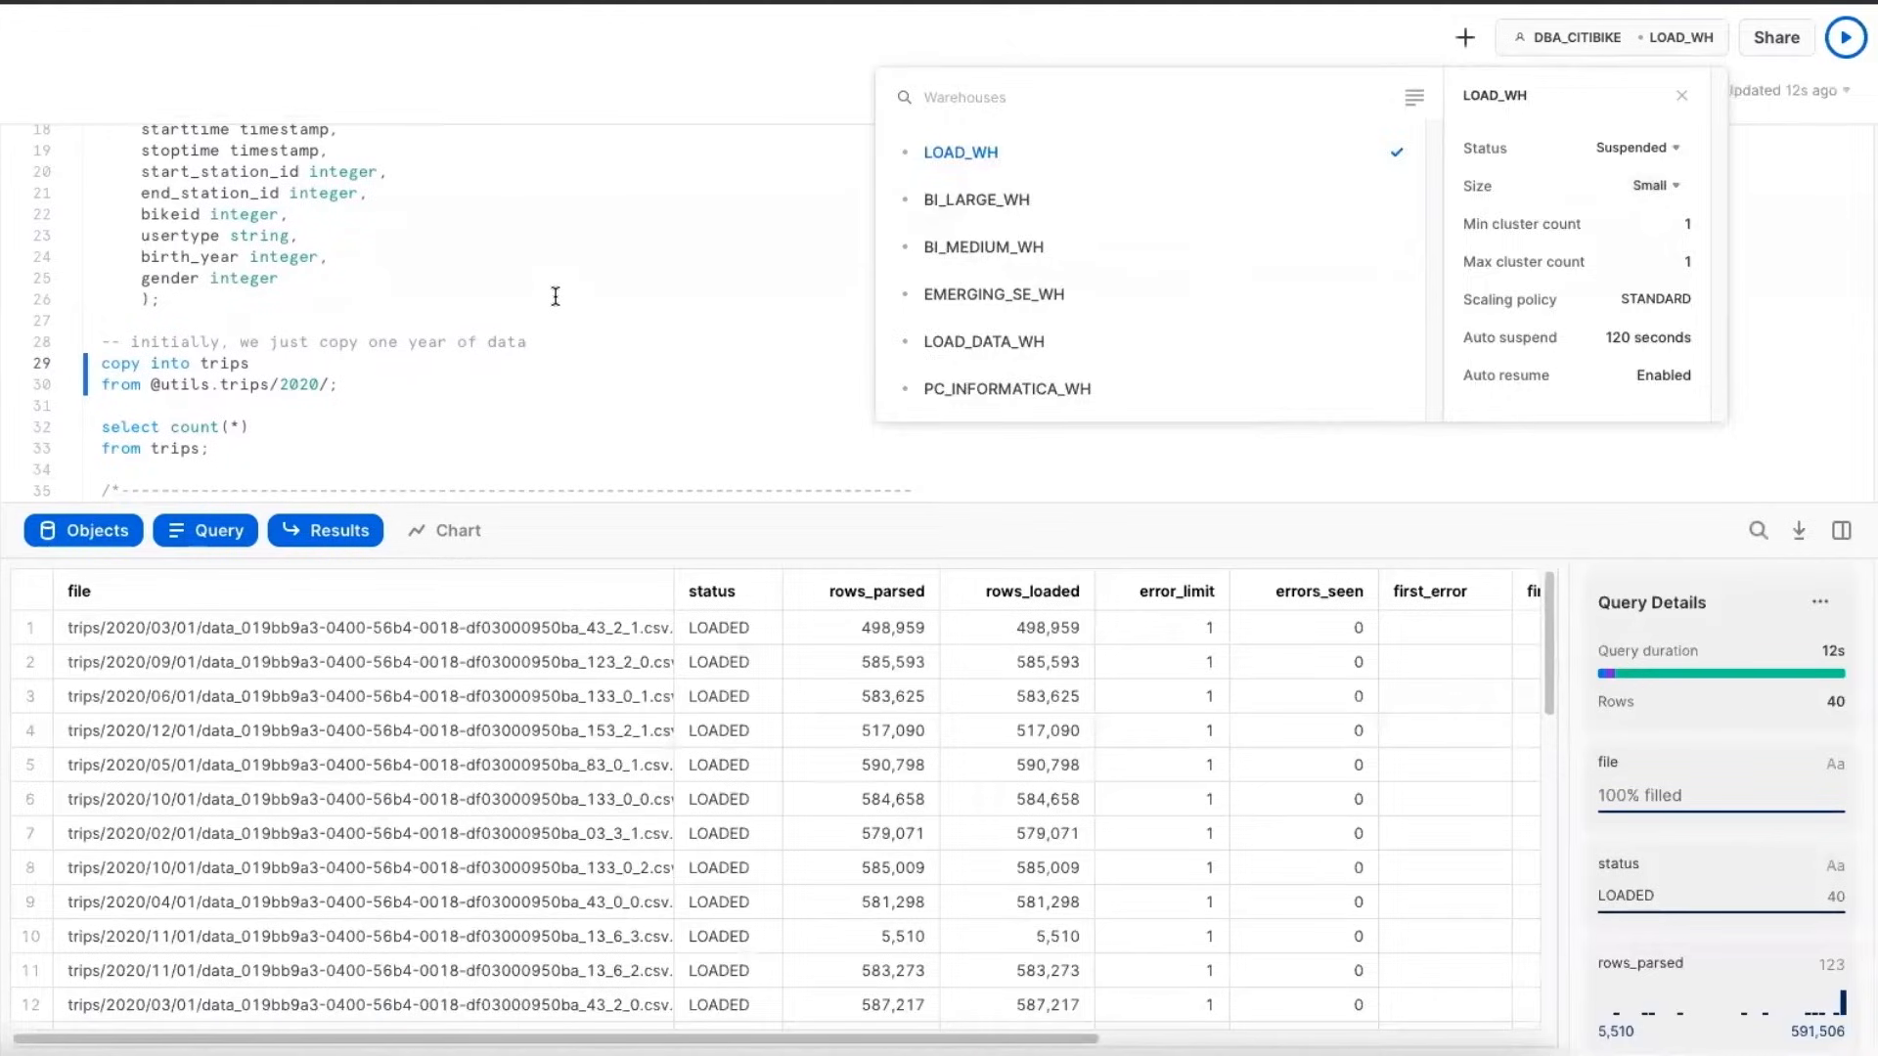
click(1682, 94)
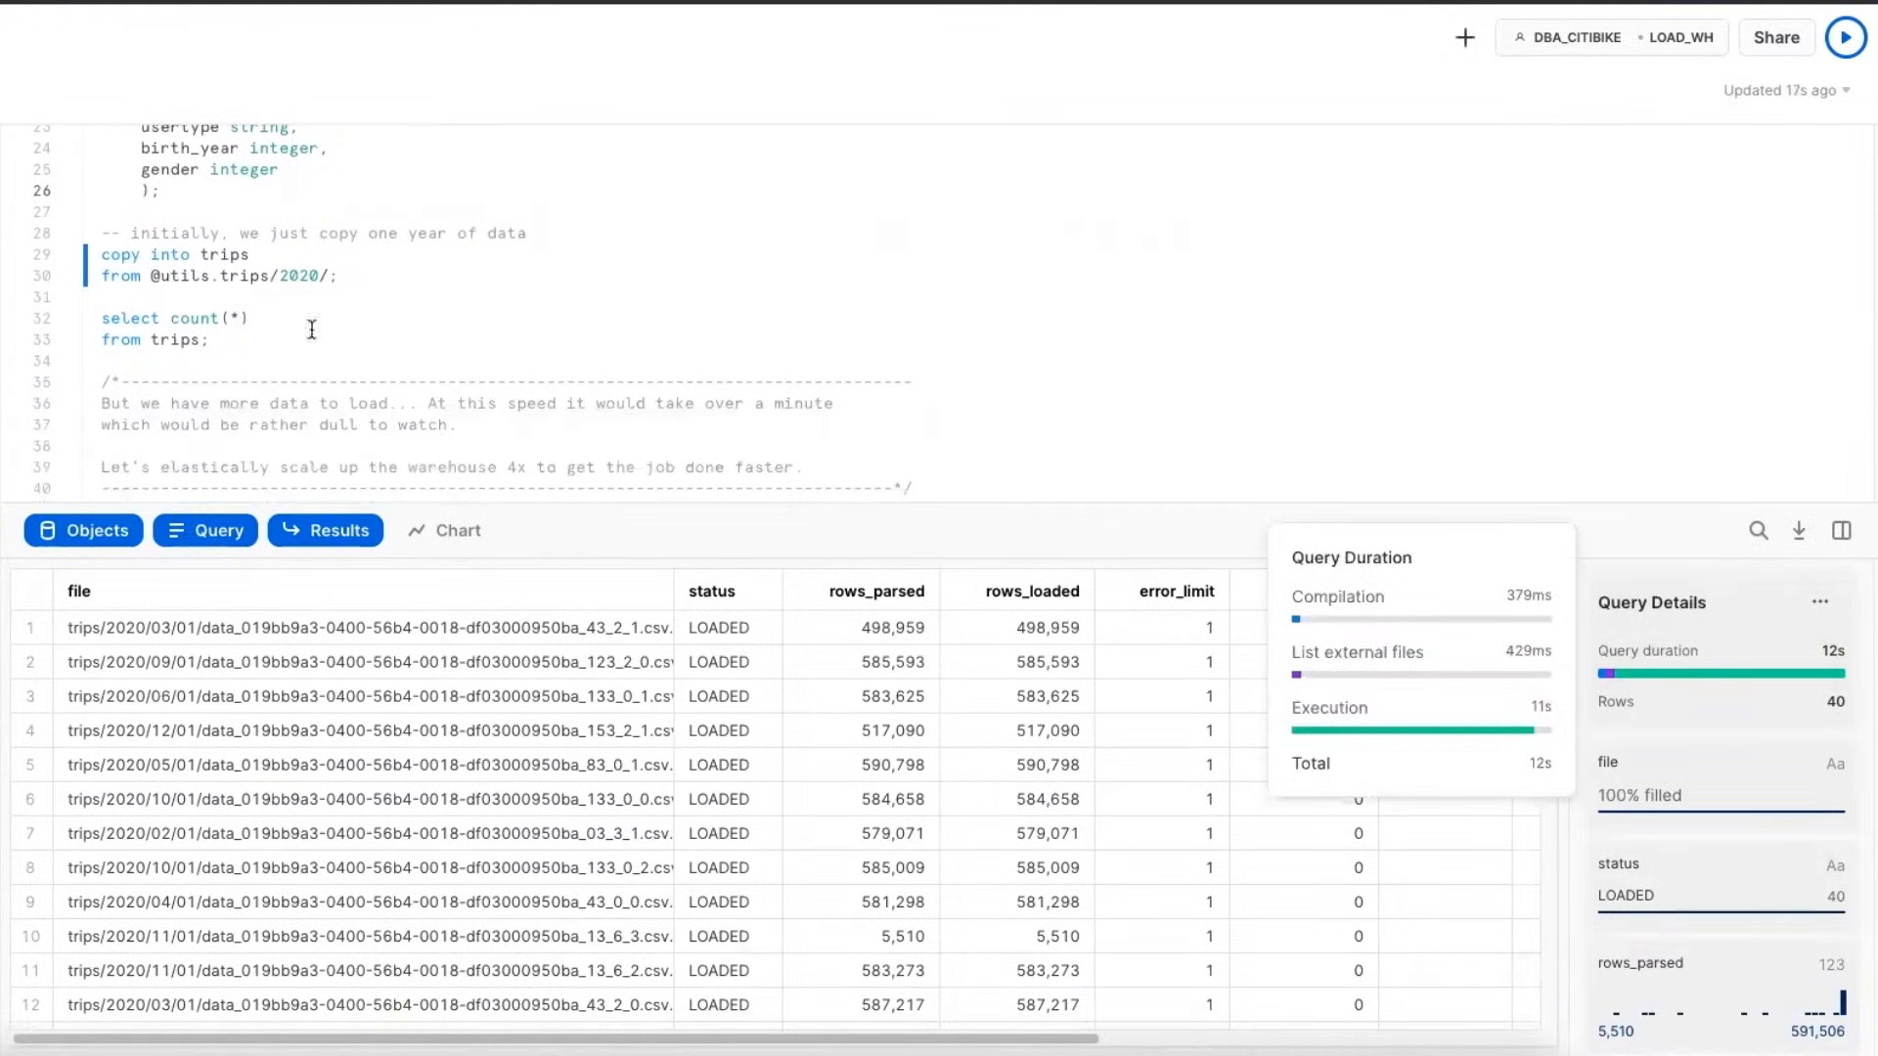
click(1845, 35)
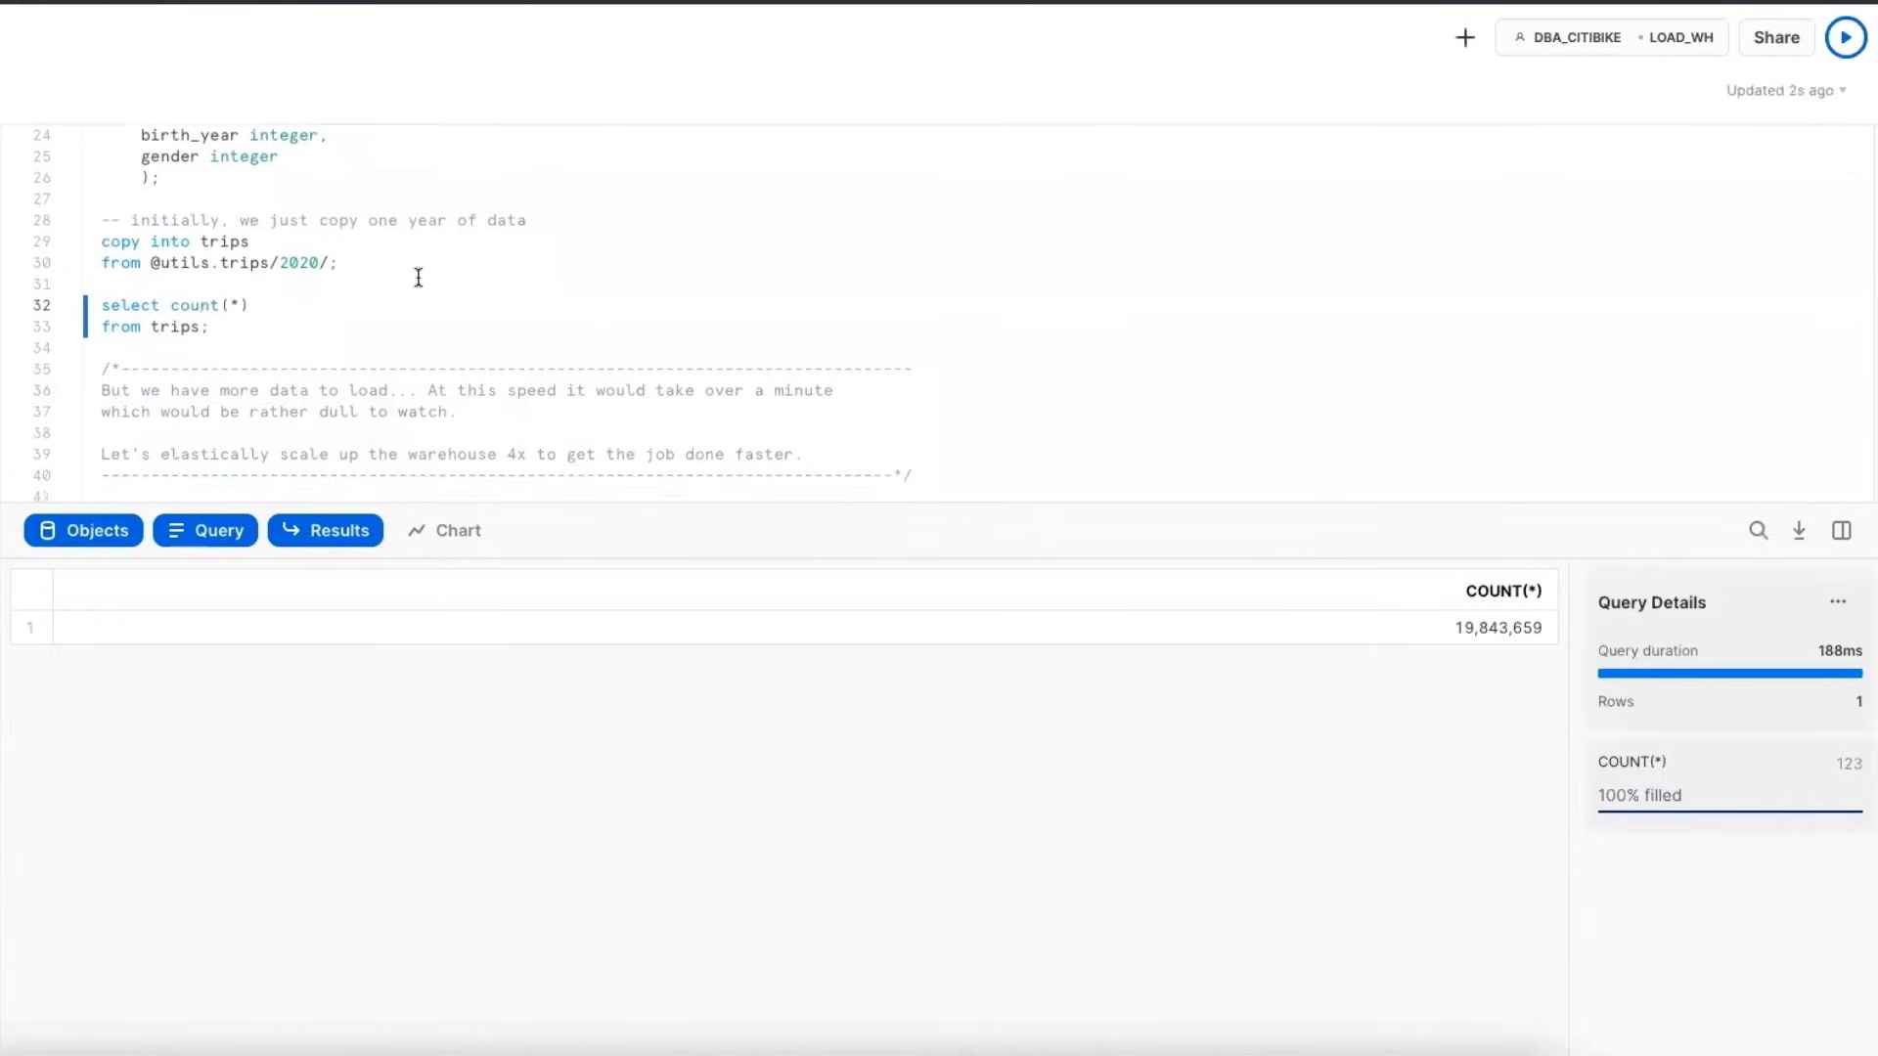
scroll(down, 3)
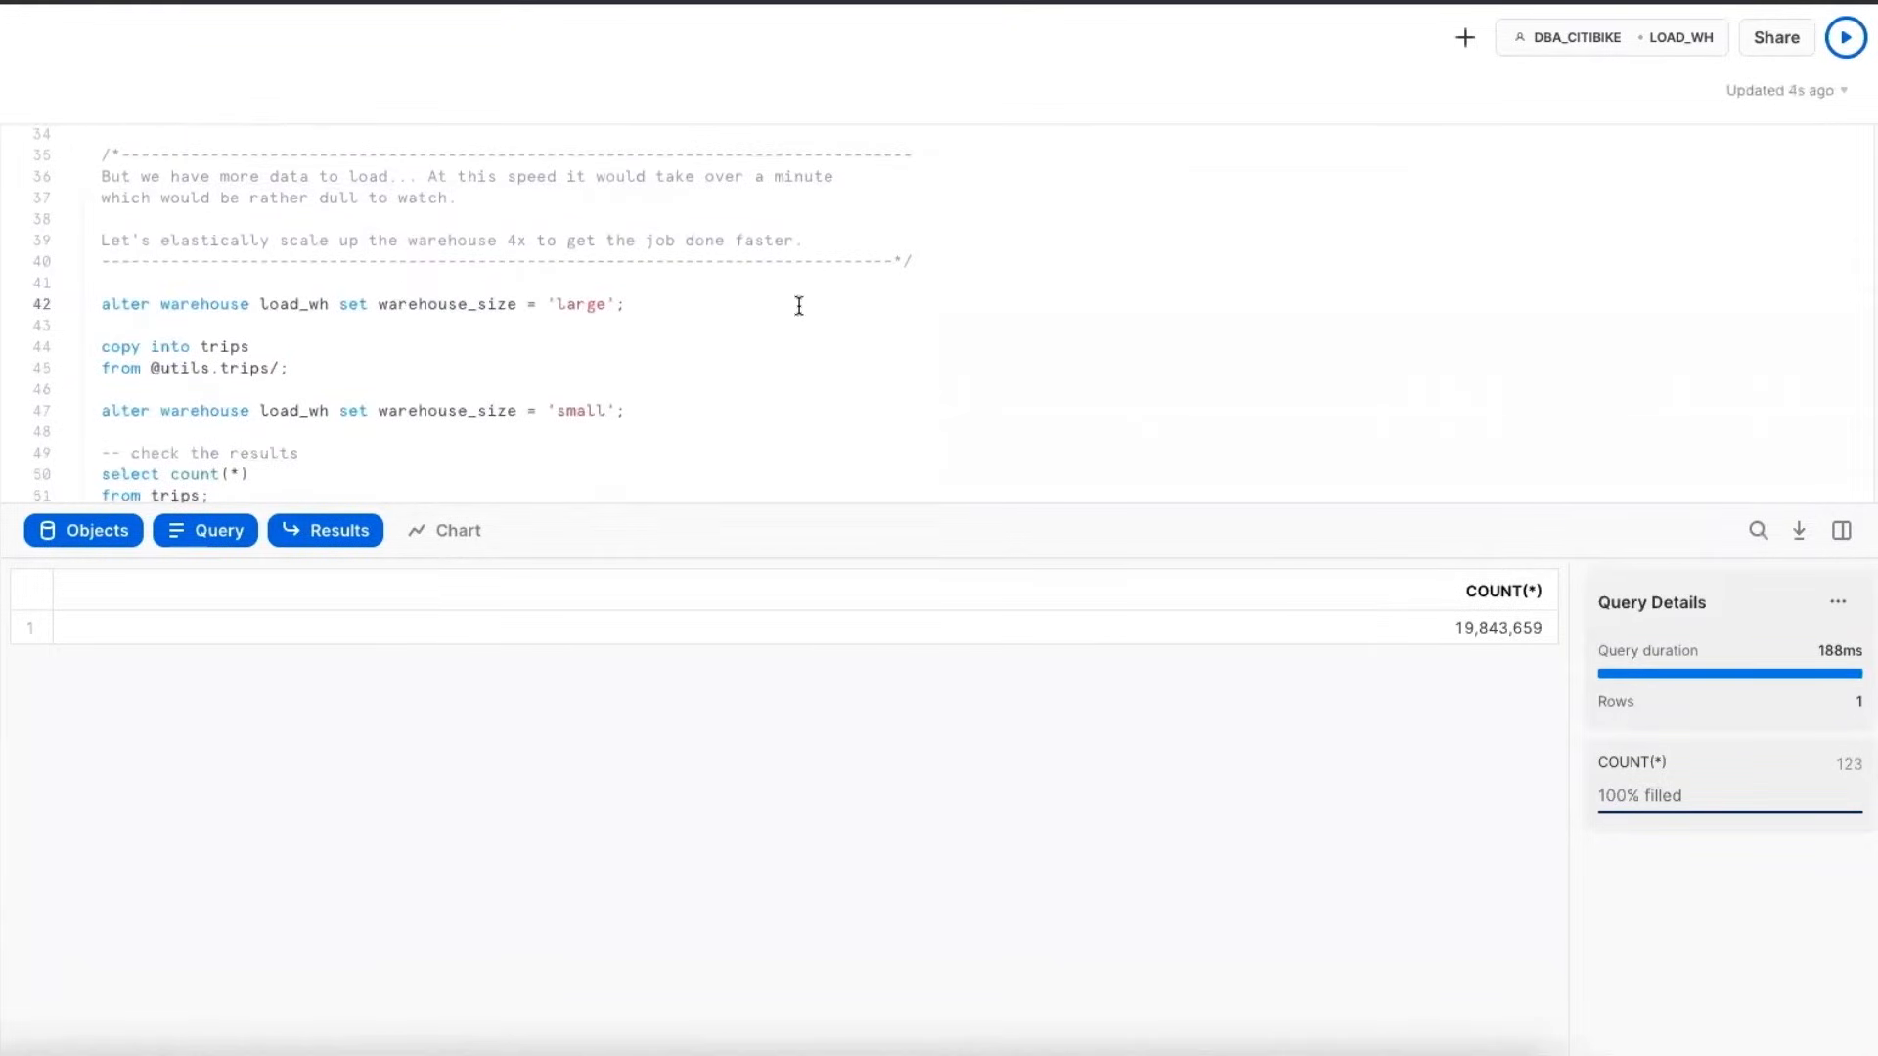
click(1842, 35)
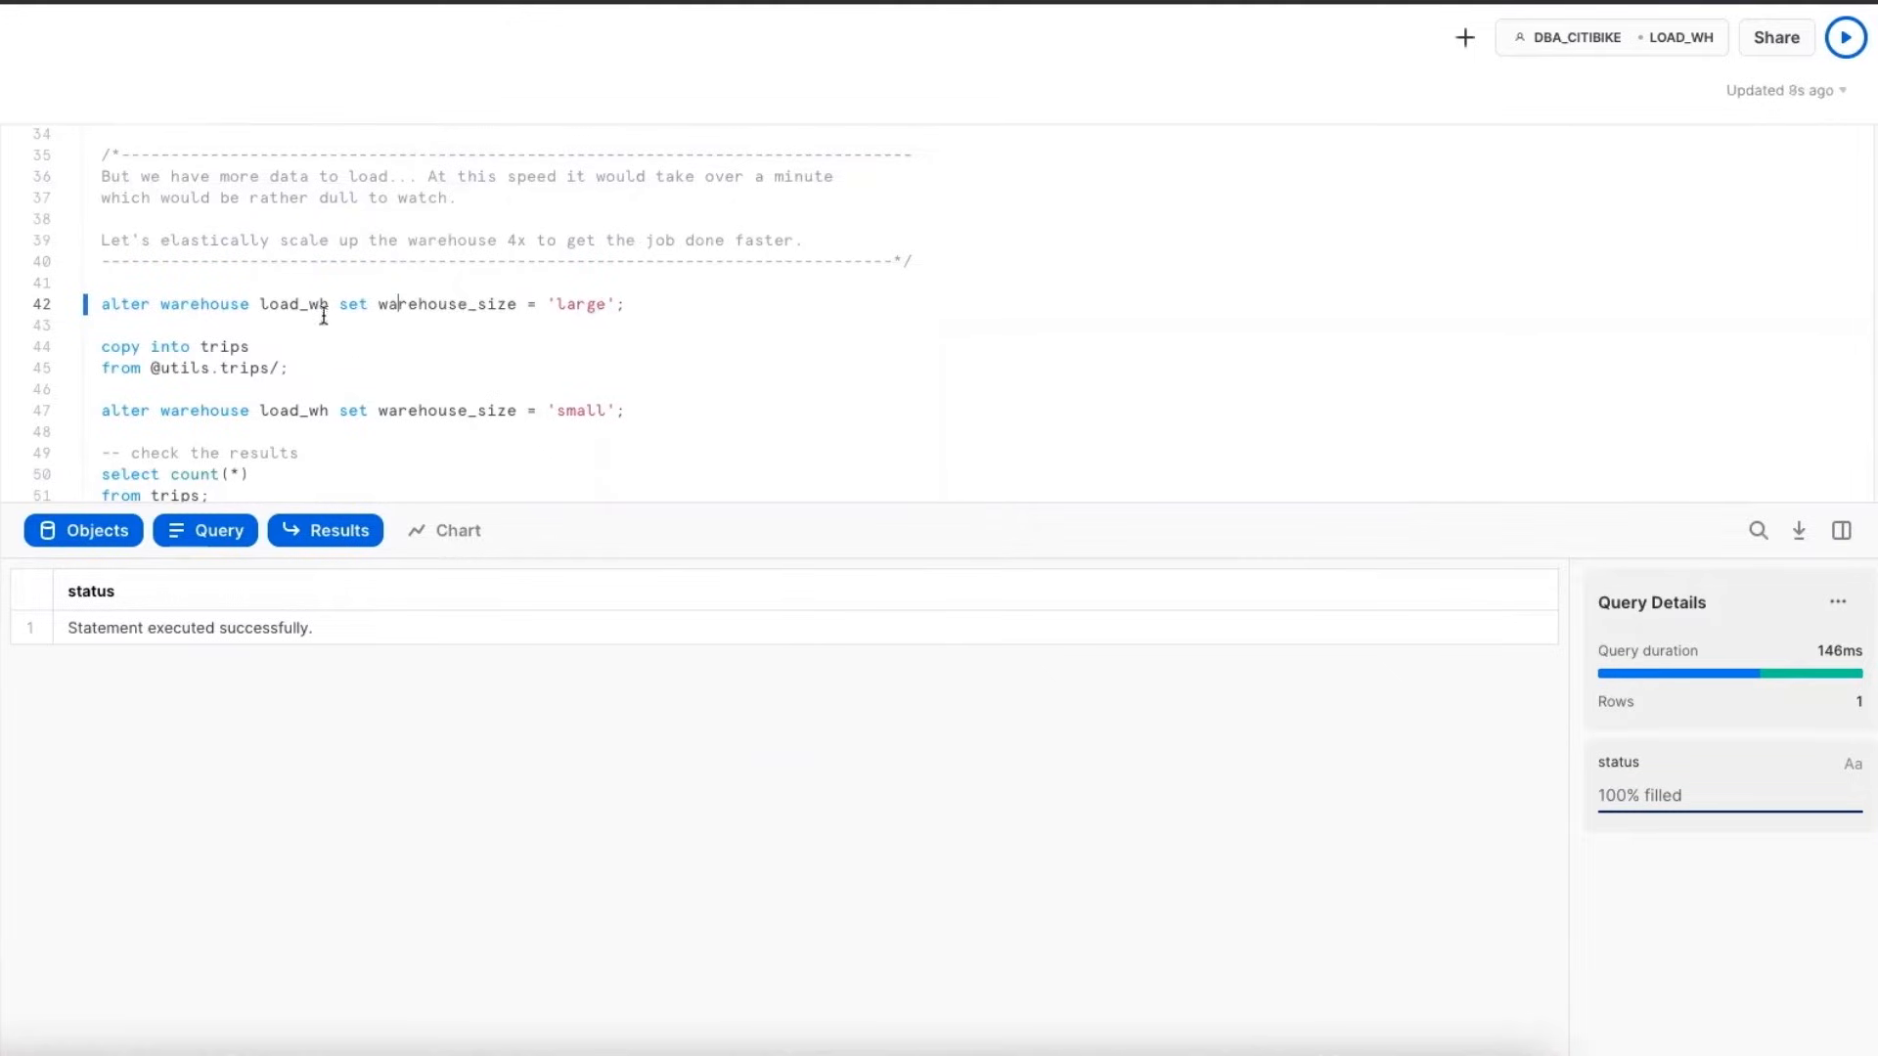
mouse_move(585, 303)
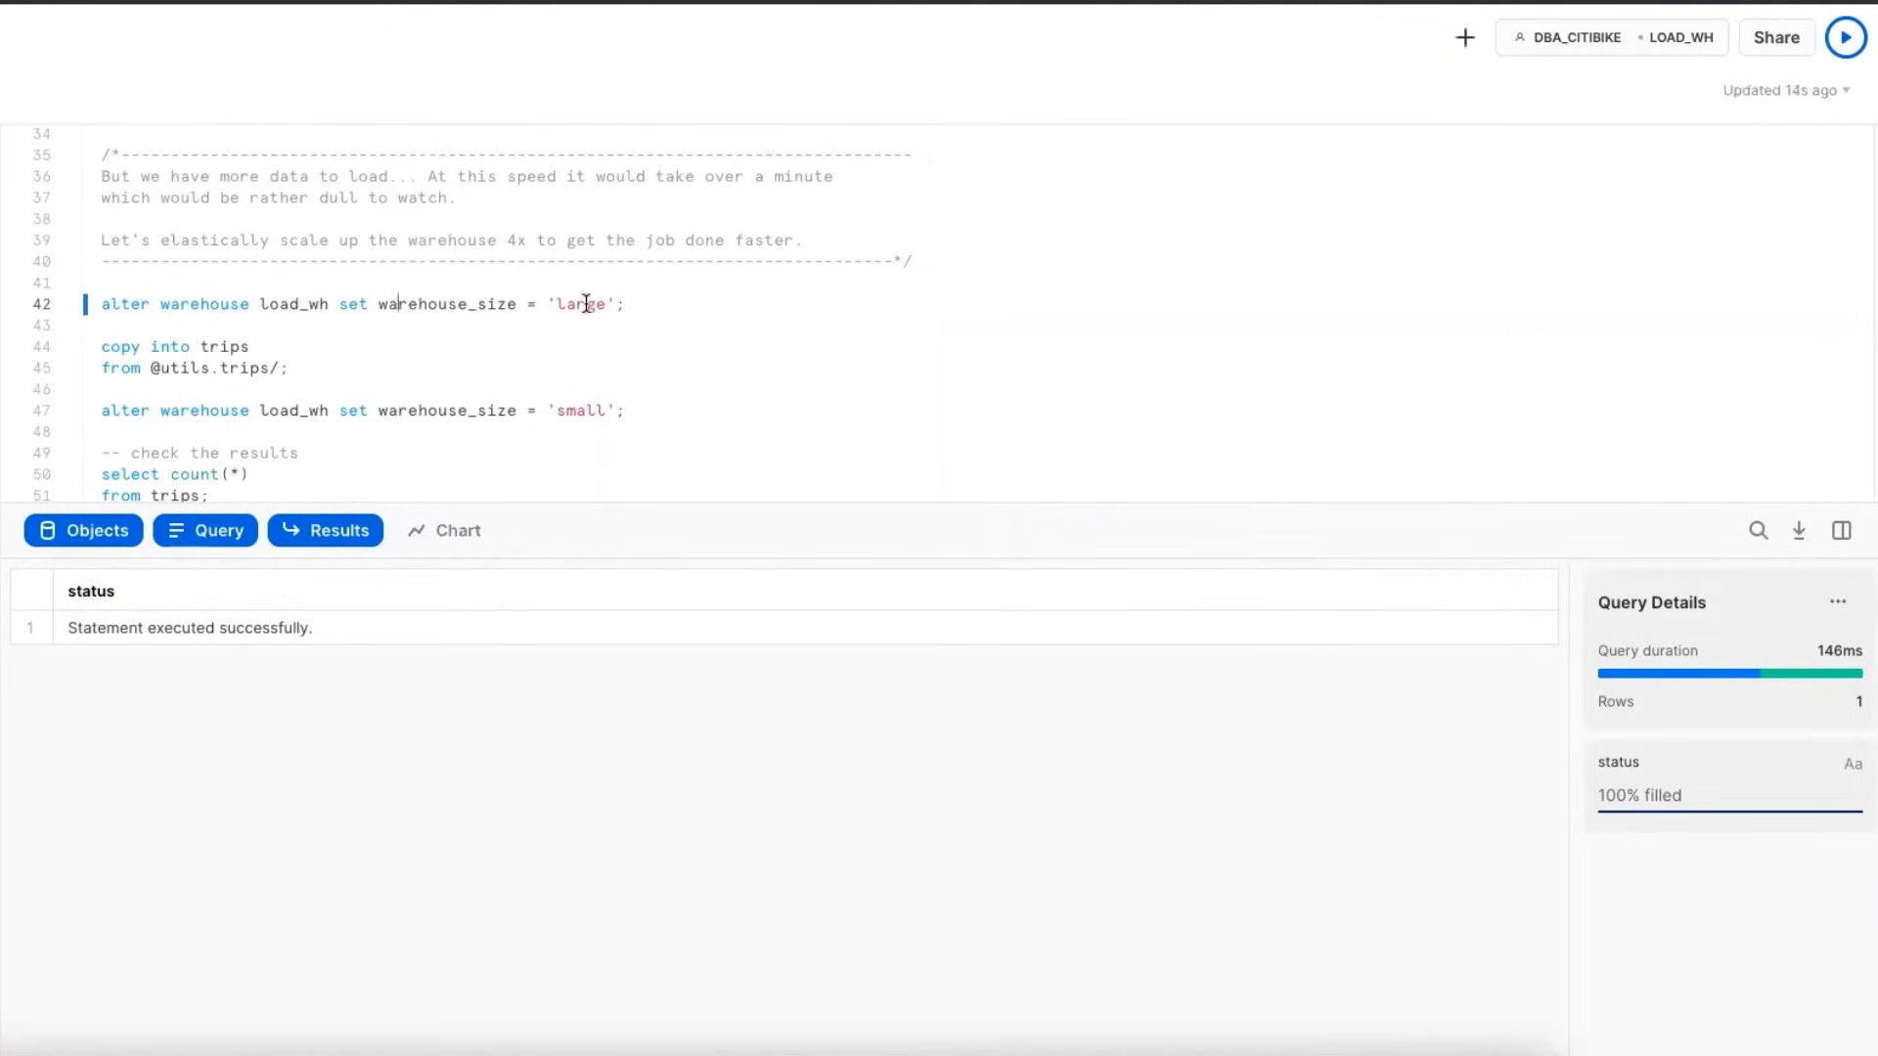
click(1845, 37)
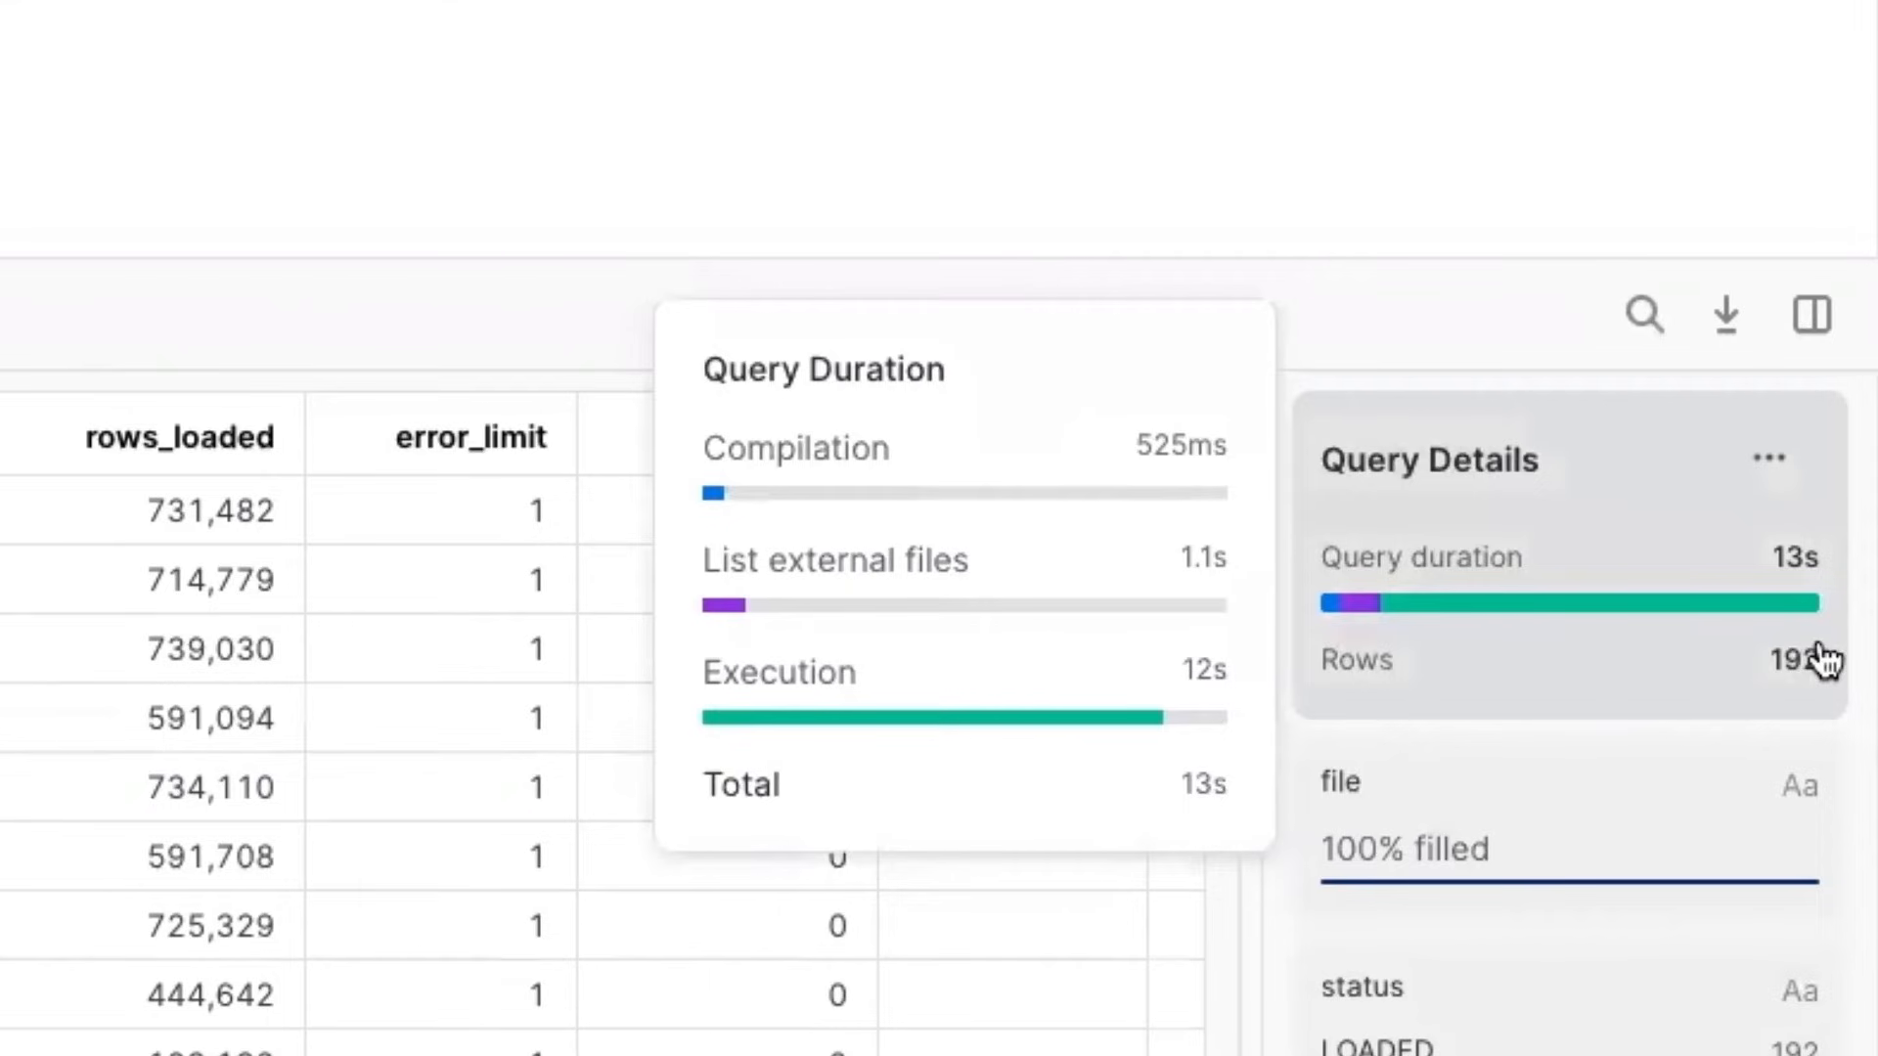
click(1845, 37)
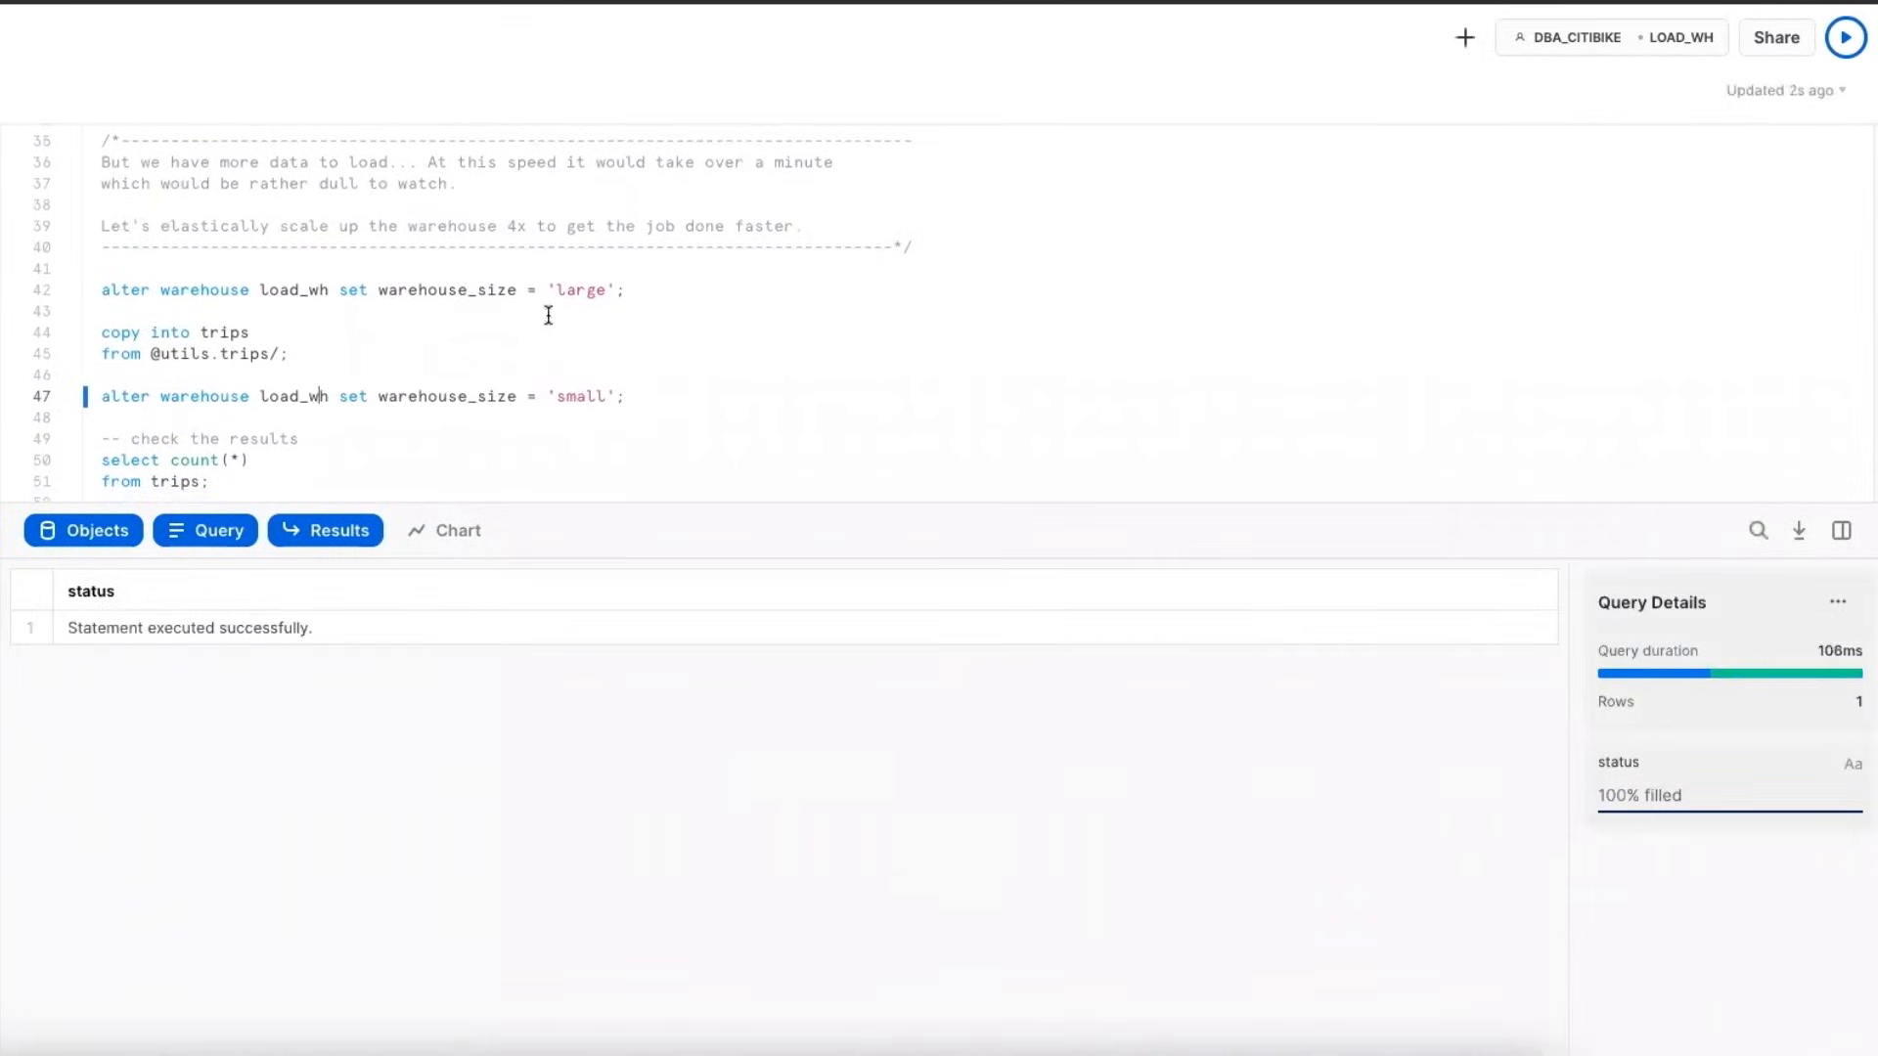
scroll(down, 3)
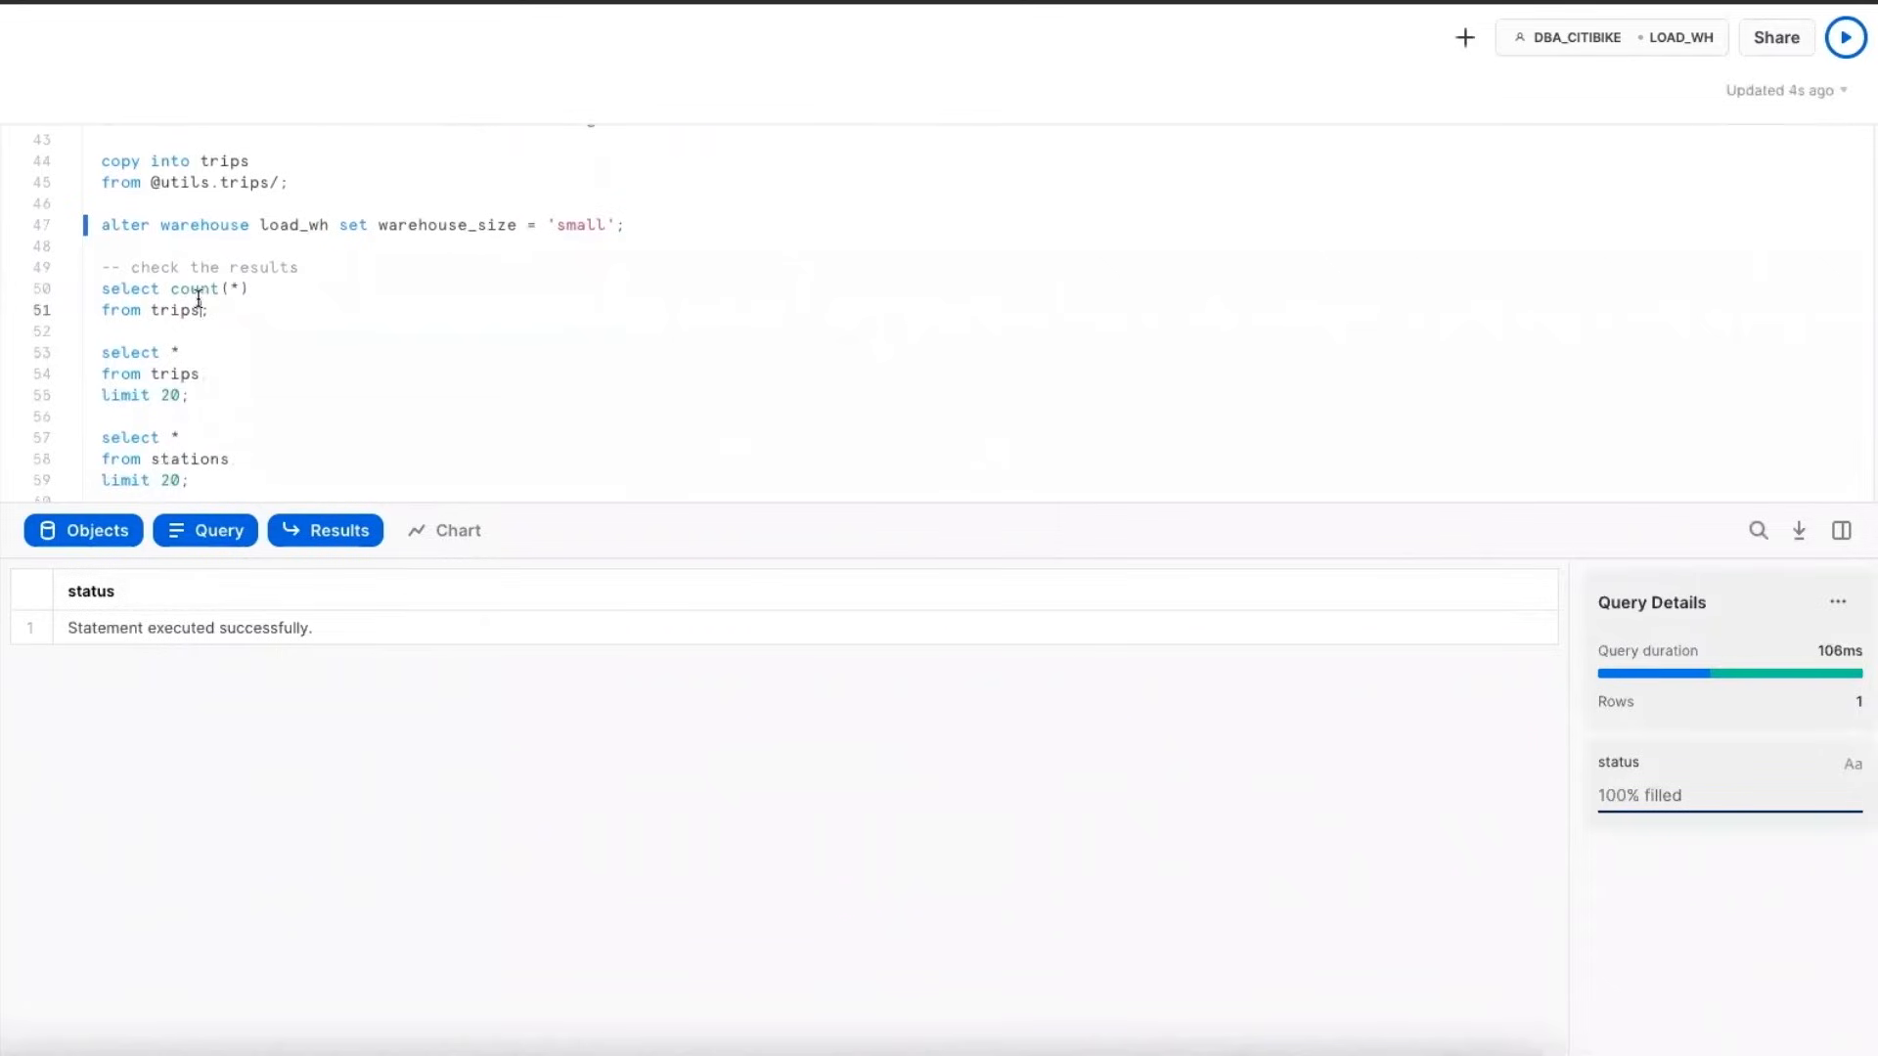
click(1844, 36)
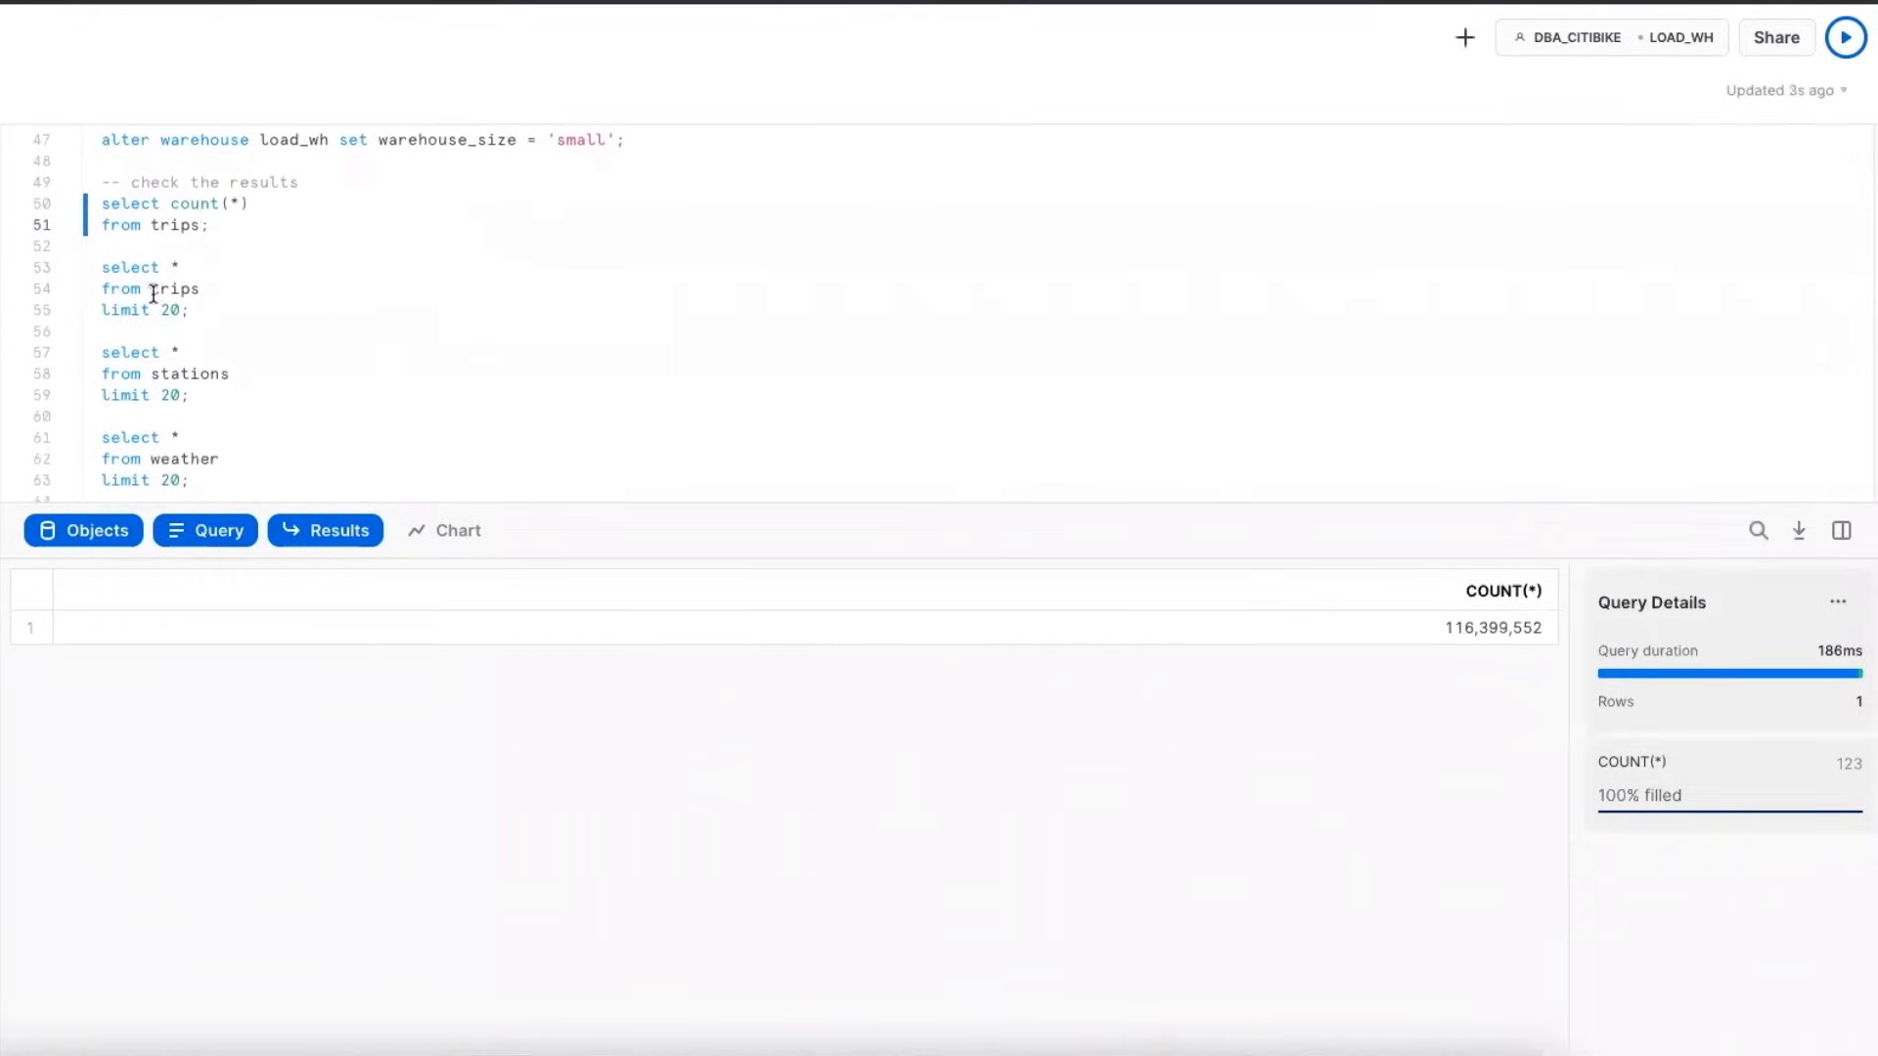
Preview 20 rows each of trips, stations and the weather JSON records
click(1845, 37)
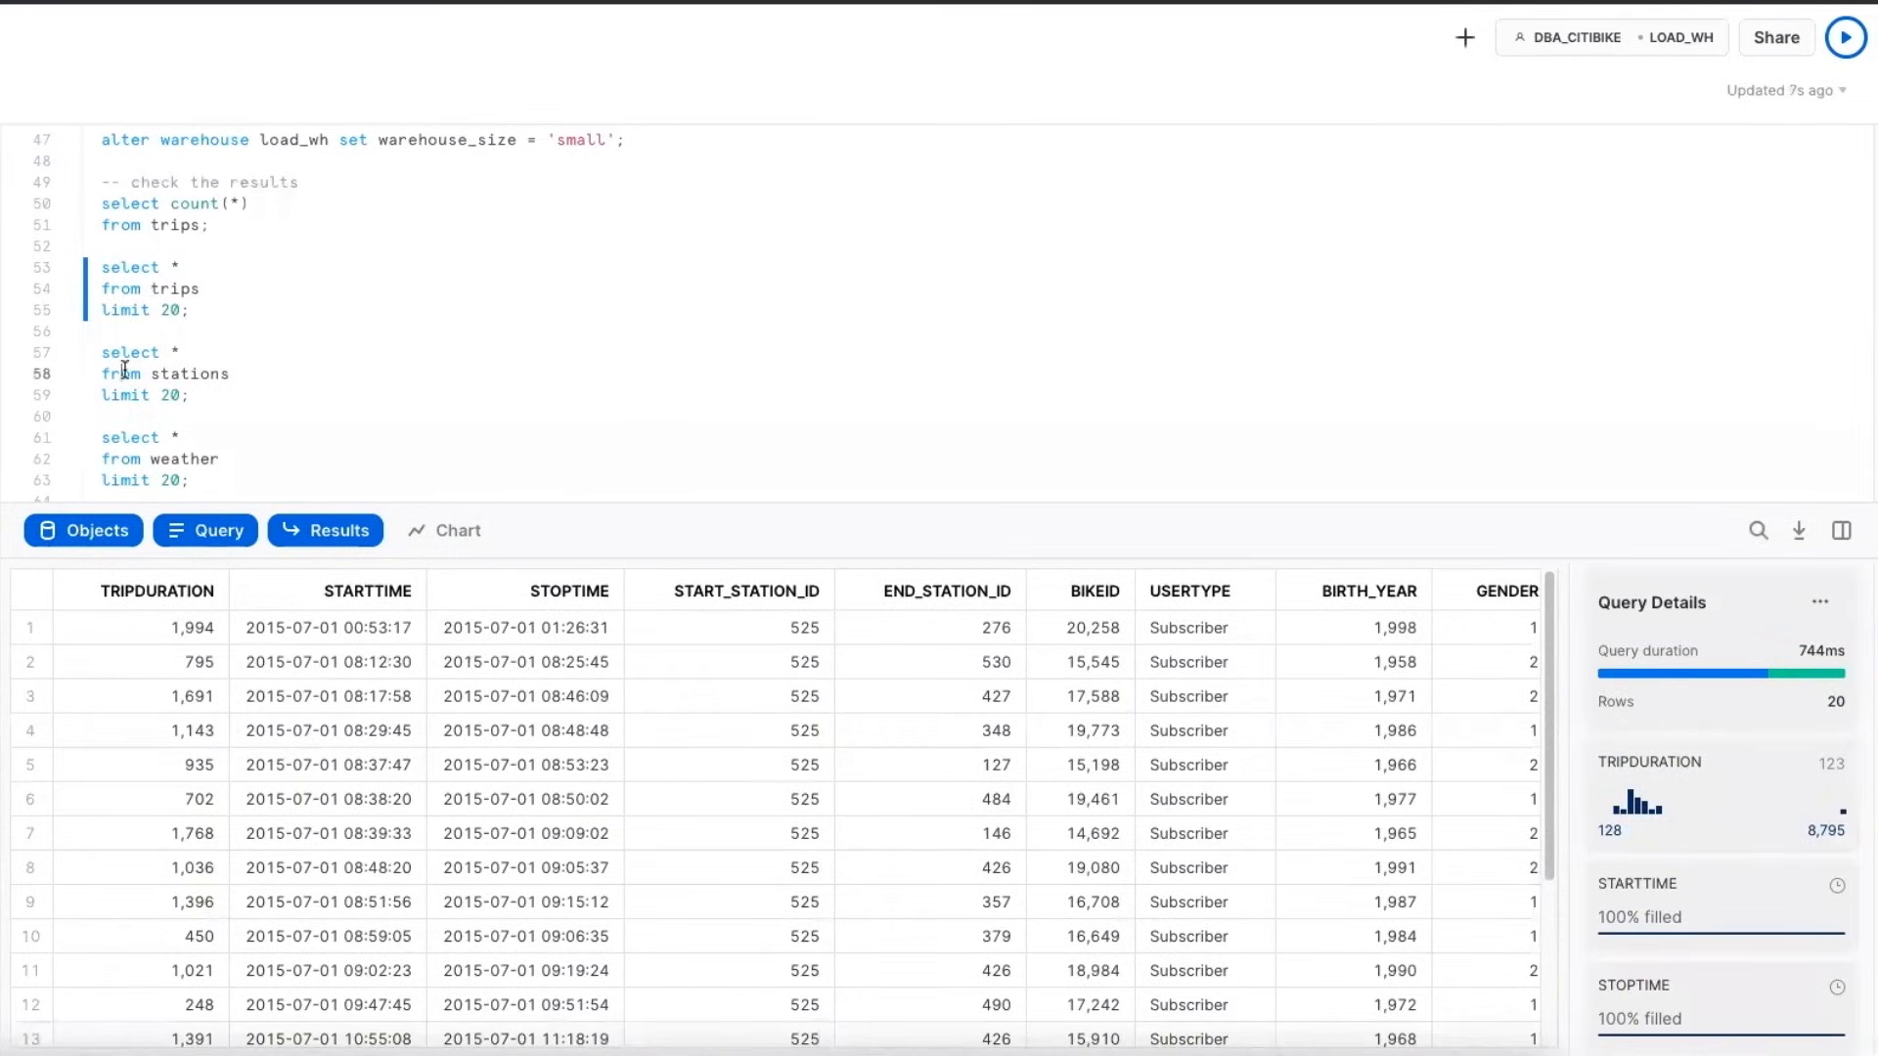
click(1845, 35)
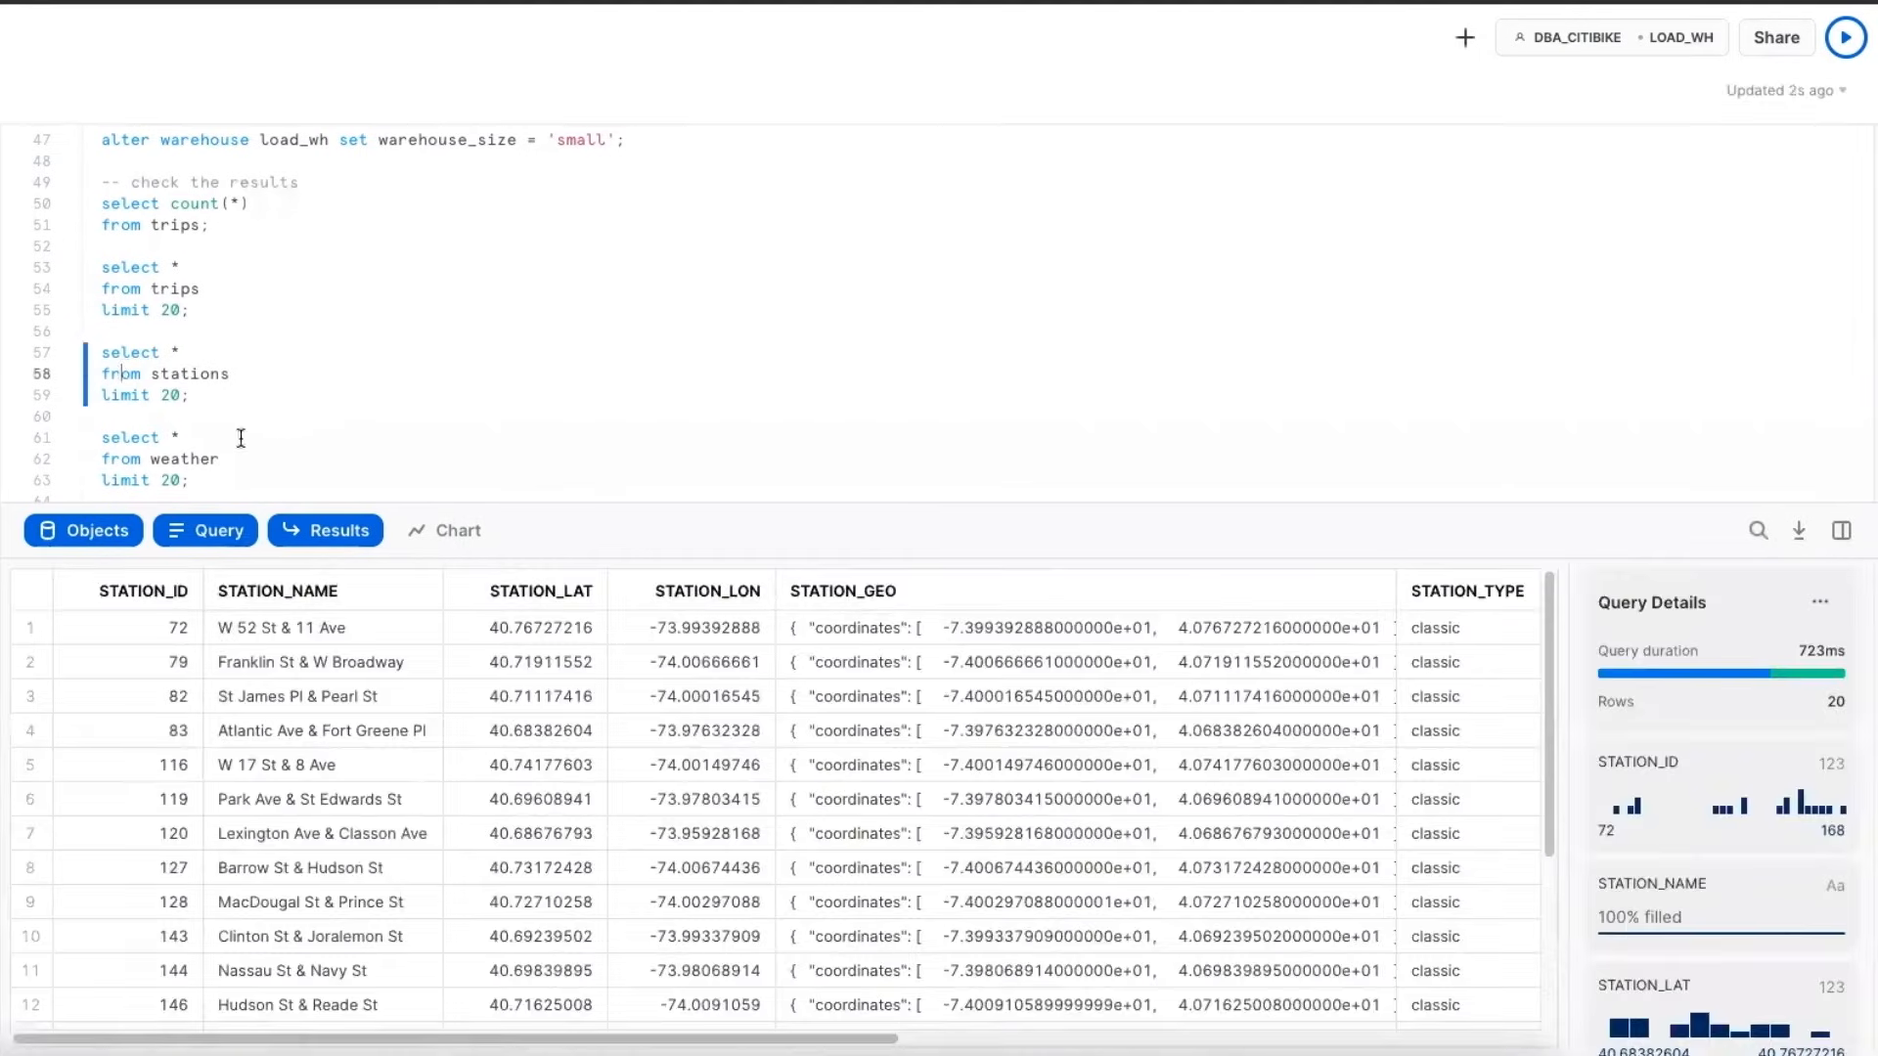
click(1844, 36)
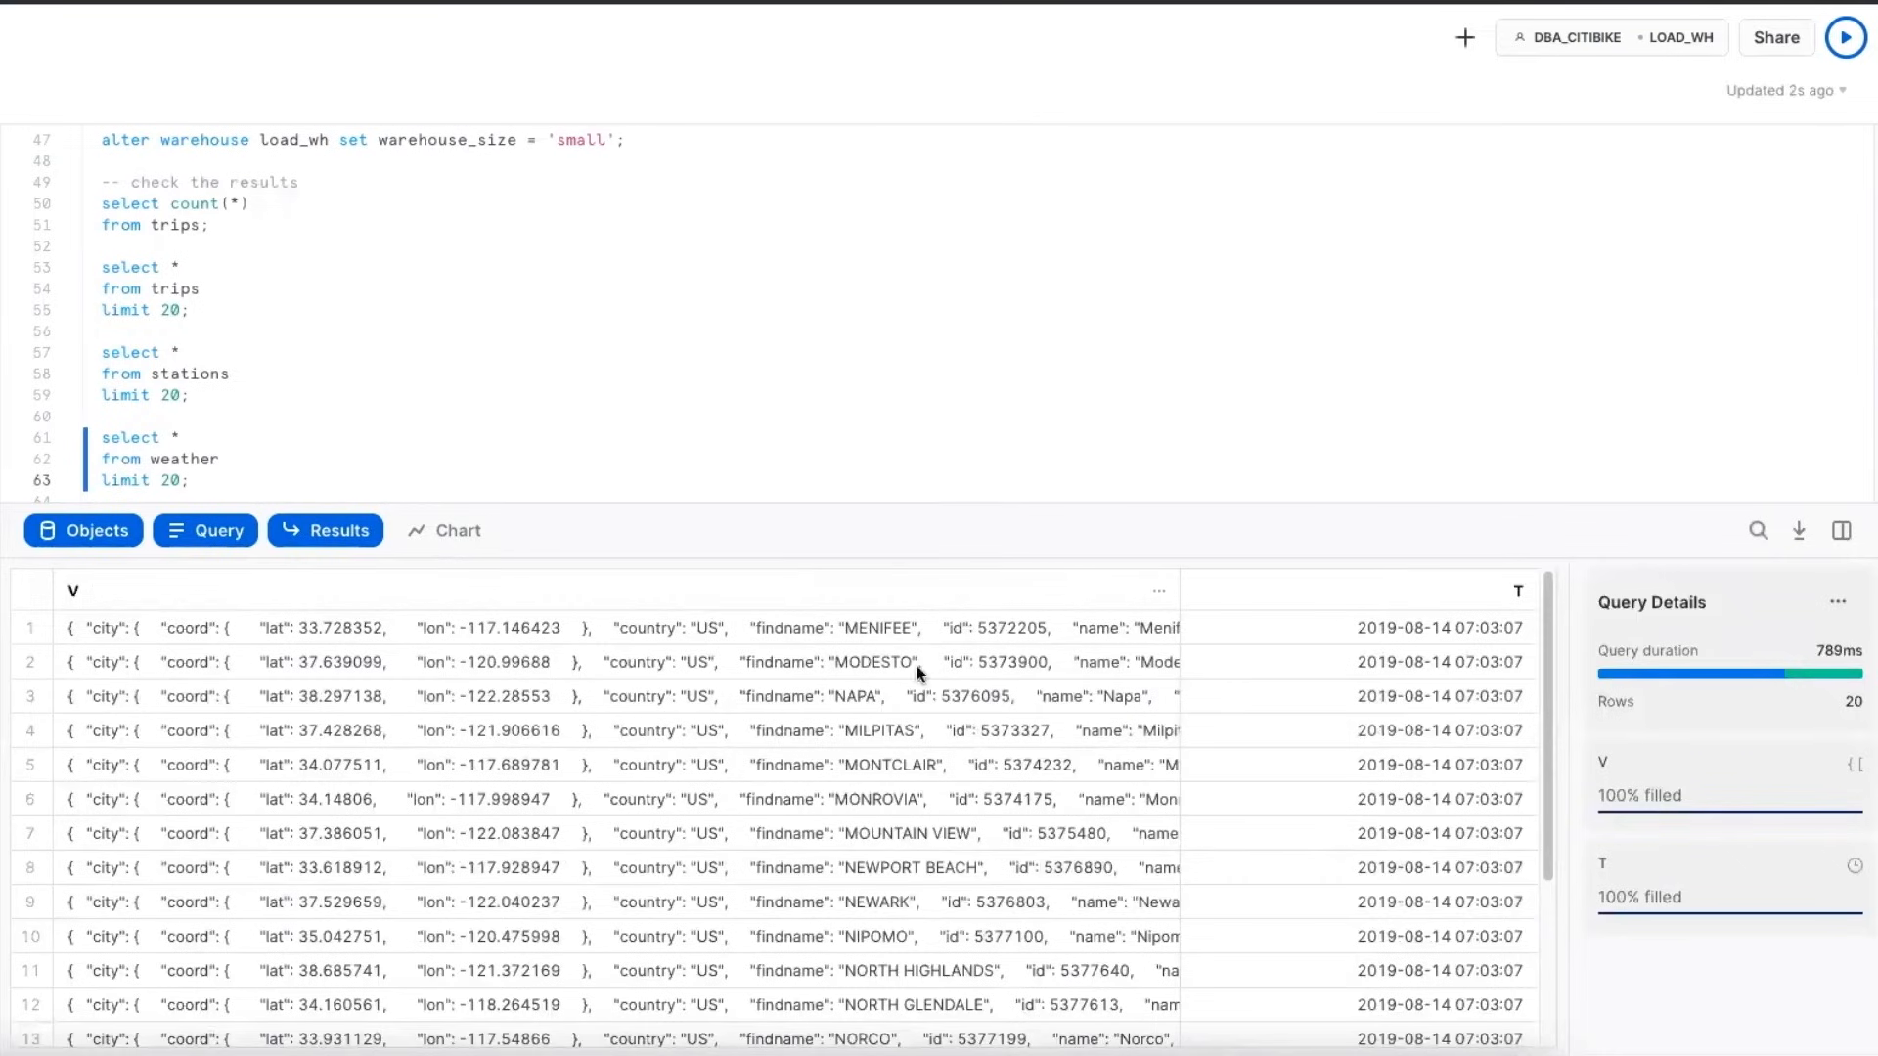
mouse_move(397, 632)
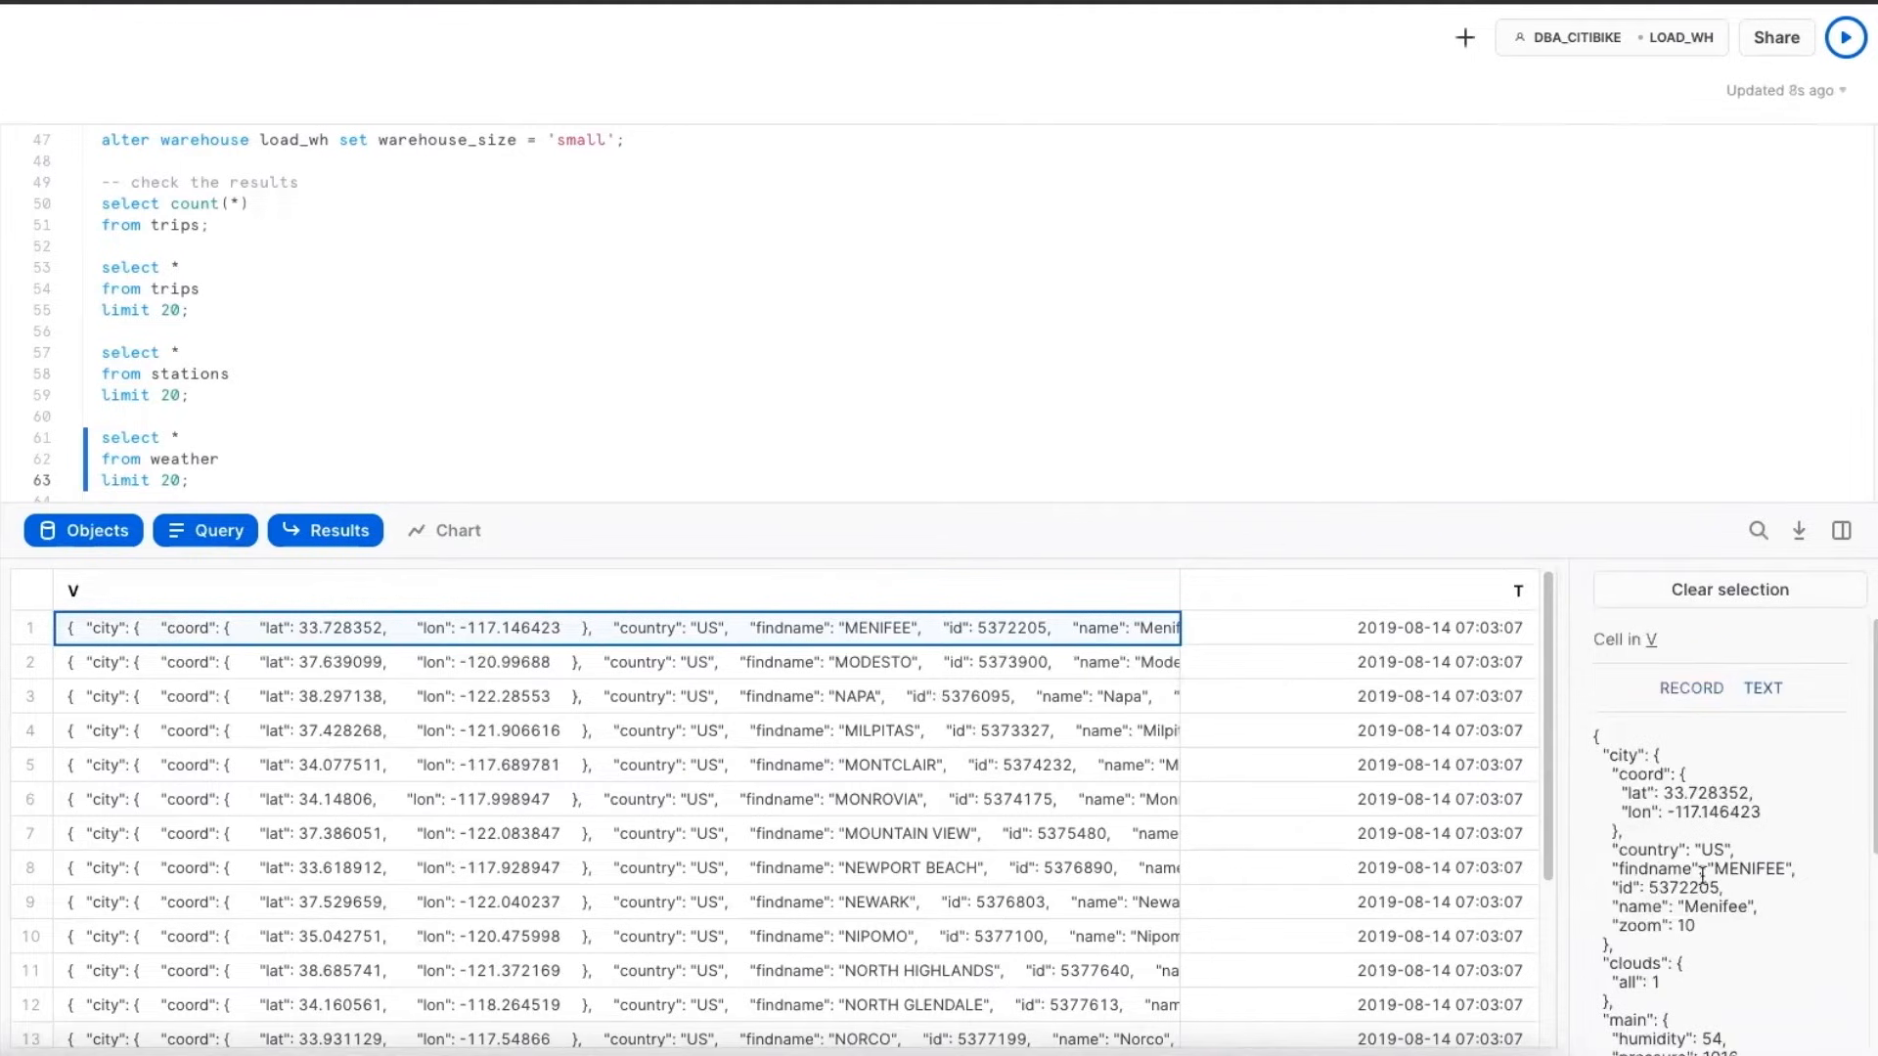
scroll(down, 3)
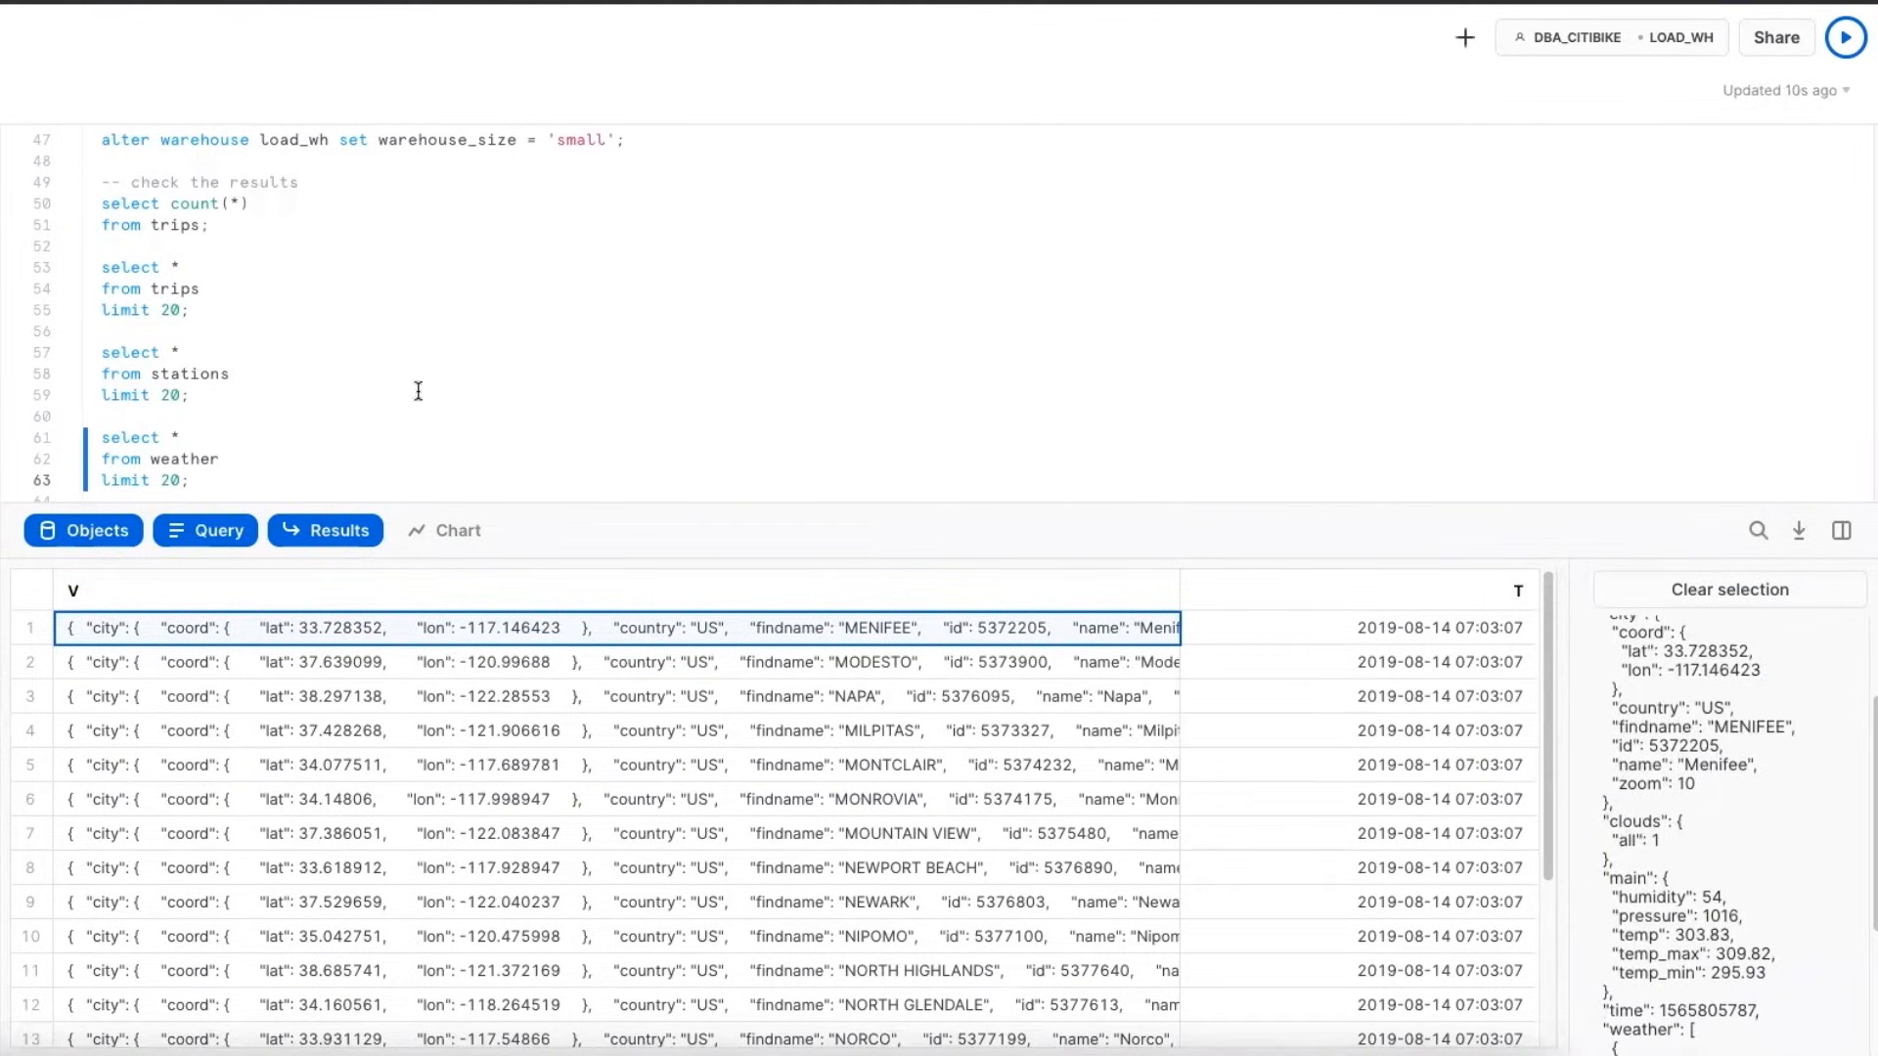
scroll(down, 3)
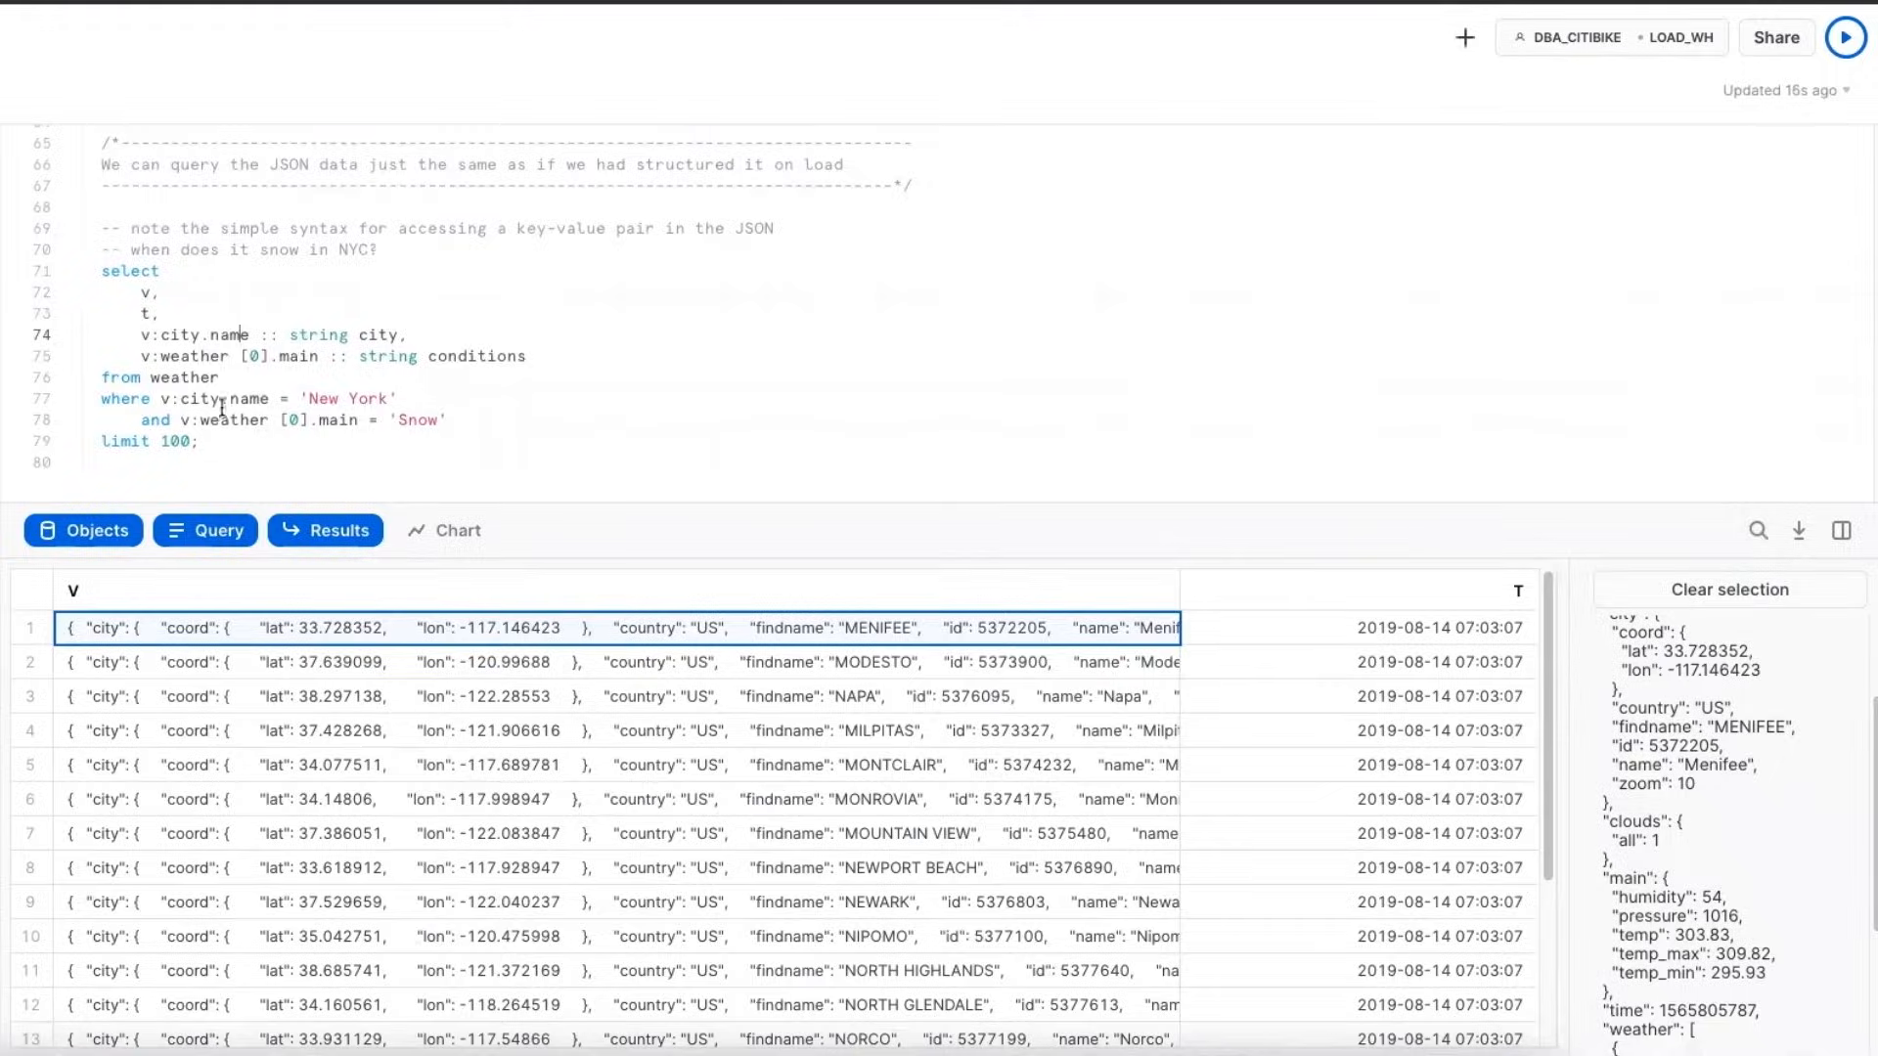
Query weather for New York 'Snow' records using v:city.name and v:weather[0].main, limit 100
click(1844, 38)
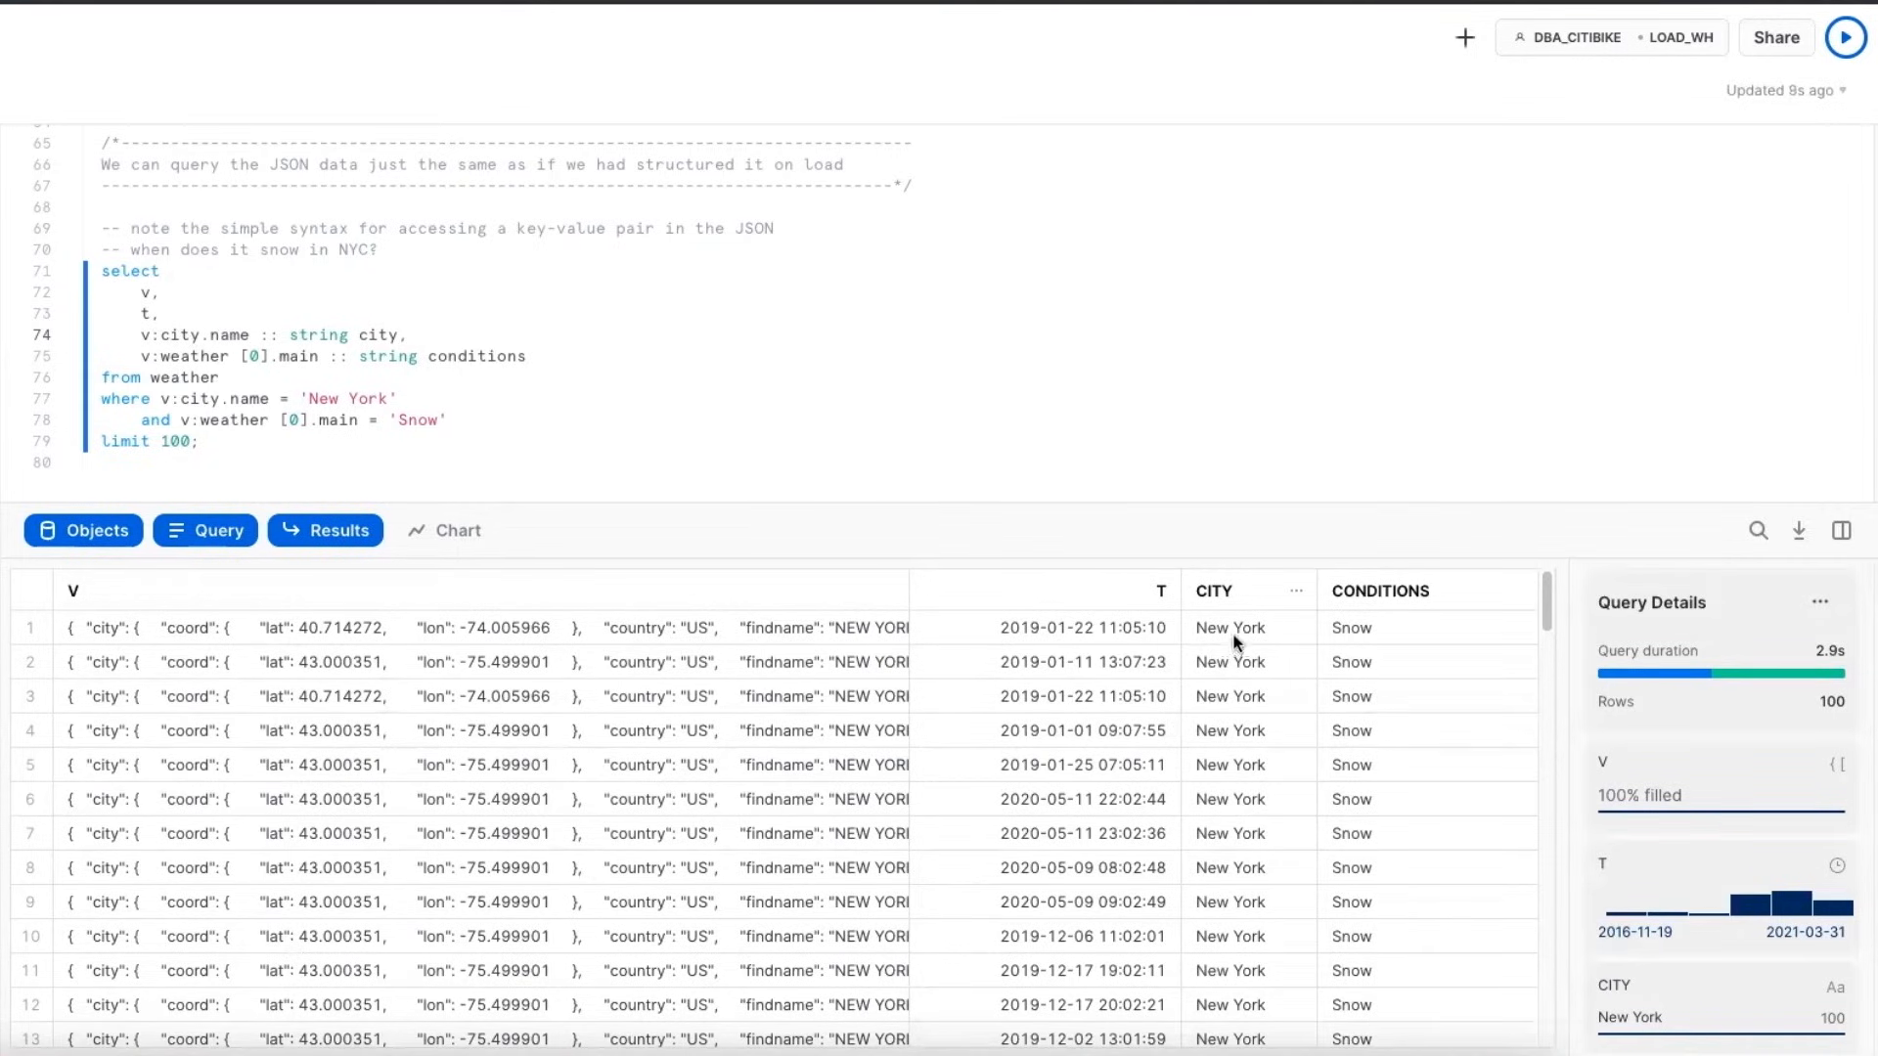
mouse_move(1250, 729)
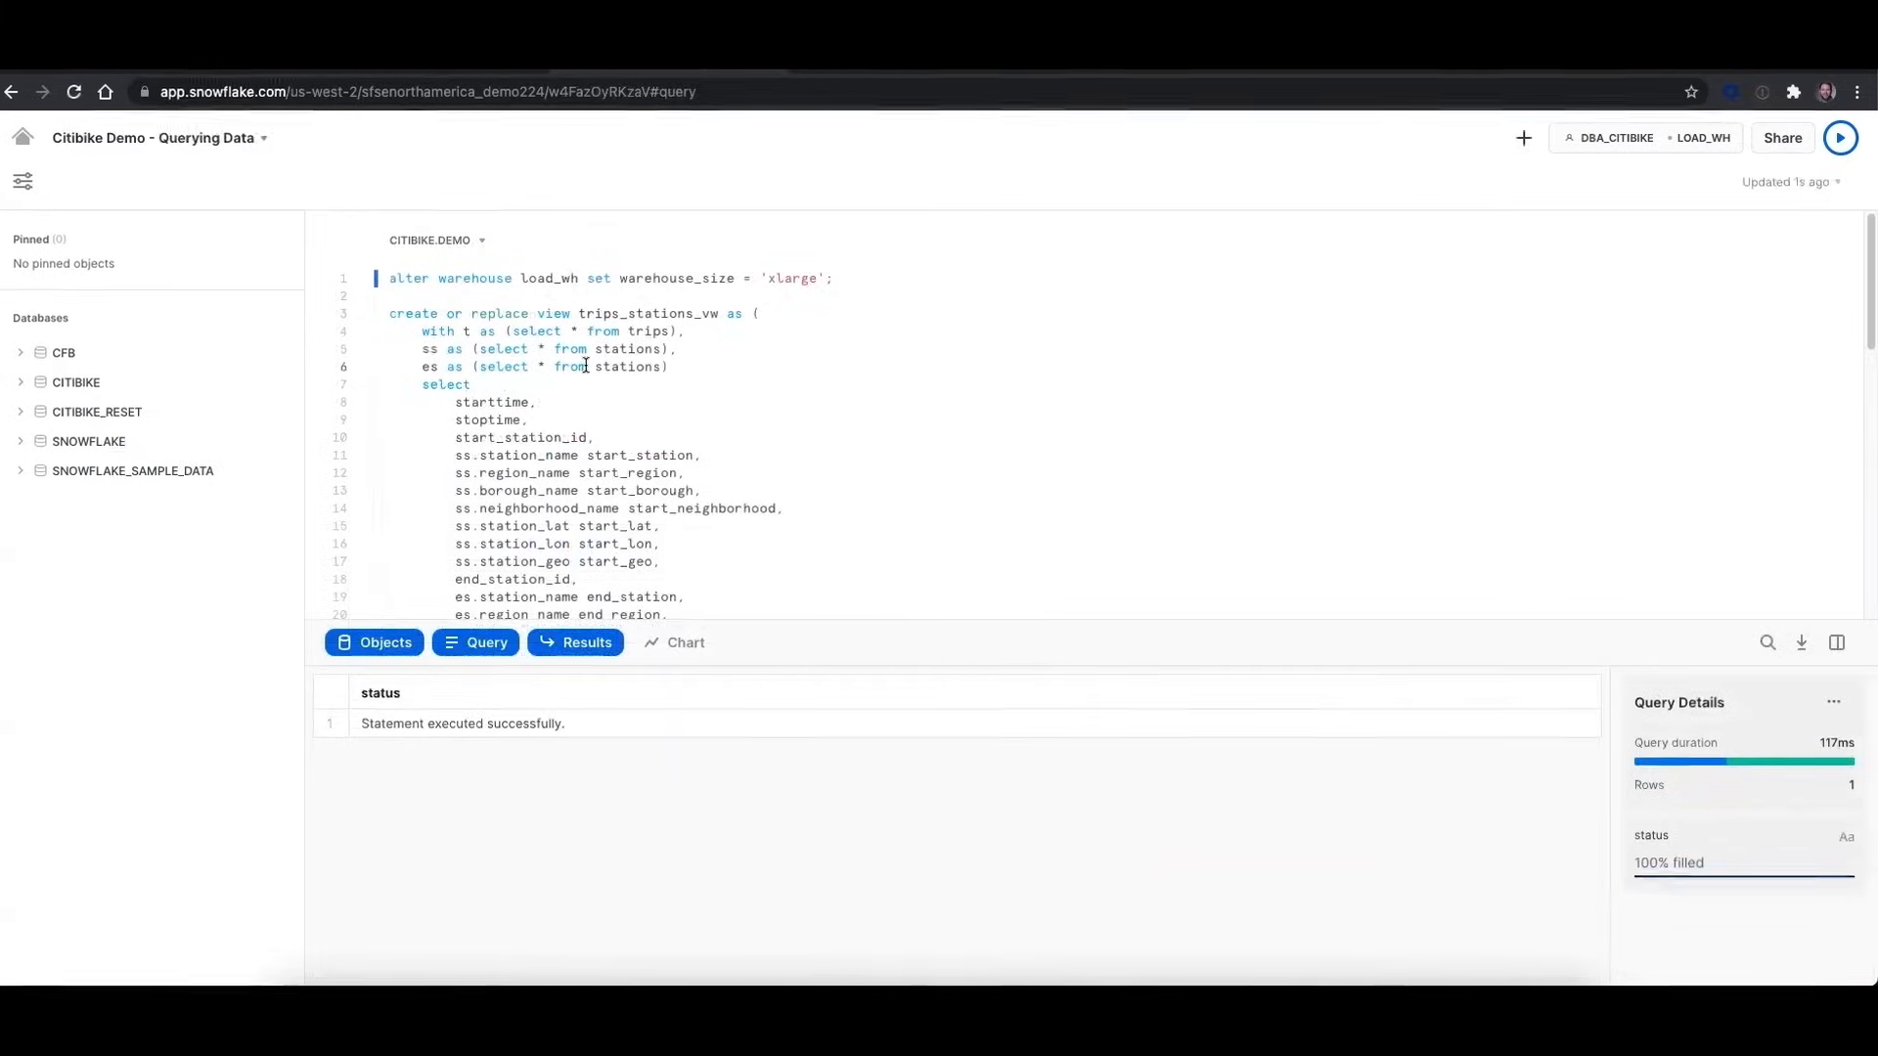
Create the trips_stations_vw view and preview its rows
click(1840, 137)
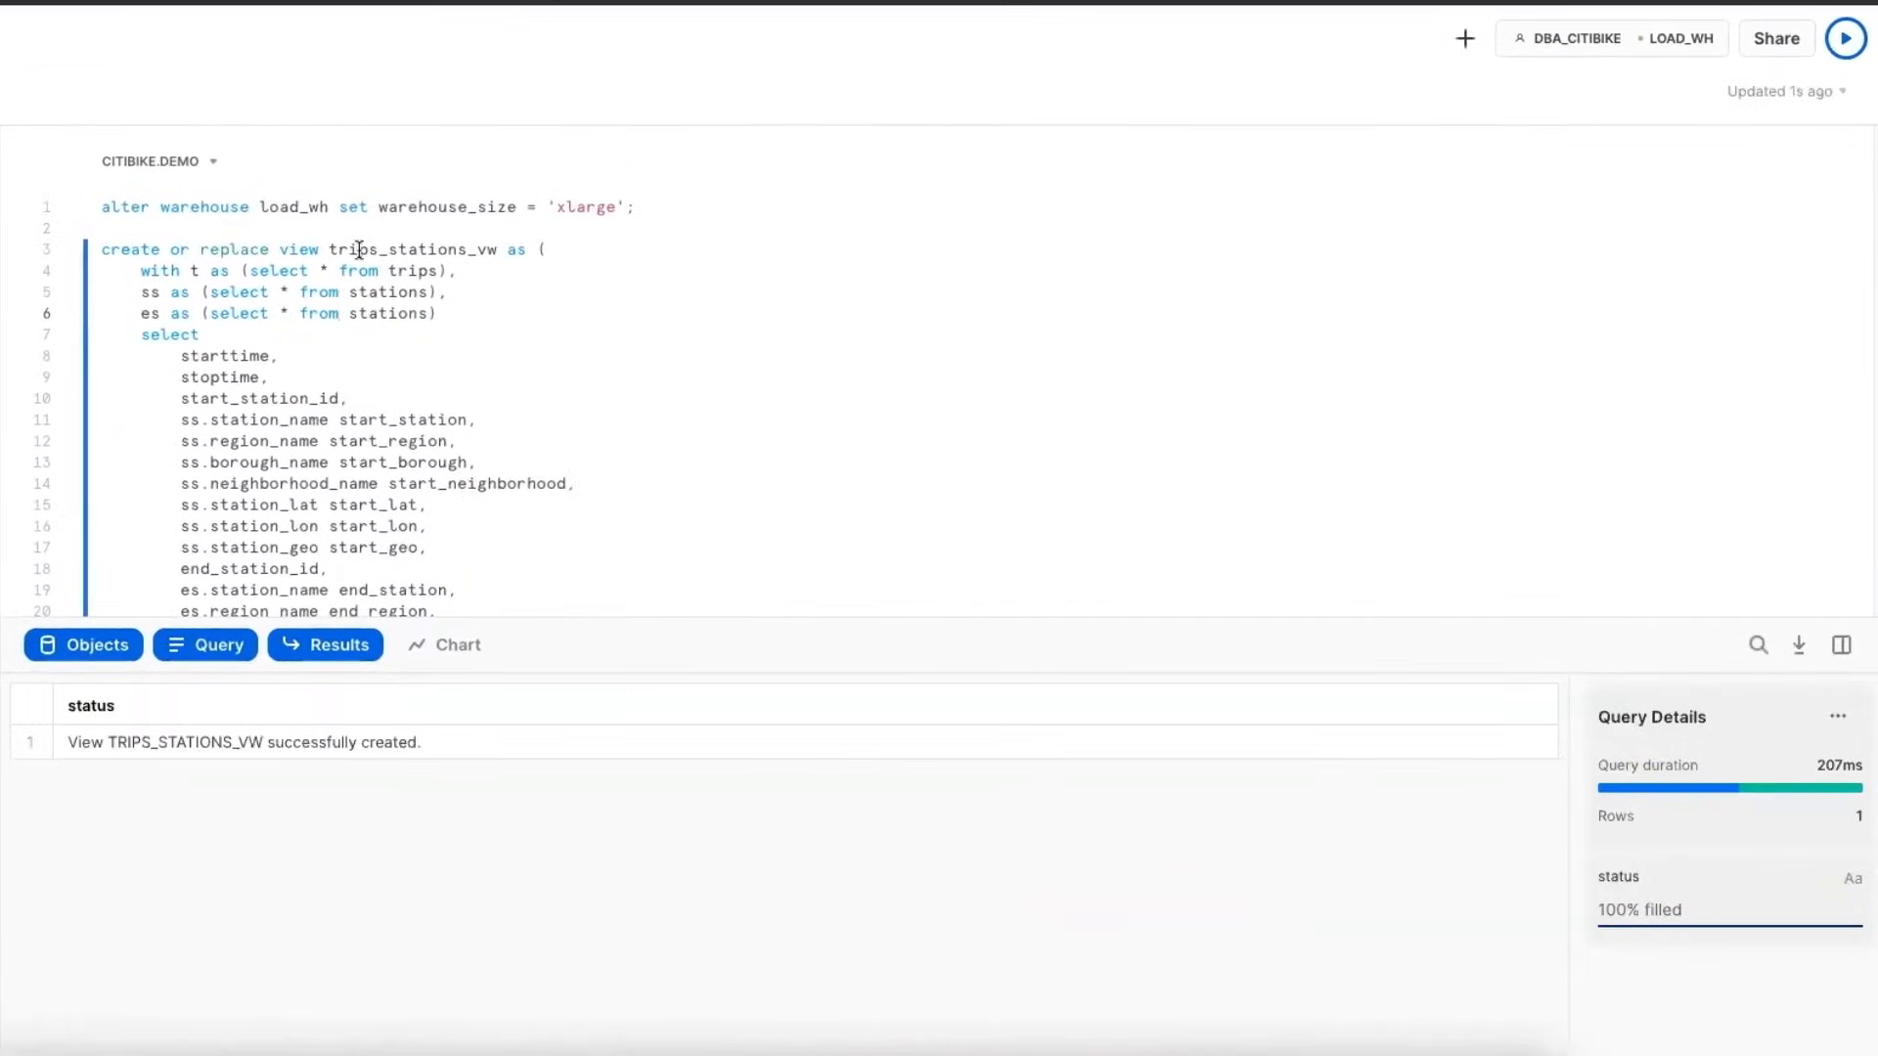
scroll(down, 3)
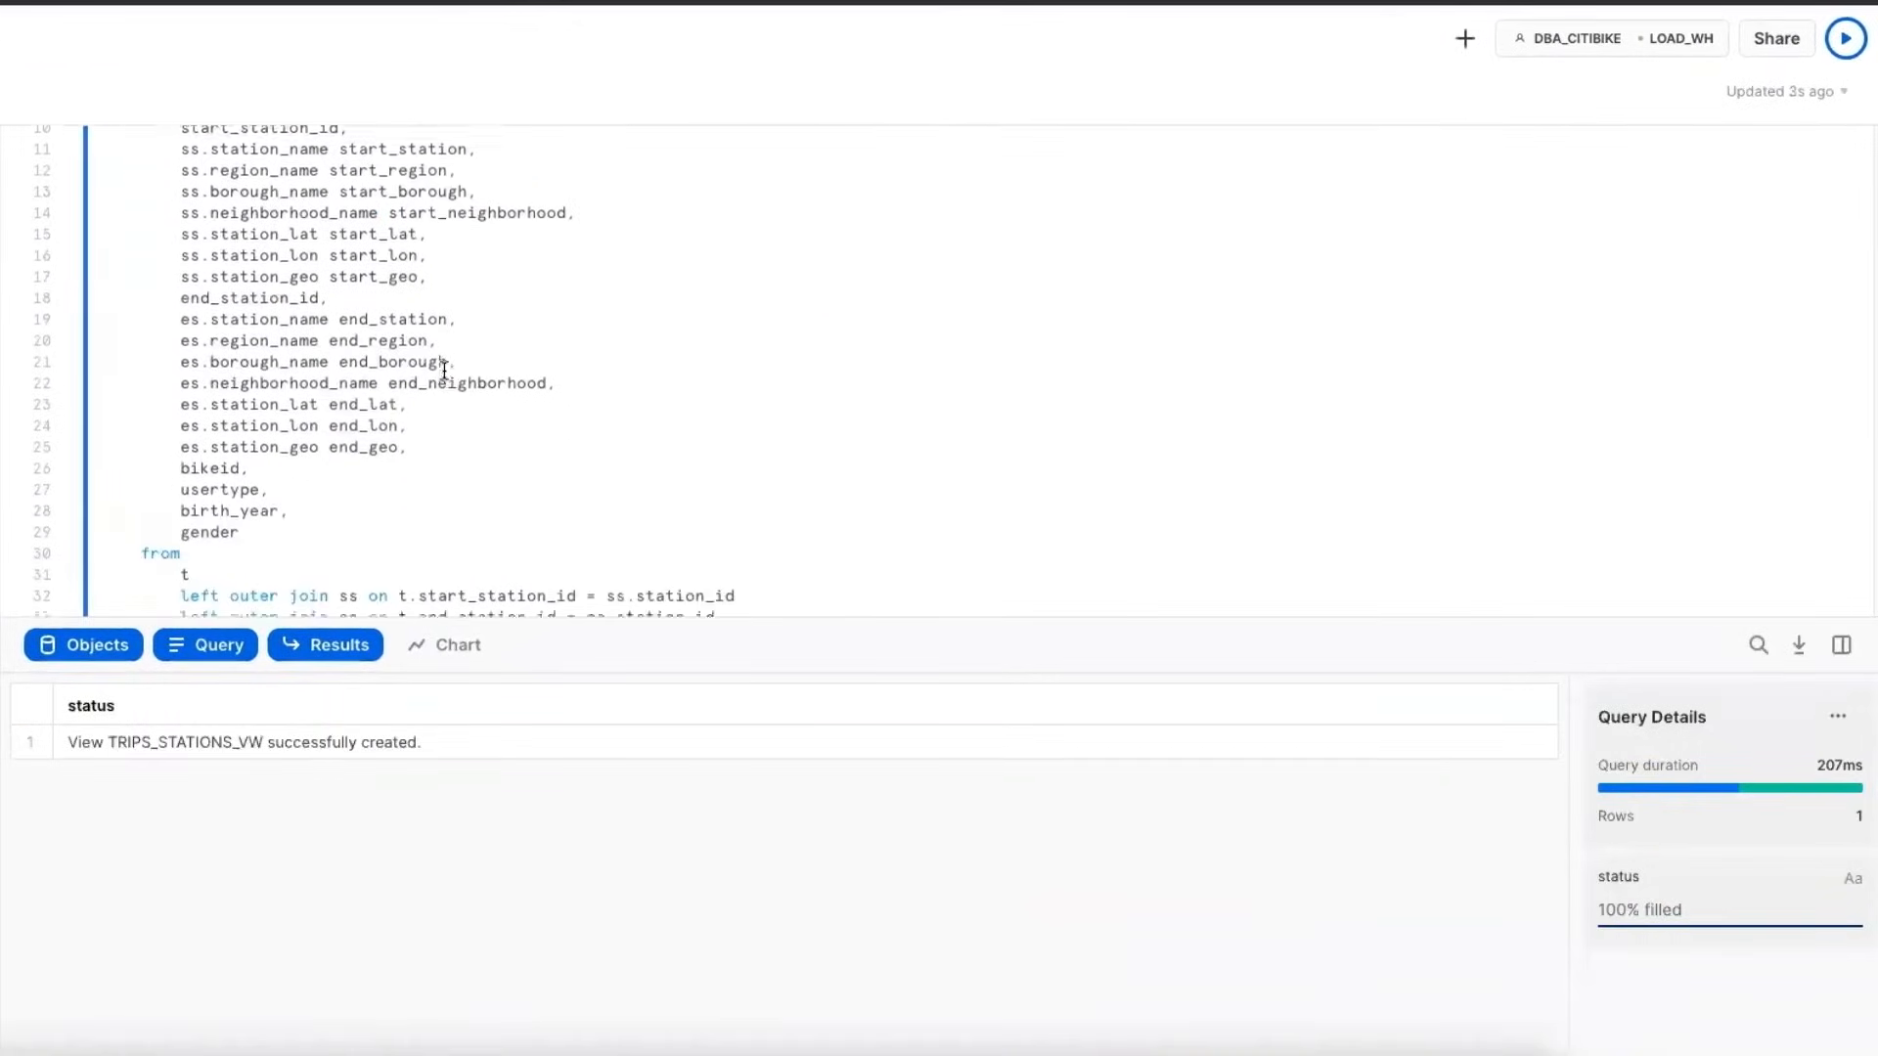
scroll(down, 3)
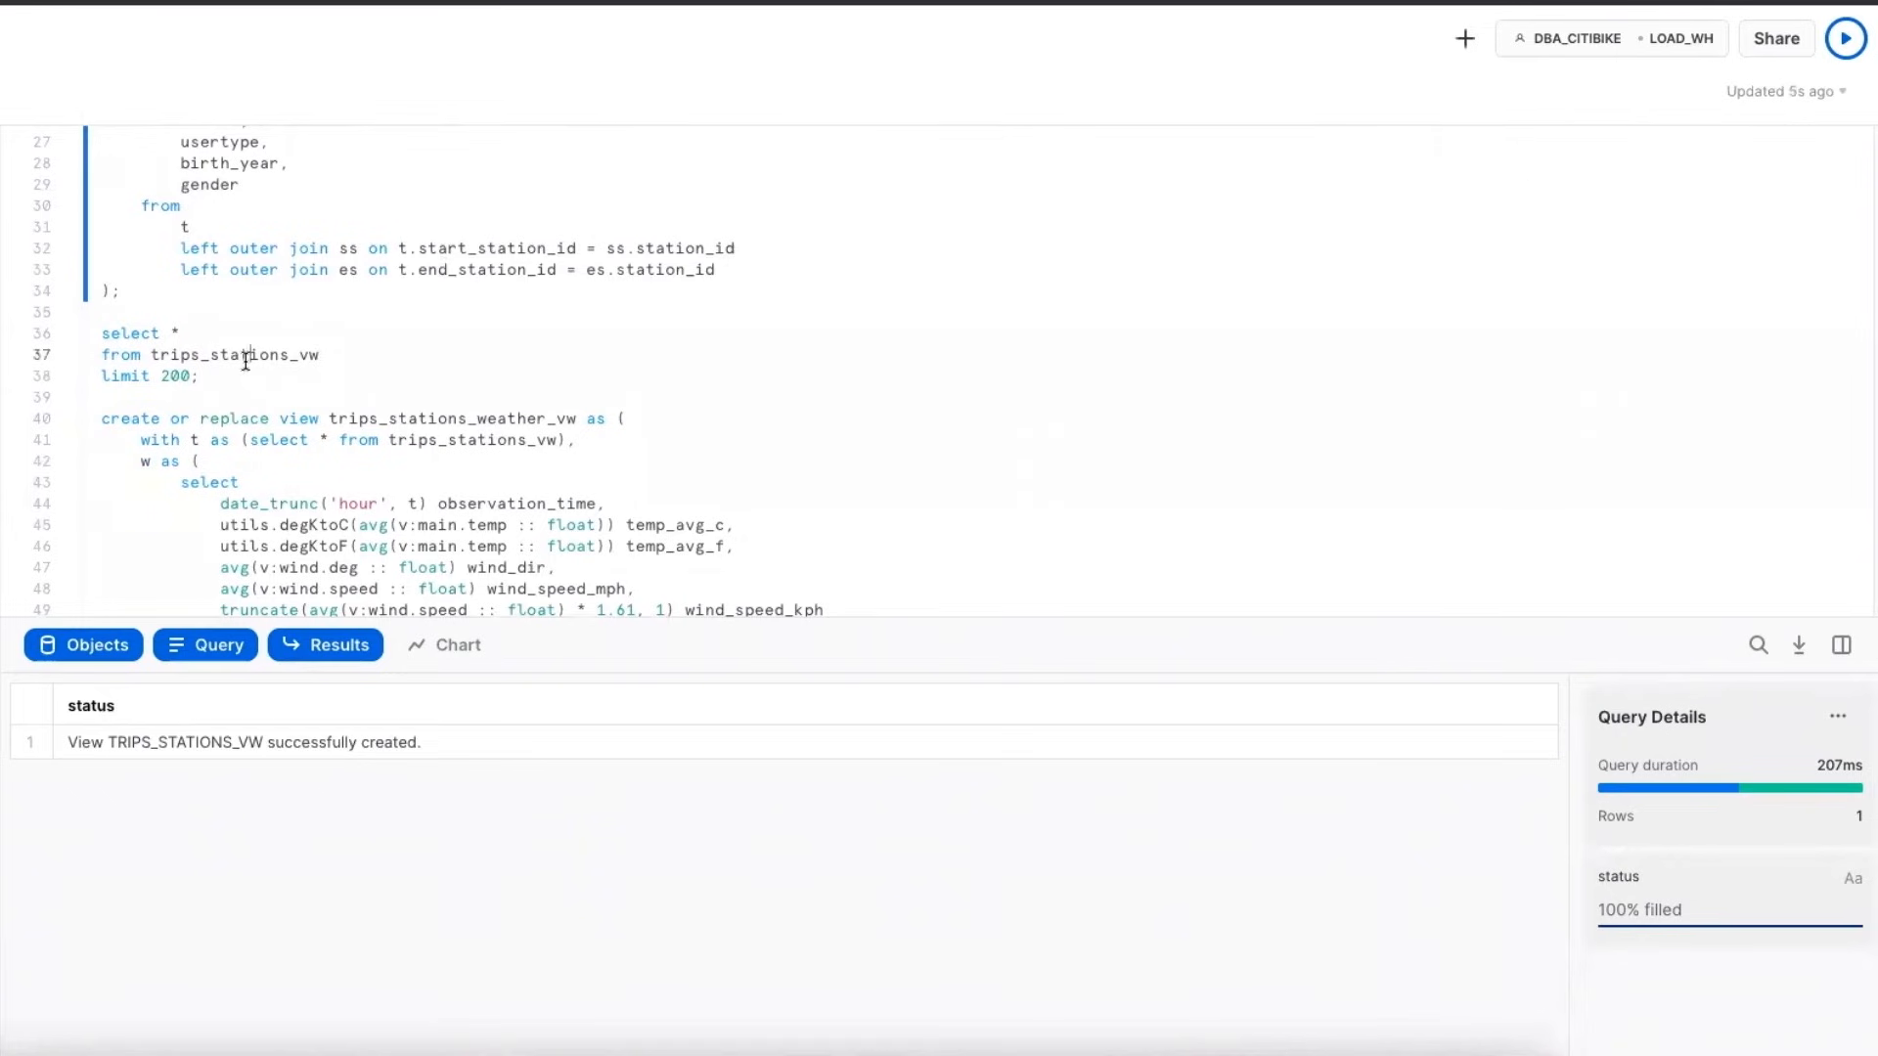
click(1844, 37)
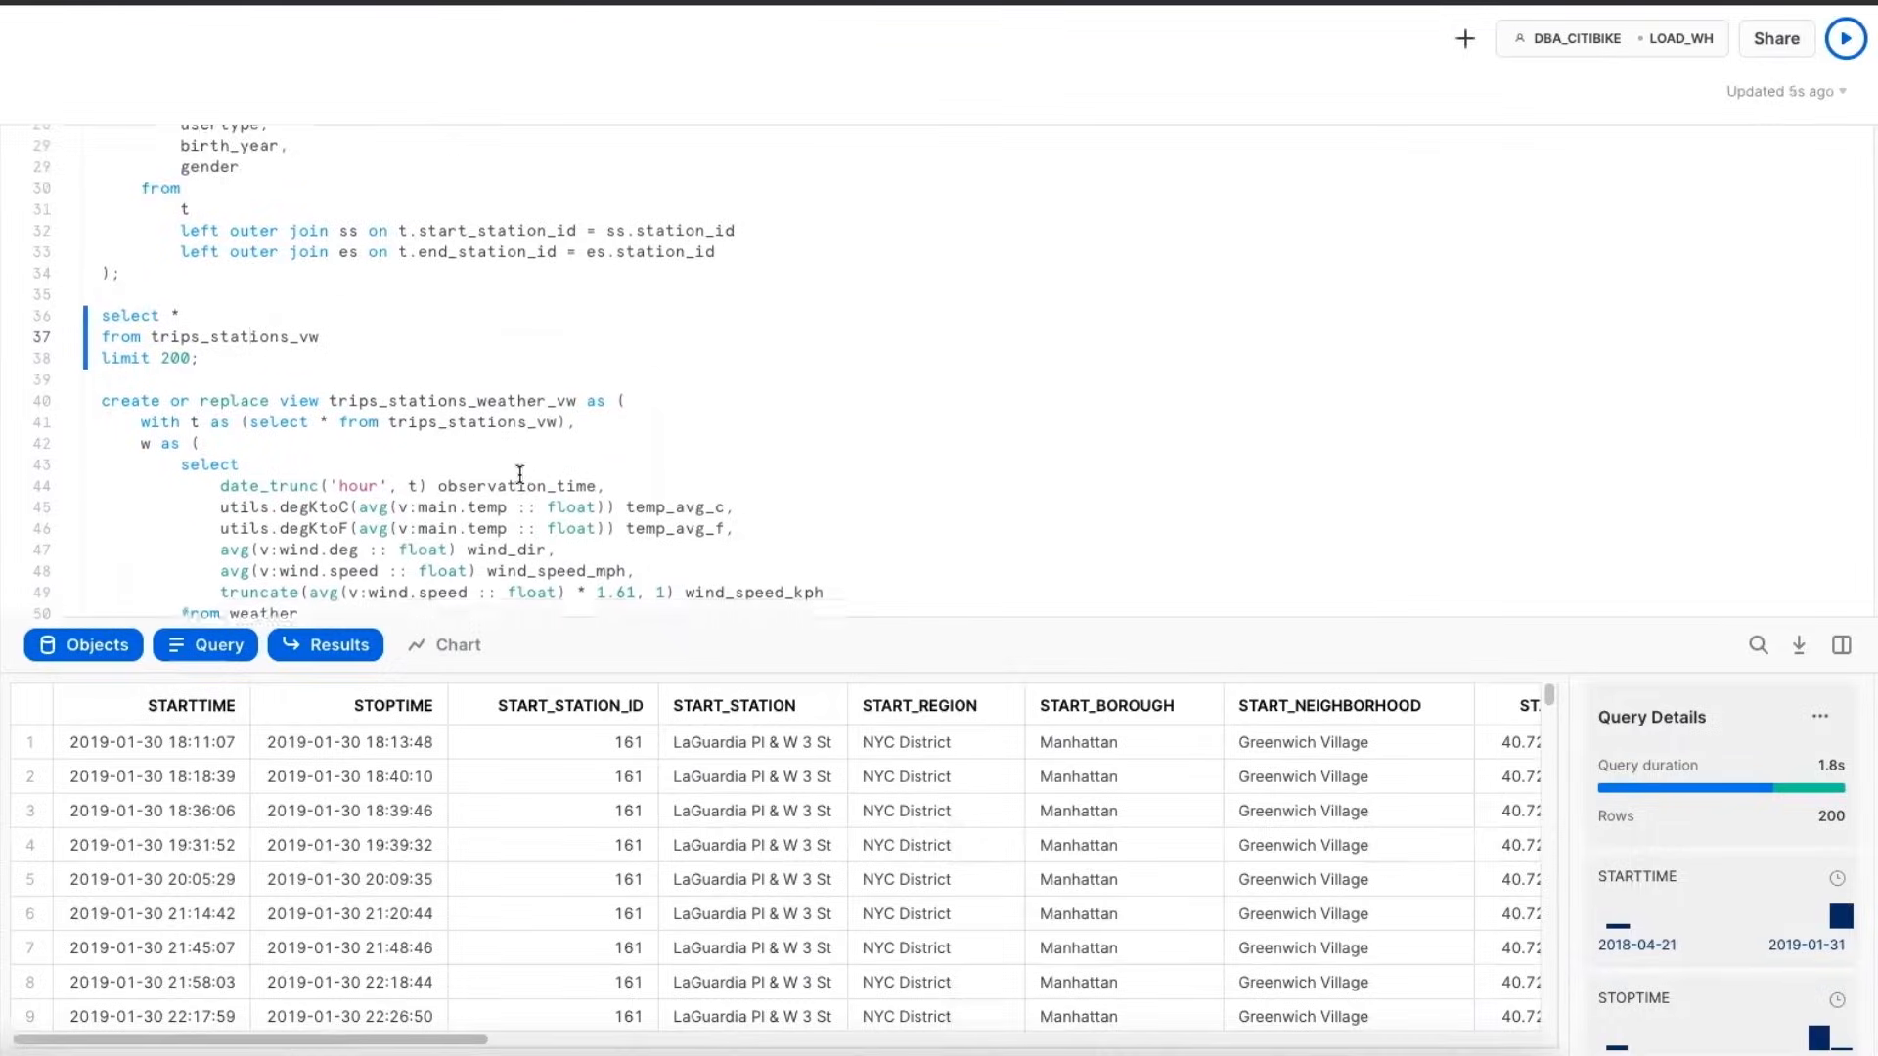
Create trips_stations_weather_vw joining hourly weather and preview 200 rows of it
click(1845, 37)
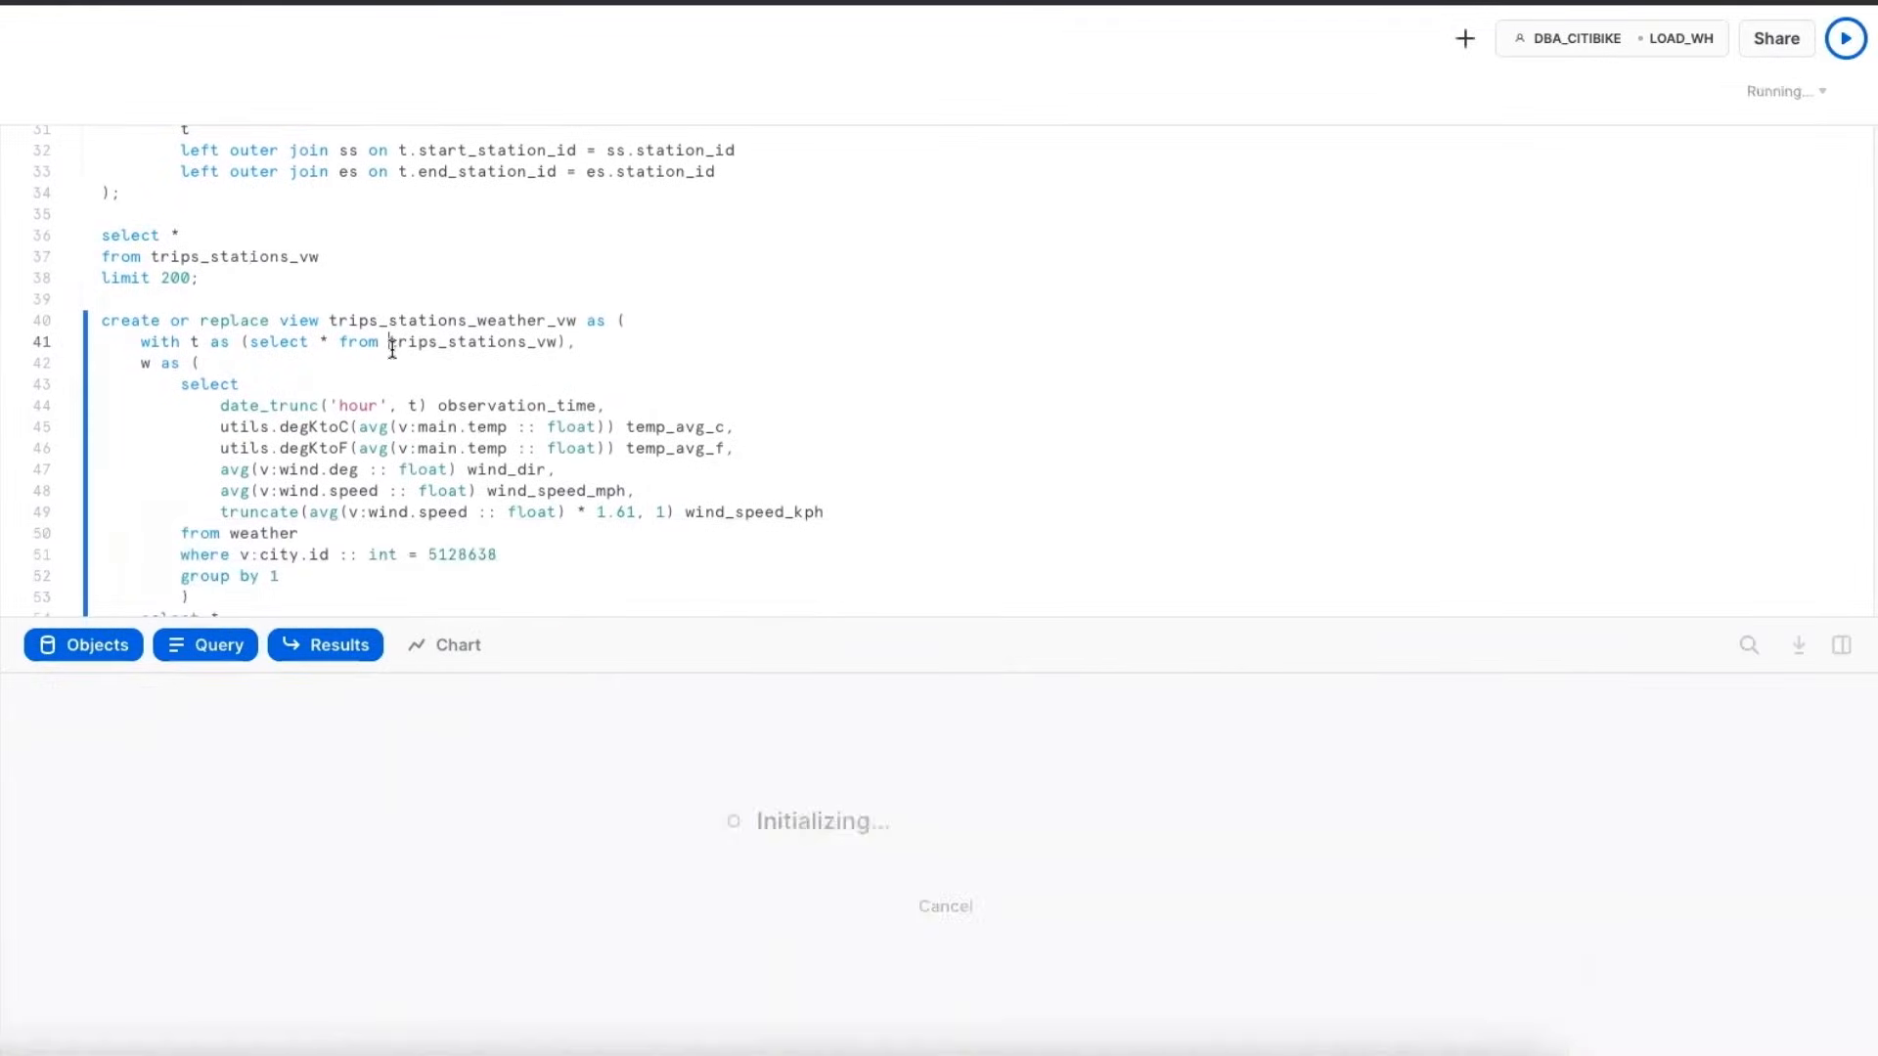
click(1845, 37)
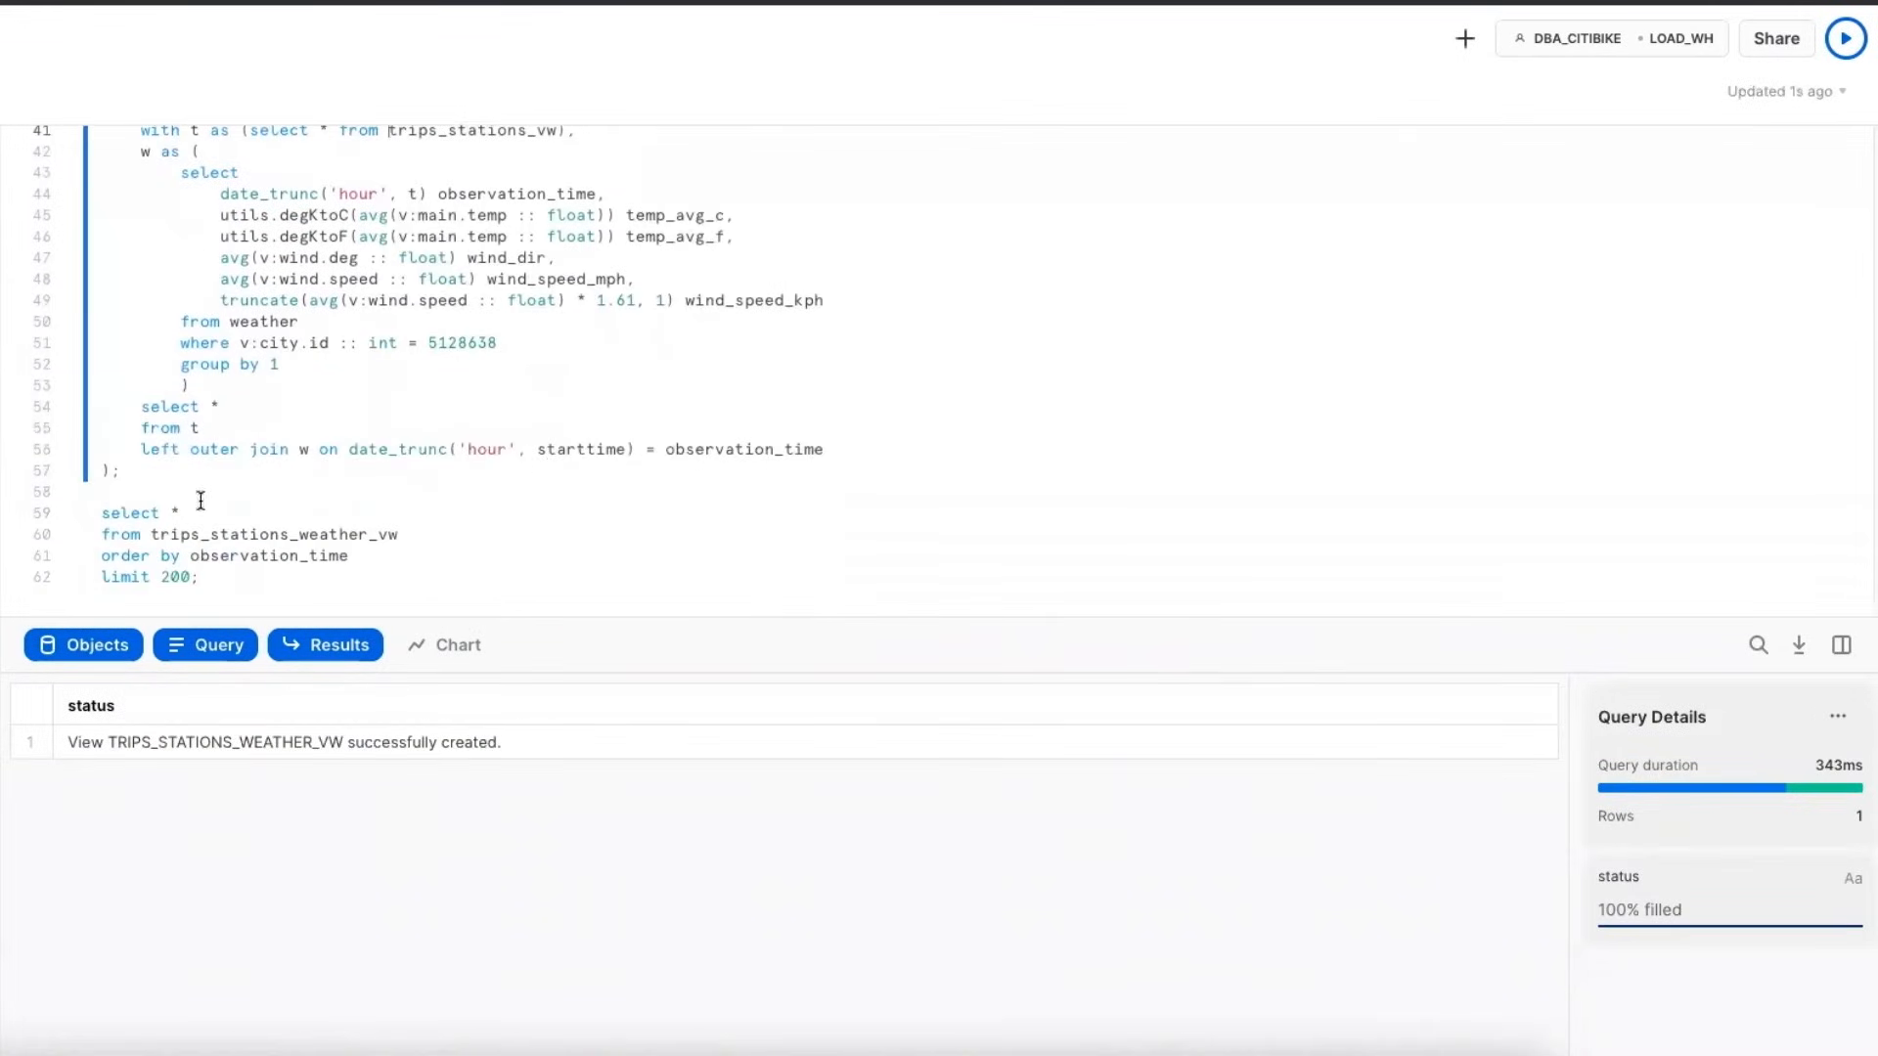
click(1844, 37)
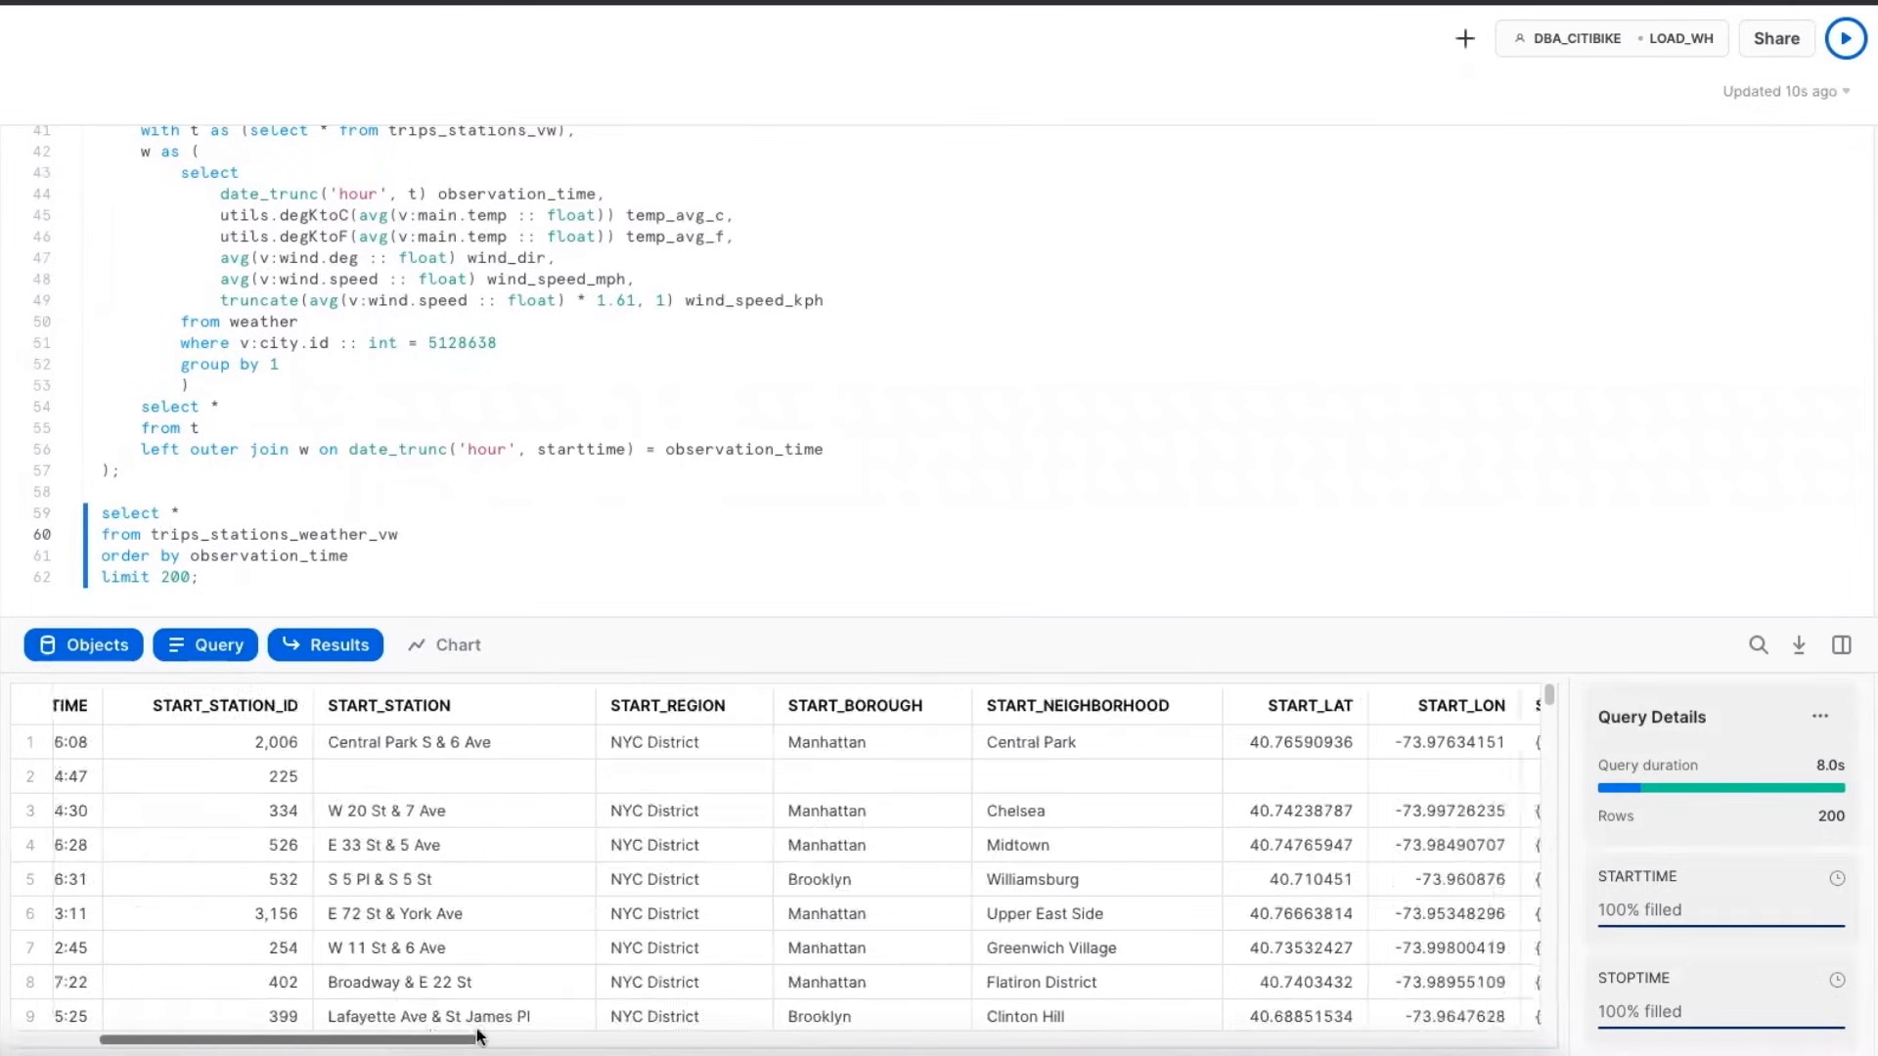
scroll(right, 3)
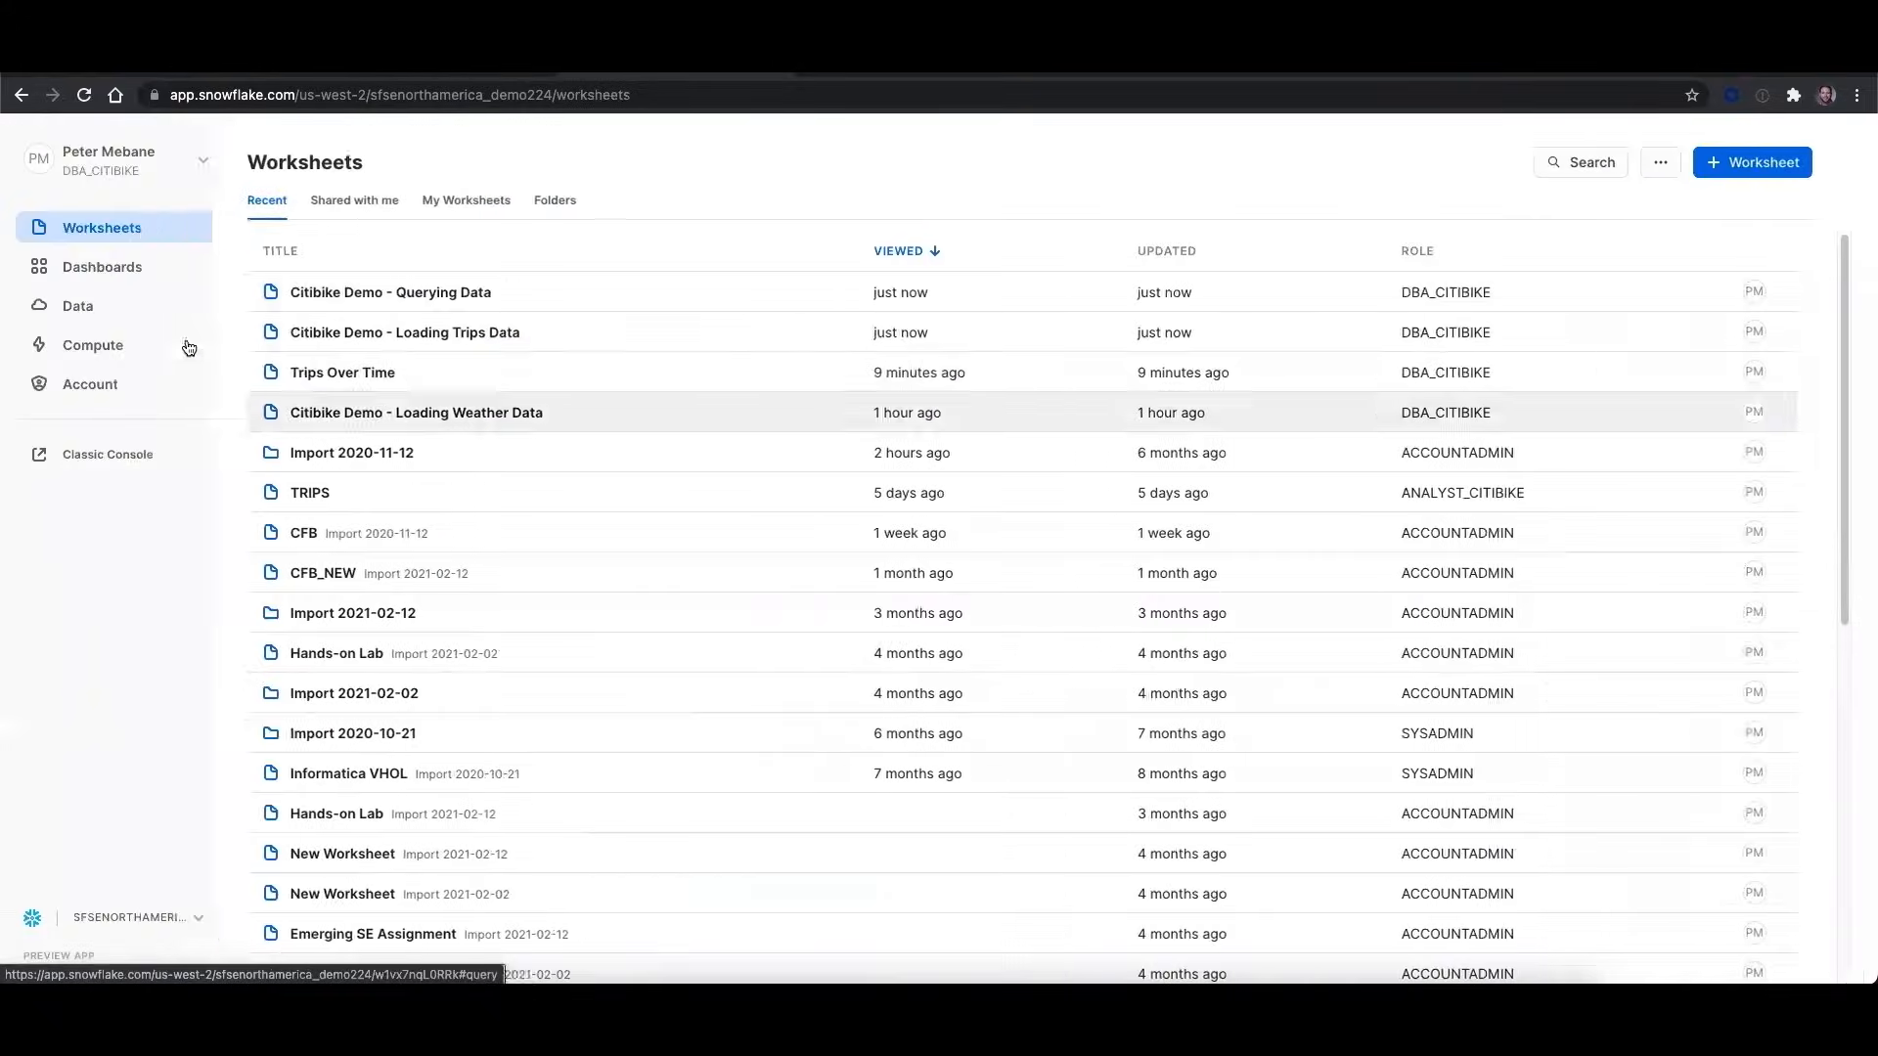
Find the Global Weather & Climate Data for BI listing under Marketplace > Weather and request its data
click(76, 305)
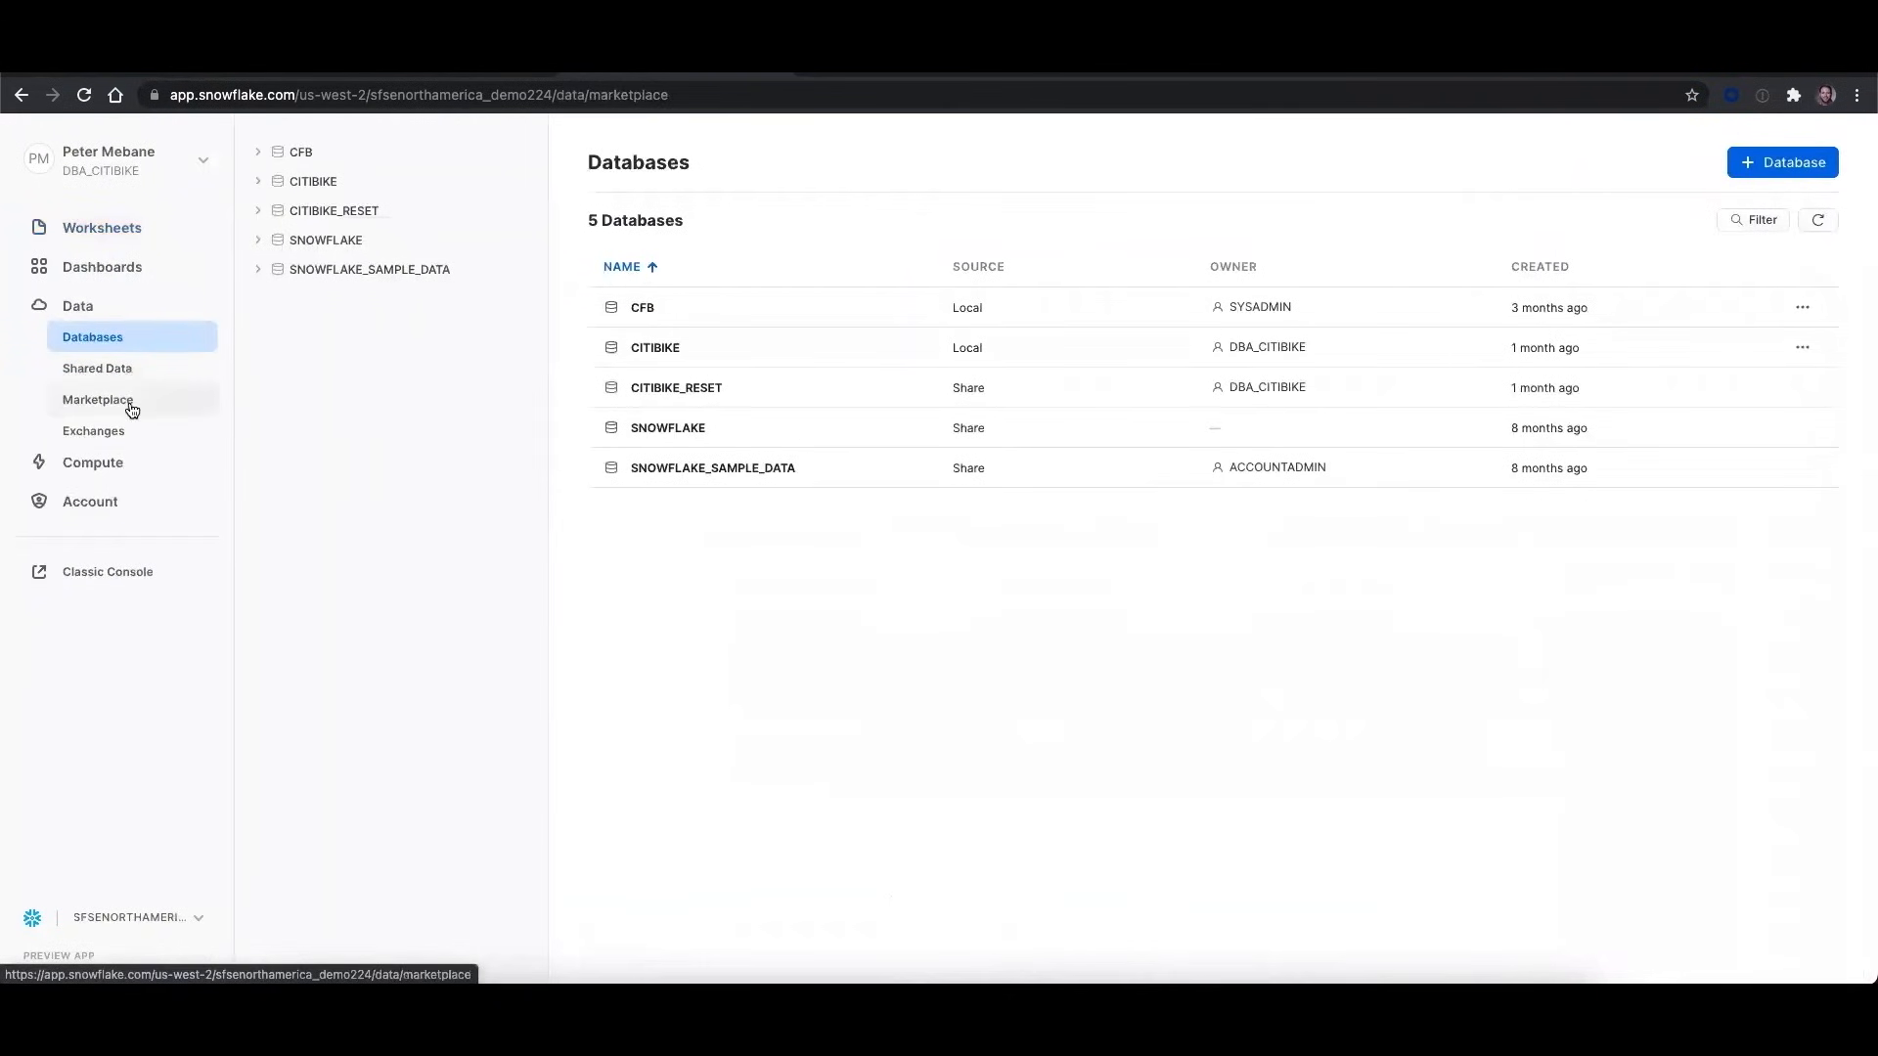
click(98, 399)
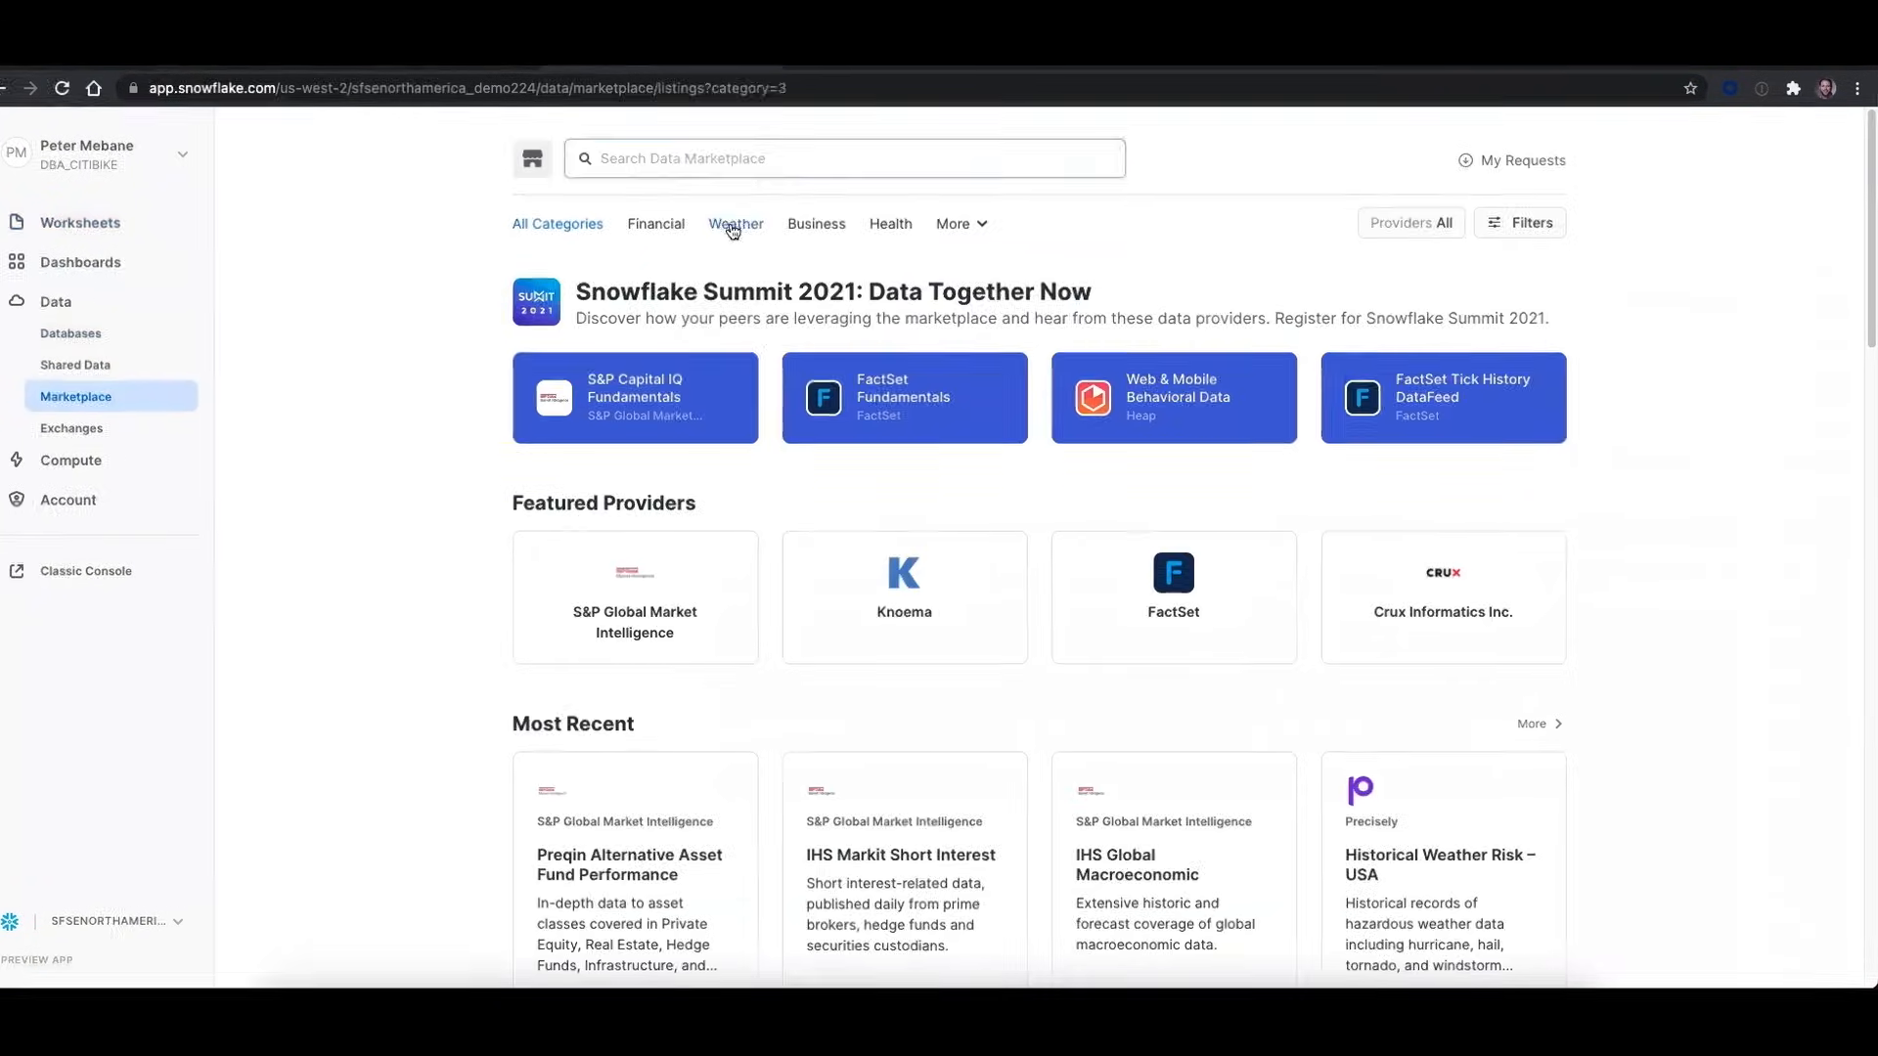
click(1465, 210)
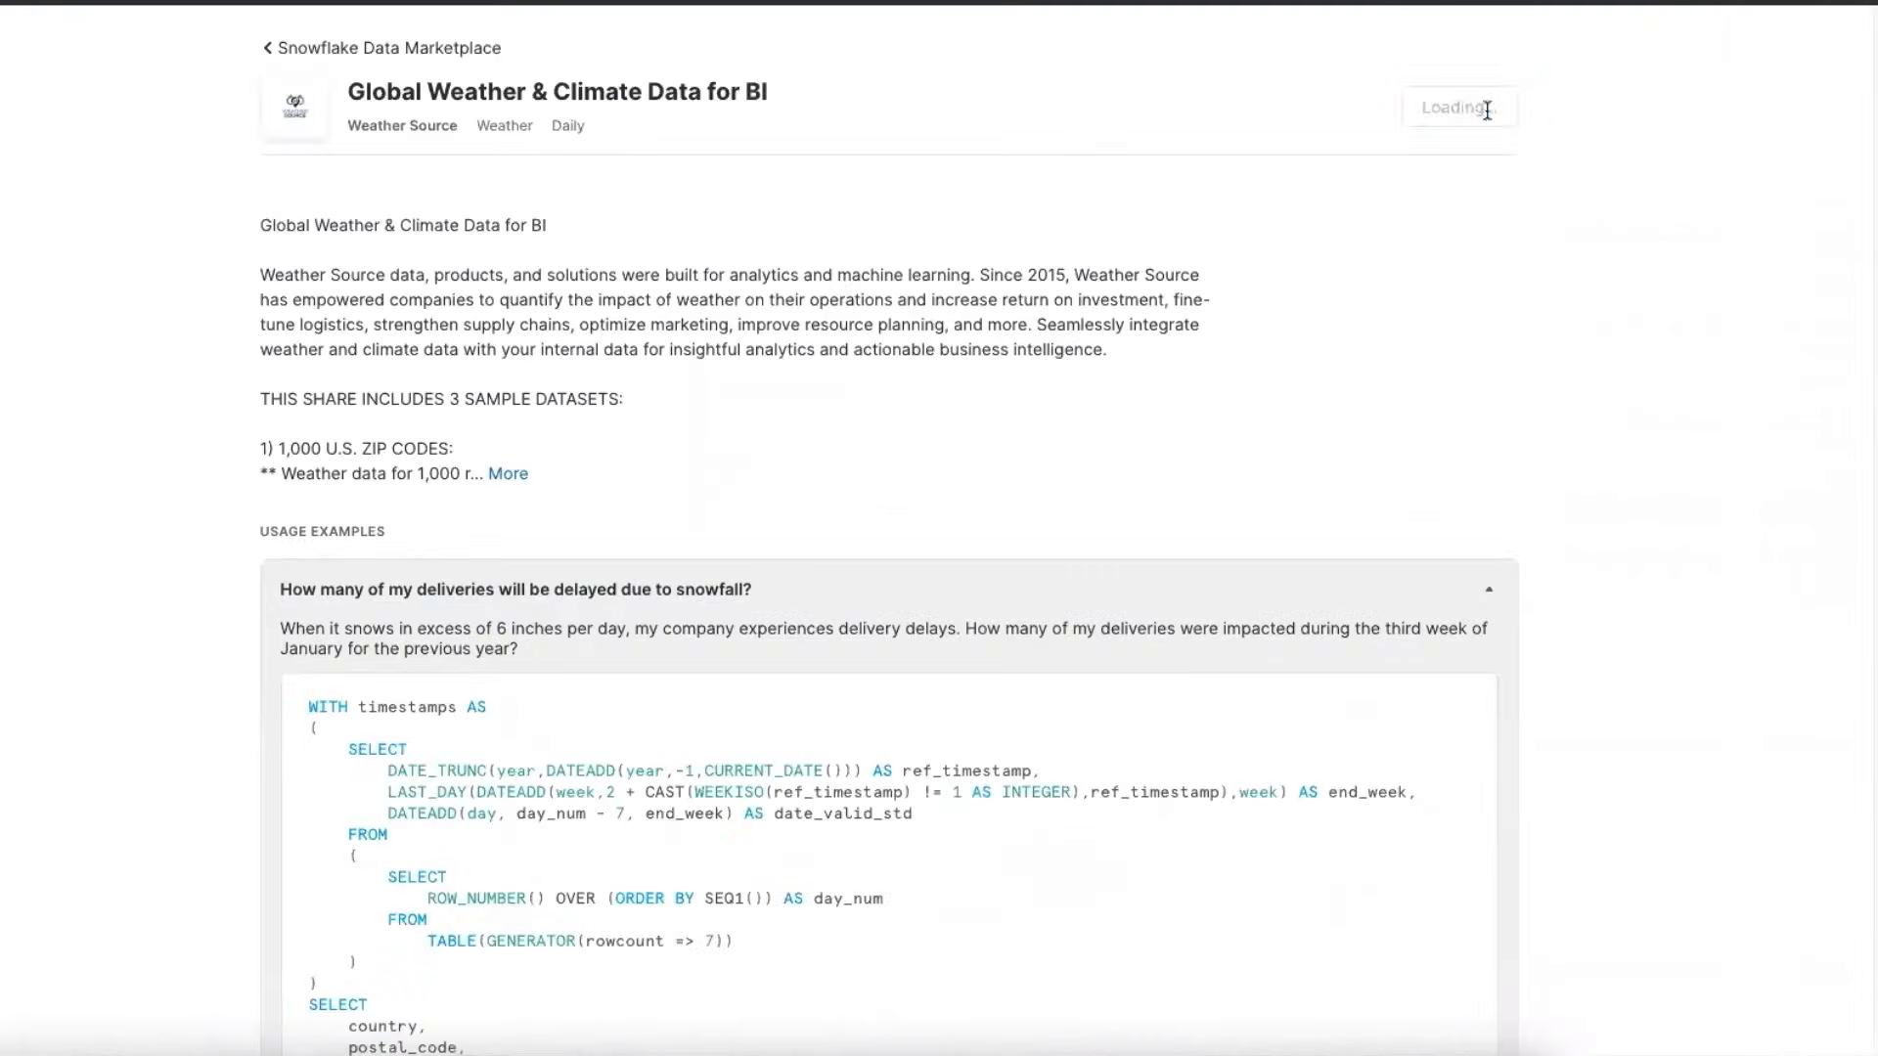
click(1457, 105)
text(WE)
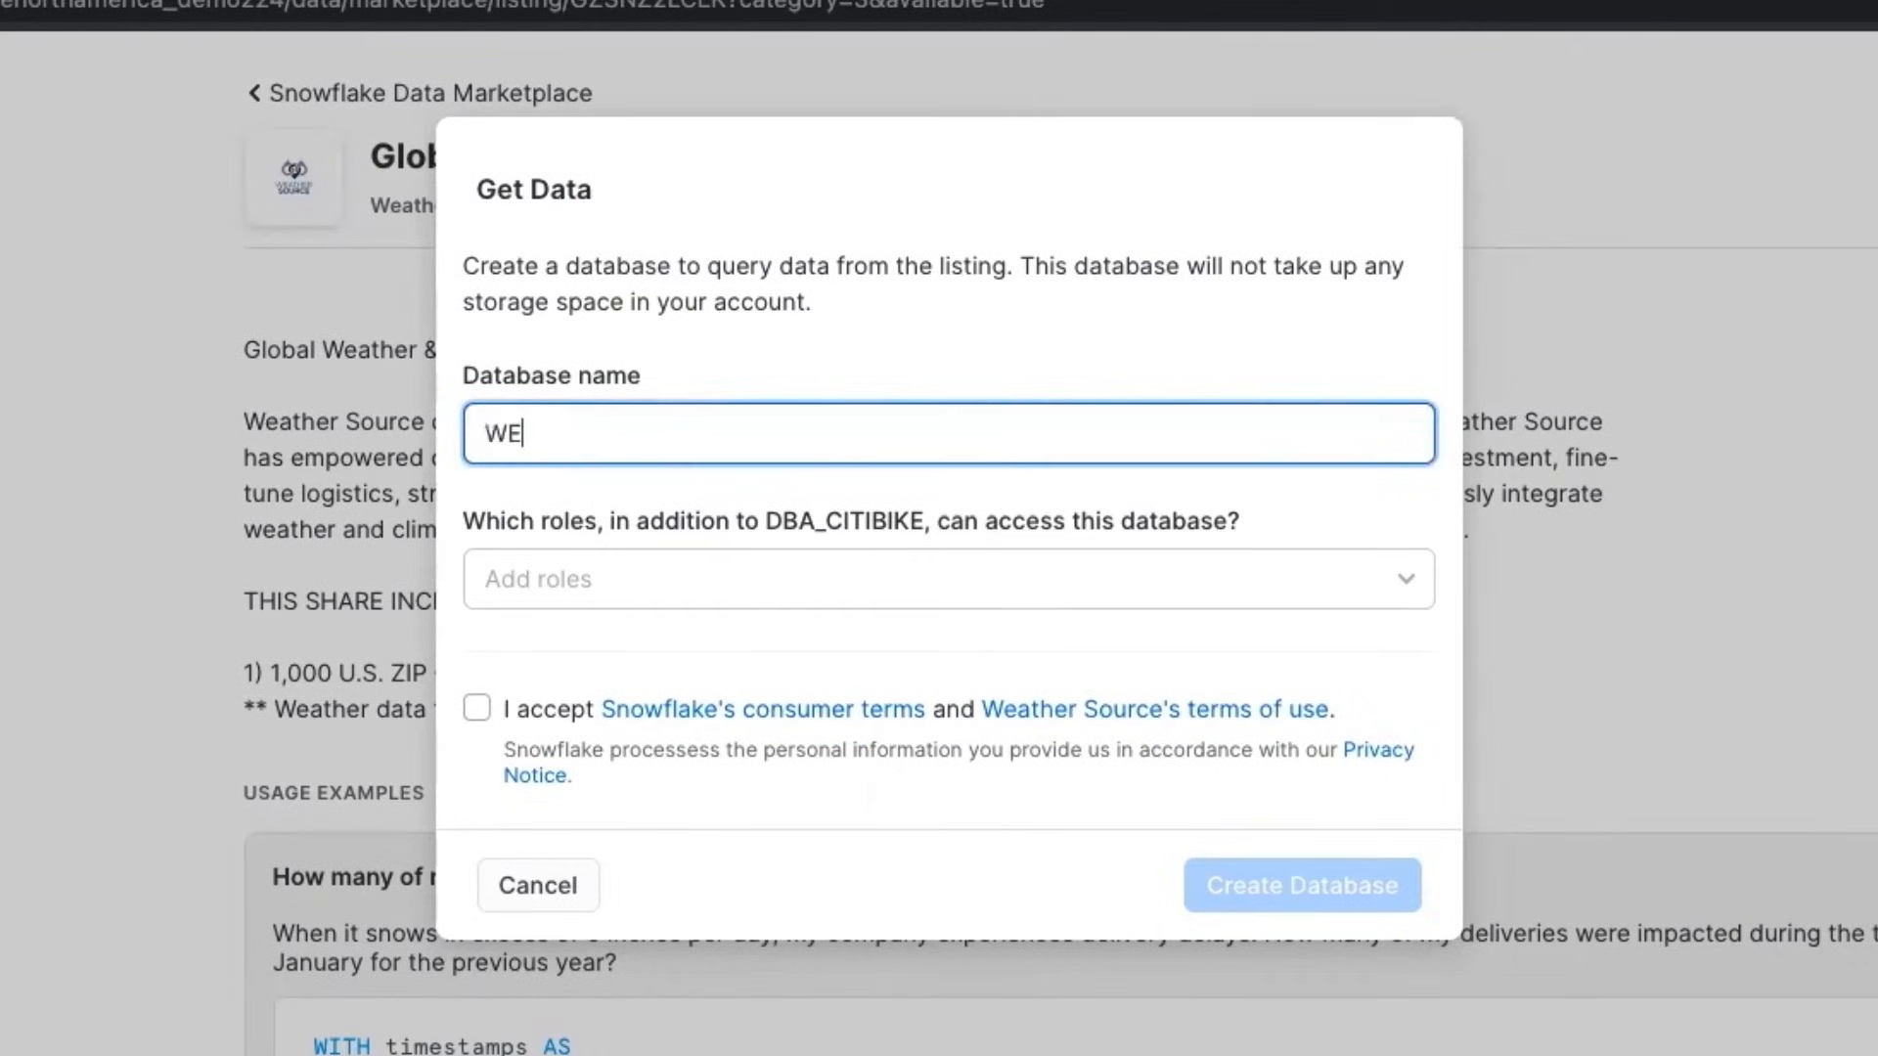
Name the database WEATHER with PUBLIC access, accept the terms, and create it
text(ATHER)
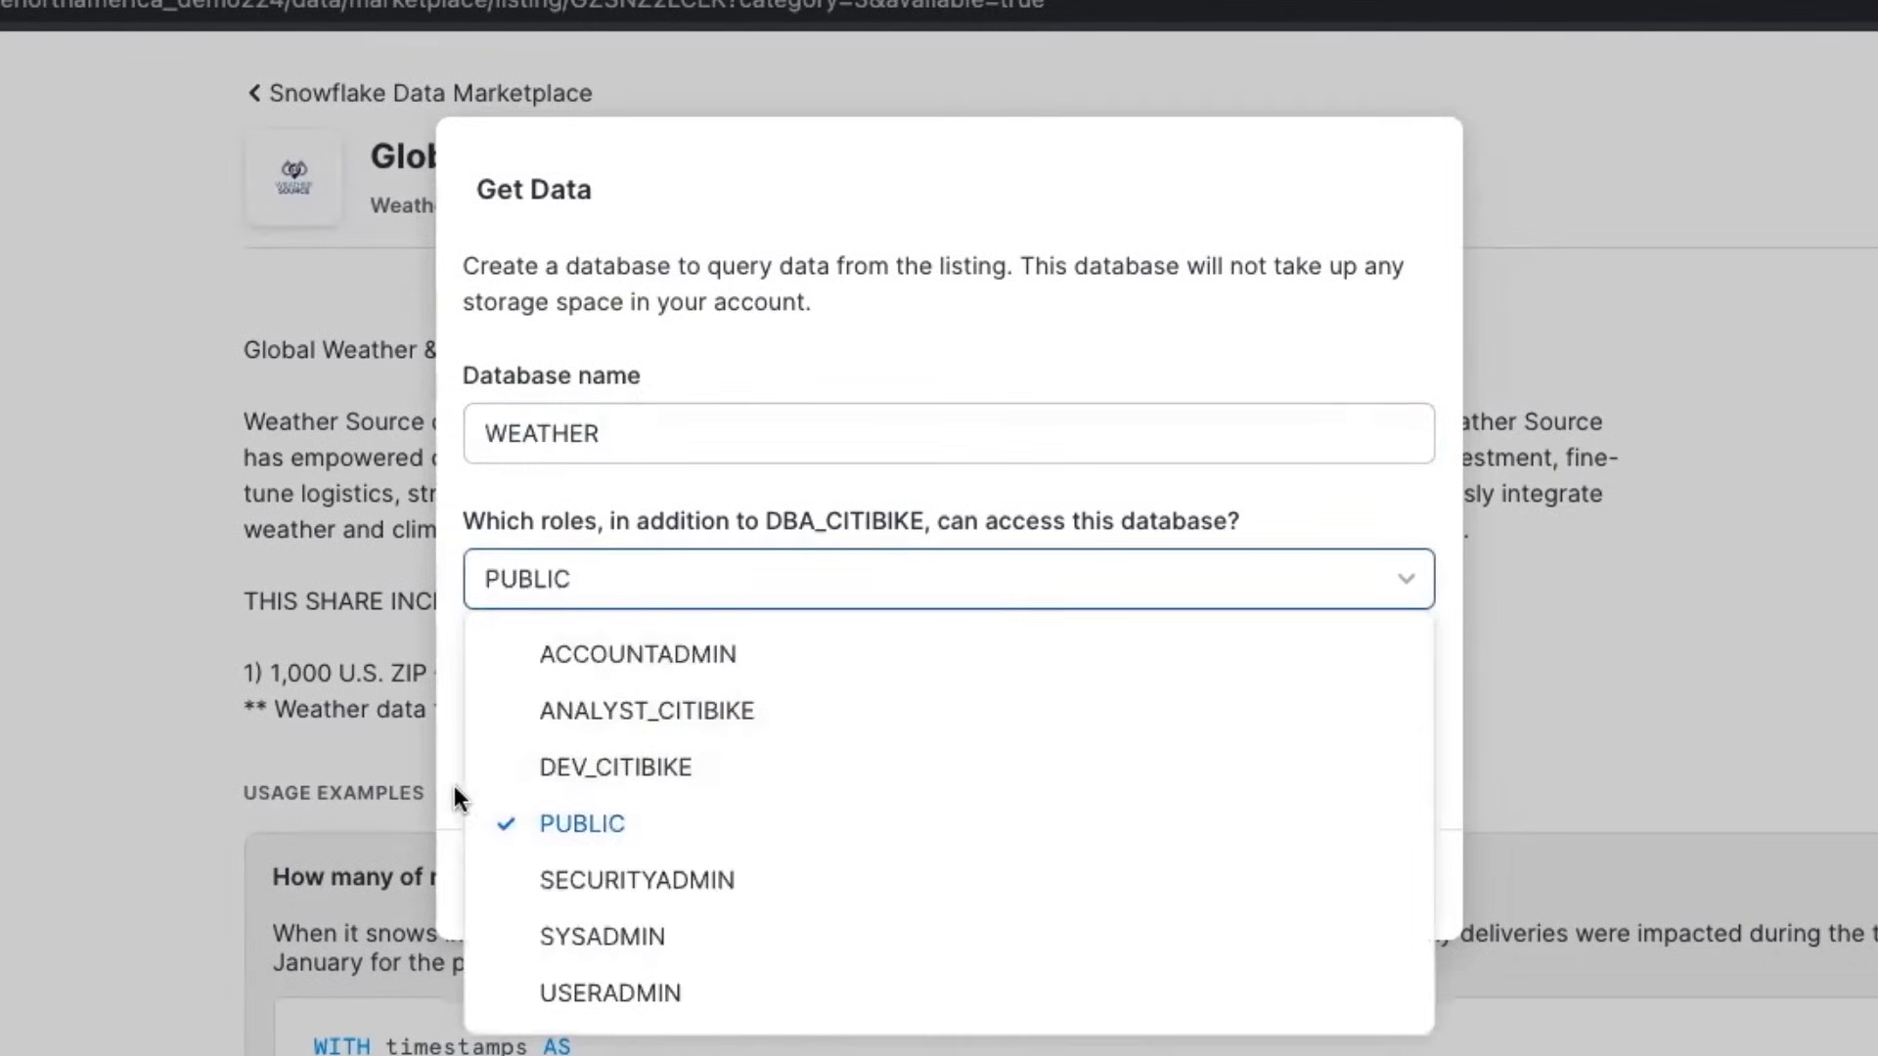
click(581, 823)
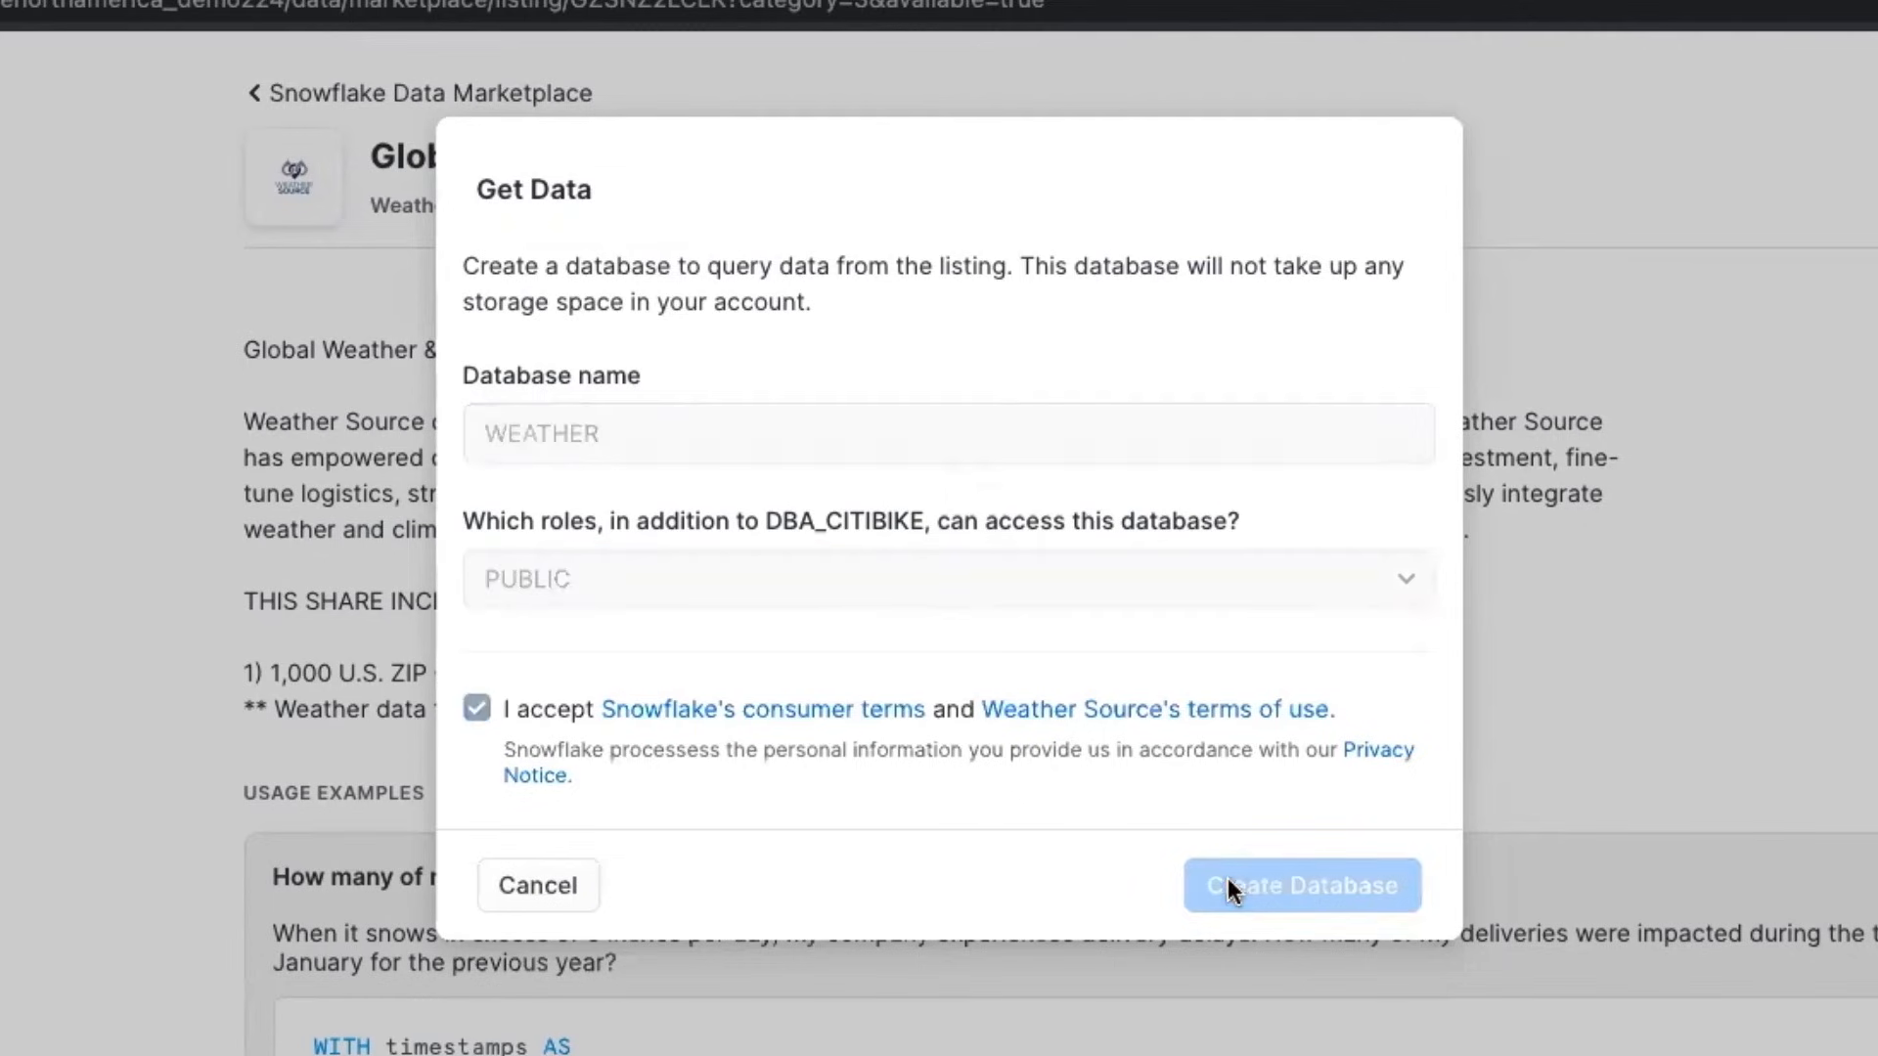
click(1301, 884)
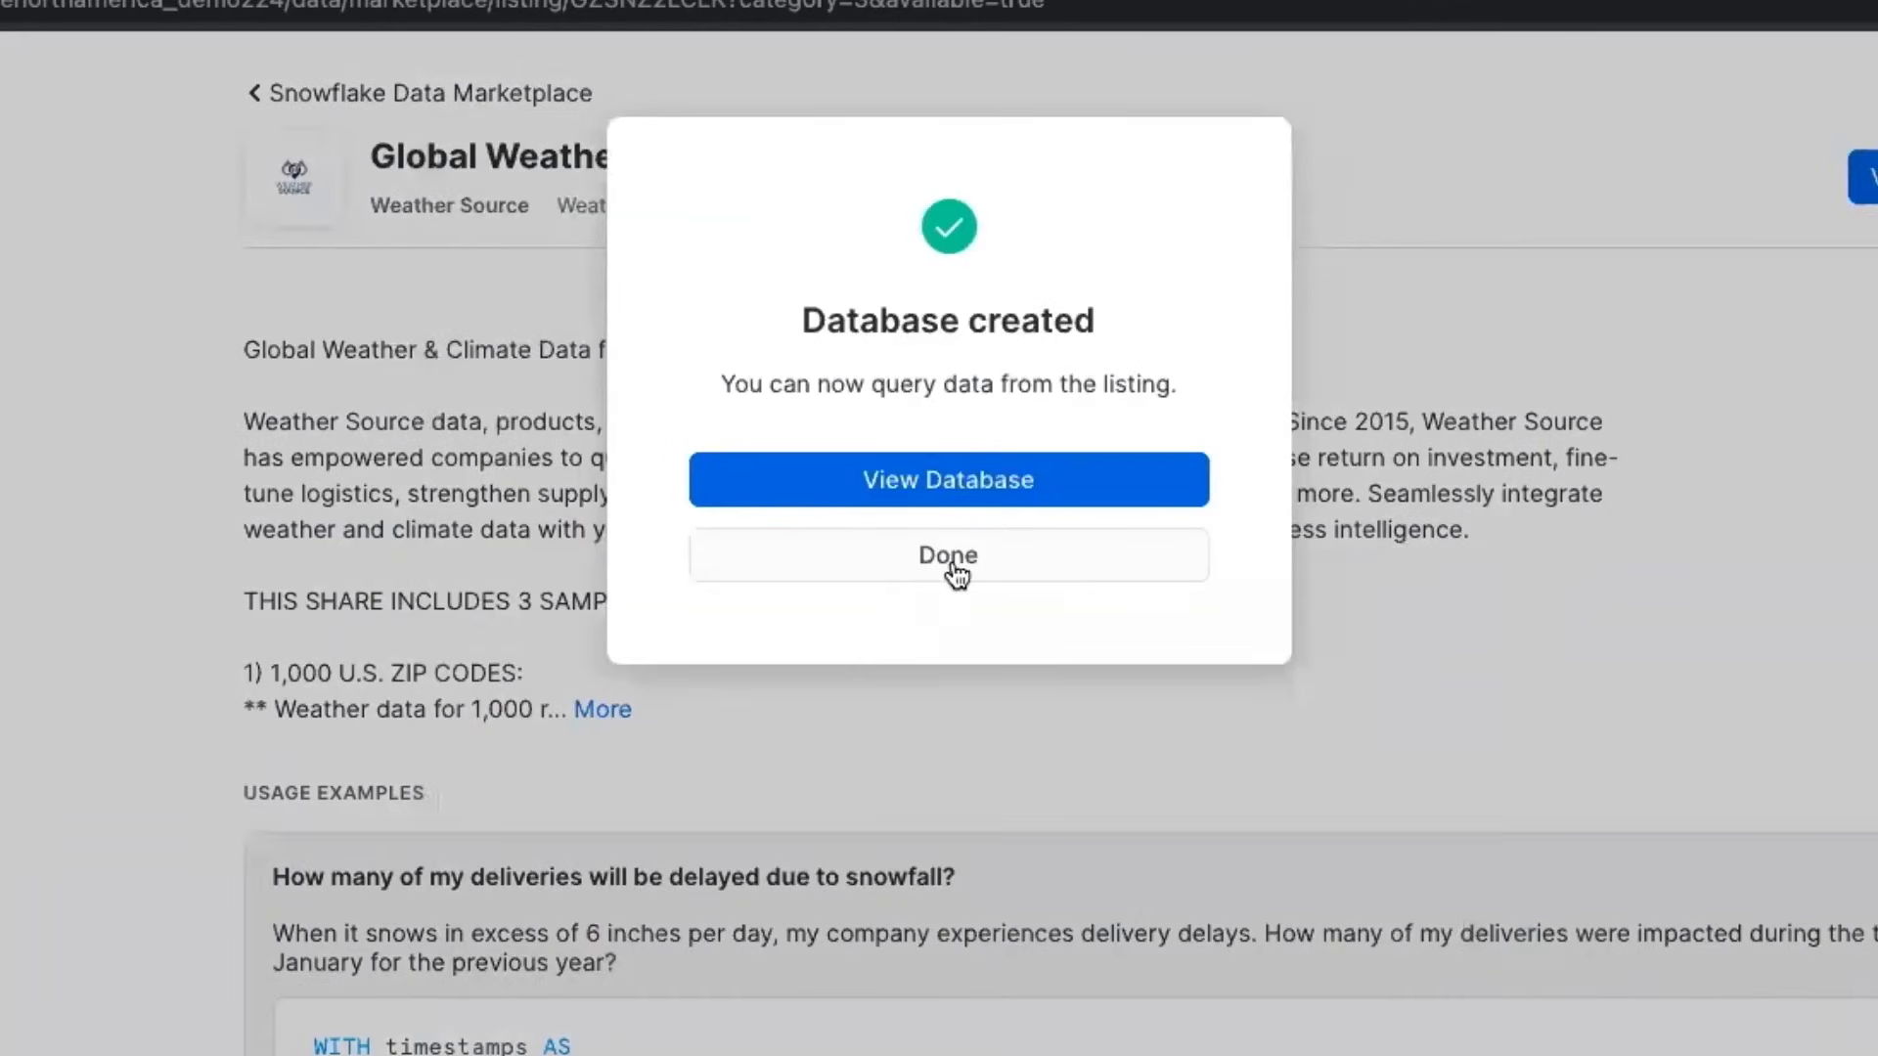
click(947, 554)
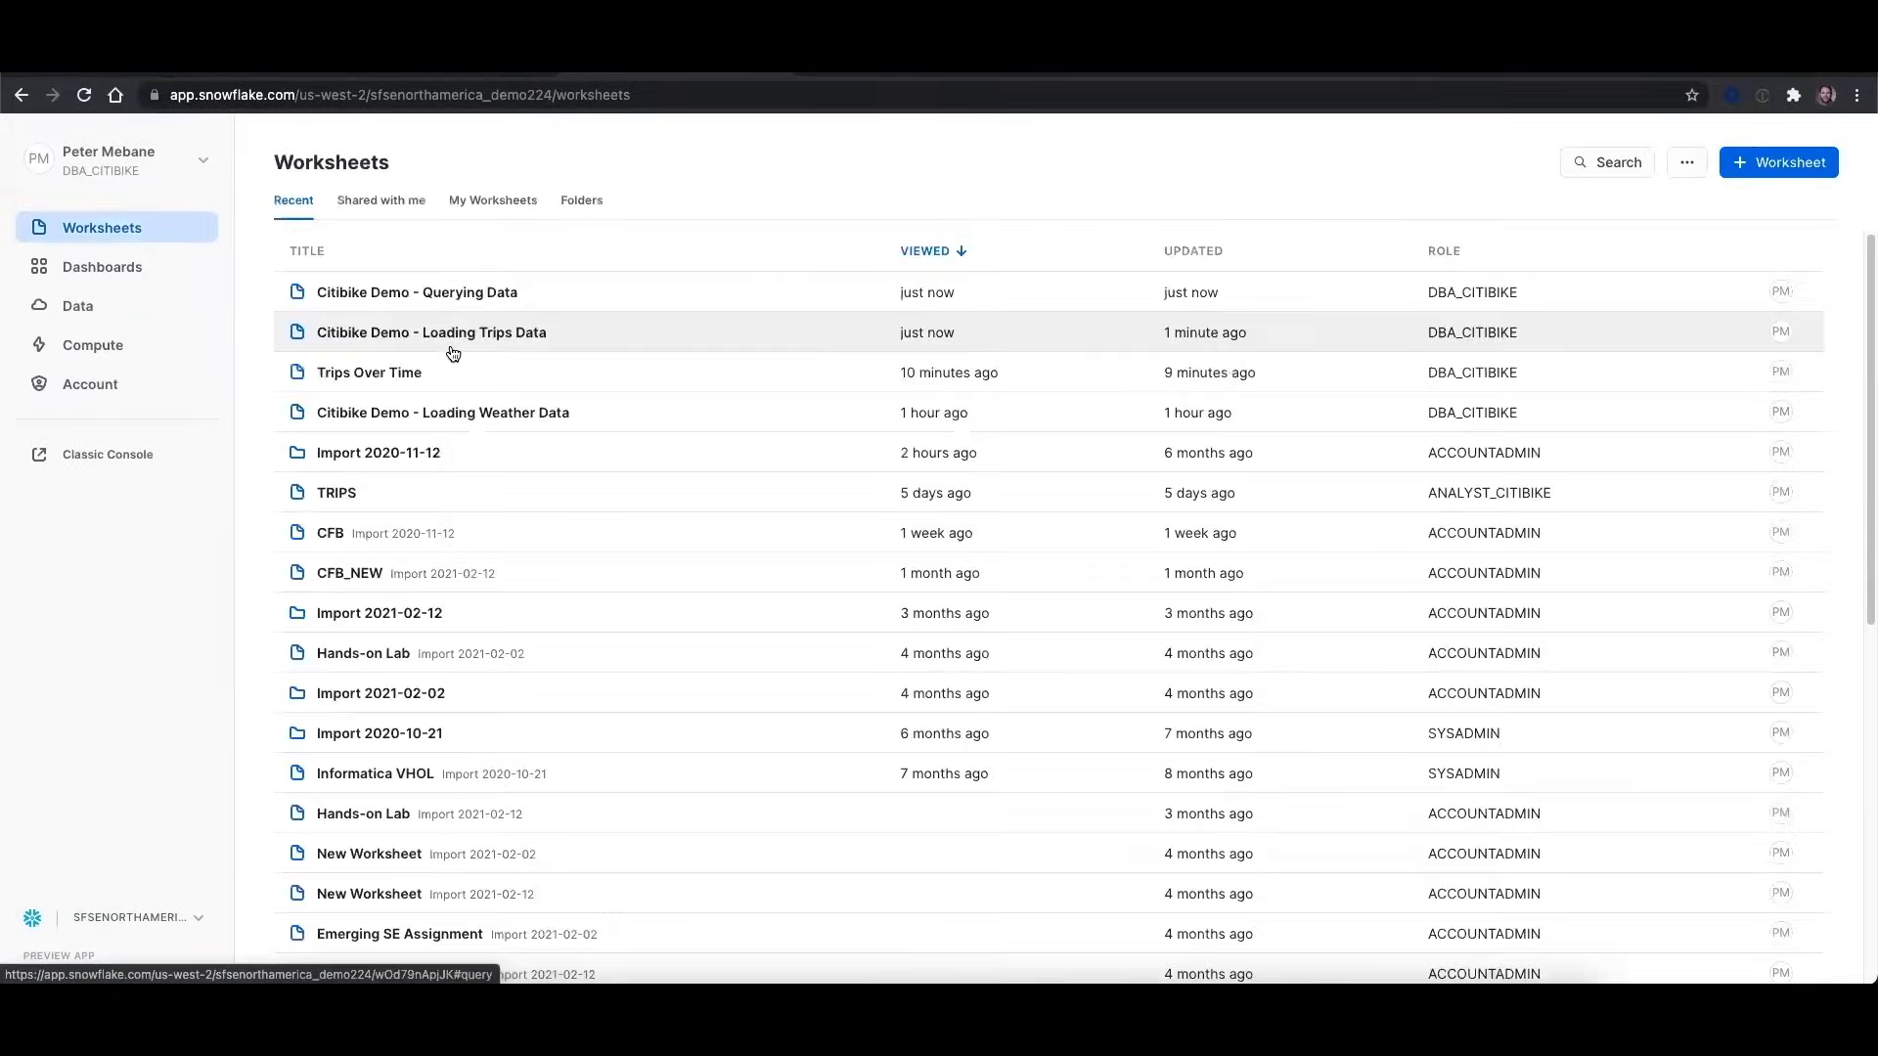
Browse WEATHER > STANDARD_TILE views from the Querying Data worksheet to preview FORECAST_DAY forecasts
click(415, 291)
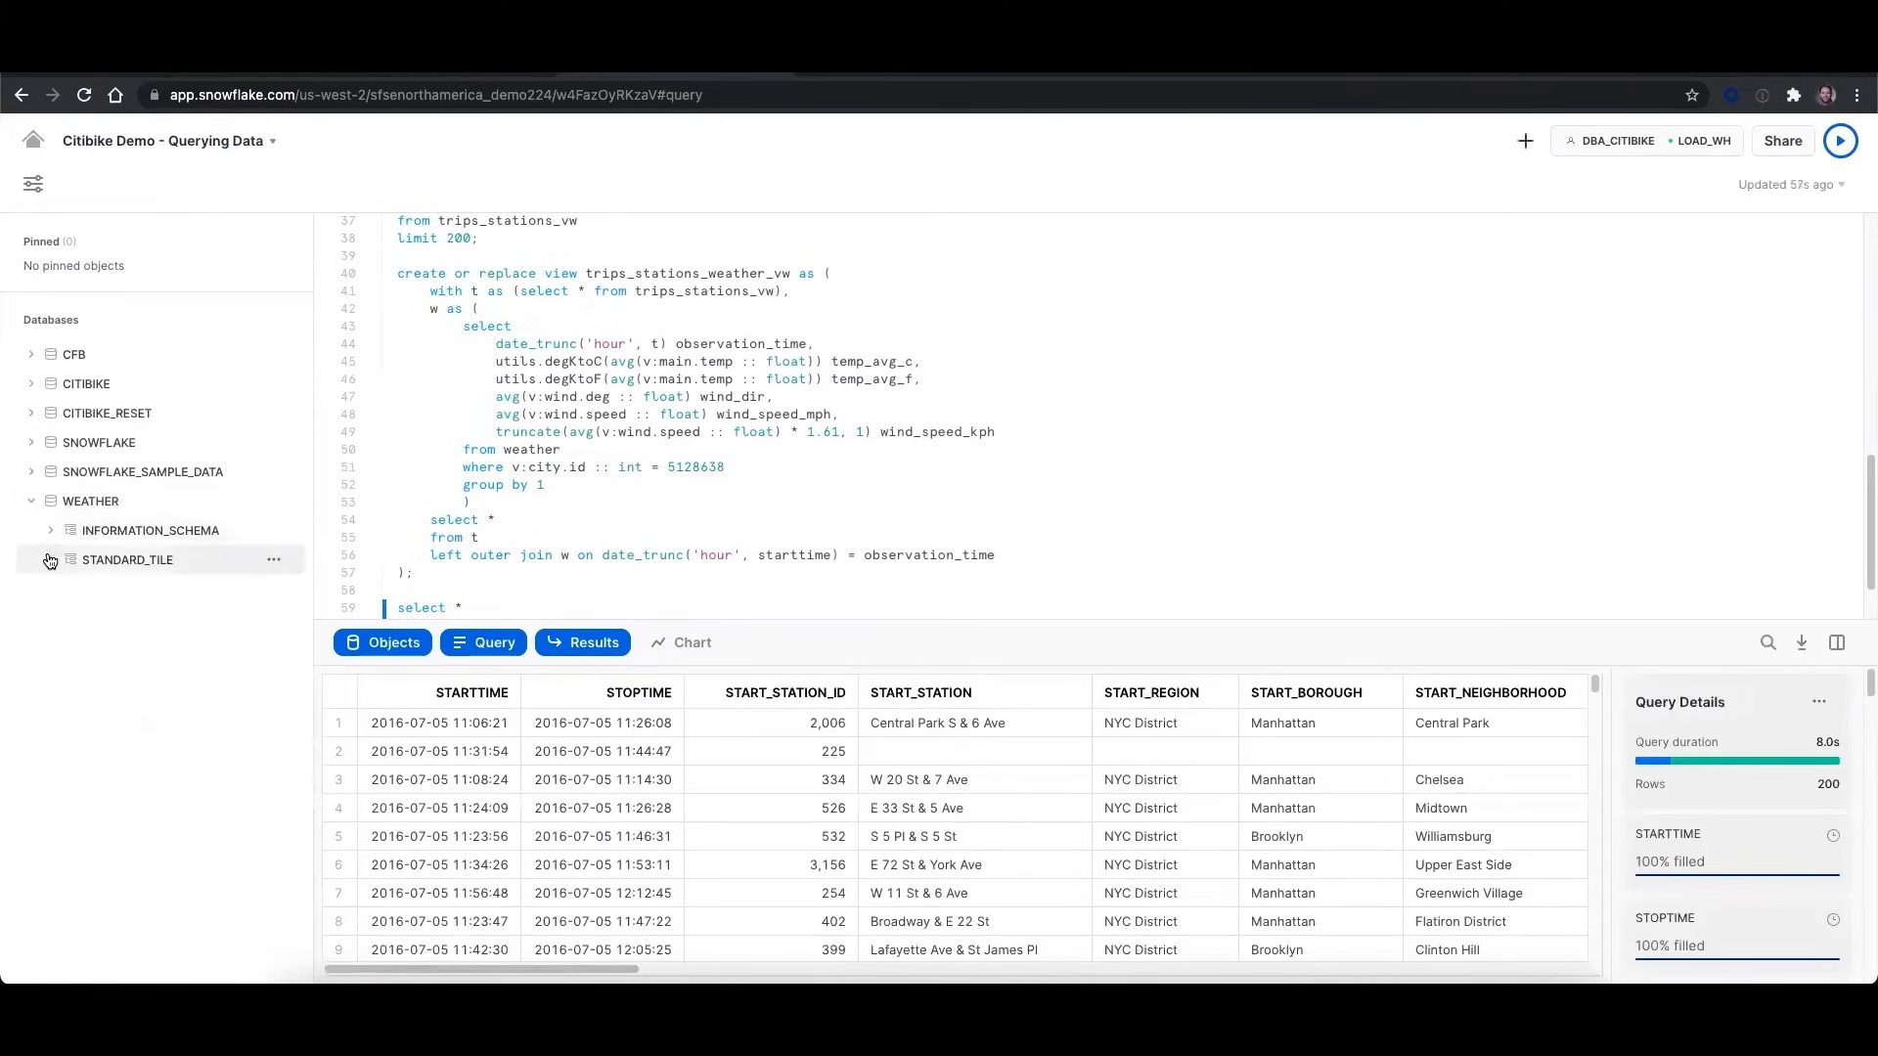
click(51, 560)
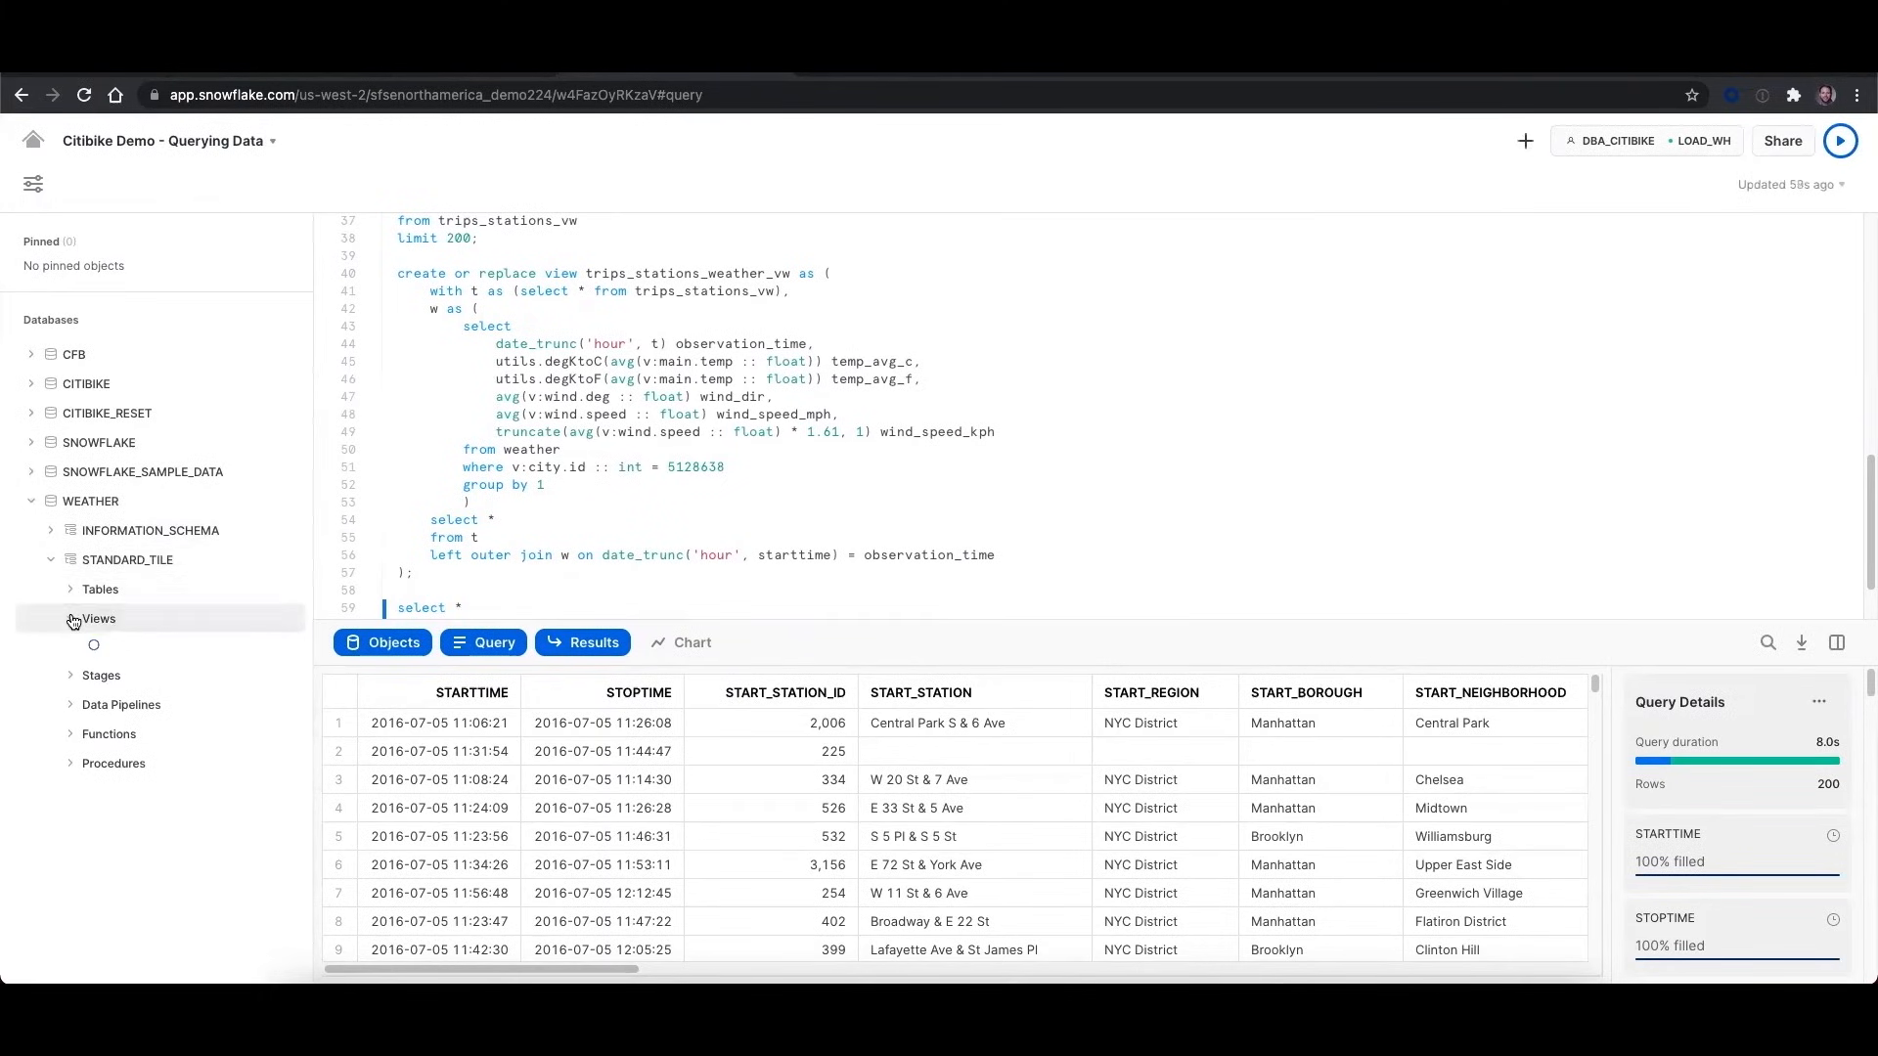
click(97, 618)
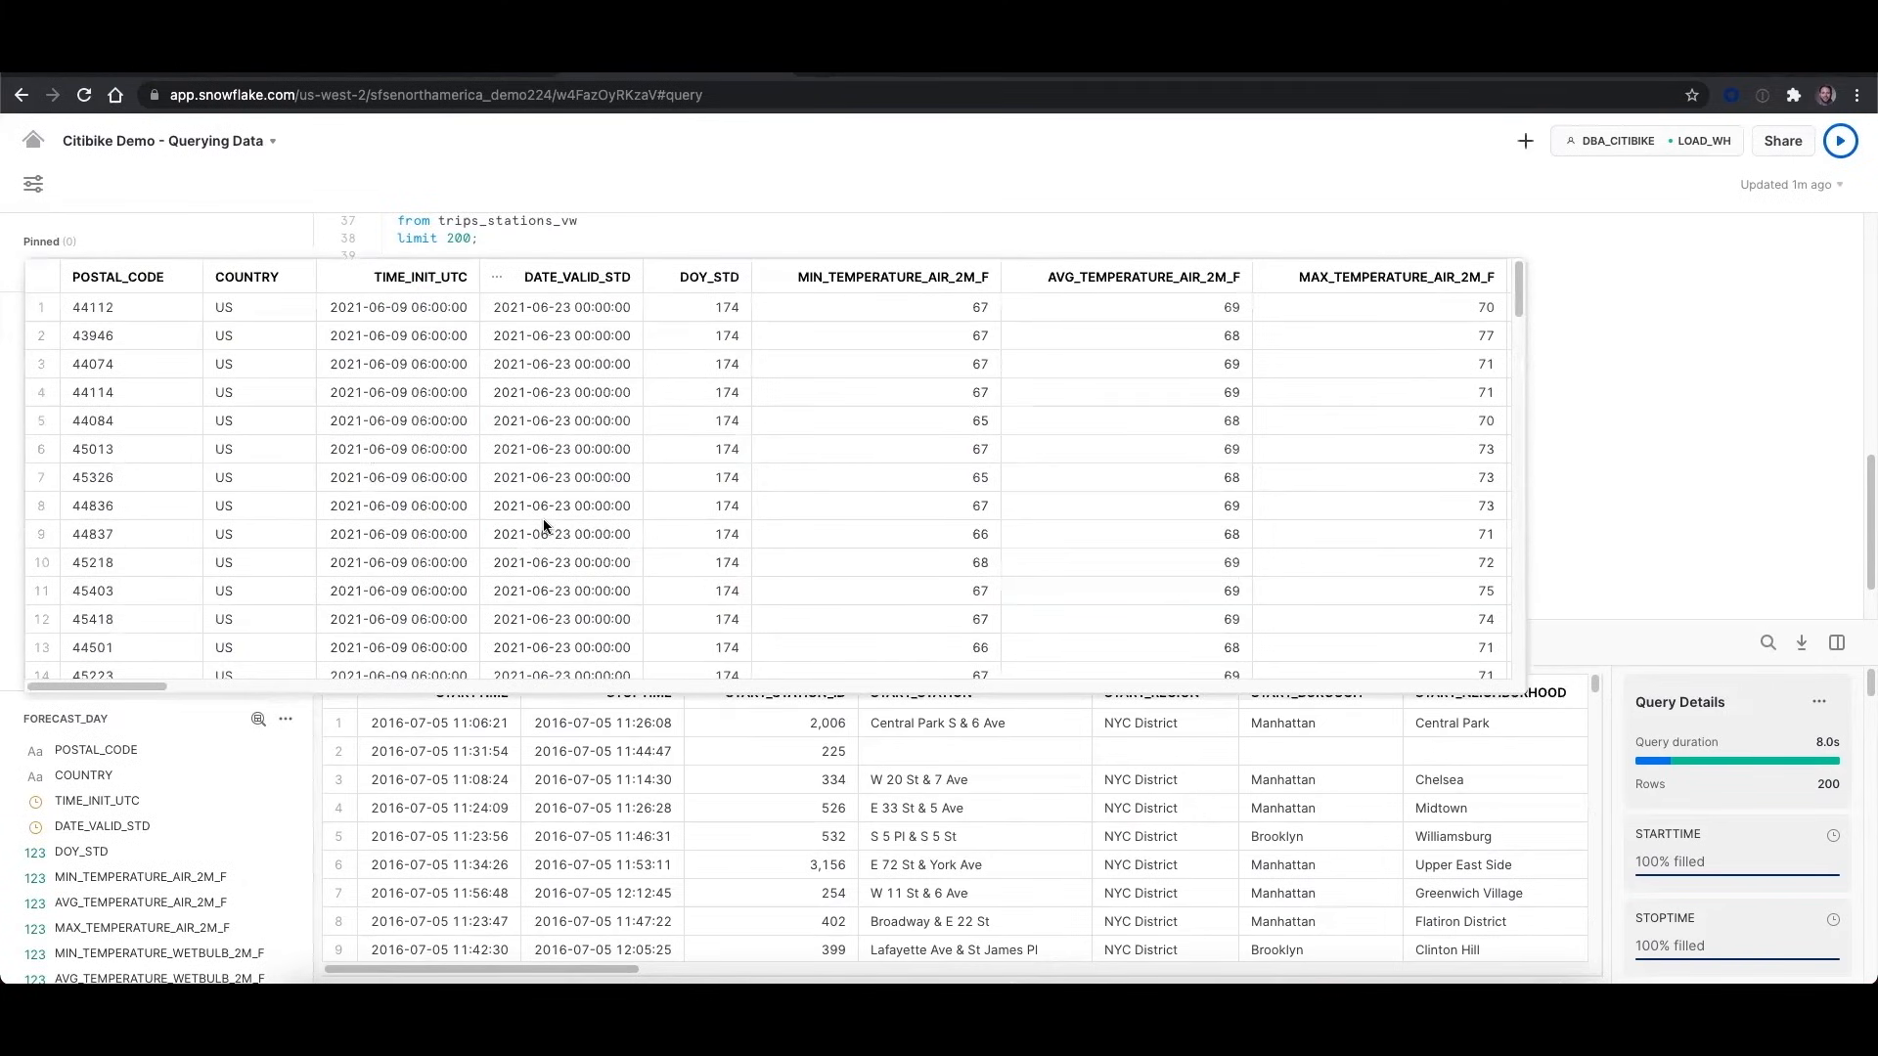
mouse_move(1794, 515)
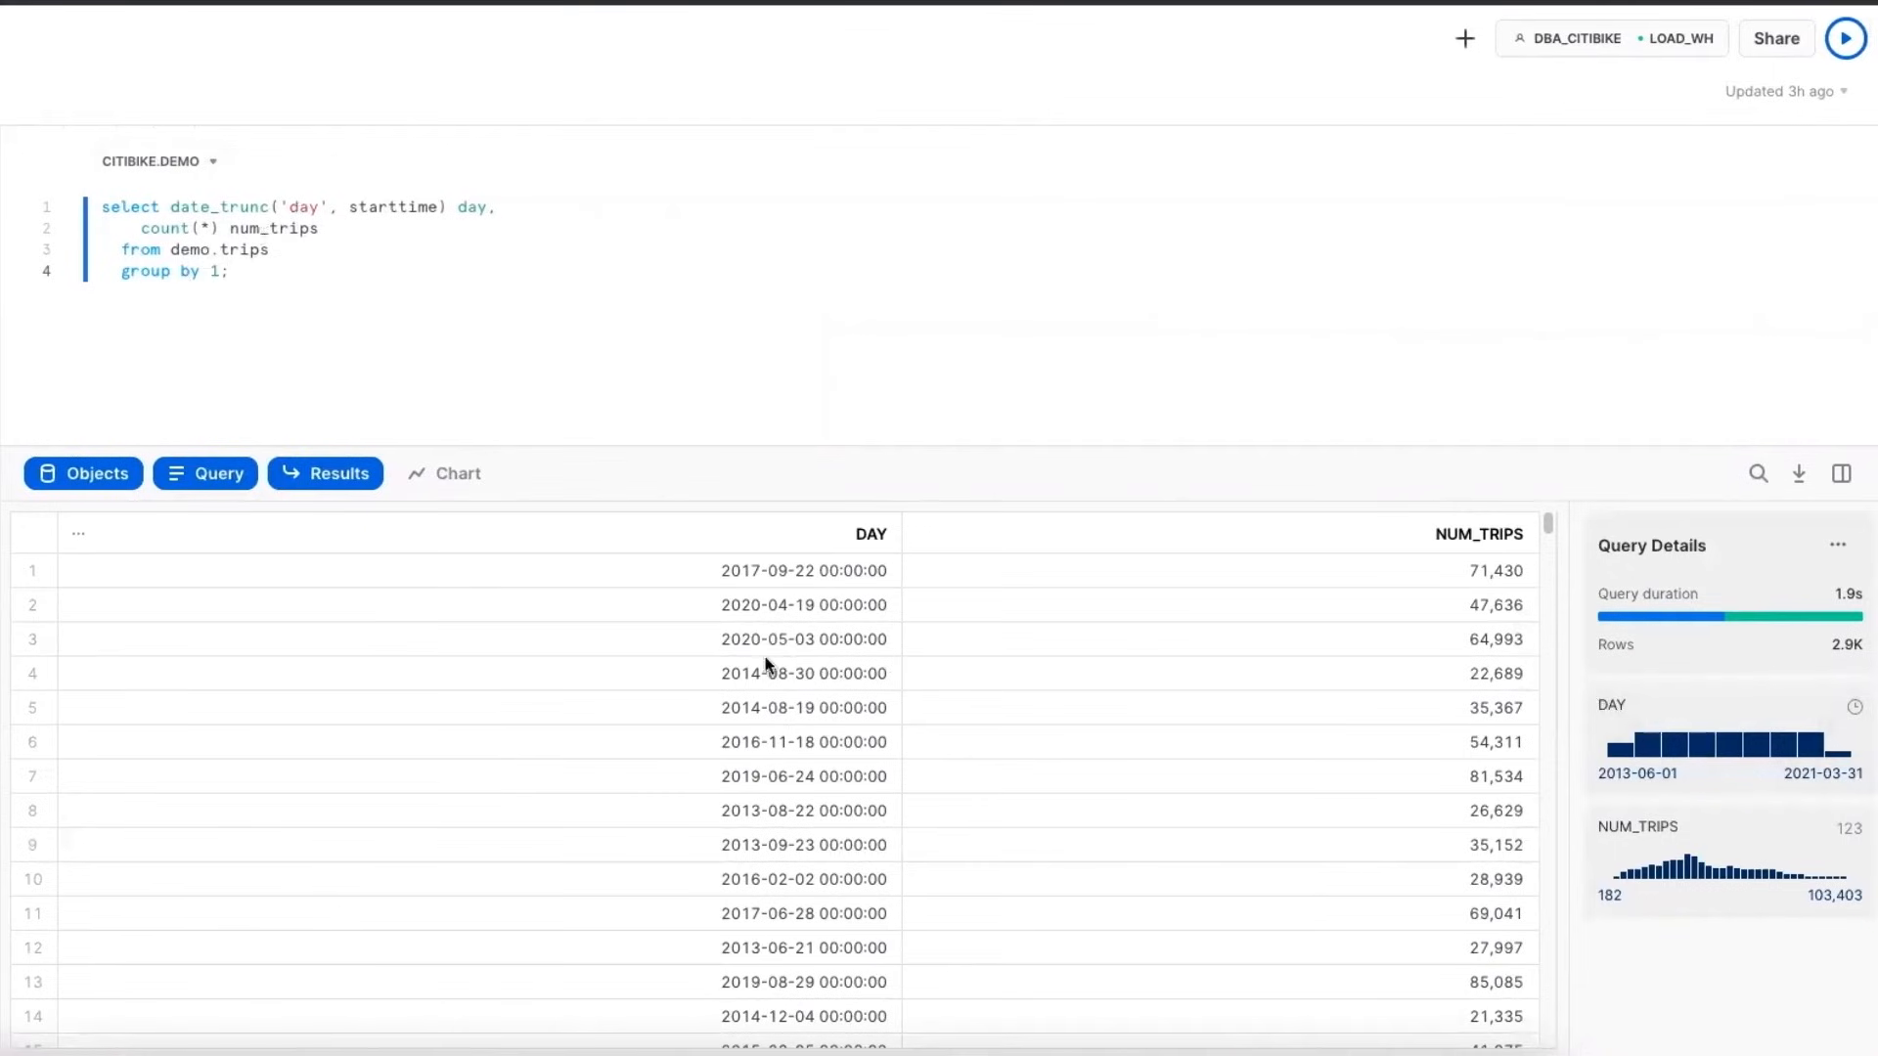
Filter NUM_TRIPS to a middle range and chart daily trips as a weekly line chart
click(1479, 532)
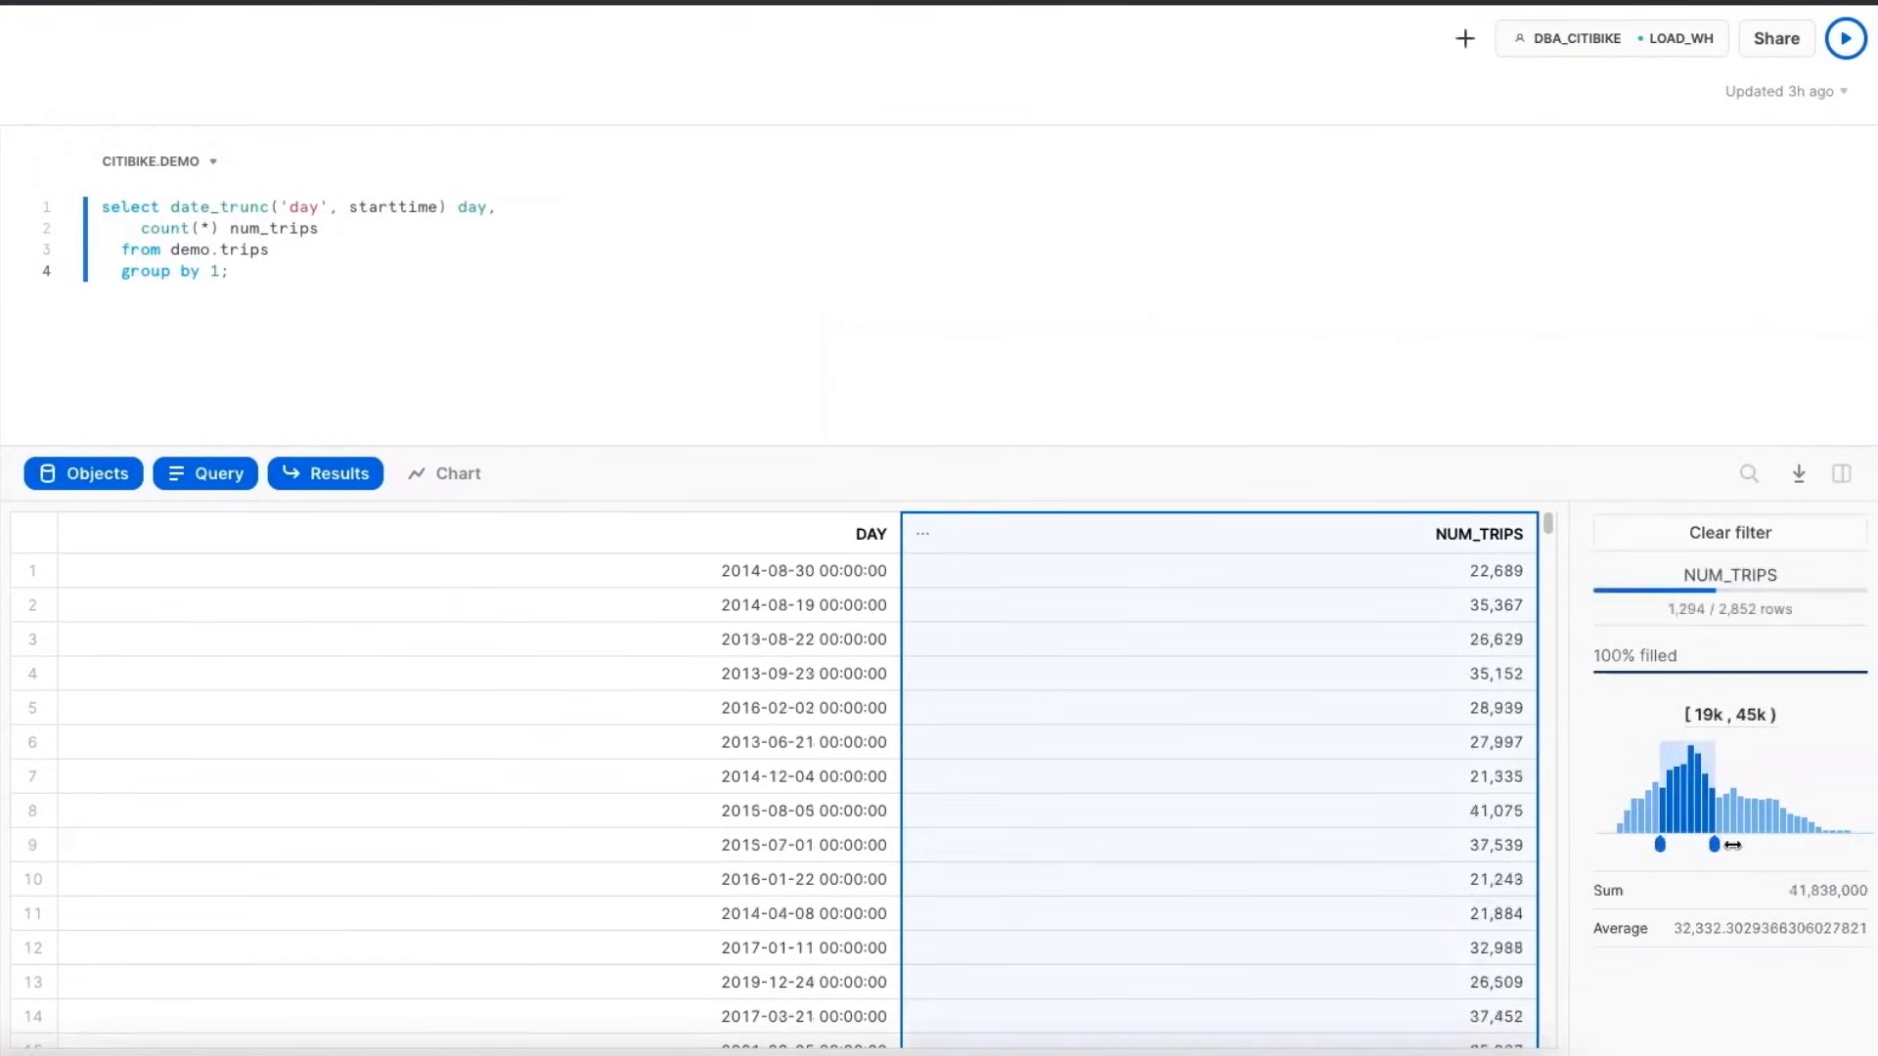
click(444, 472)
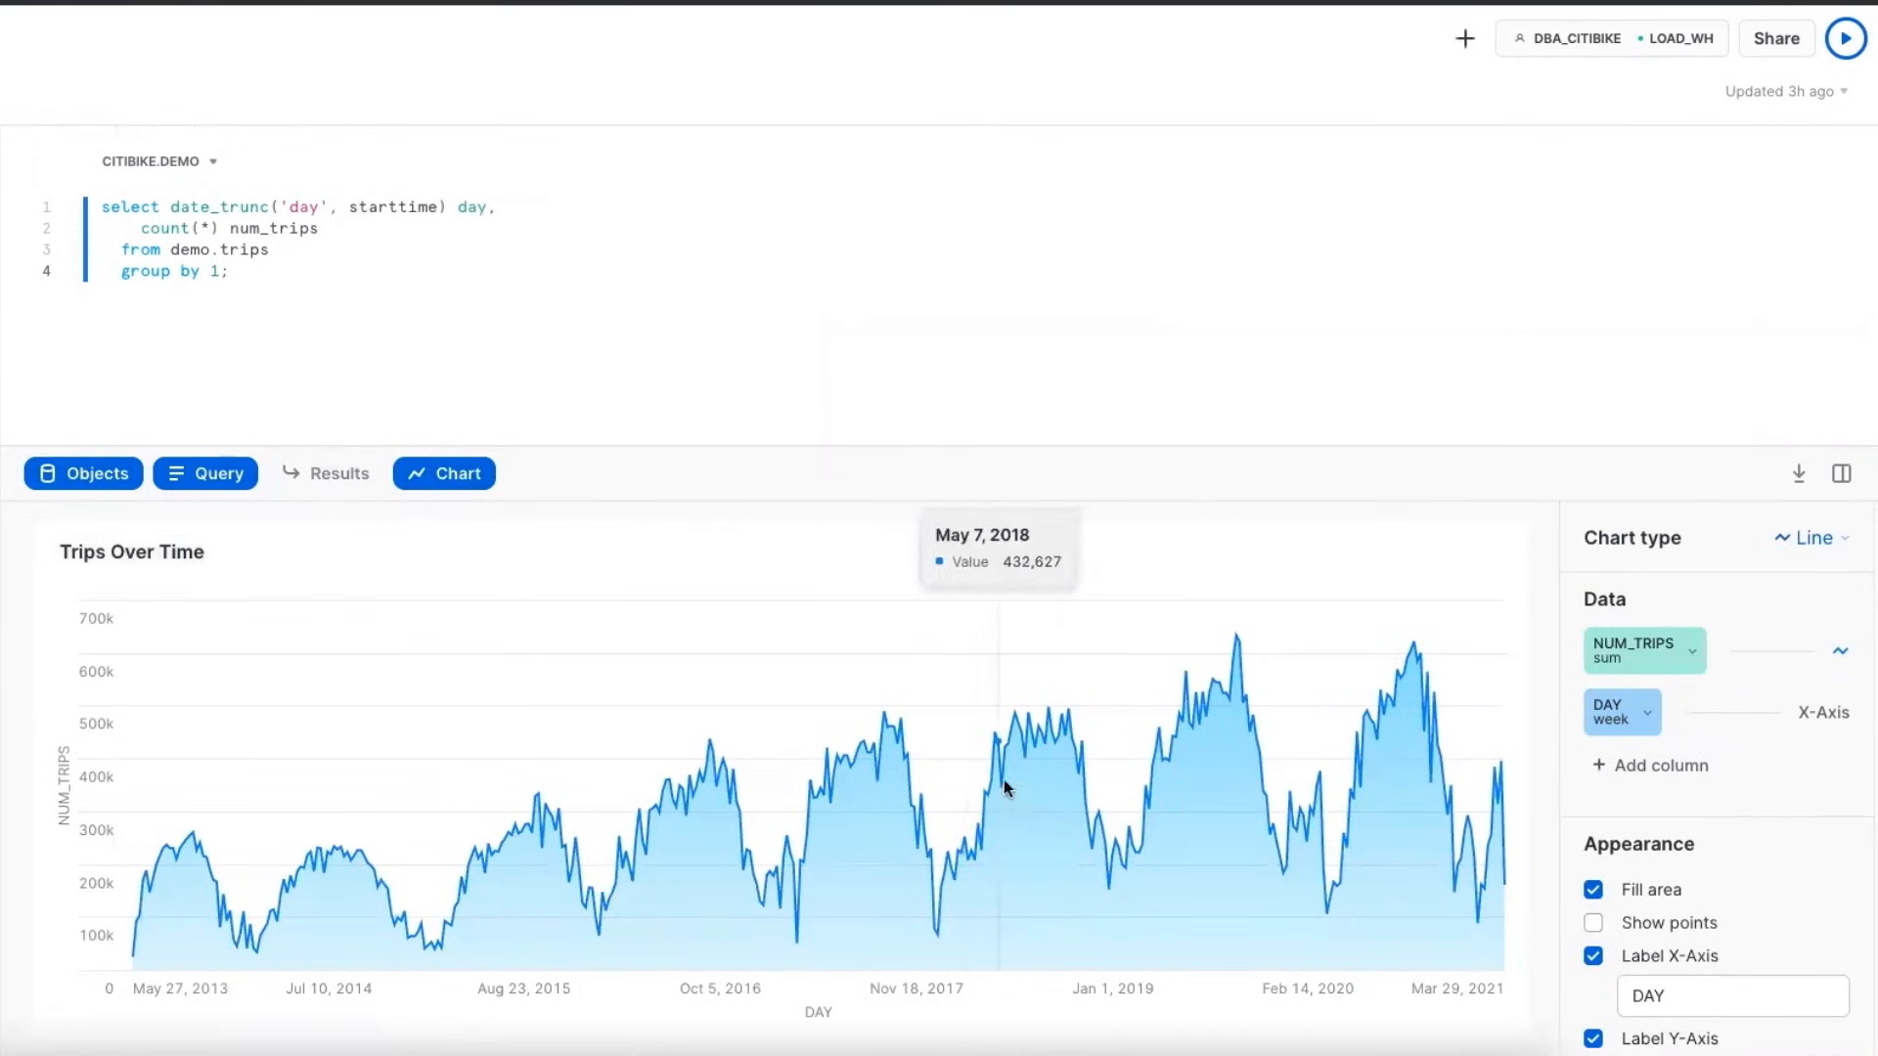
mouse_move(156, 990)
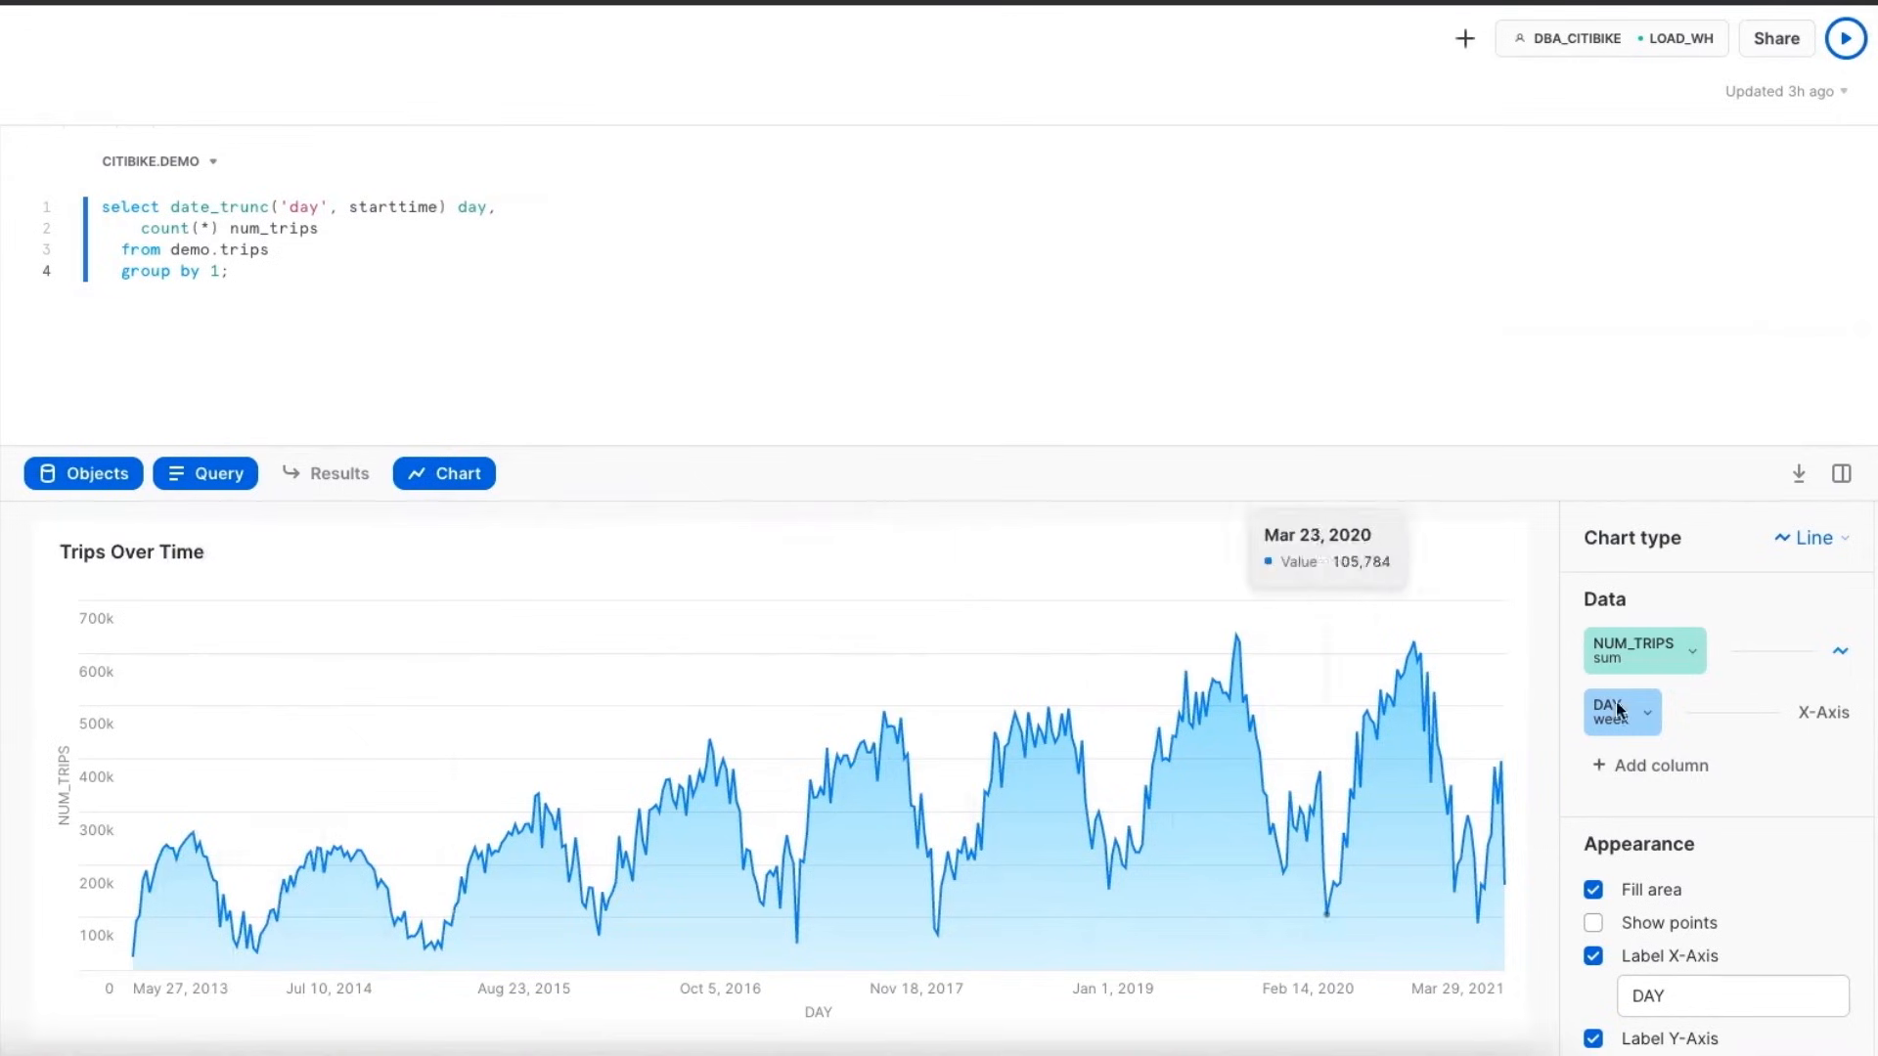
click(1614, 712)
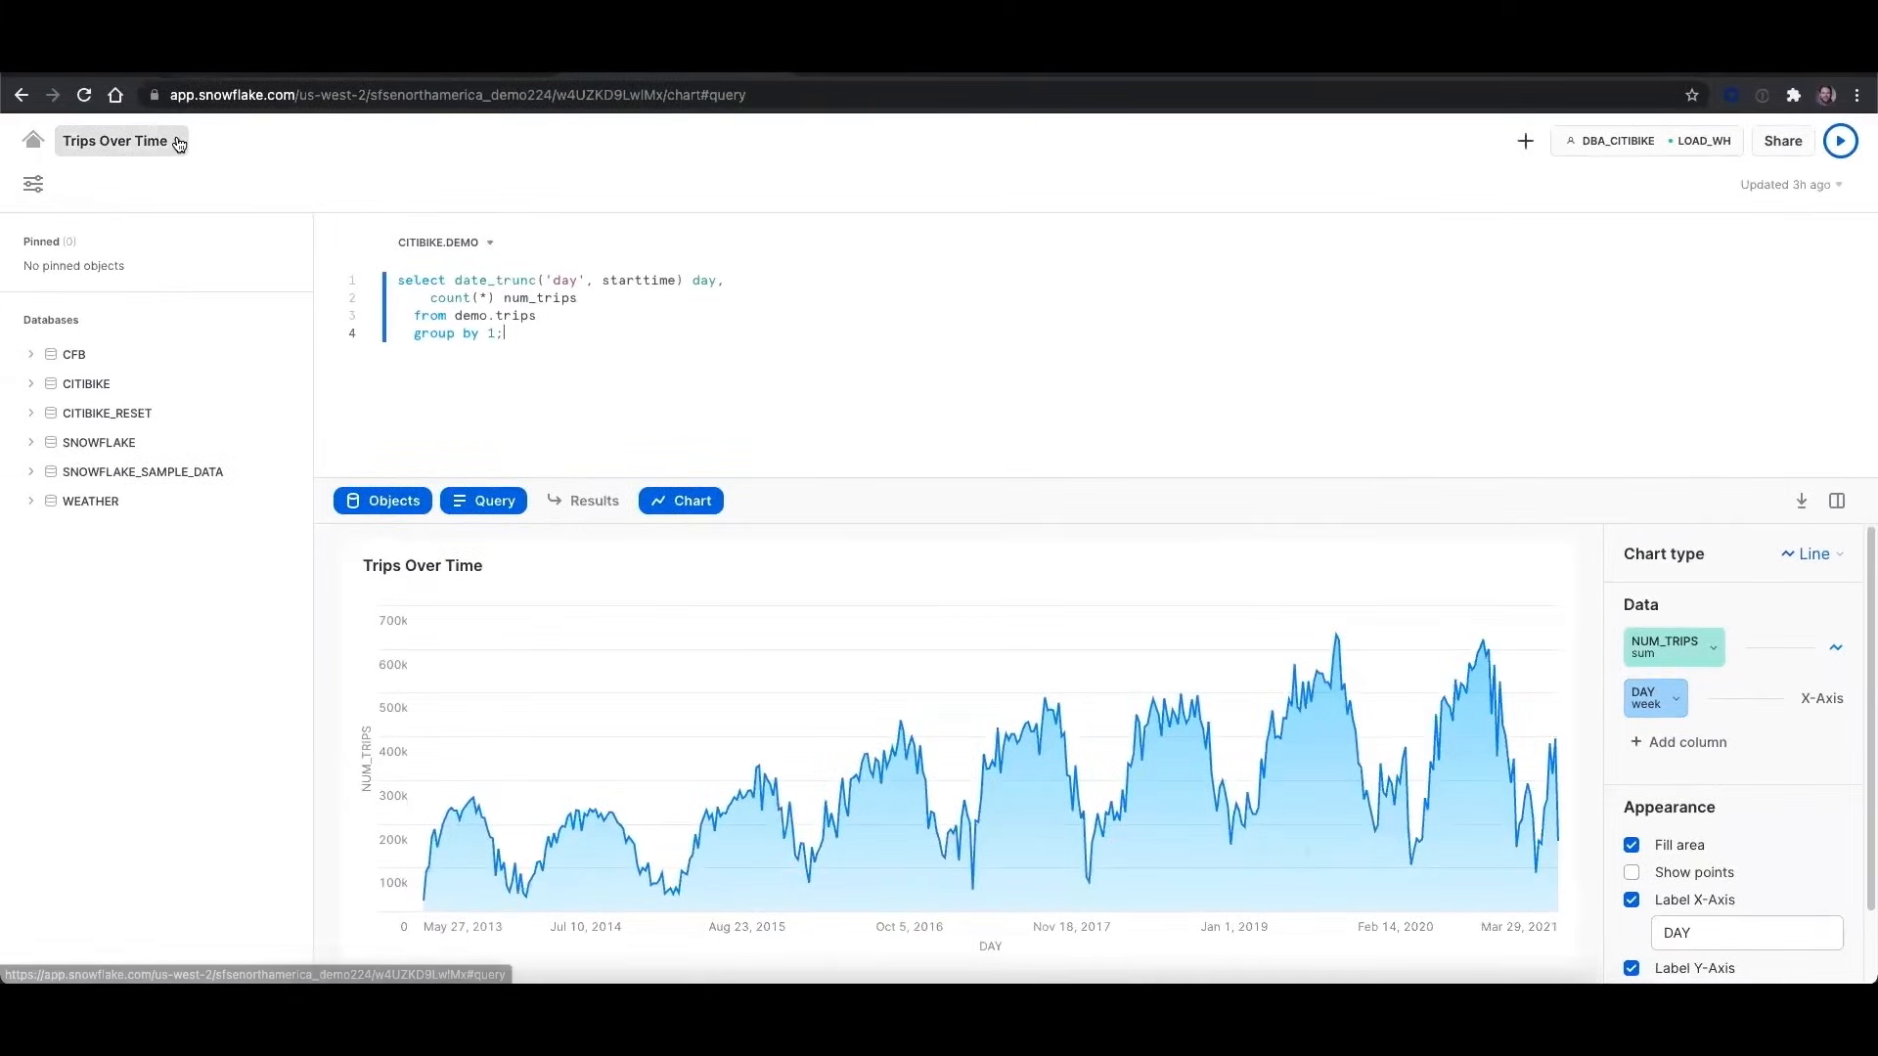
Return from Trips Over Time to the Citibike dashboard and scroll its chart tiles
click(176, 140)
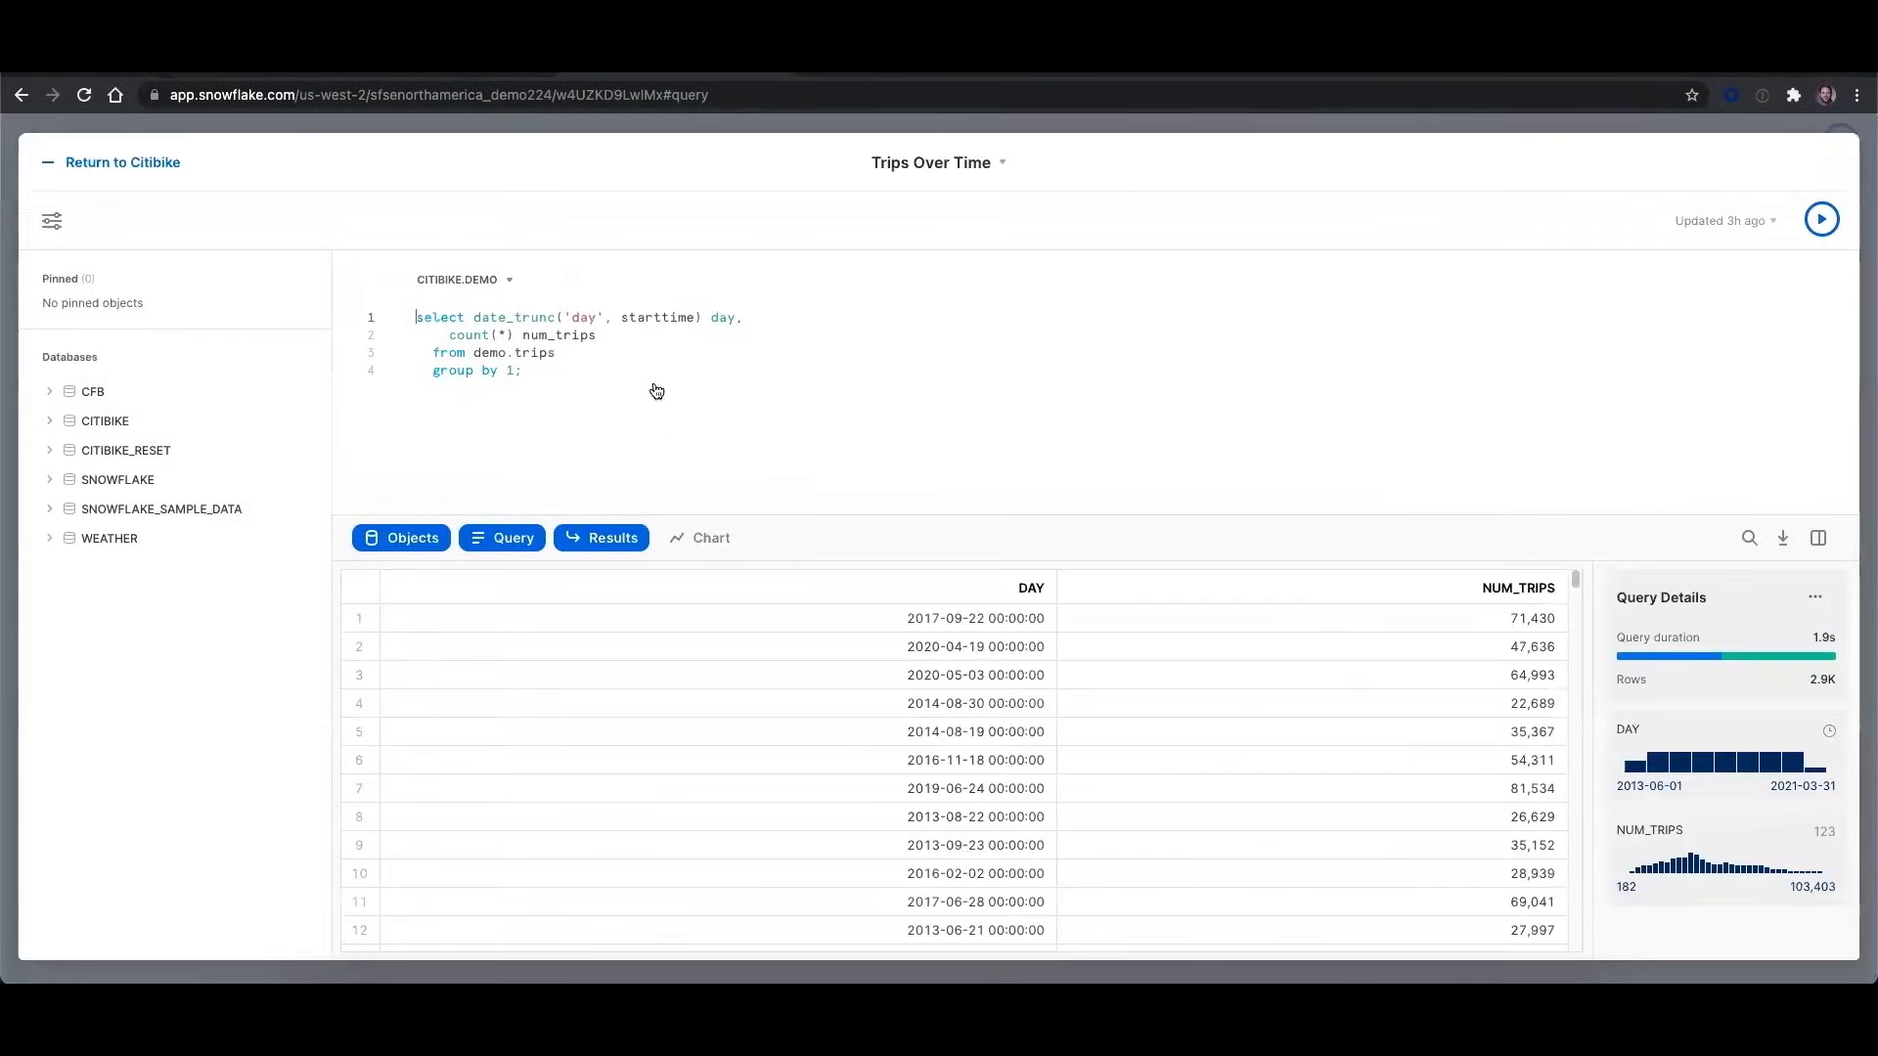
click(123, 163)
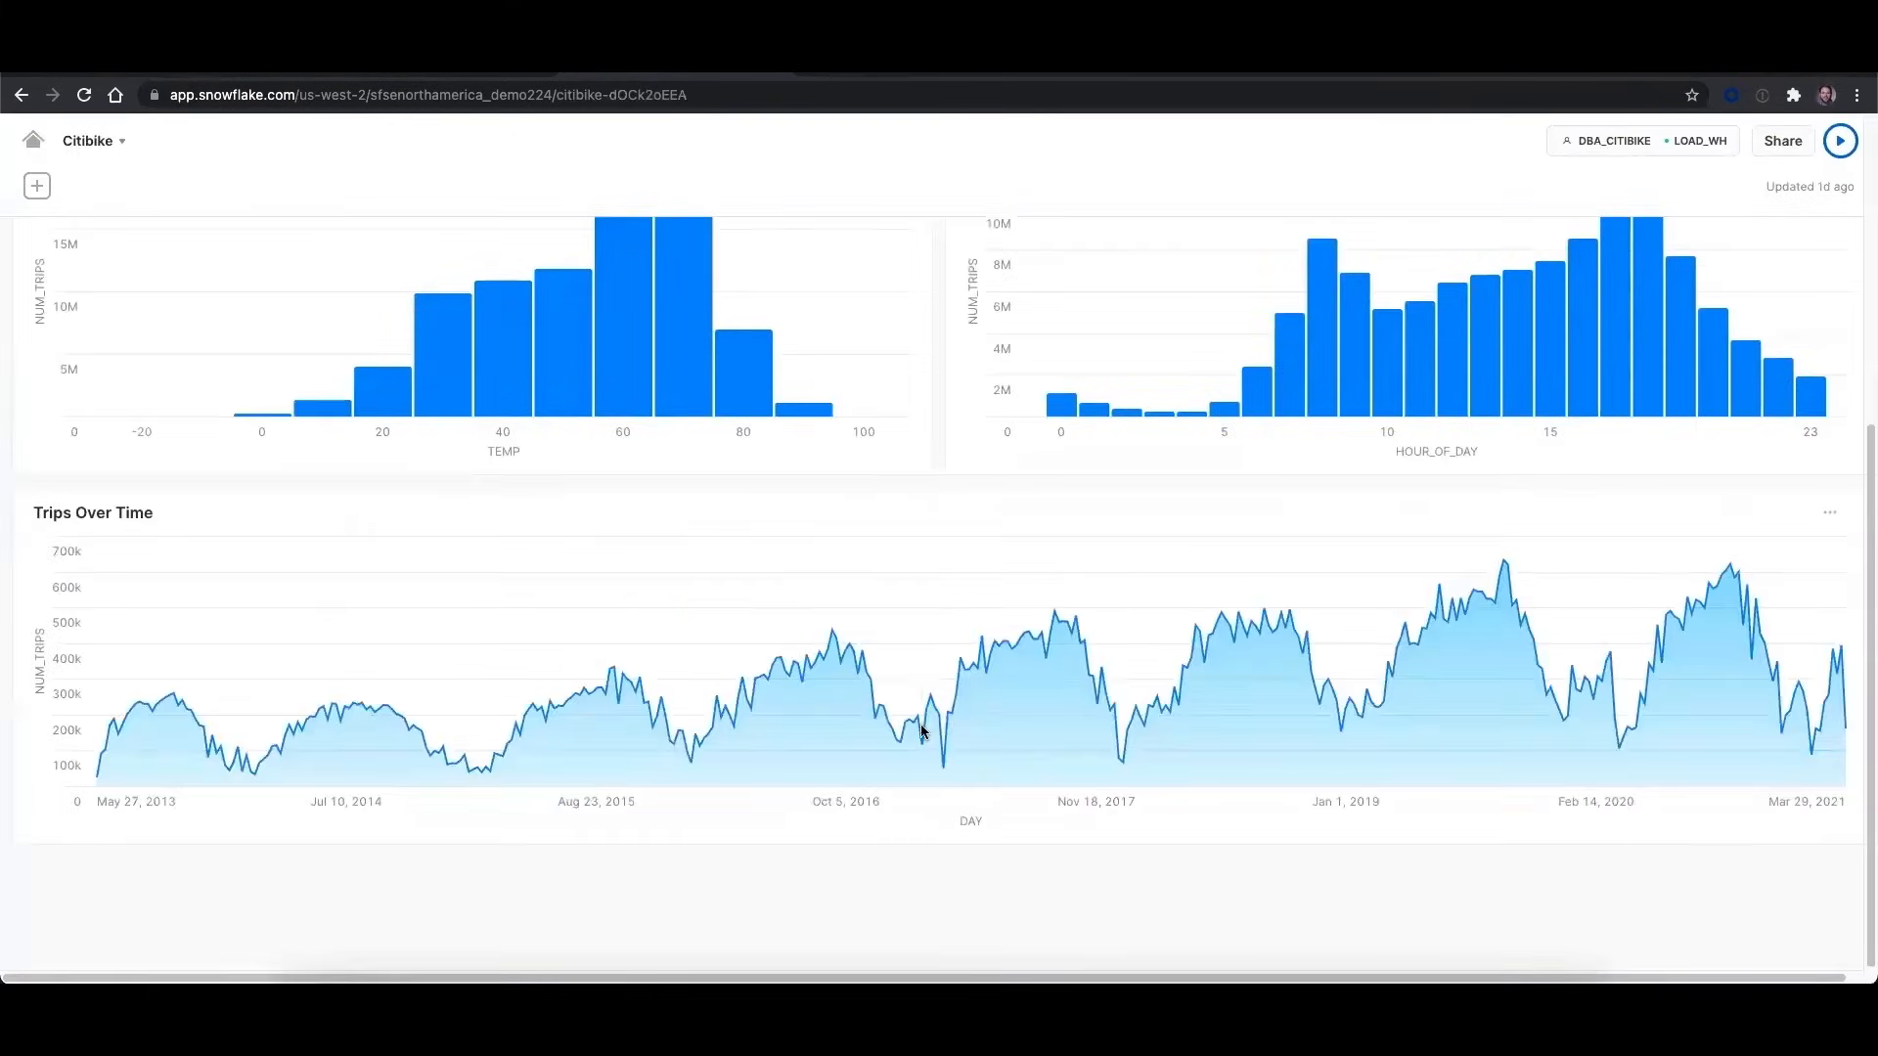
scroll(up, 3)
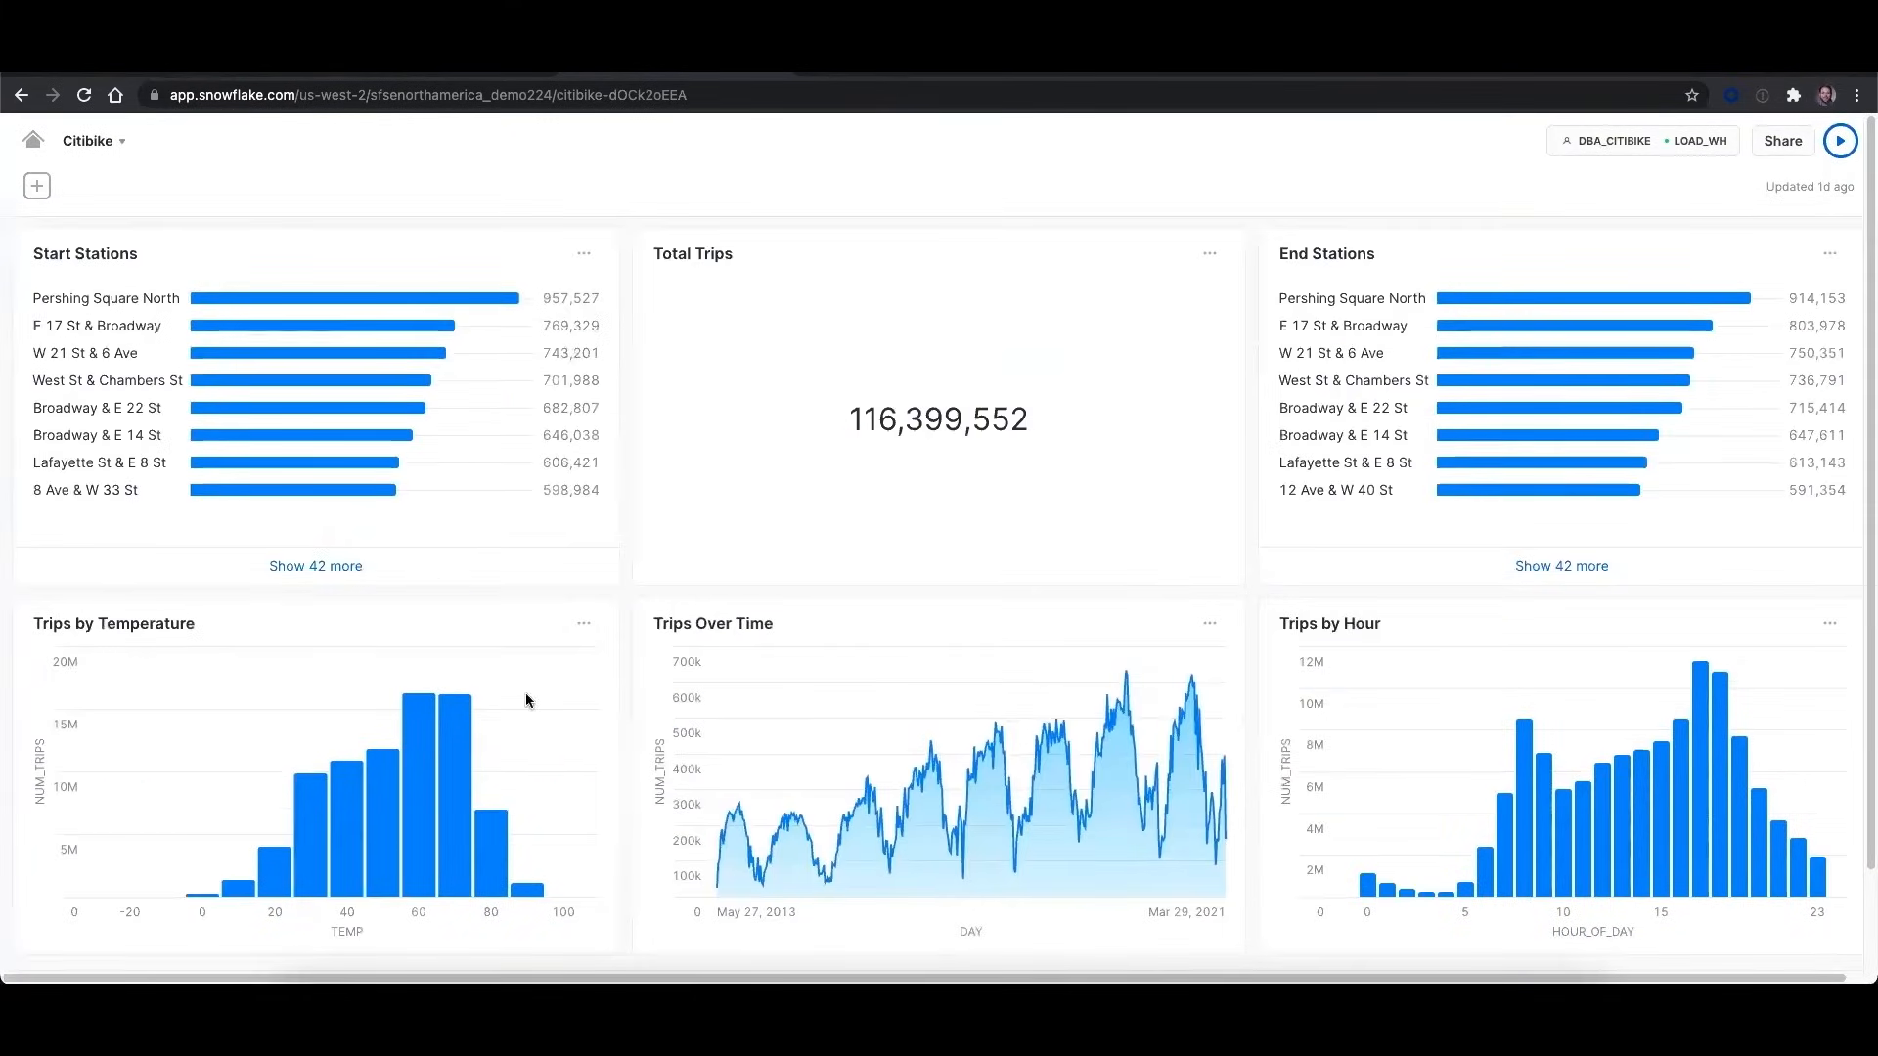